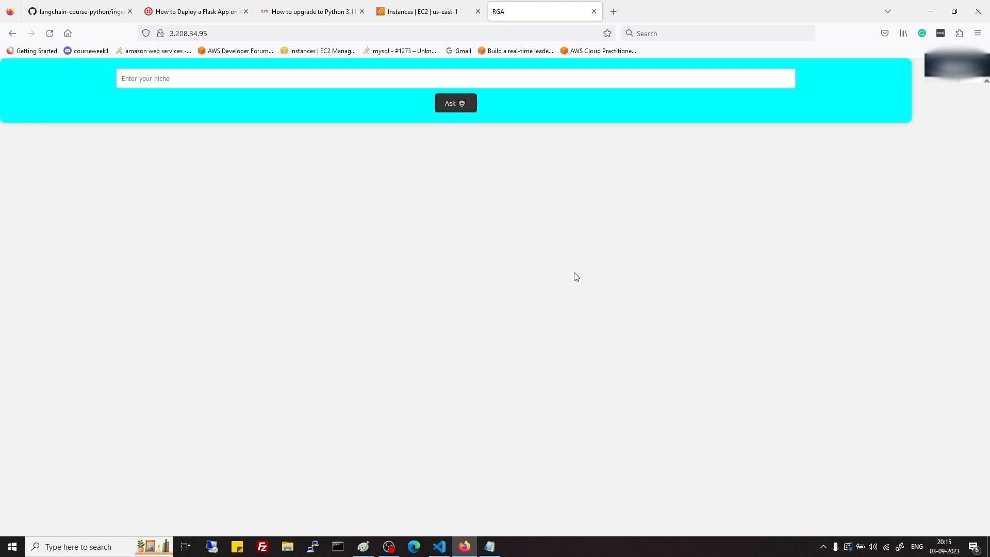
pyautogui.moveTo(571, 276)
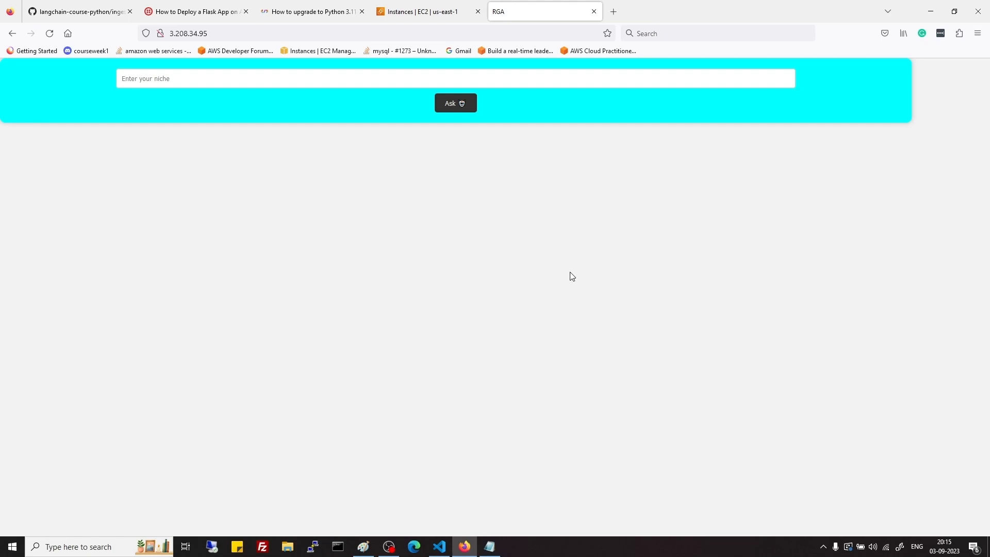
pyautogui.moveTo(481, 175)
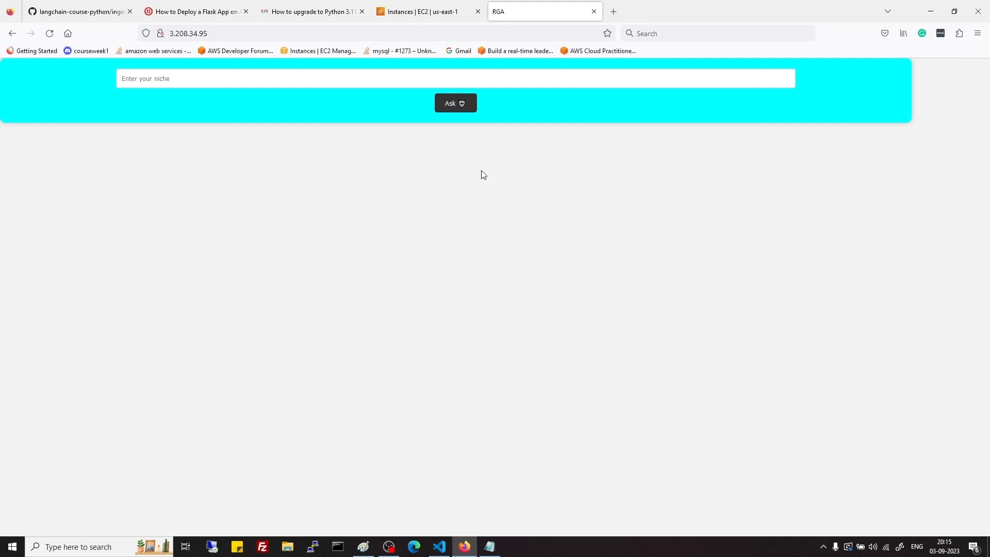
pyautogui.moveTo(483, 271)
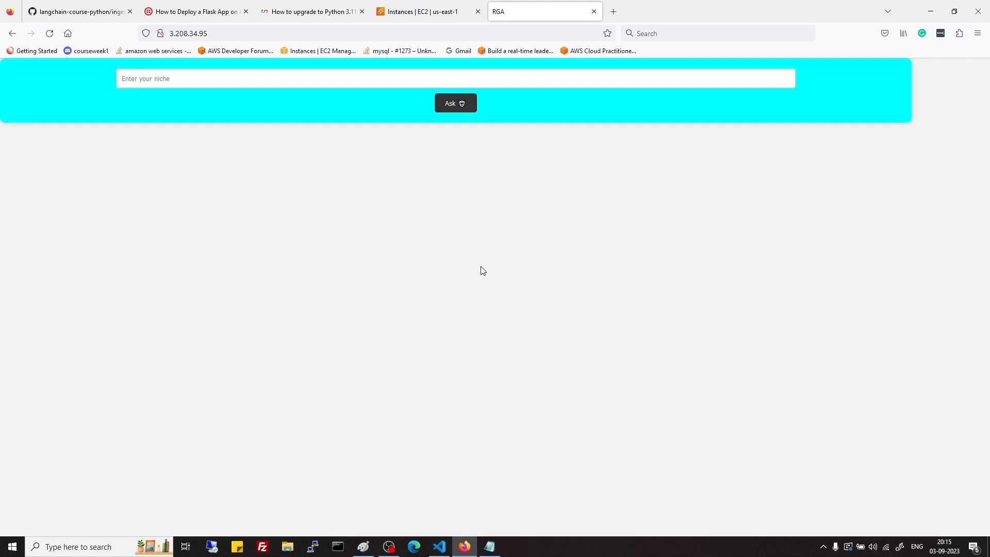
pyautogui.moveTo(270, 48)
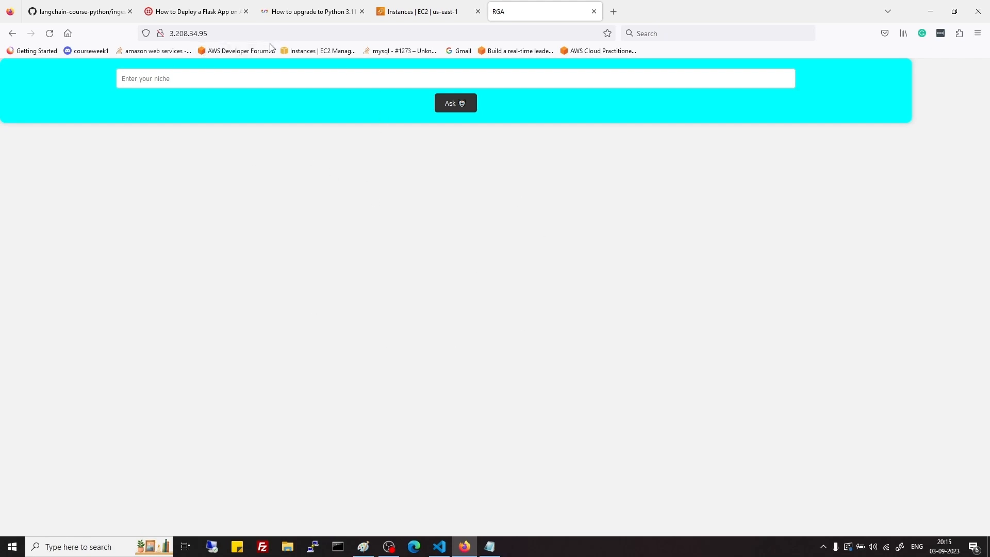
pyautogui.moveTo(191, 34)
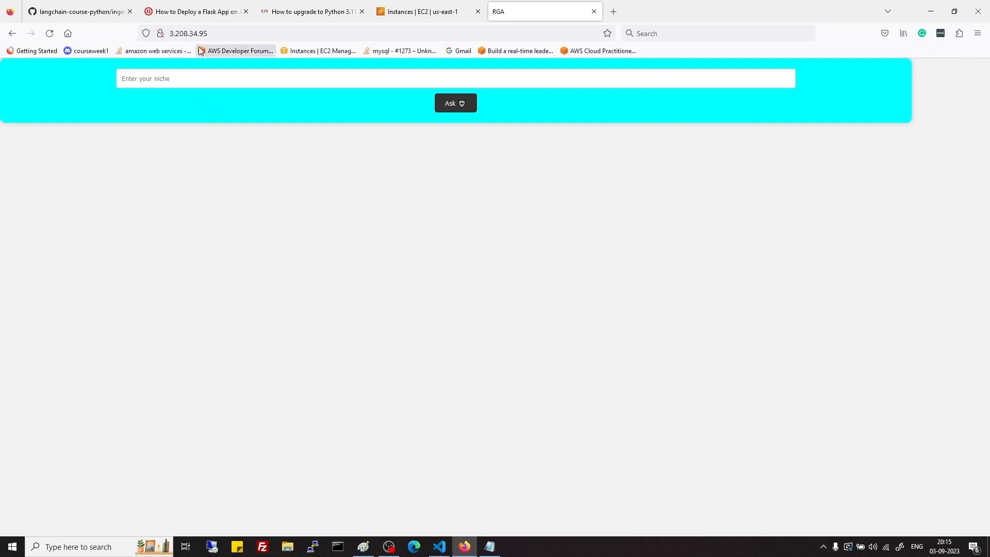
pyautogui.moveTo(293, 216)
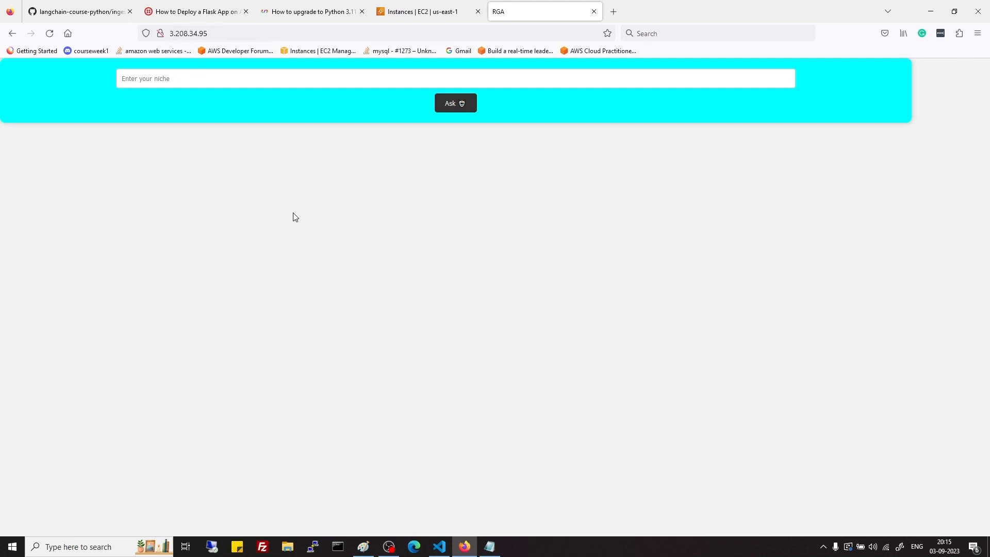
pyautogui.moveTo(483, 202)
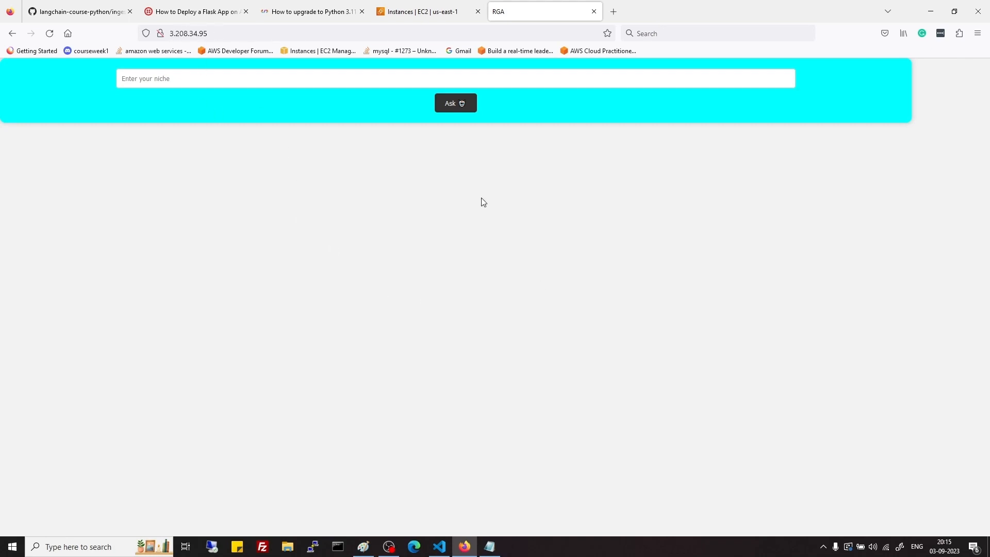
# Review the 12-retrievalQAChain branch's ingest.py in GitHub, scrolling down to the Pinecone upload and back.
pyautogui.click(78, 11)
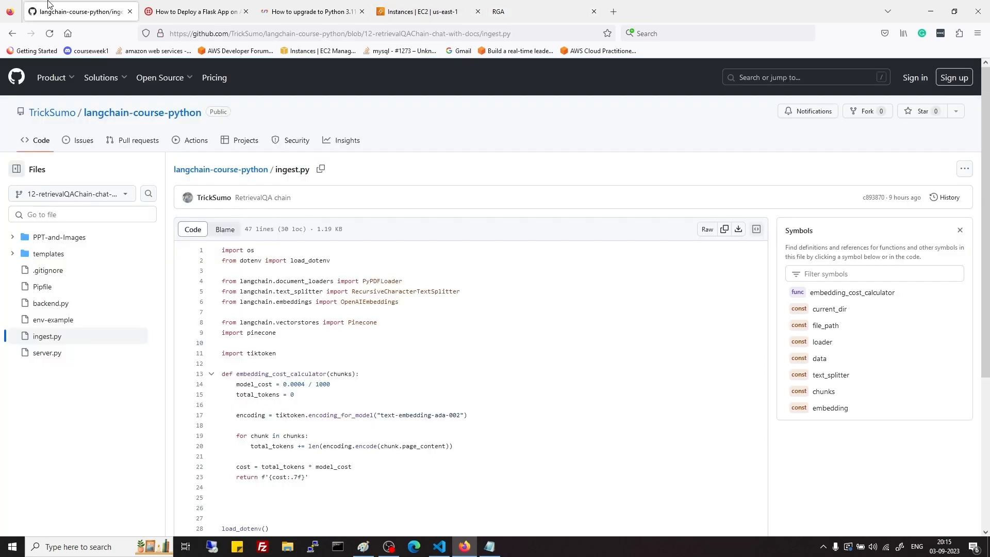
pyautogui.moveTo(92, 209)
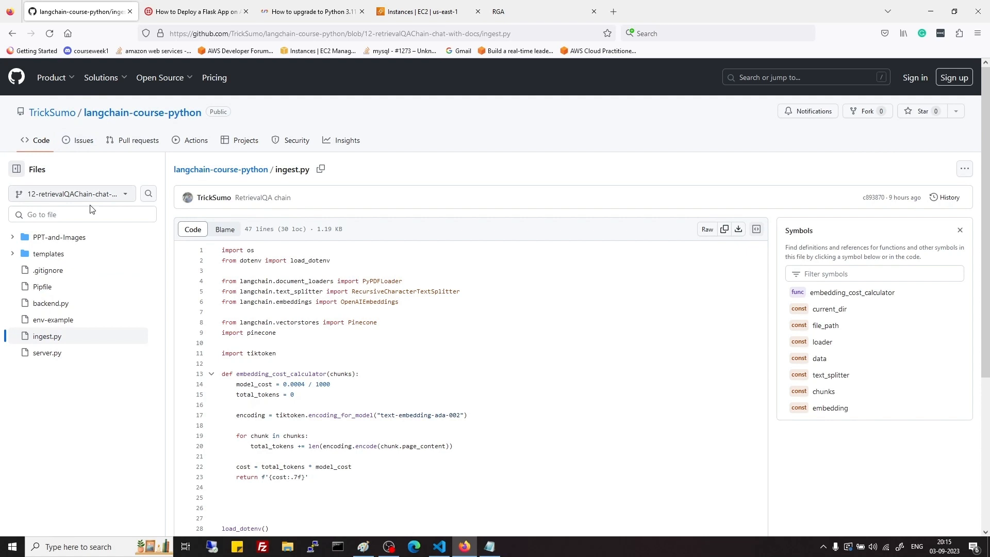
pyautogui.click(69, 194)
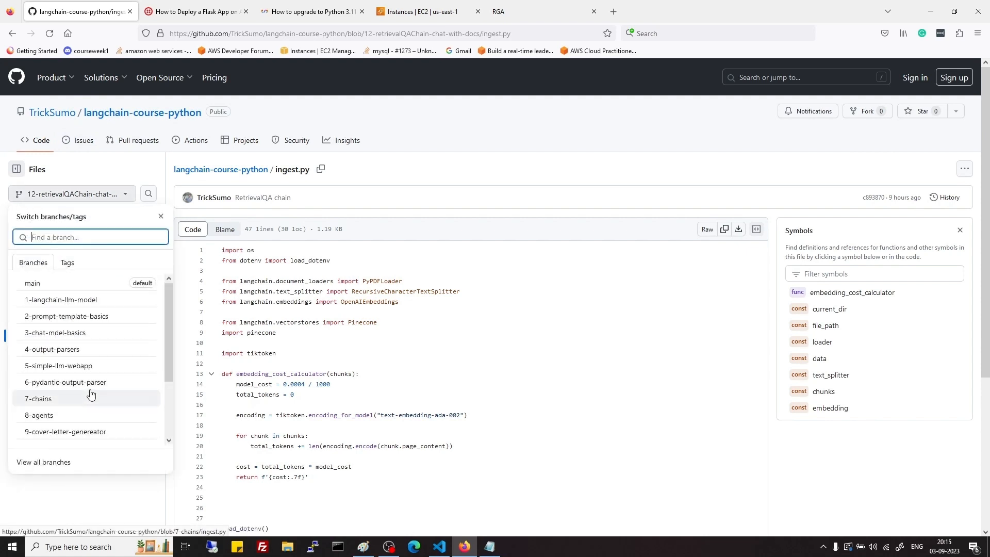
pyautogui.scroll(-3)
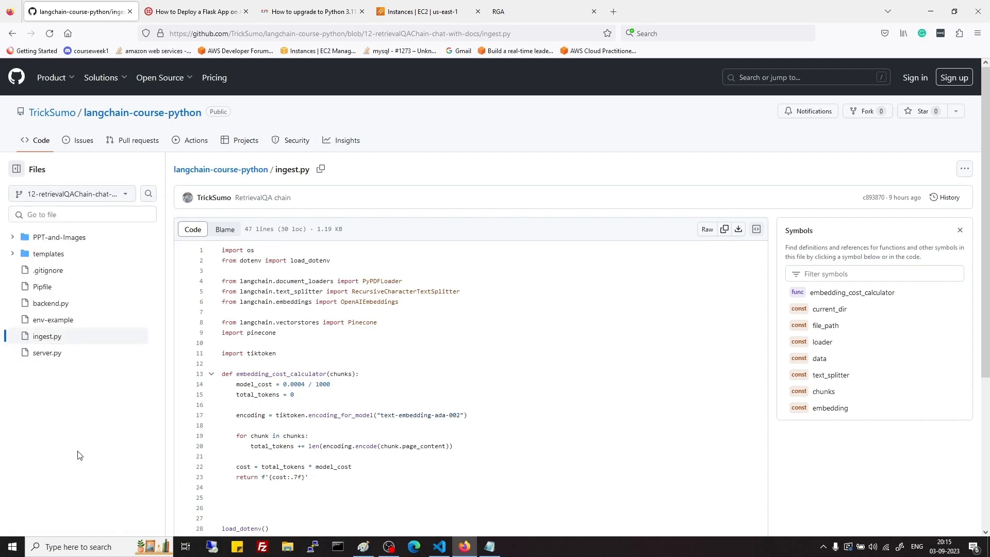
pyautogui.moveTo(152, 337)
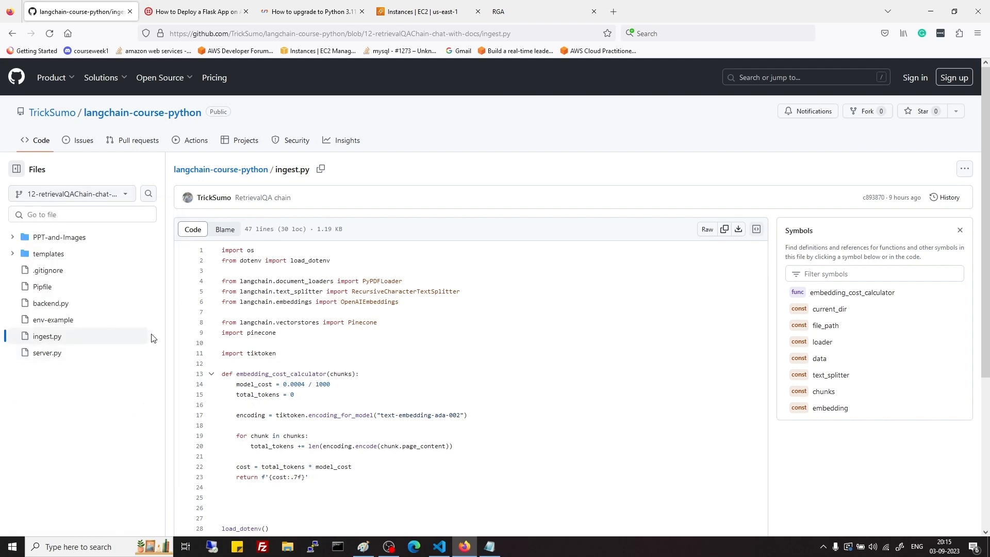
pyautogui.scroll(-3)
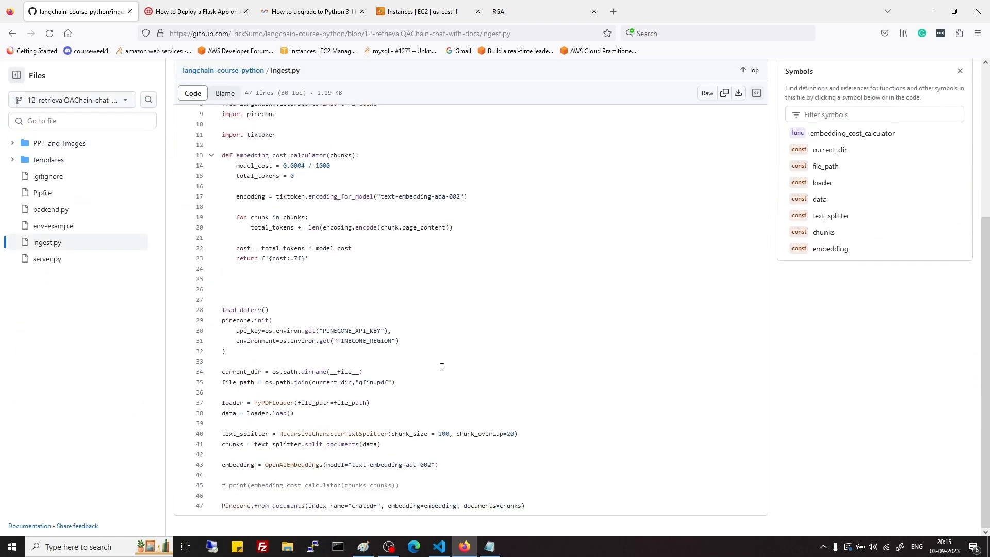
pyautogui.scroll(3)
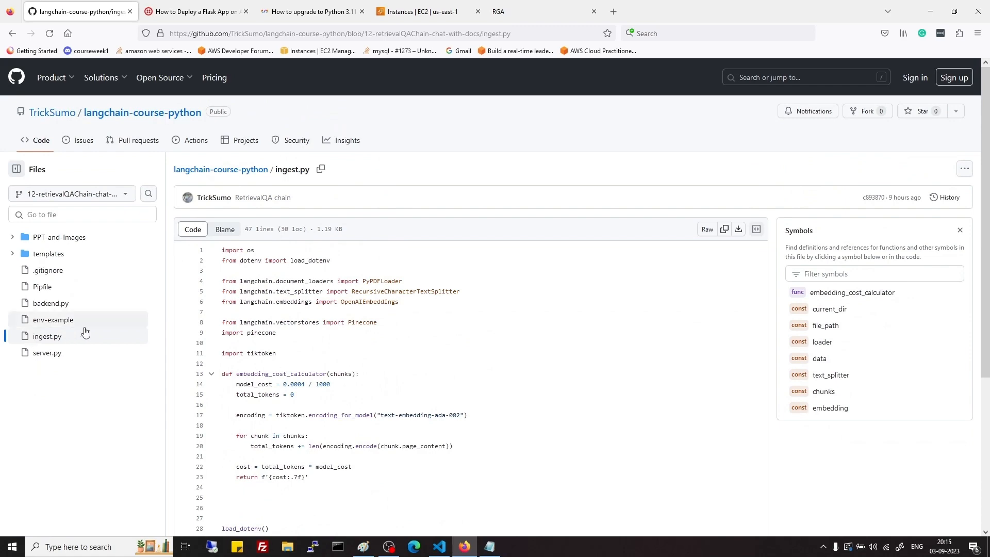
pyautogui.scroll(-3)
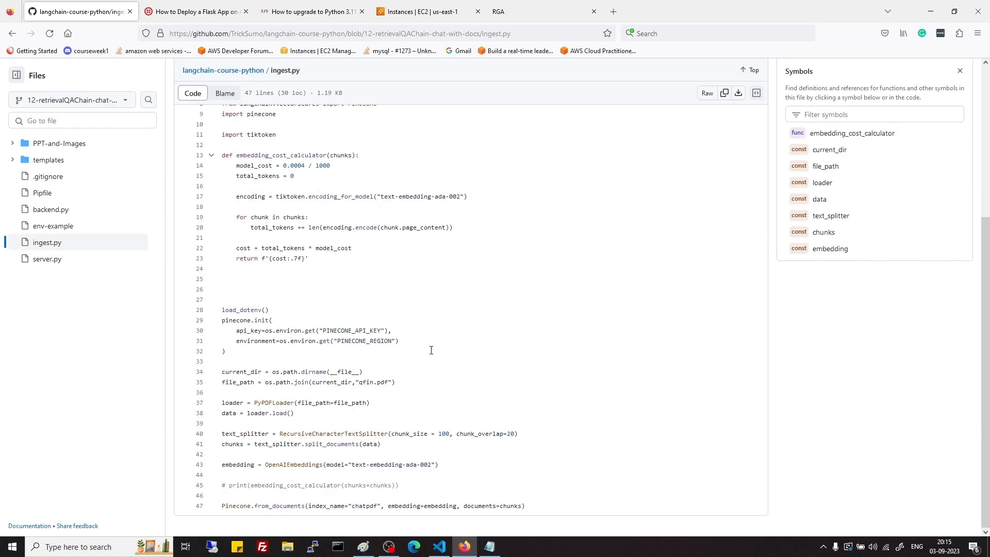
pyautogui.scroll(3)
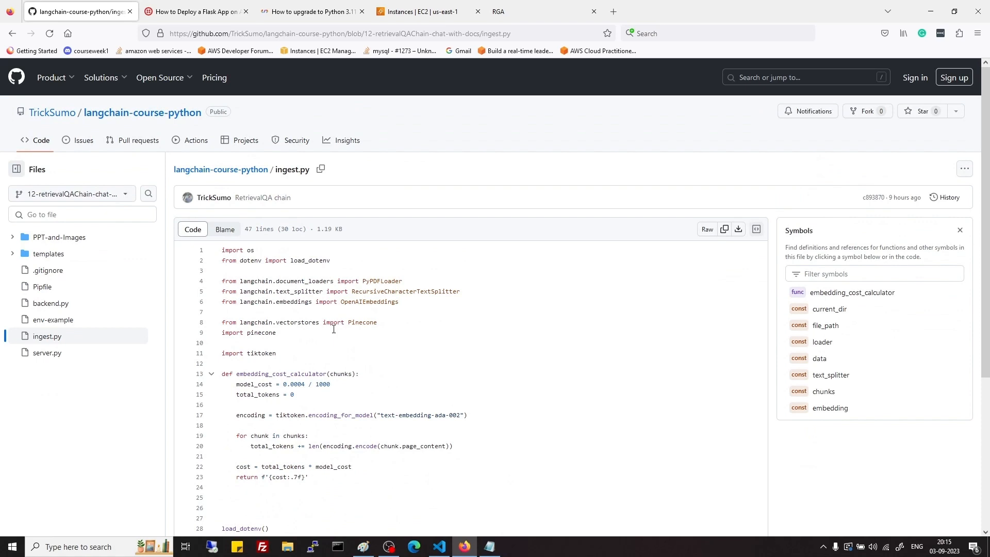
pyautogui.moveTo(377, 294)
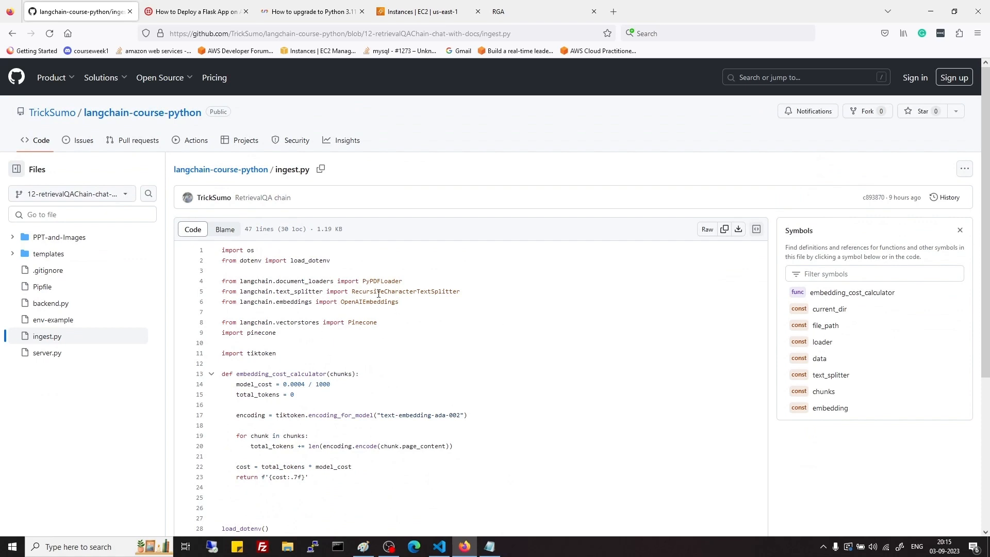
# Return to the EC2 instances list and begin launching a new instance.
pyautogui.click(423, 11)
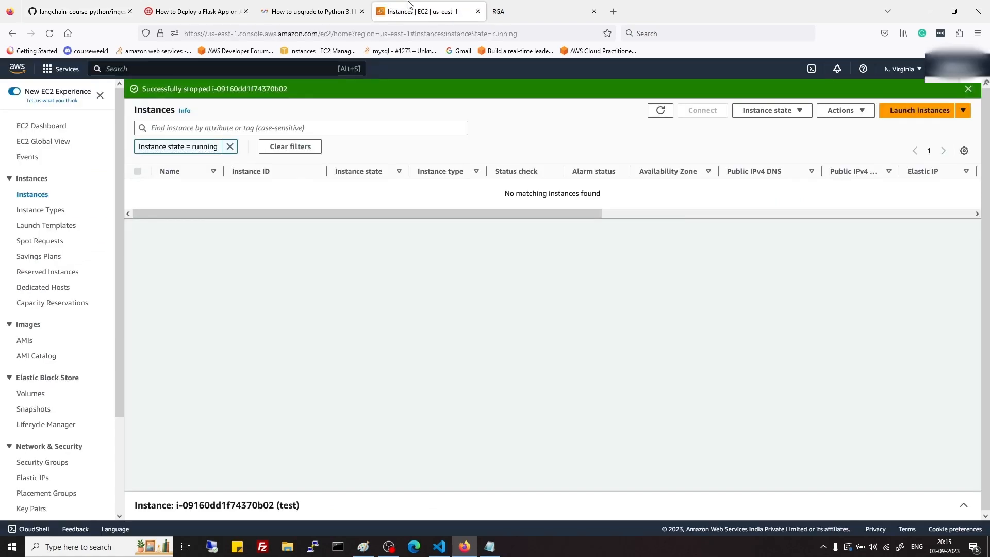
pyautogui.moveTo(651, 157)
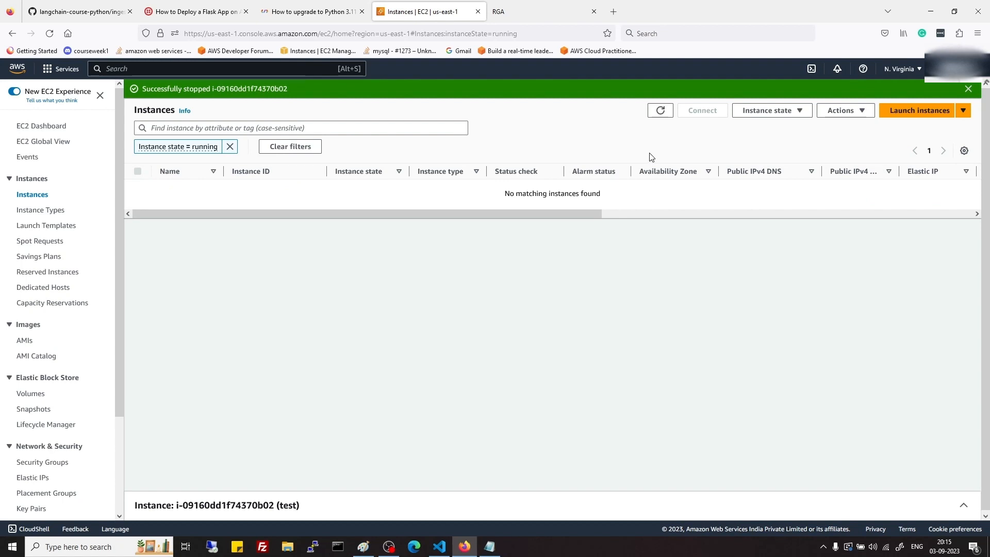
pyautogui.moveTo(467, 152)
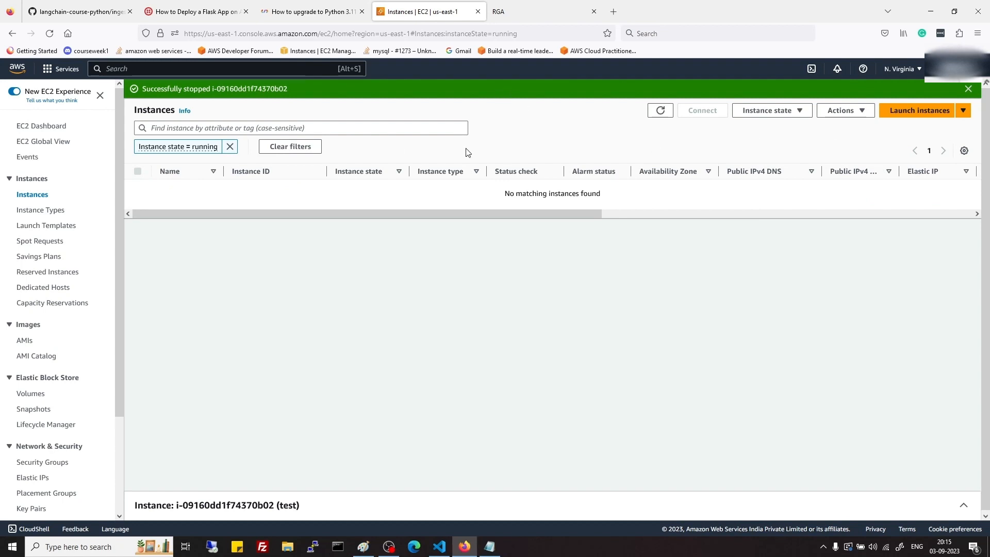
pyautogui.moveTo(376, 92)
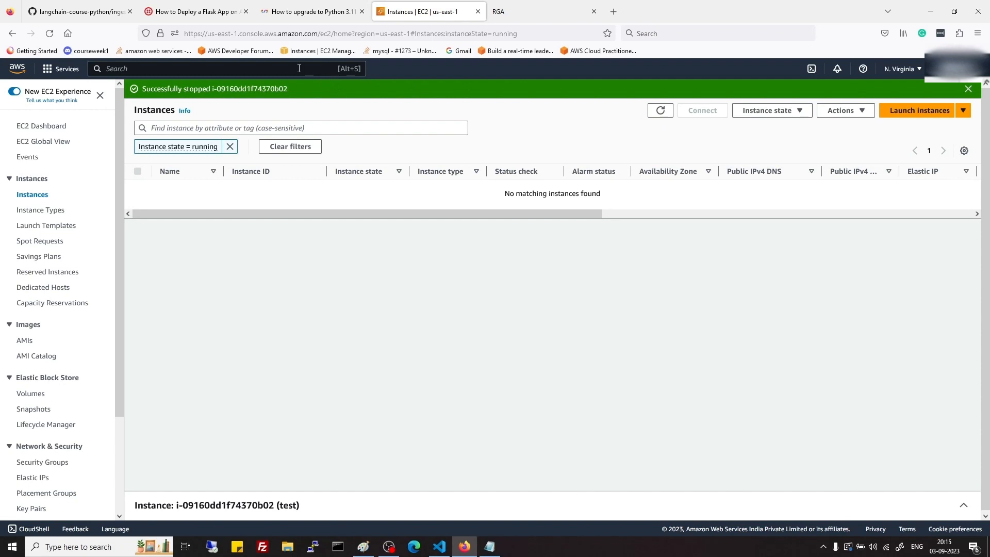
pyautogui.moveTo(917, 111)
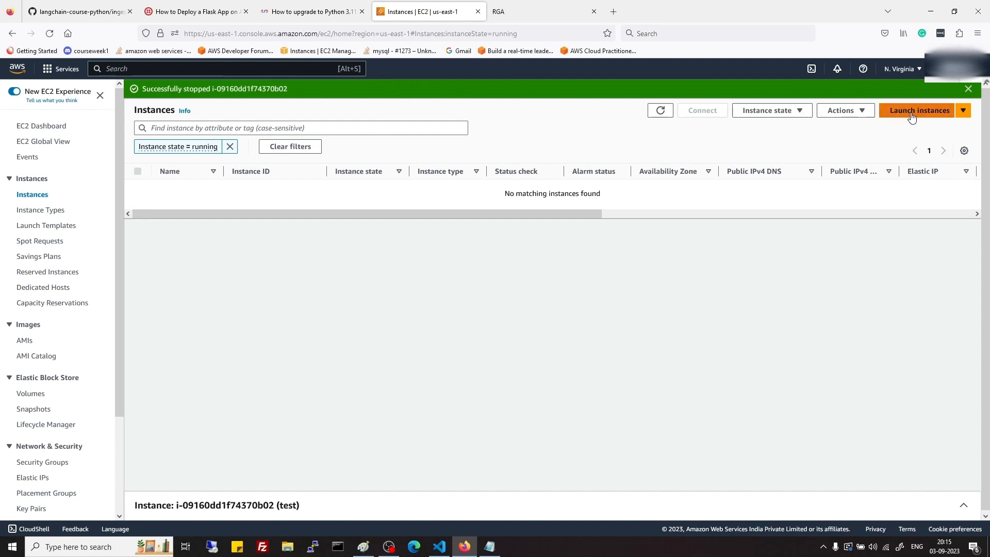
pyautogui.click(919, 110)
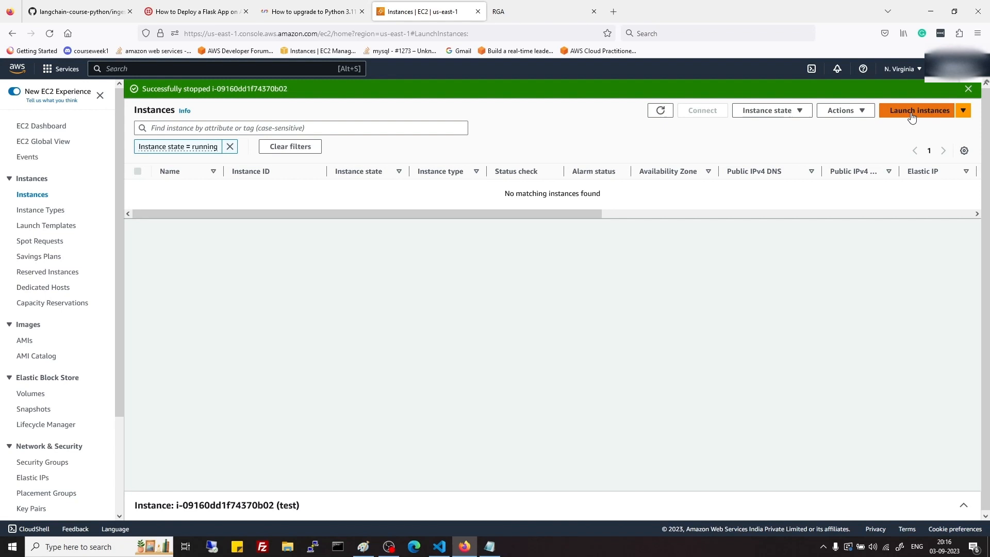
# Name the instance 'langchain', pick the Ubuntu 22.04 image, and filter instance types for t3a.
pyautogui.click(917, 110)
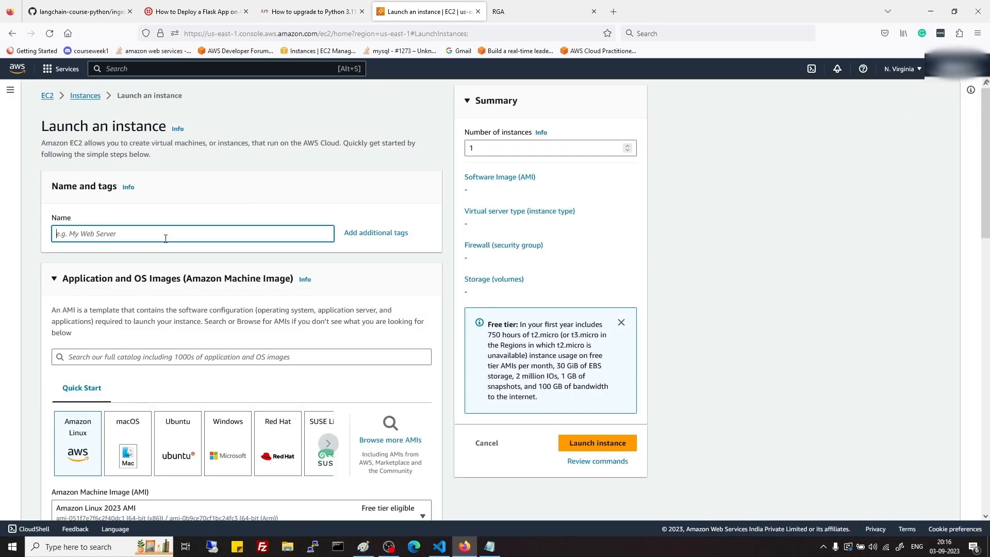
pyautogui.write('langchain')
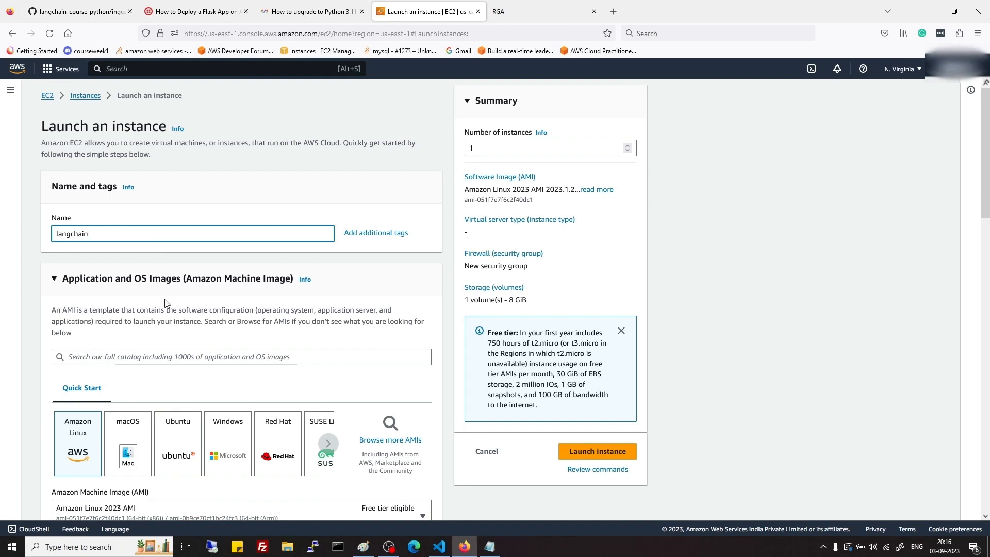
pyautogui.scroll(-3)
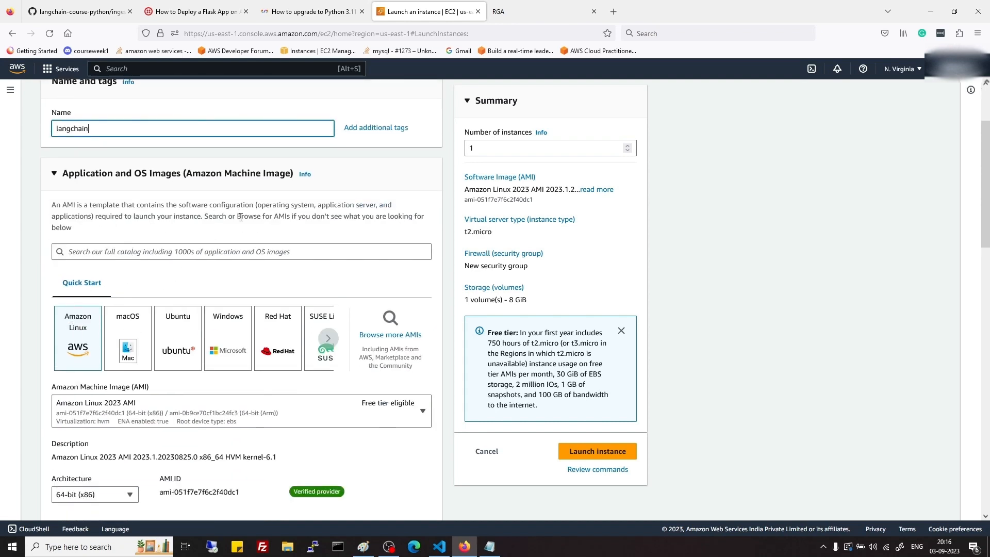
pyautogui.moveTo(187, 334)
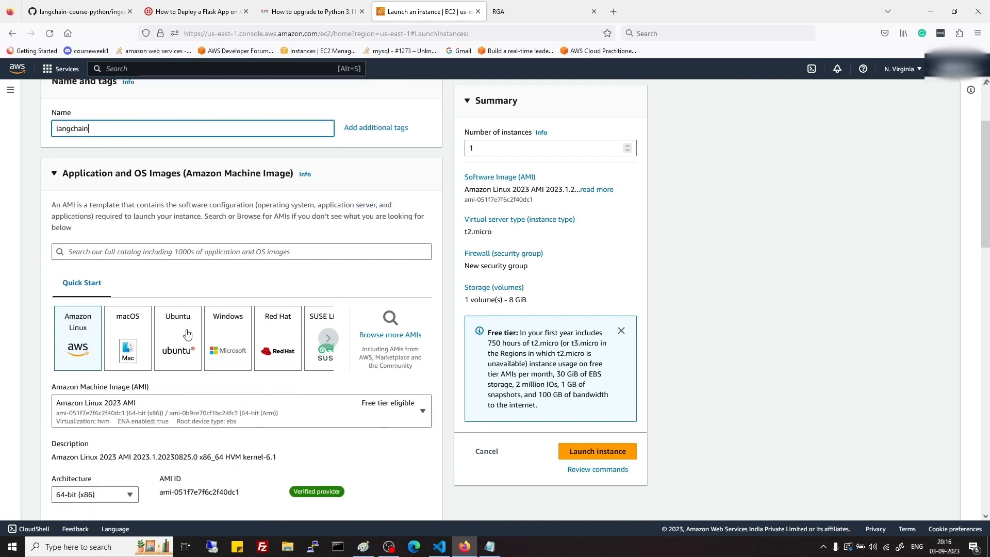
pyautogui.click(177, 338)
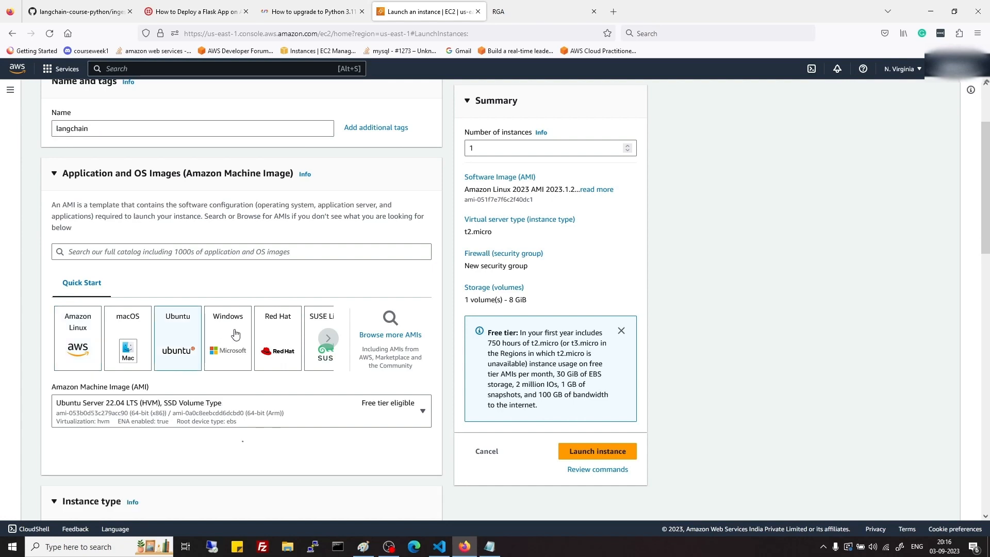
pyautogui.scroll(-3)
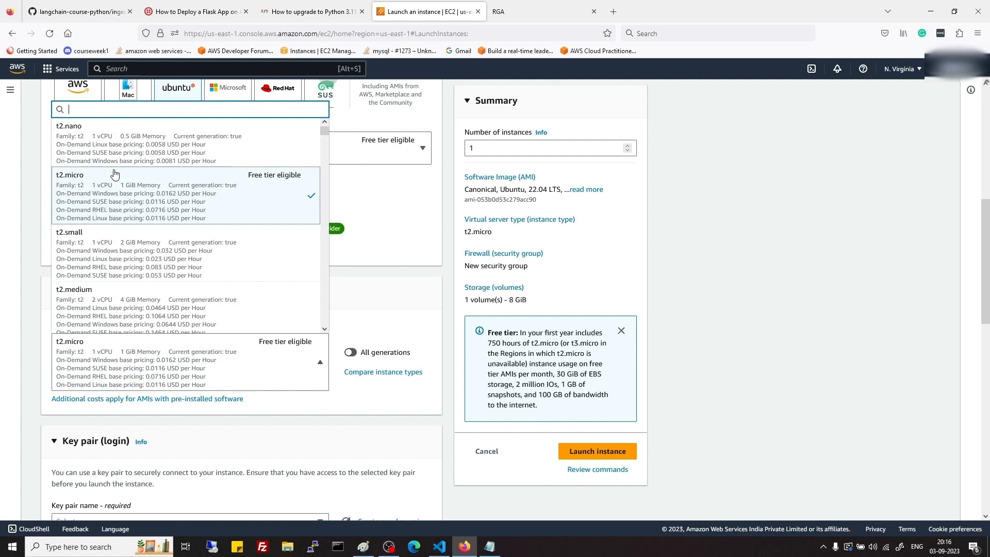
pyautogui.write('t')
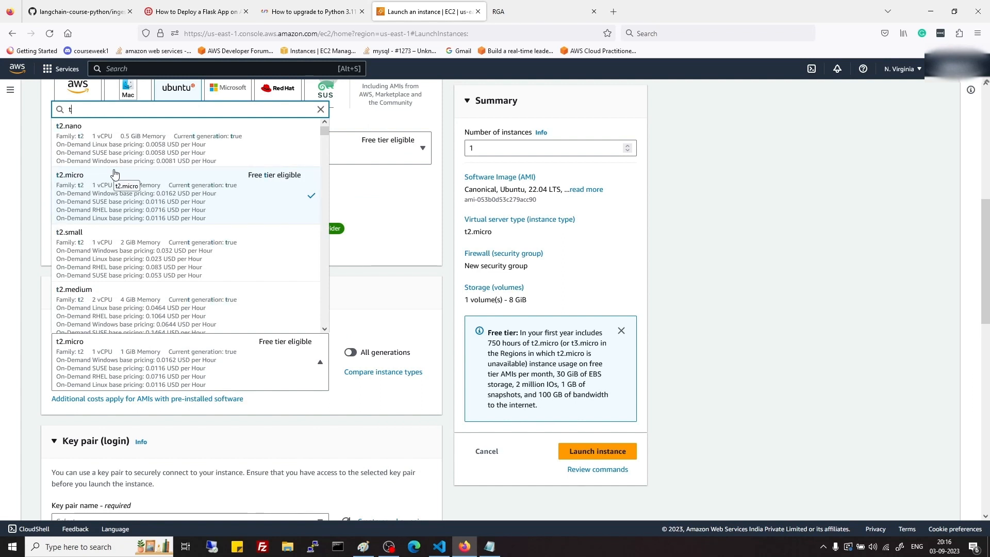
pyautogui.write('3a')
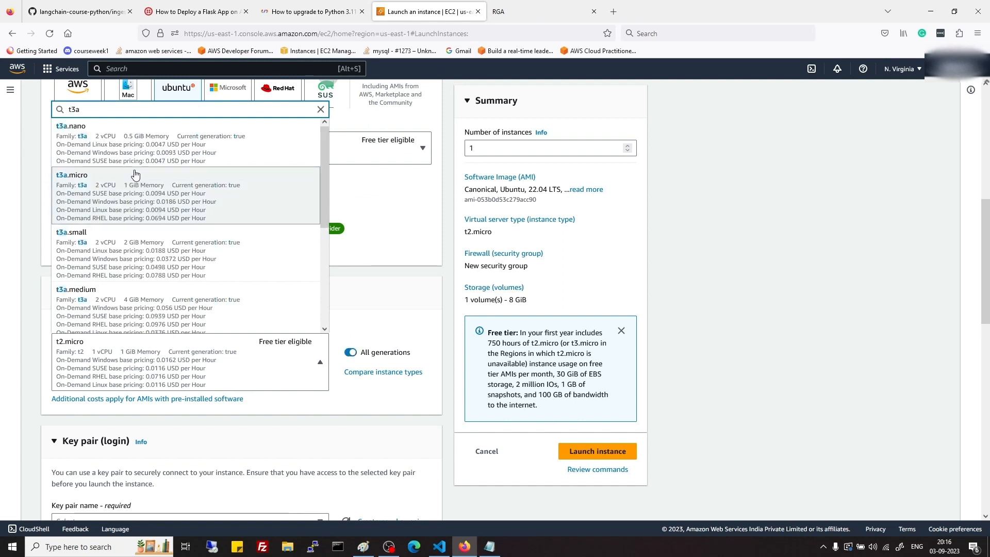
pyautogui.moveTo(143, 199)
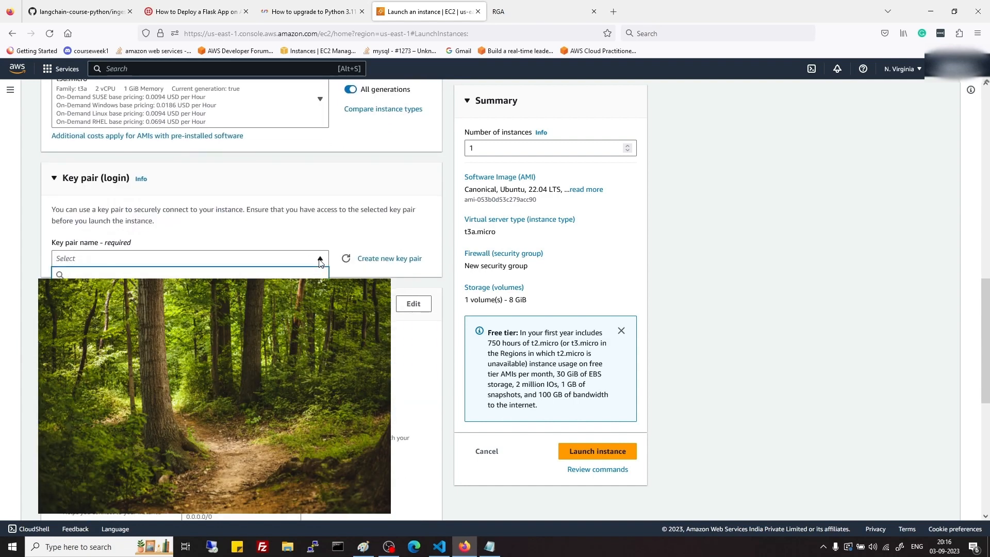
pyautogui.moveTo(346, 247)
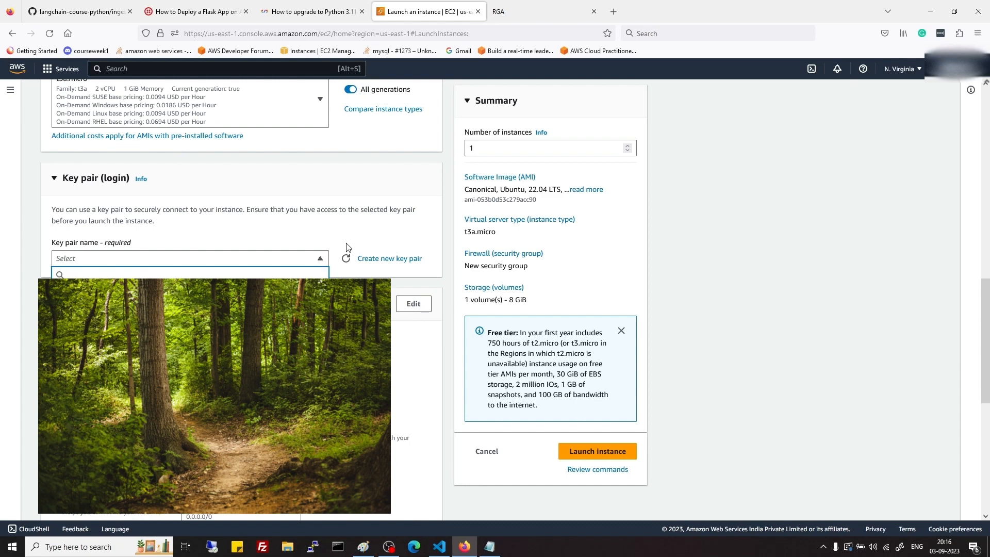
# Create and select the RSA key pair 'lanchain', downloading its .pem file.
pyautogui.click(189, 274)
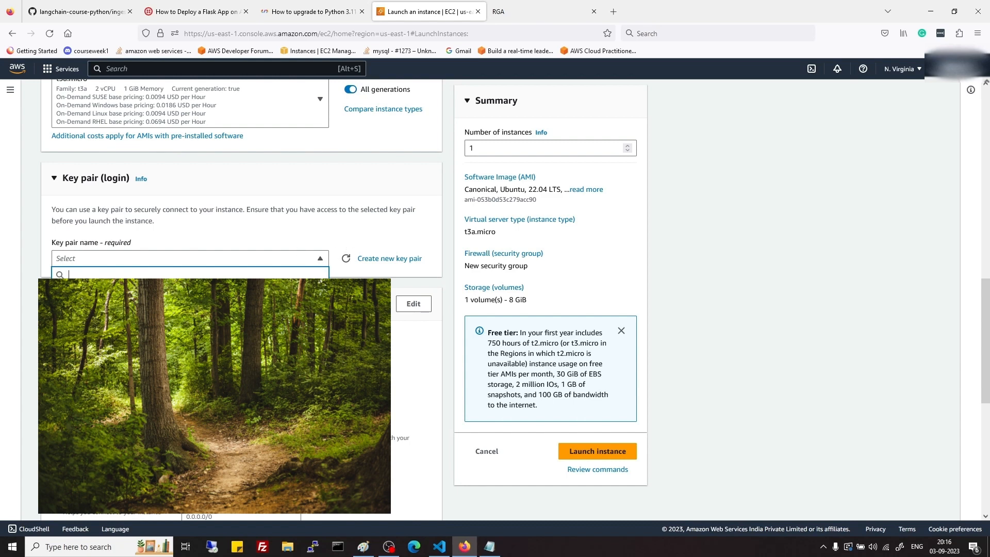
pyautogui.moveTo(162, 181)
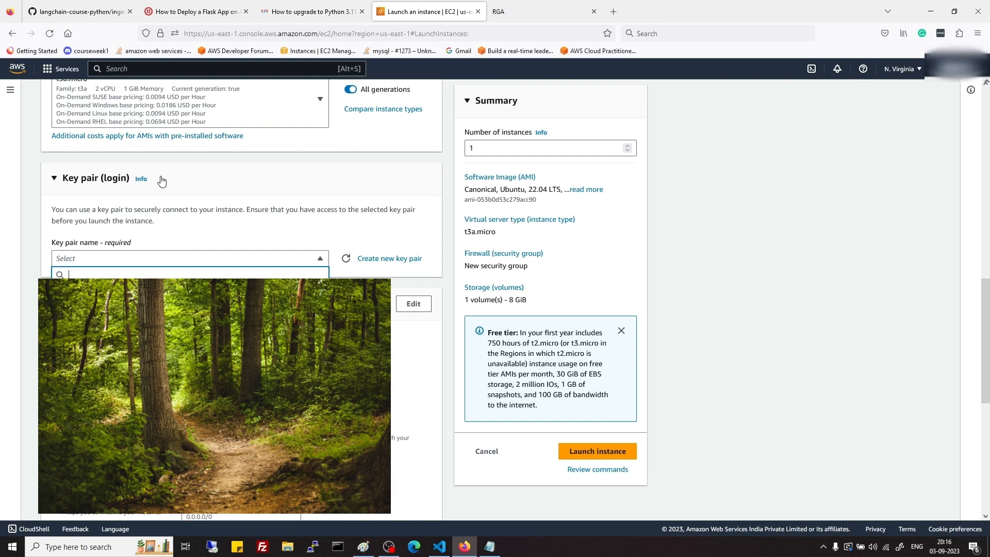
pyautogui.moveTo(374, 246)
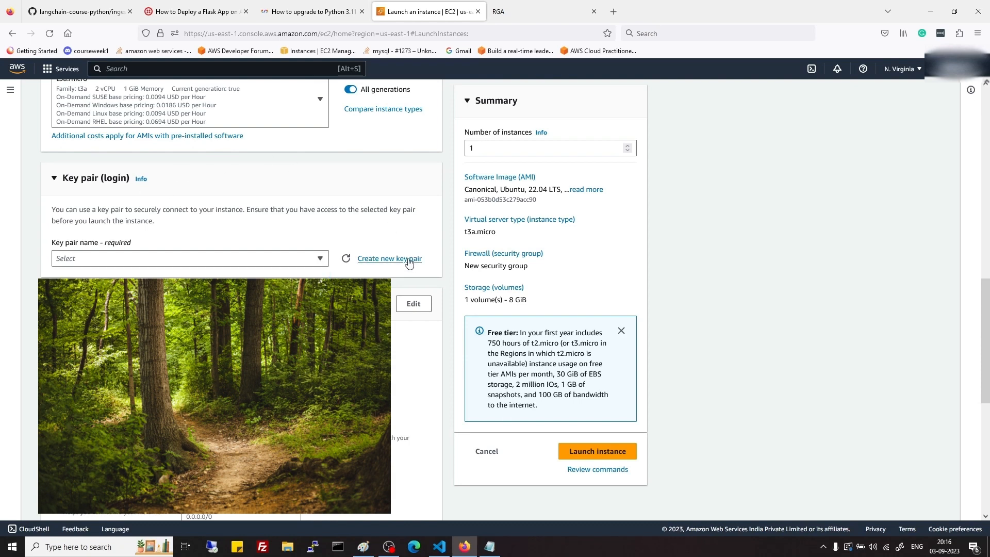
pyautogui.click(388, 258)
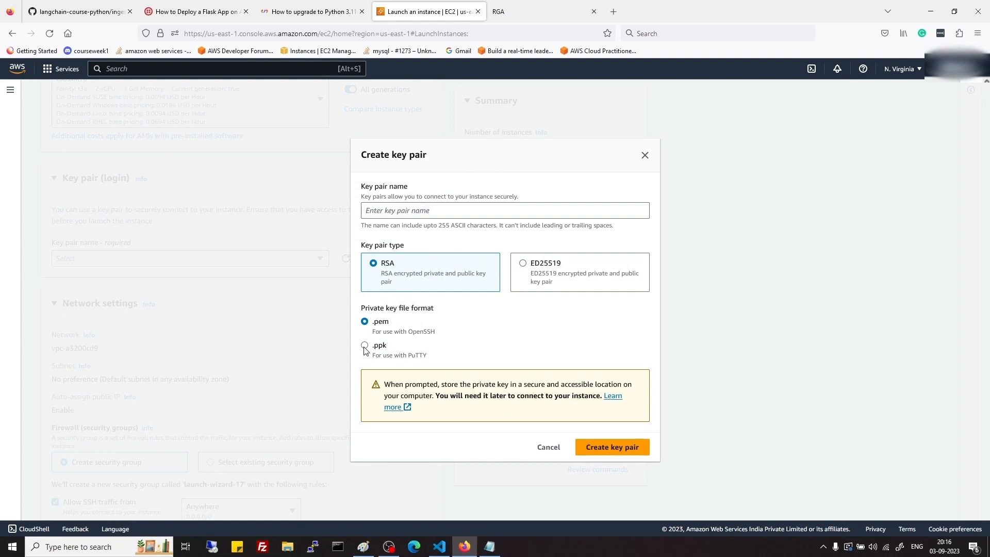
pyautogui.click(504, 211)
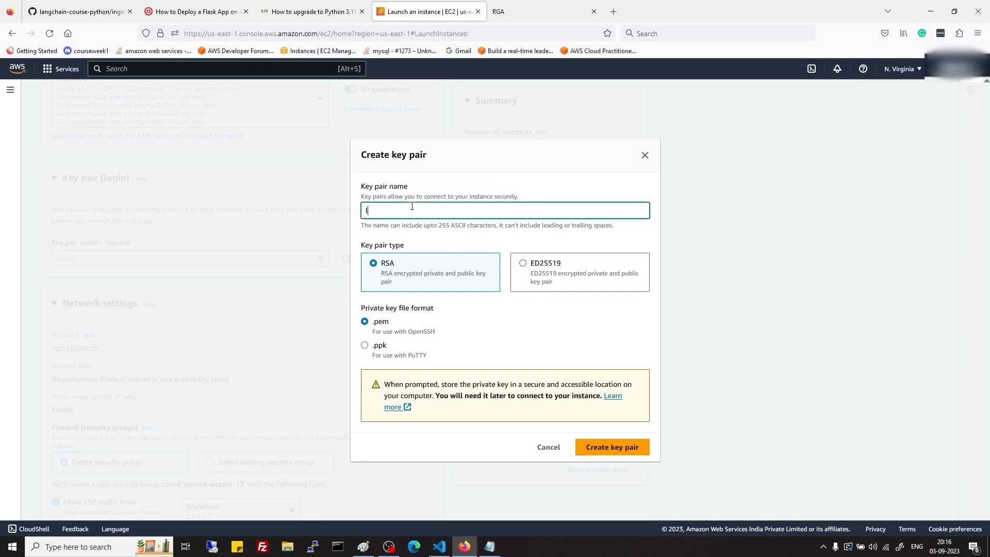
pyautogui.write('lanchain')
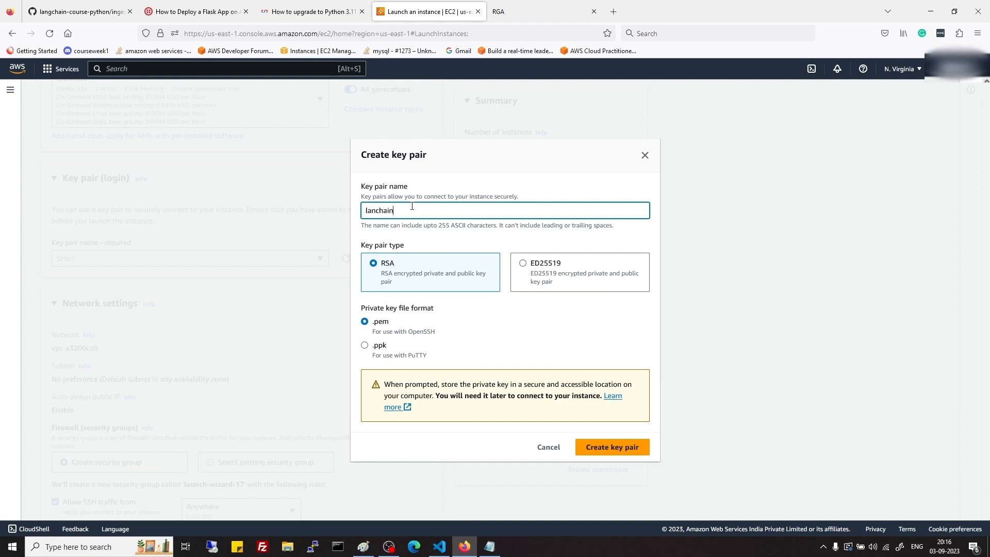
pyautogui.moveTo(386, 328)
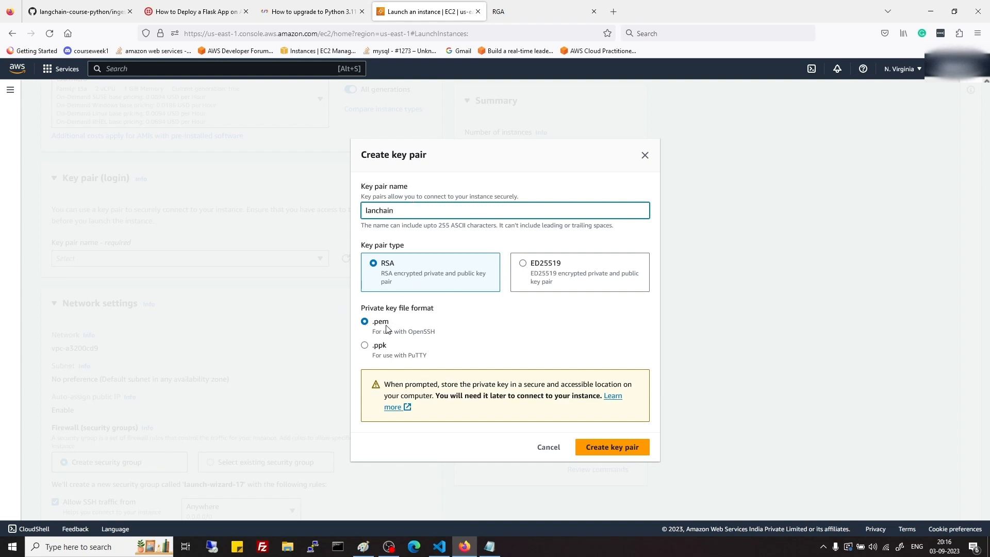
pyautogui.moveTo(611, 446)
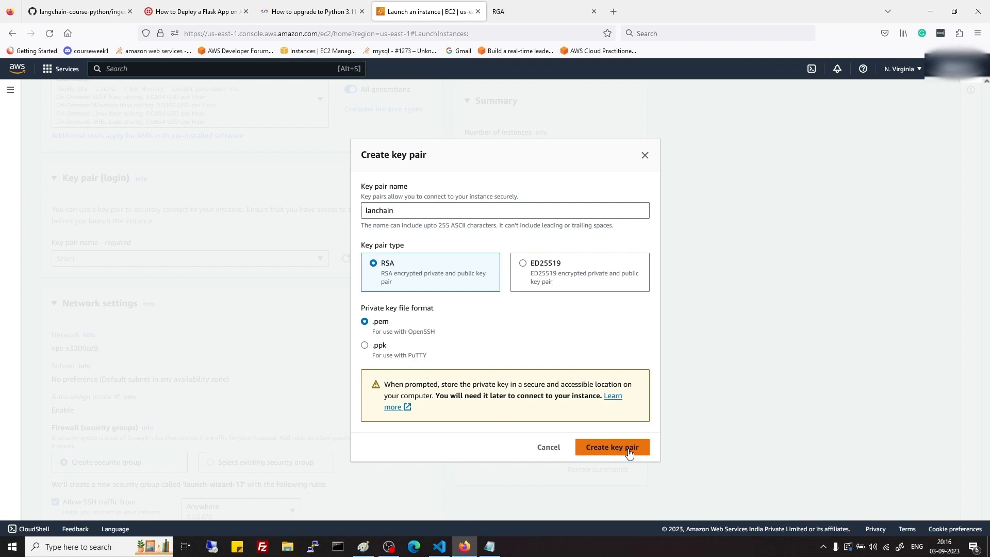
pyautogui.click(611, 447)
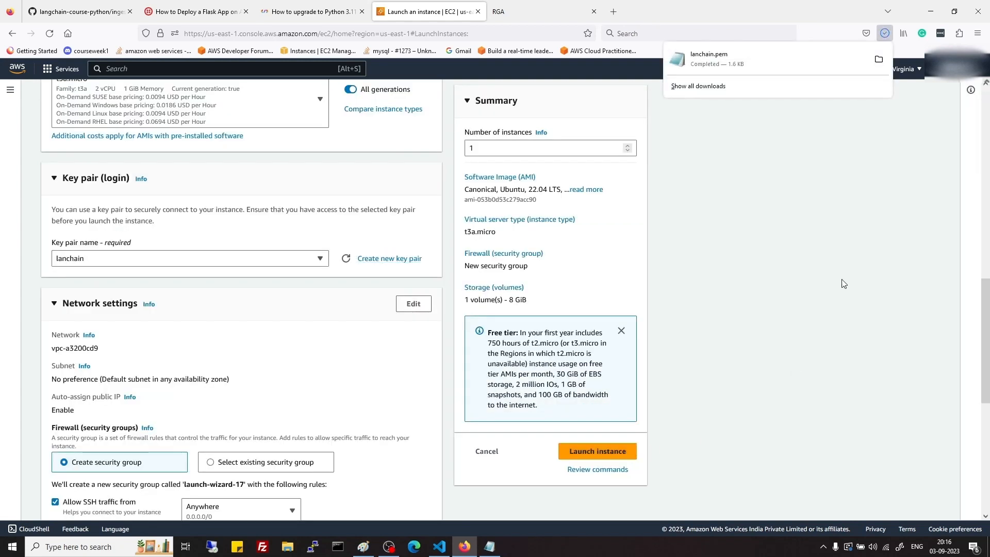
pyautogui.scroll(-3)
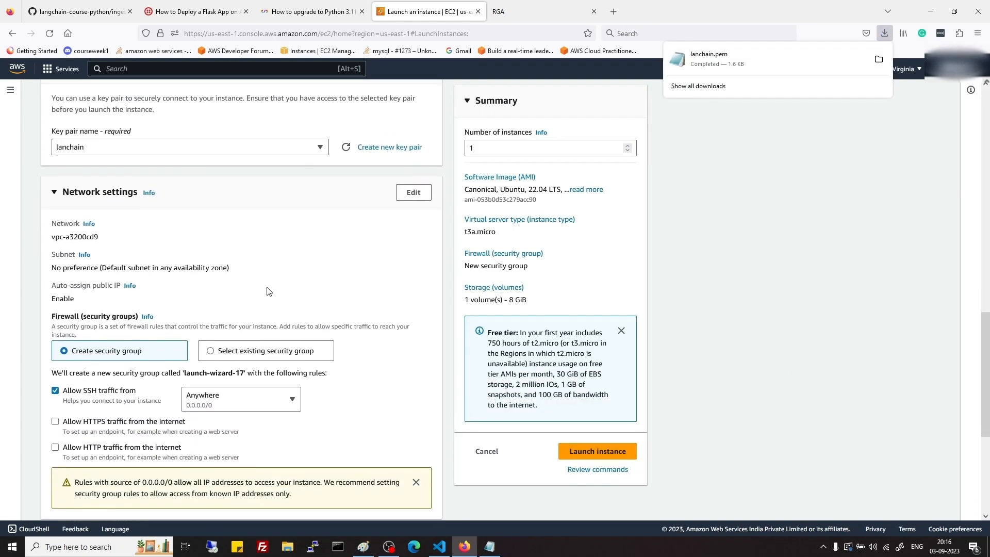
# Allow HTTPS and HTTP traffic in the security group, keeping the 8 GiB gp2 storage.
pyautogui.scroll(-3)
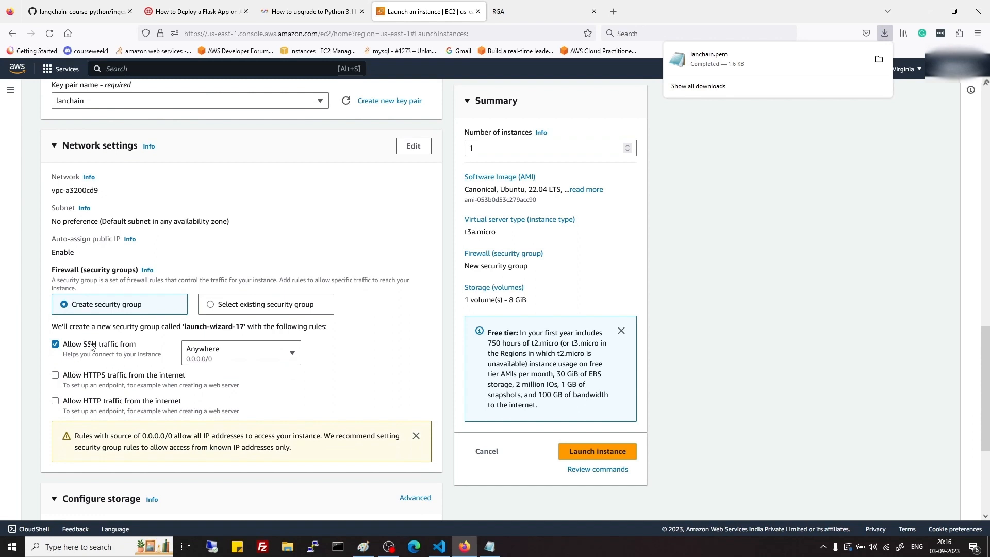
pyautogui.click(55, 374)
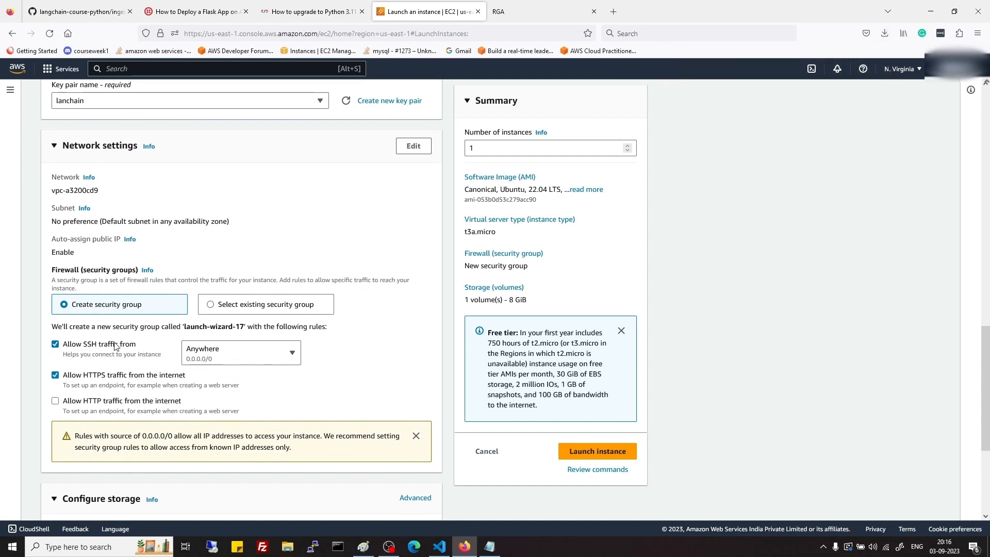
pyautogui.moveTo(102, 385)
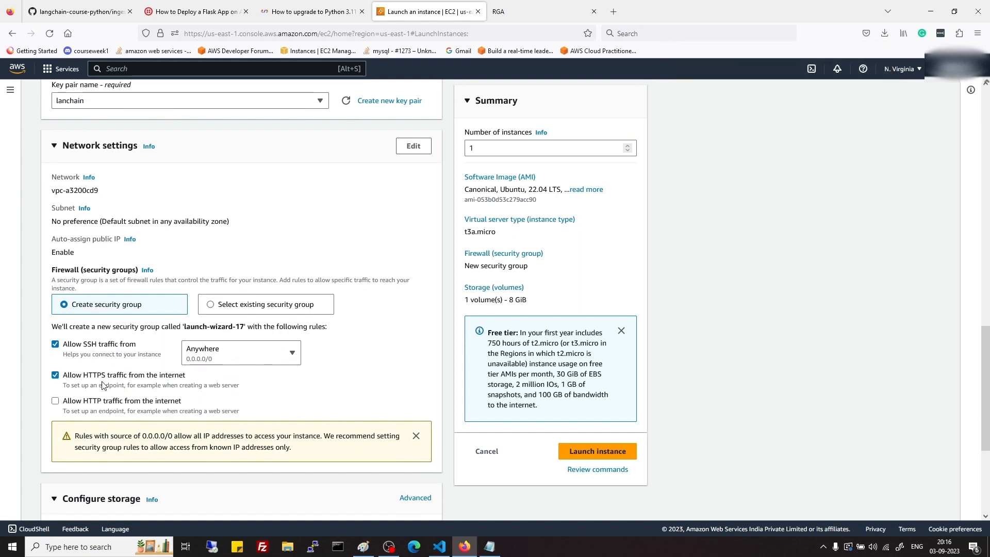
pyautogui.click(56, 400)
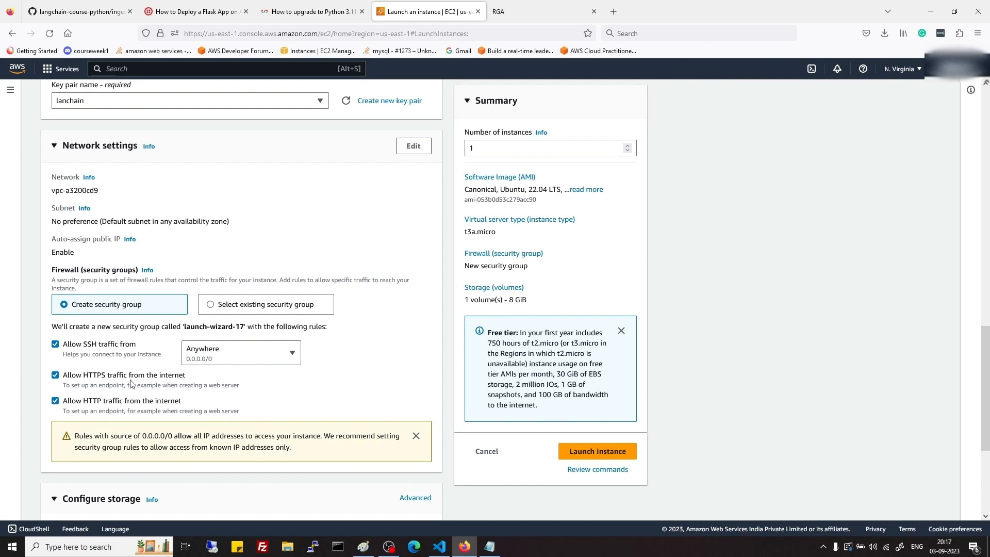
pyautogui.scroll(-3)
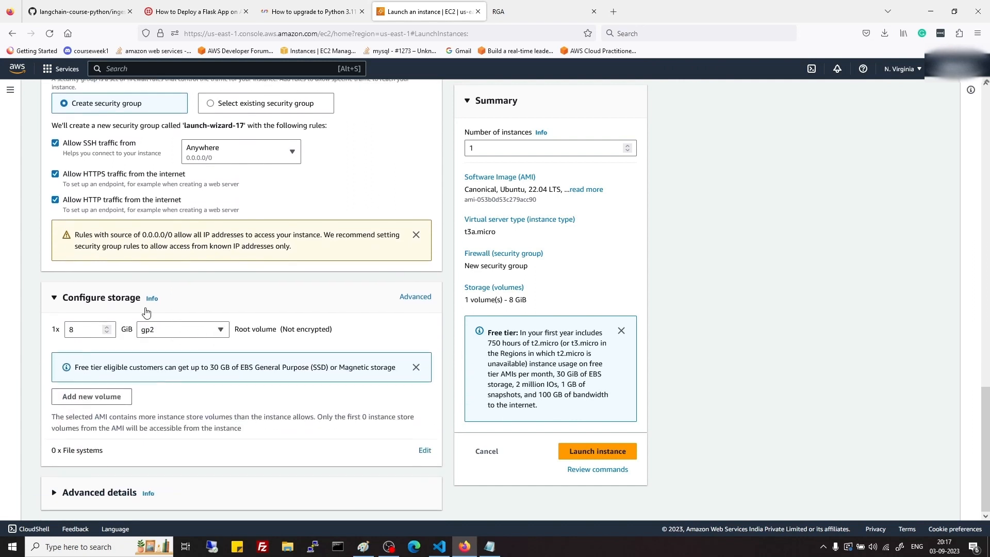
pyautogui.moveTo(175, 334)
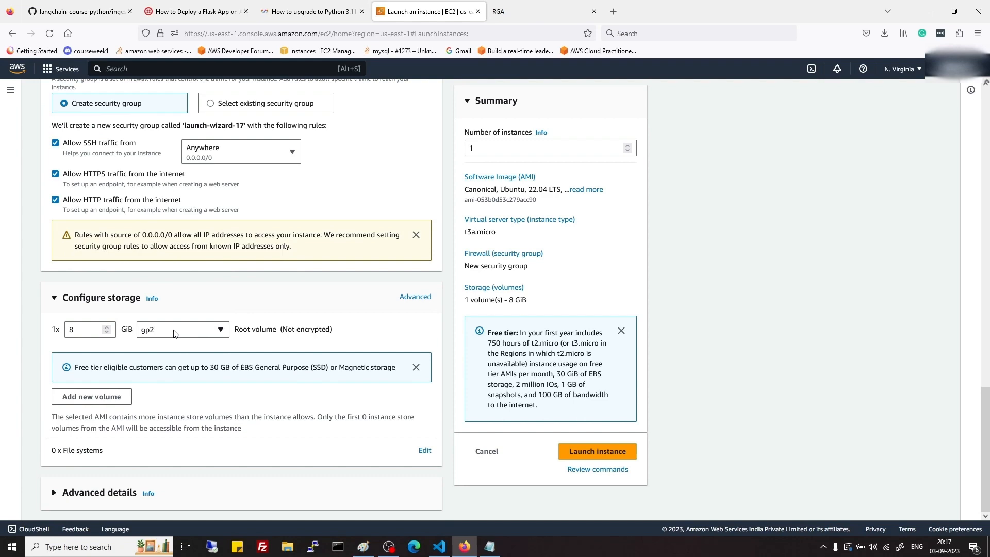
pyautogui.moveTo(697, 315)
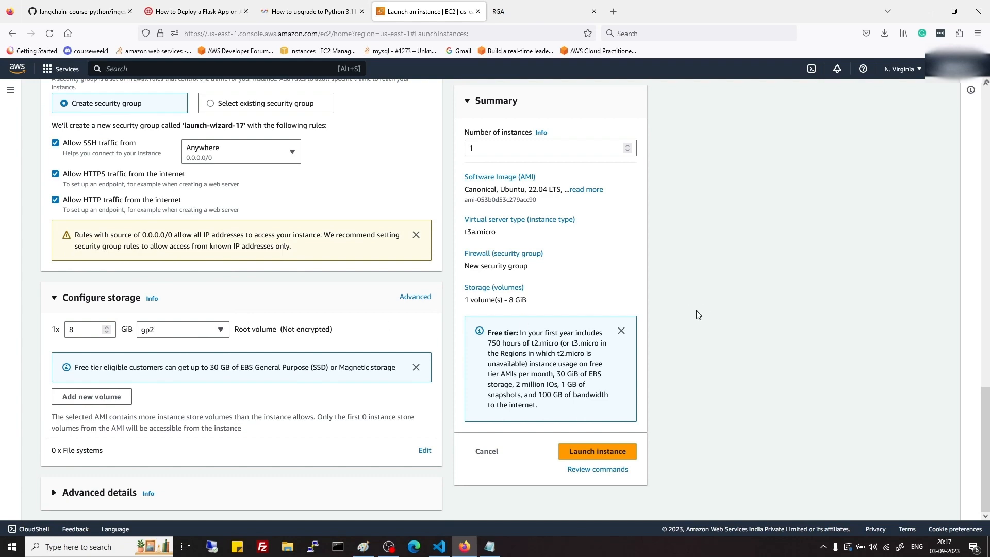
pyautogui.scroll(3)
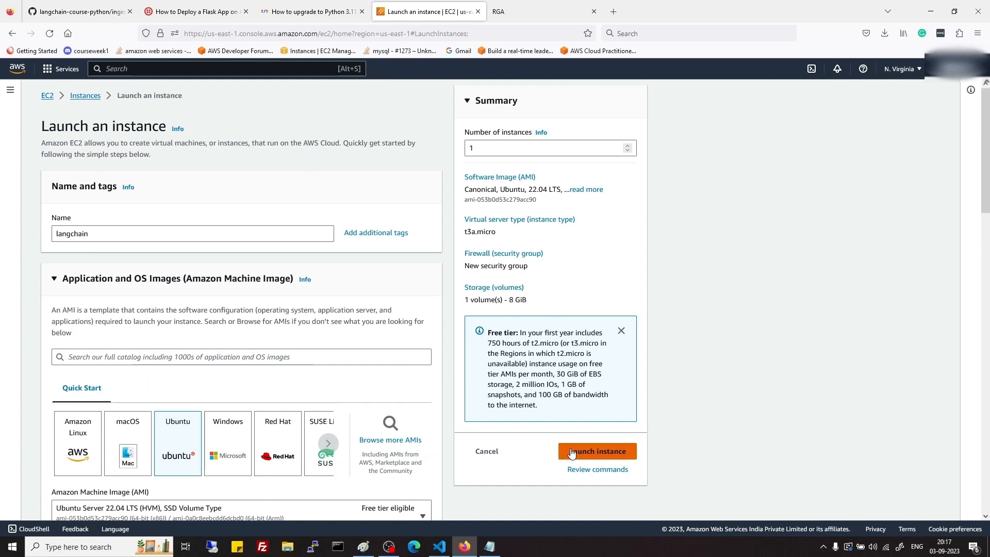
# Launch the langchain instance and filter the instances list to Instance state = running.
pyautogui.click(596, 450)
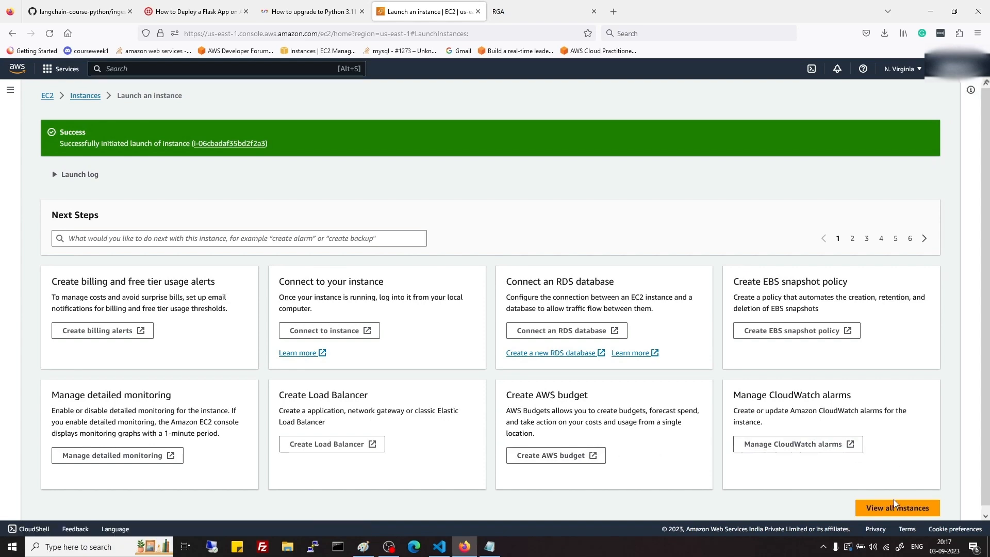
pyautogui.click(895, 508)
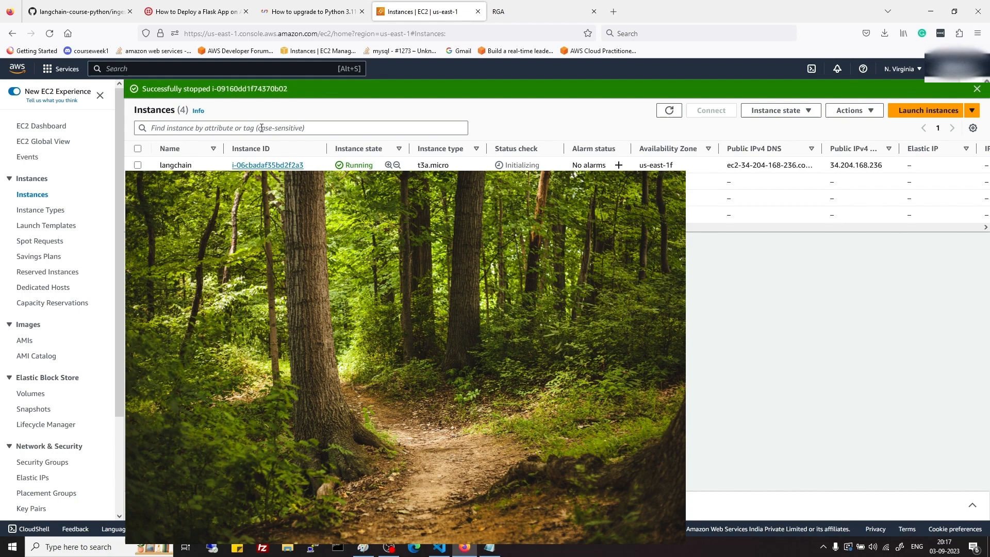
pyautogui.click(300, 127)
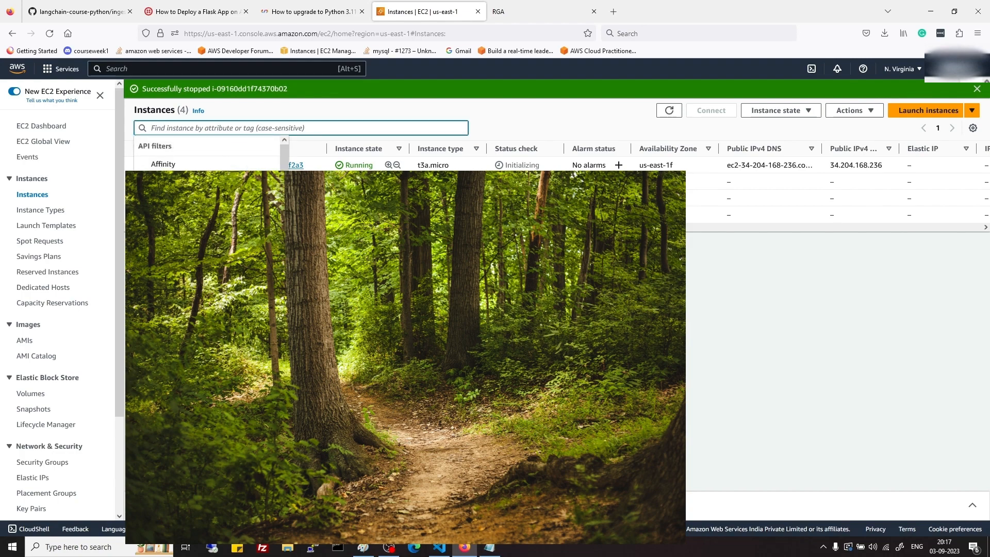
pyautogui.write('ru')
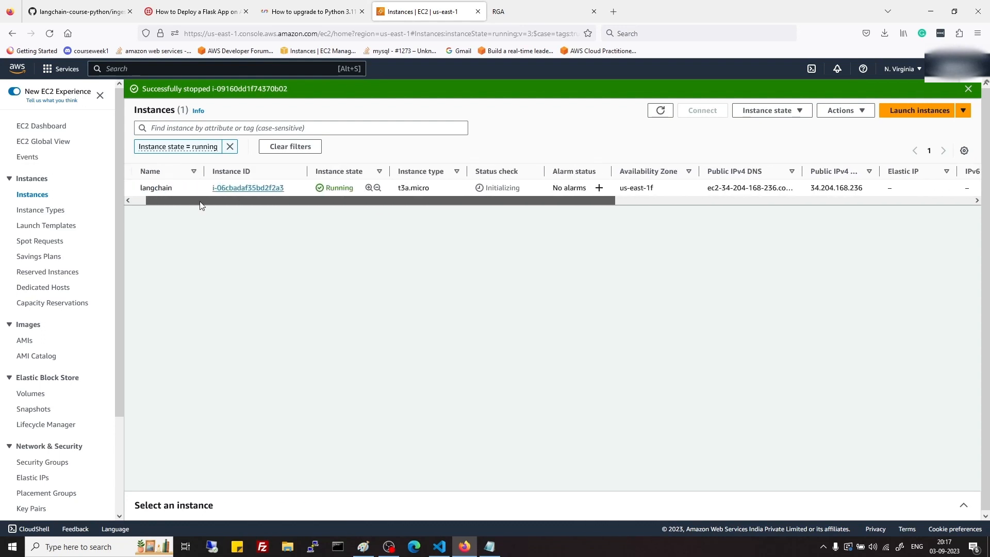
pyautogui.hscroll(3)
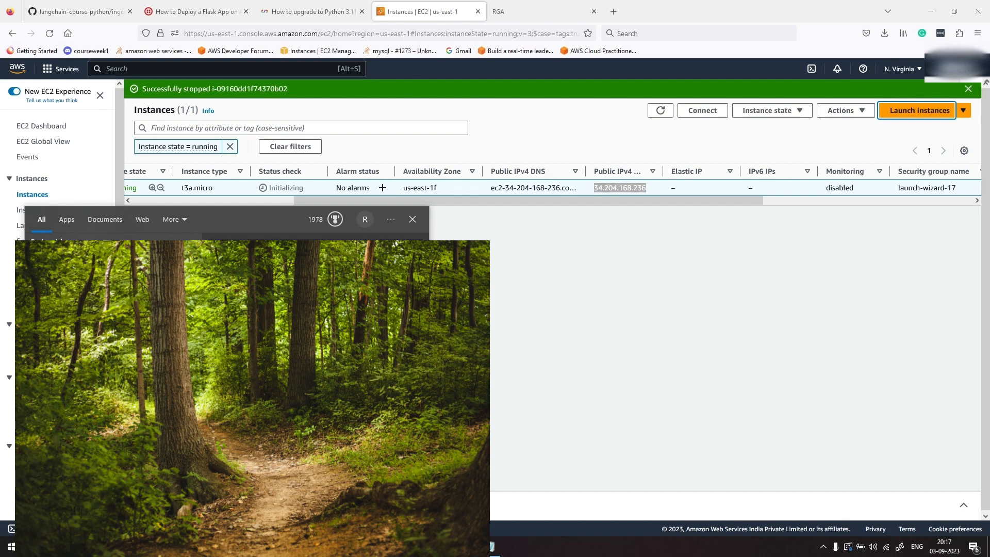
# Open a Git Bash terminal and move its window lower on screen.
pyautogui.write('git bash')
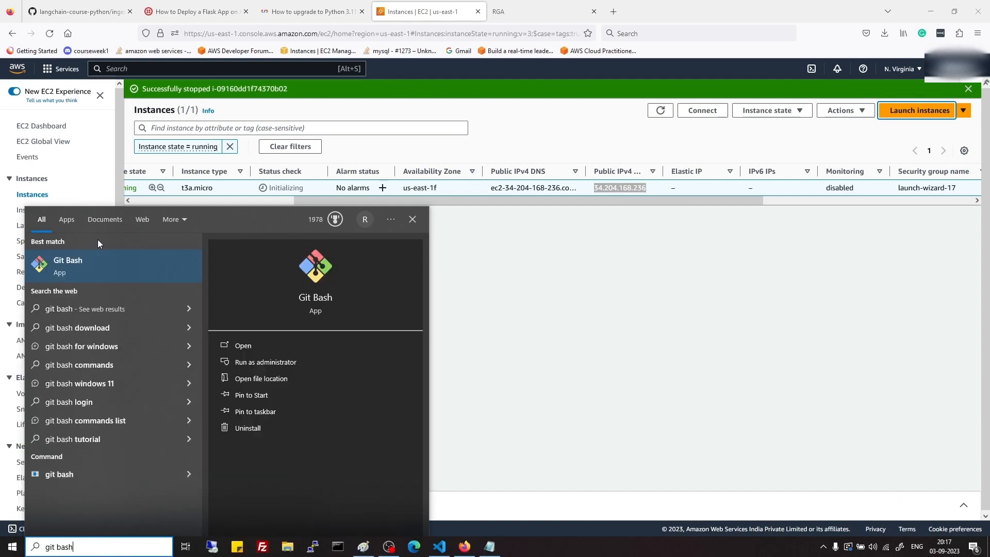
pyautogui.click(241, 345)
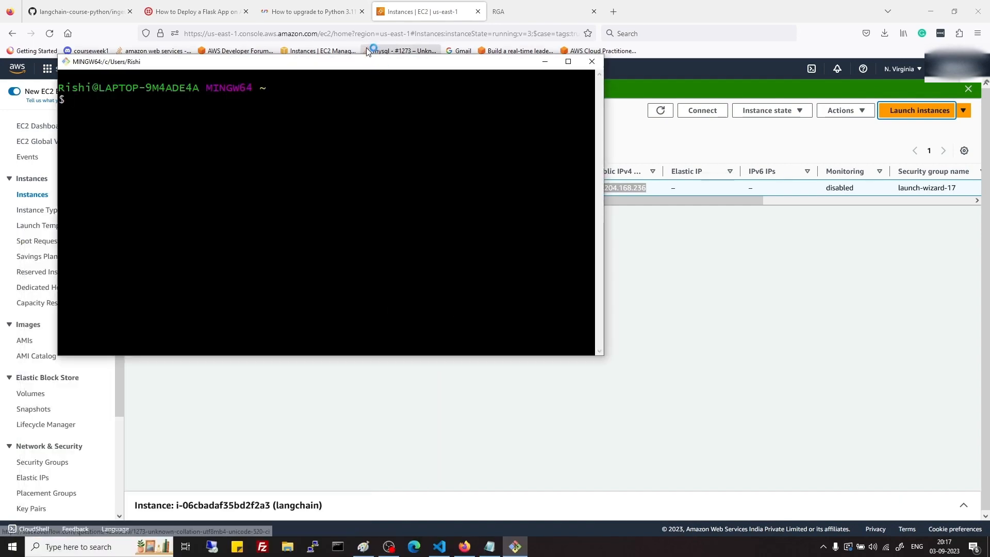
pyautogui.moveTo(325, 61); pyautogui.dragTo(517, 214)
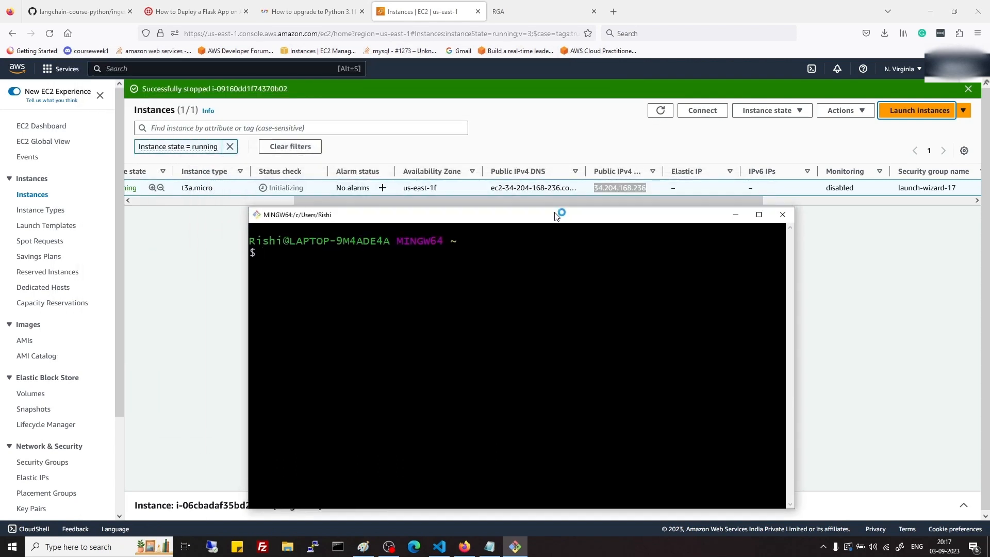
pyautogui.moveTo(518, 226)
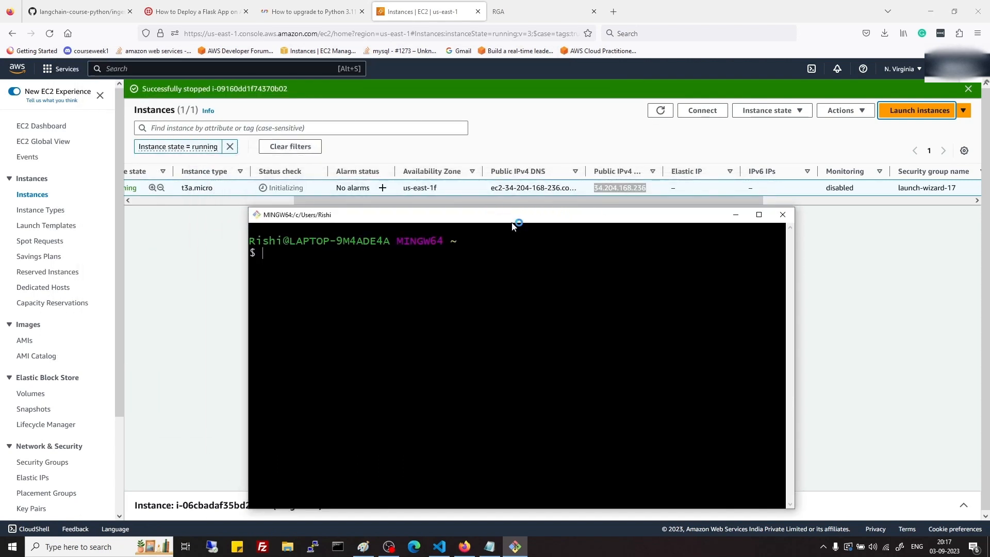
# Update the Notepad ssh command to 34.204.168.236 with langchain.pem and copy it.
pyautogui.click(488, 546)
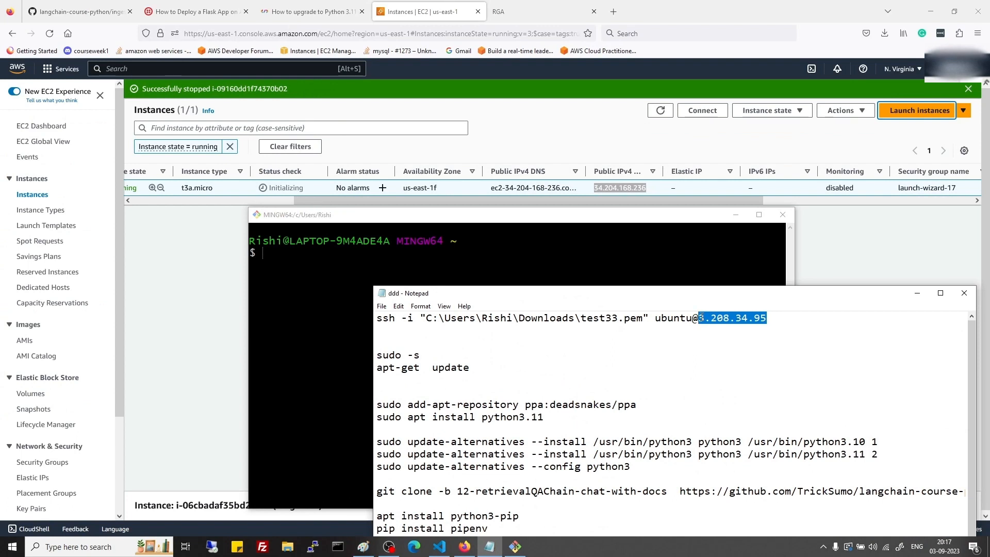
pyautogui.write('34.204.168.236')
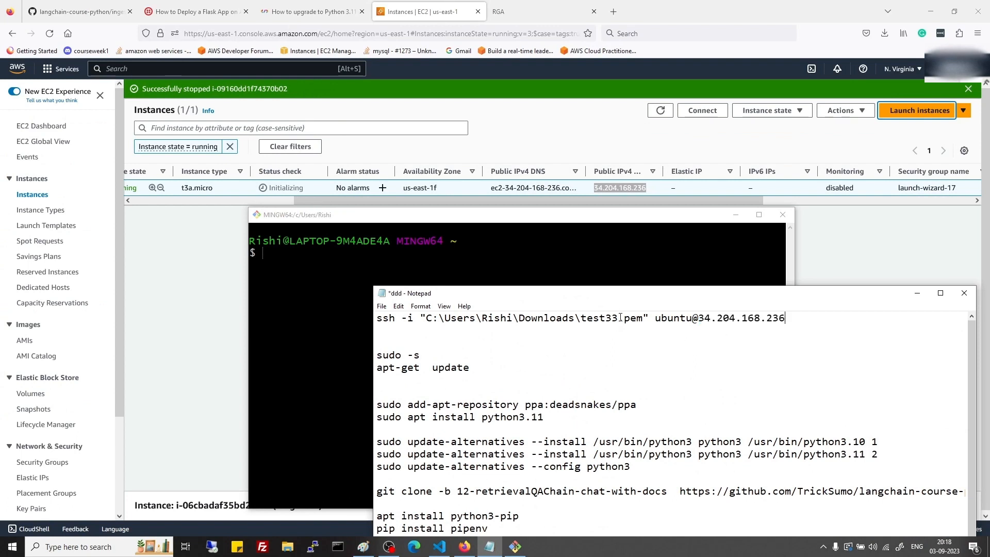
pyautogui.doubleClick(598, 317)
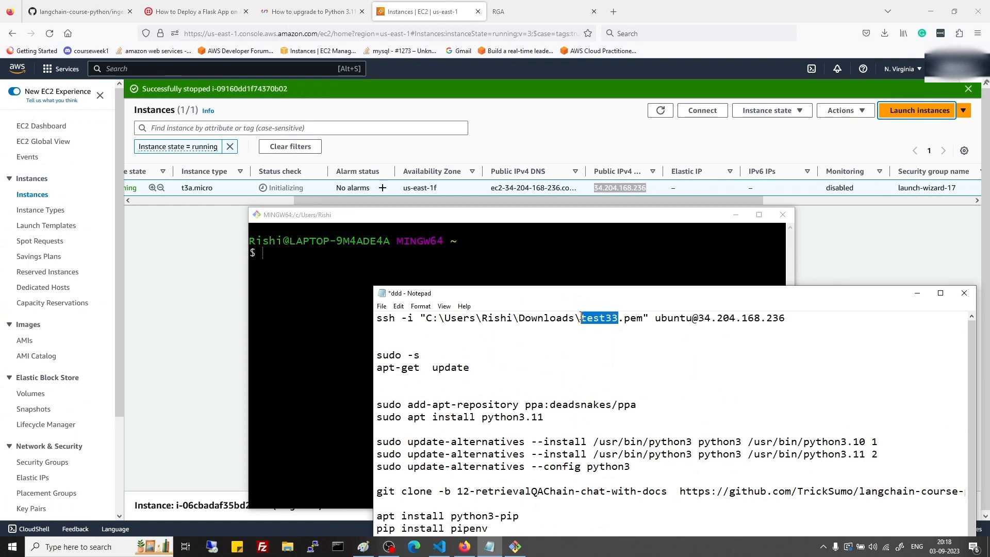
pyautogui.write('langchain')
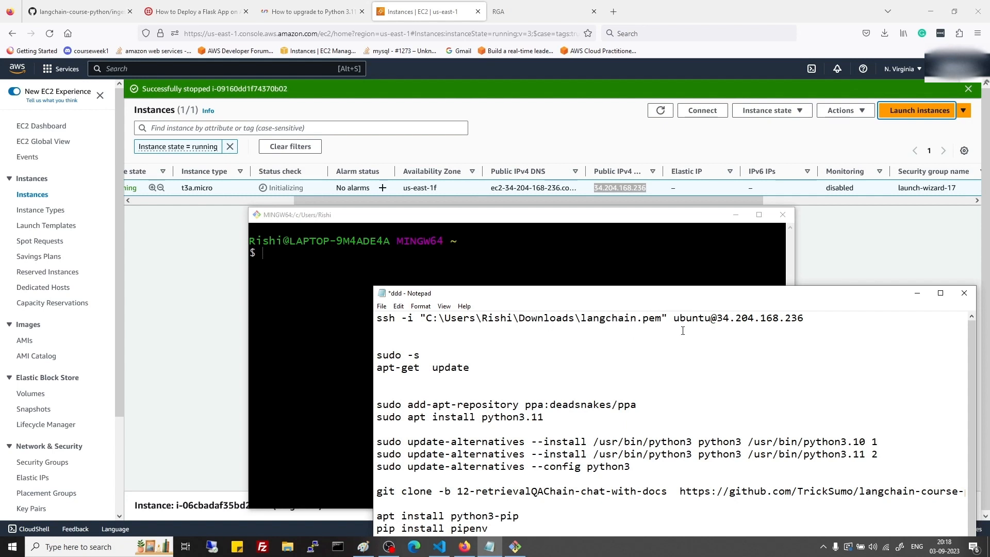
pyautogui.doubleClick(385, 317)
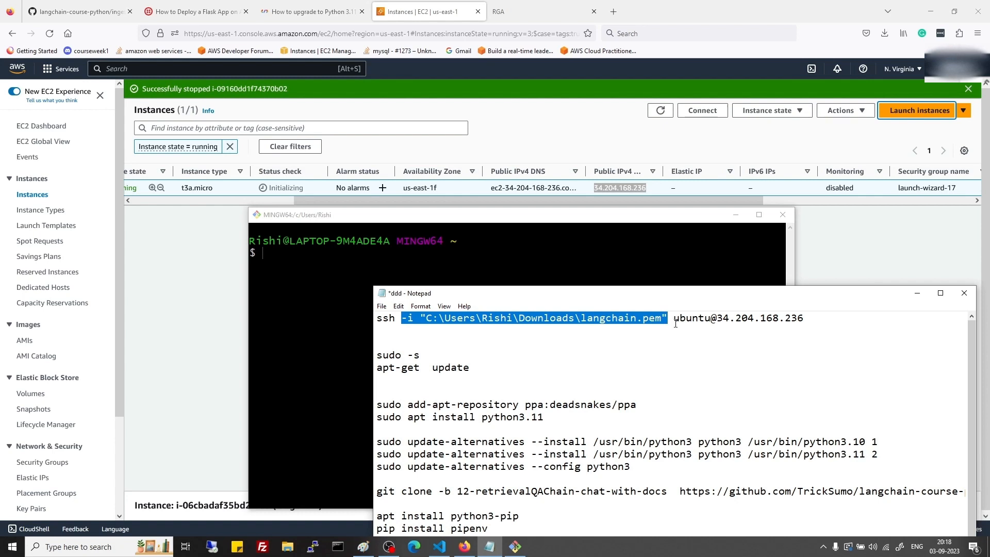
pyautogui.doubleClick(688, 317)
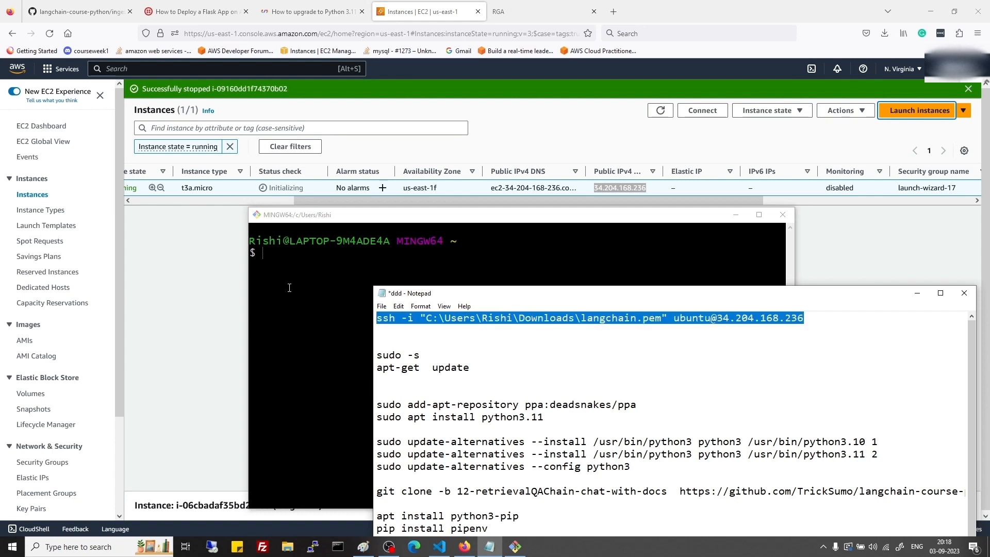
pyautogui.click(758, 214)
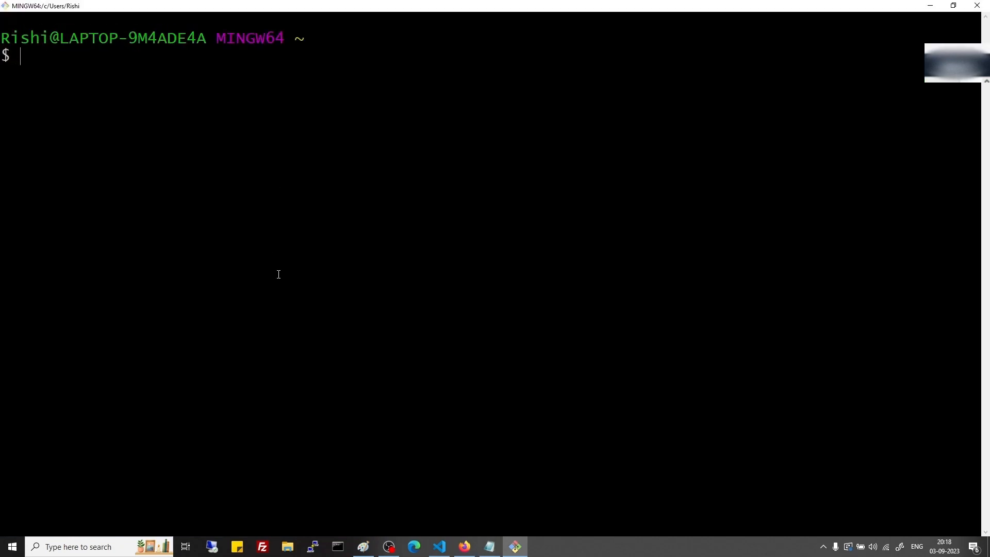
# Run the ssh command, accept the host key, and correct the key path to lanchain.pem.
pyautogui.press('Return')
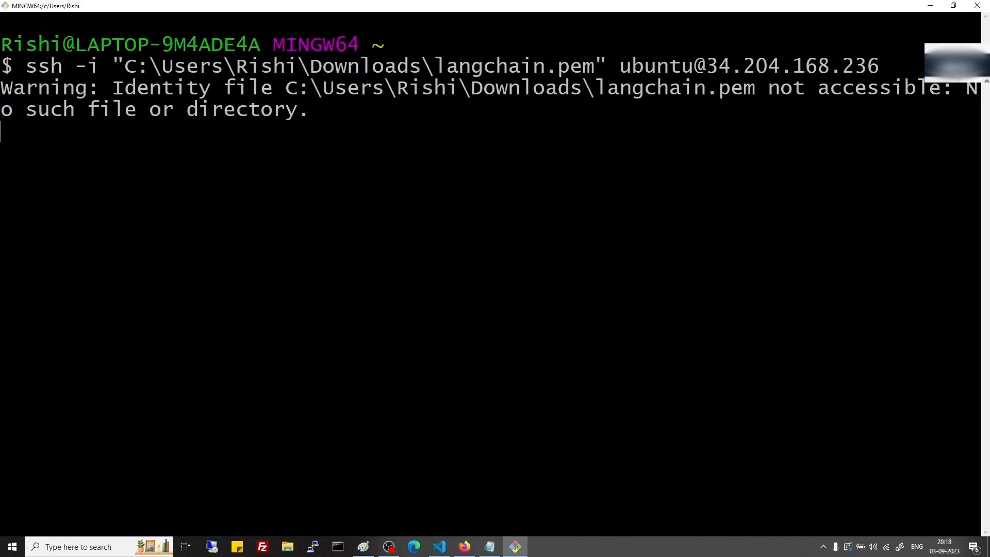
pyautogui.press('Return')
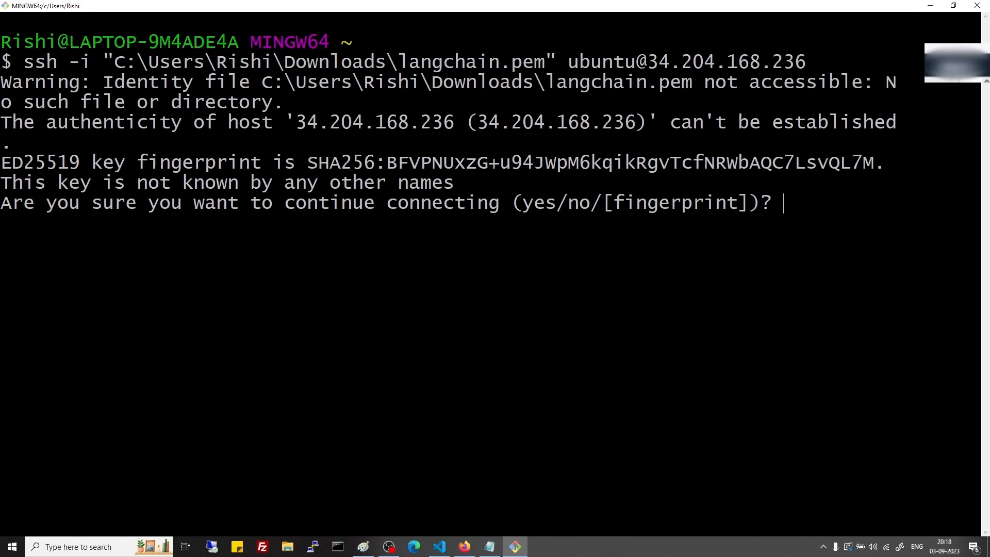
pyautogui.write('yes')
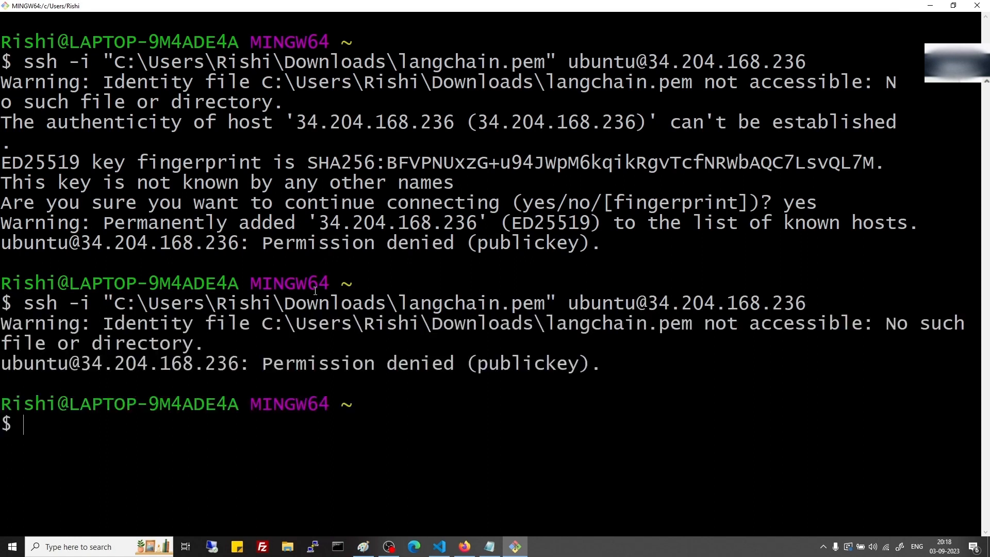
pyautogui.moveTo(429, 400)
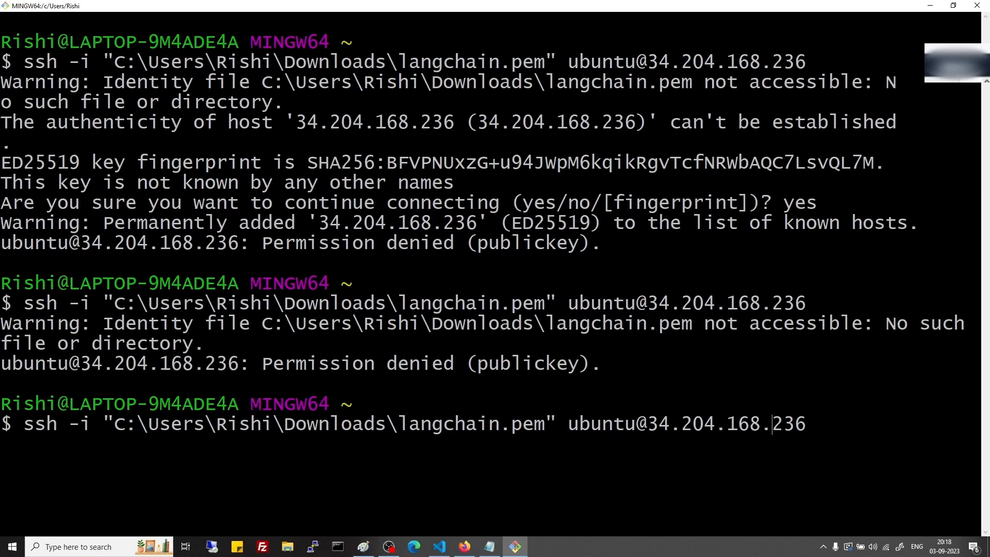
pyautogui.press('Return')
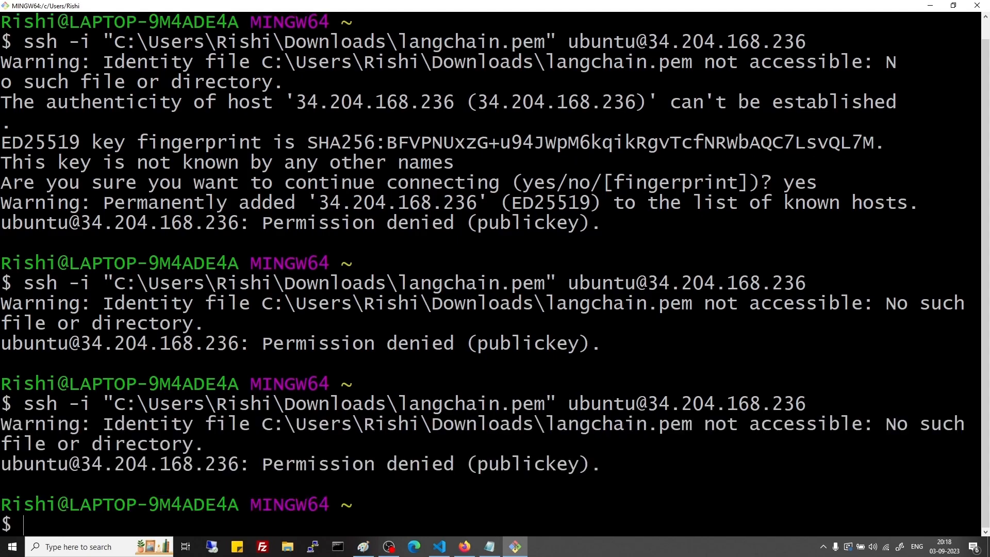
pyautogui.scroll(-3)
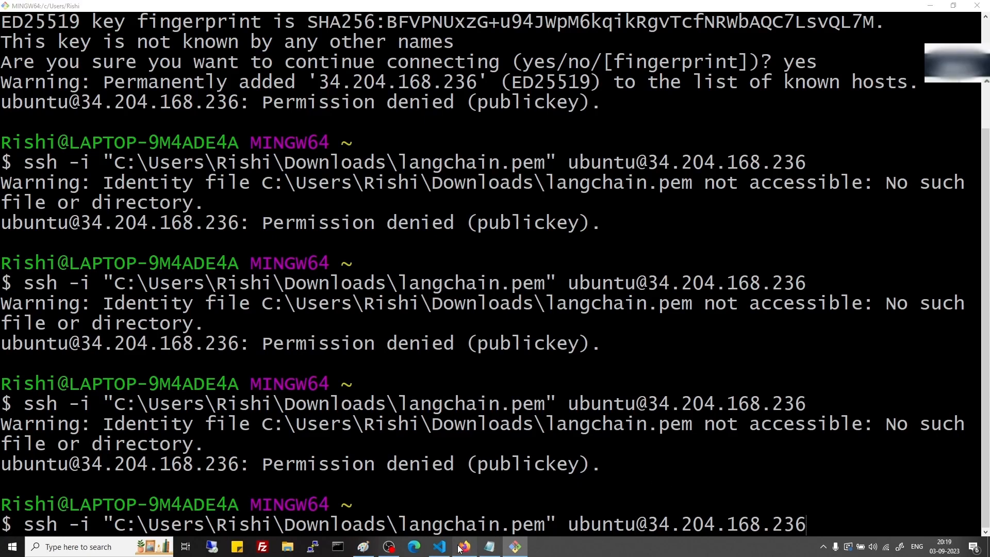
pyautogui.click(413, 546)
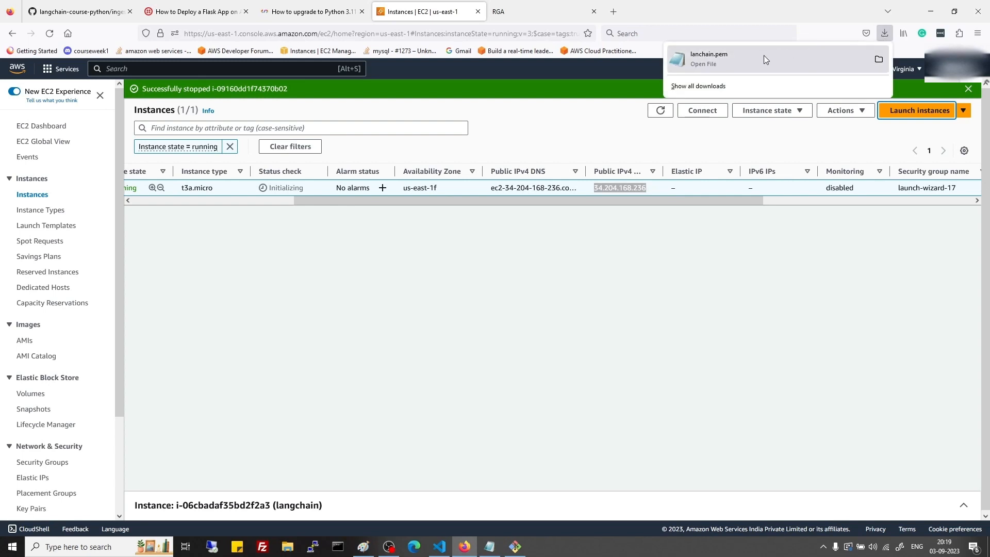
pyautogui.moveTo(703, 65)
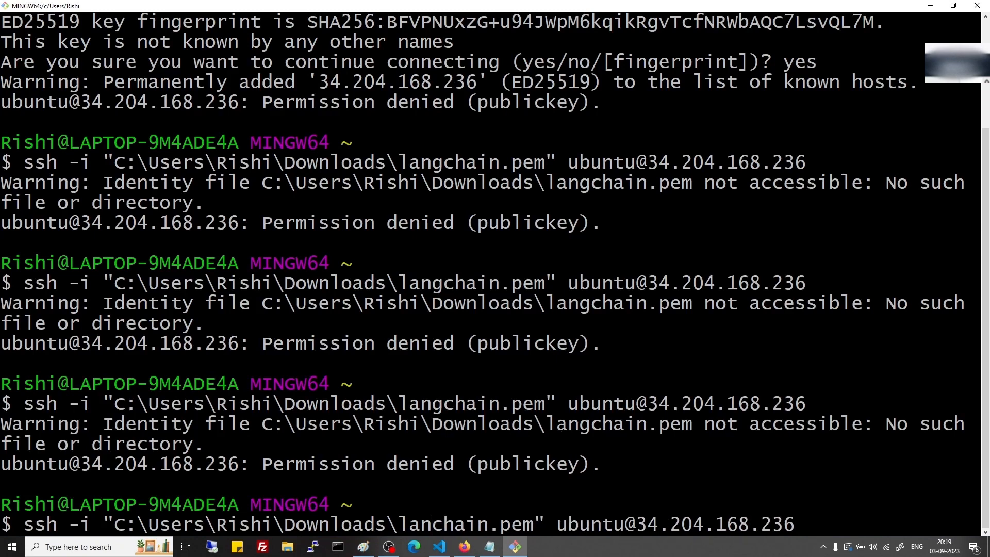
pyautogui.scroll(3)
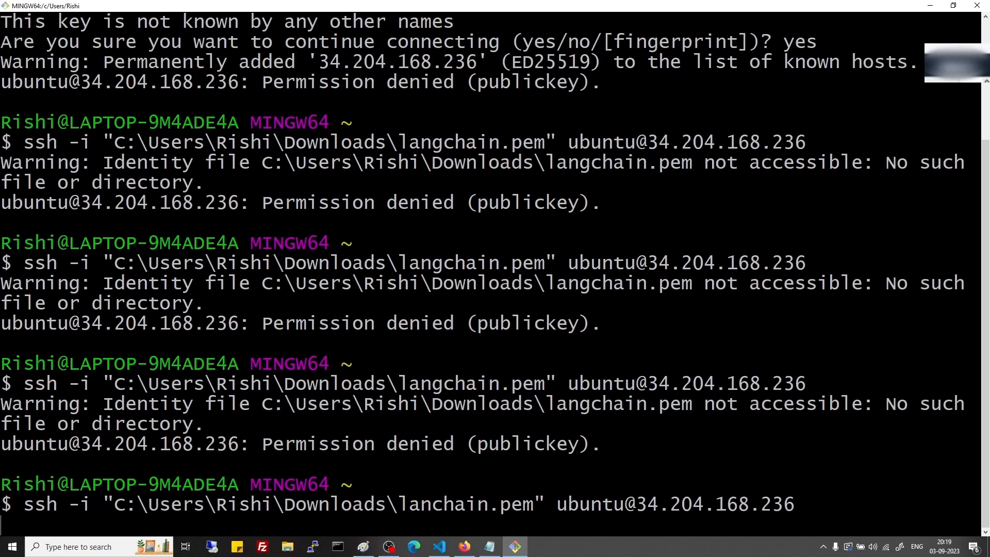
# Connect over ssh, switch to root with sudo -s, and run apt-get update.
pyautogui.press('Return')
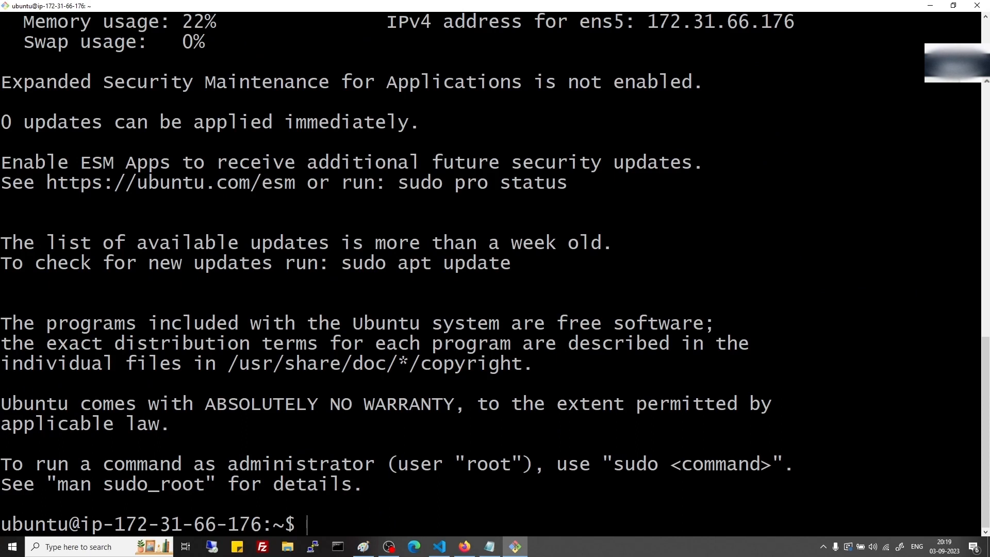
pyautogui.write('sudo -')
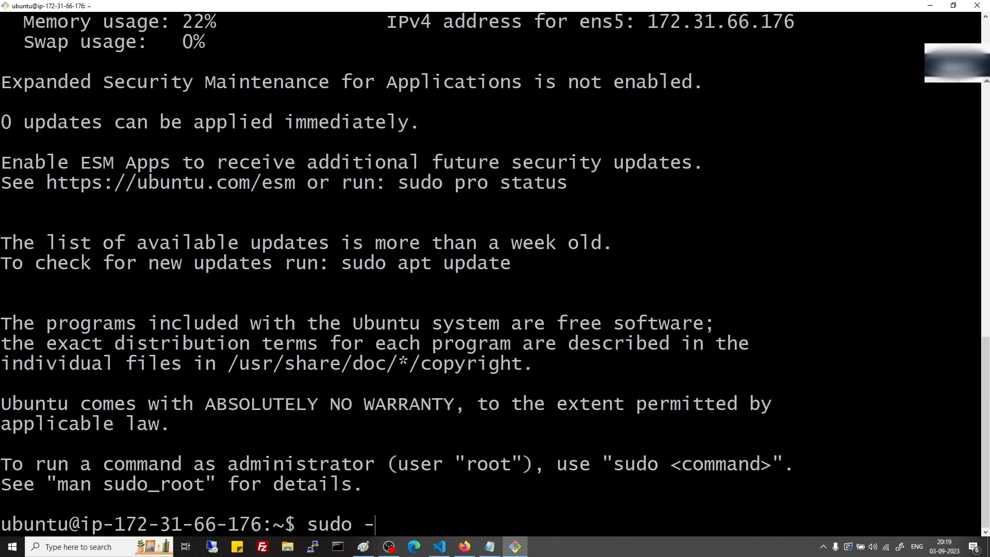
pyautogui.press('Return')
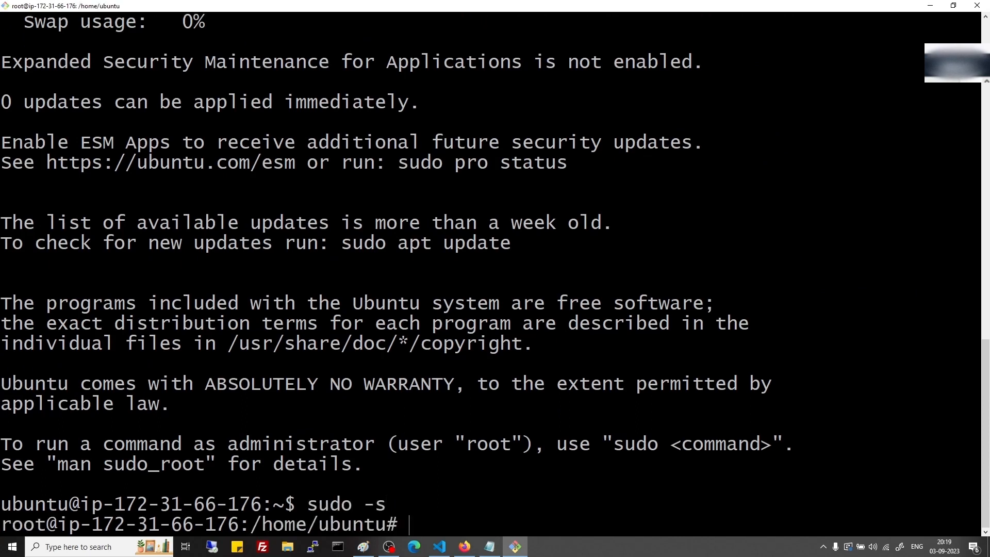
pyautogui.write('apt-get update')
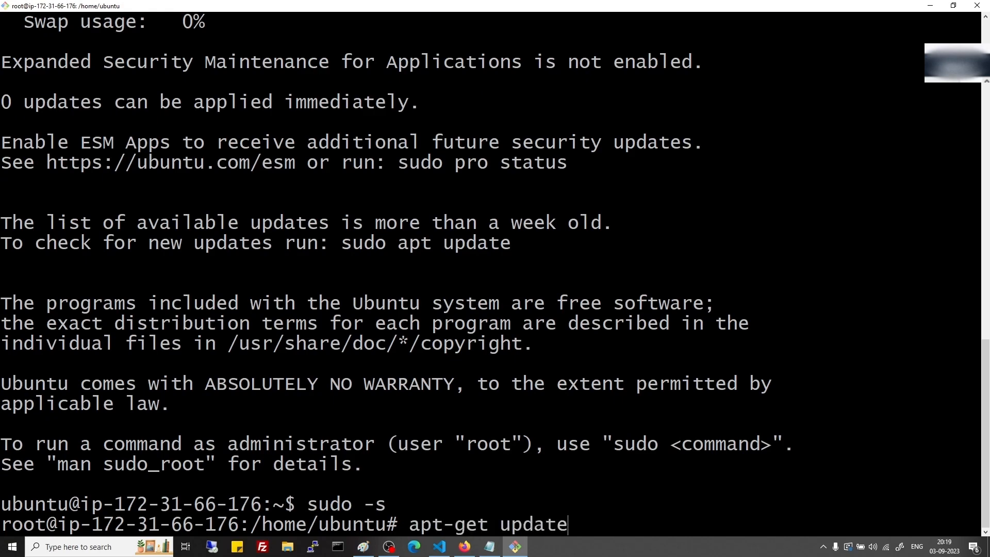
pyautogui.press('Return')
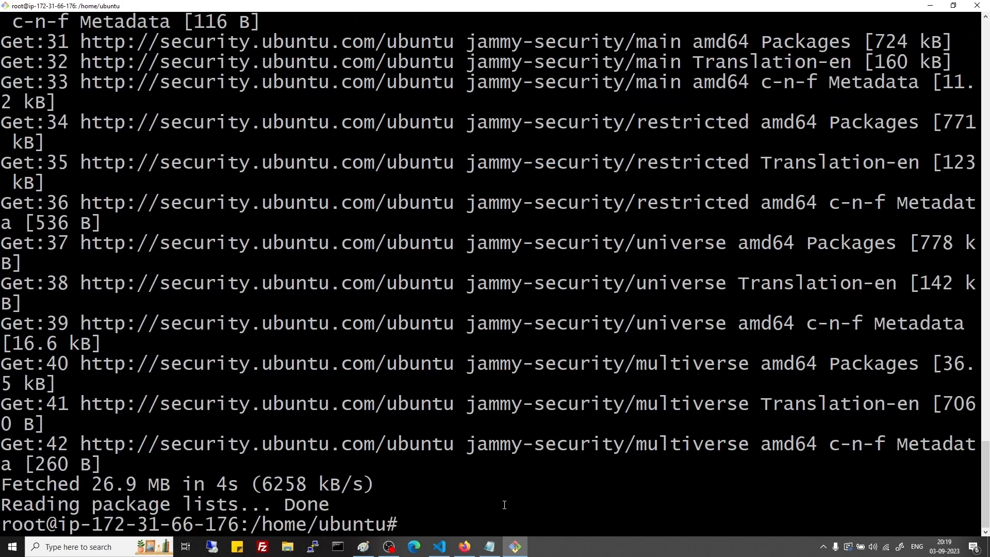
# Check the server's Python: python is not found, python3 reports version 3.10.6.
pyautogui.write('pyth')
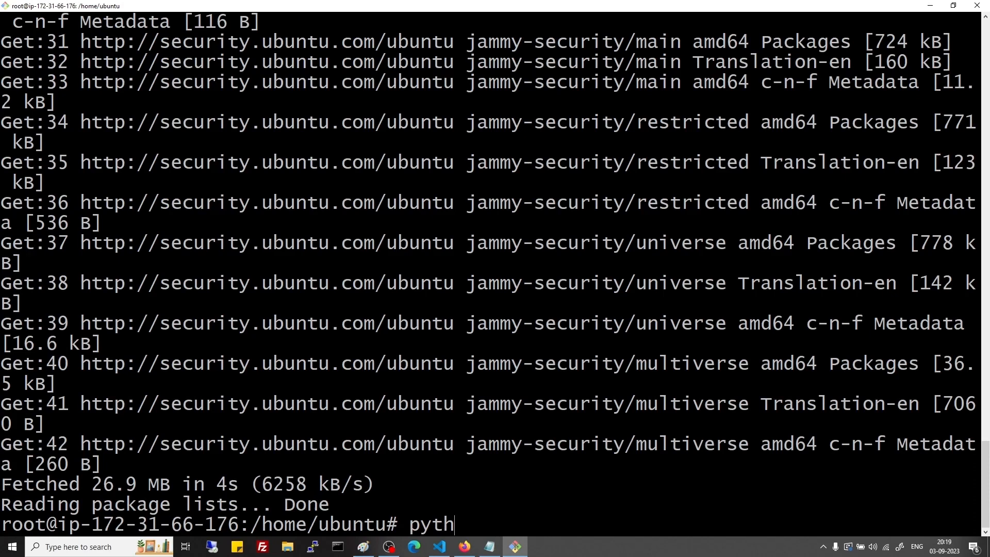
pyautogui.write('on -')
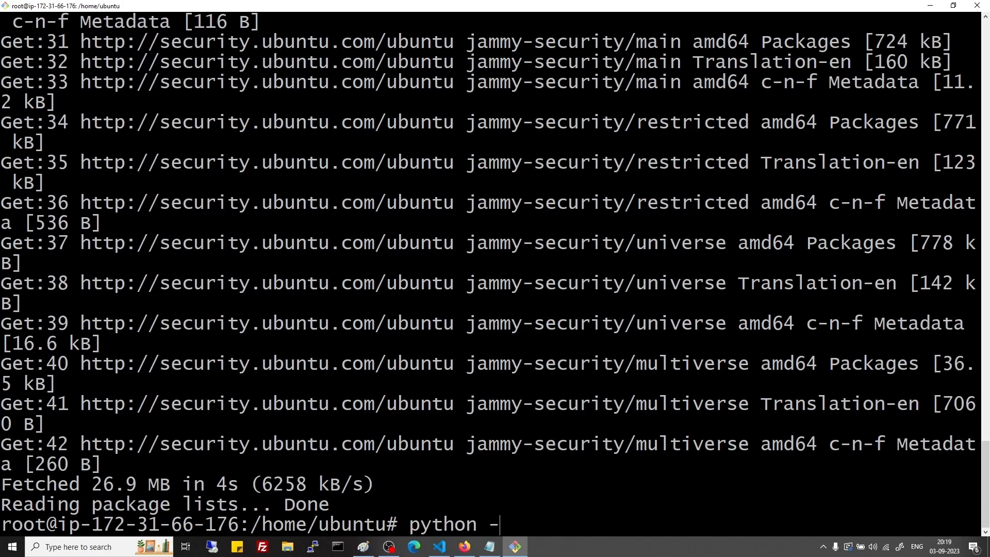
pyautogui.write('-vers')
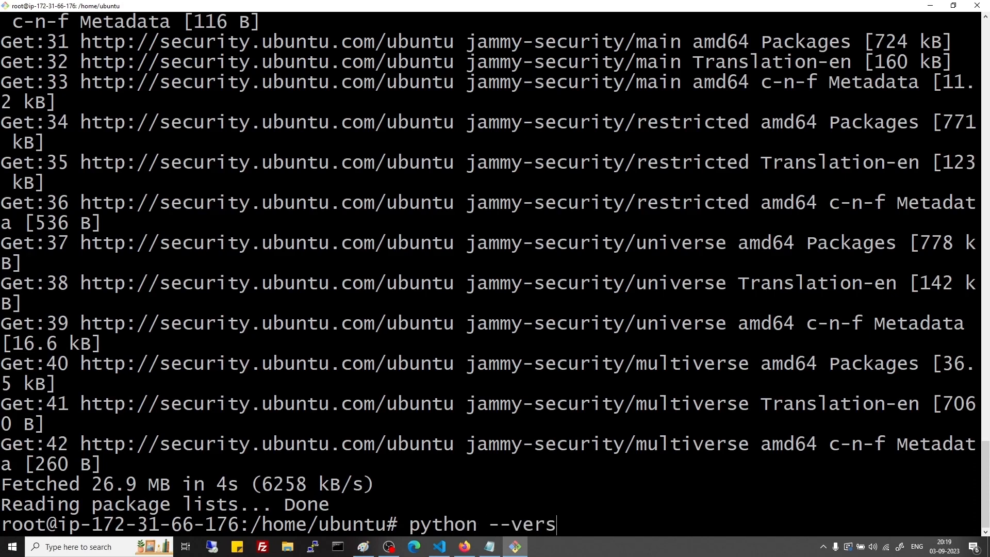
pyautogui.write('i')
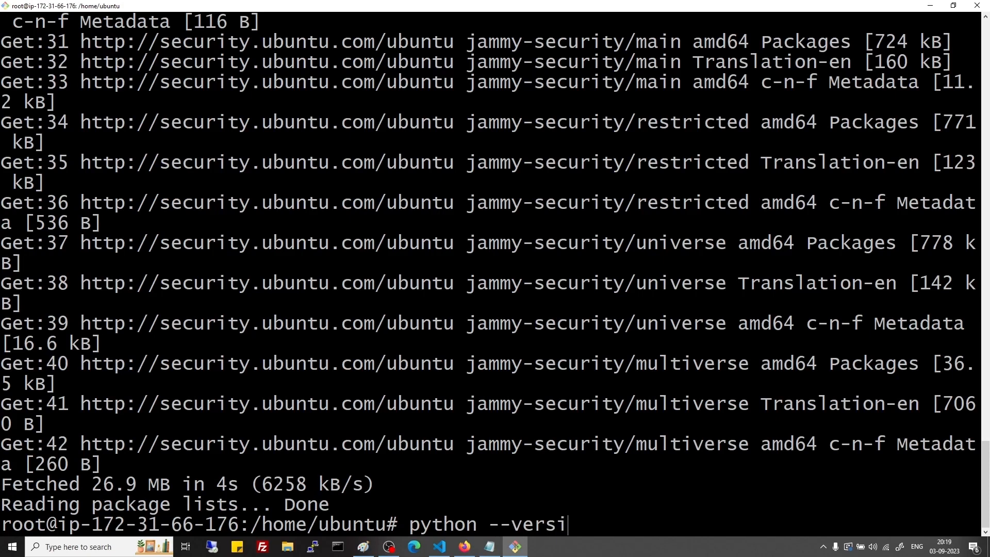
pyautogui.press('Return')
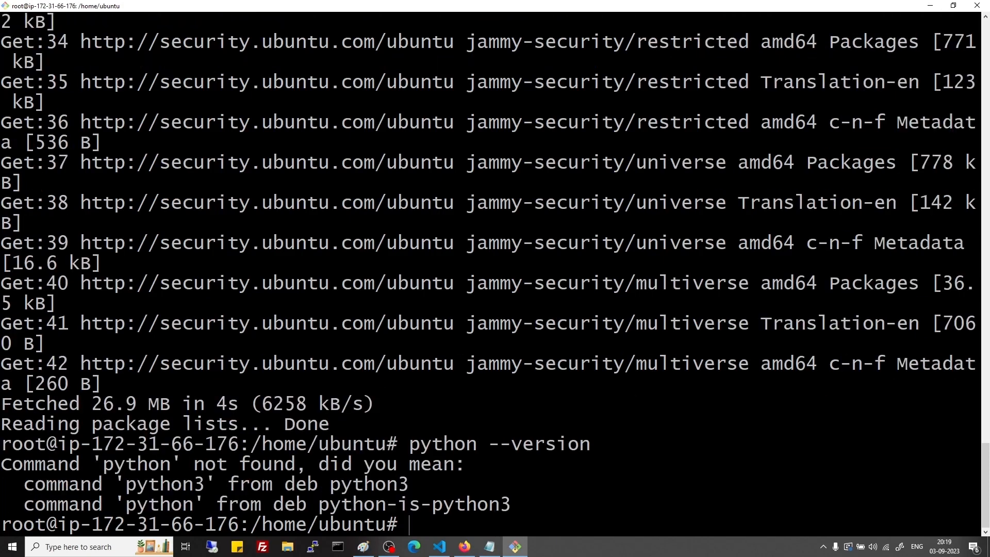
pyautogui.write('python --version')
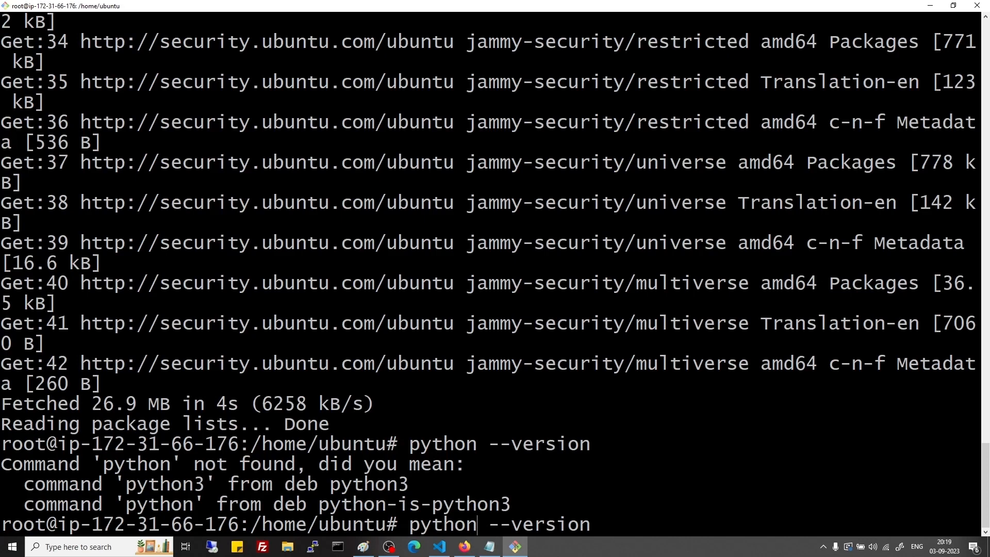
pyautogui.press('Return')
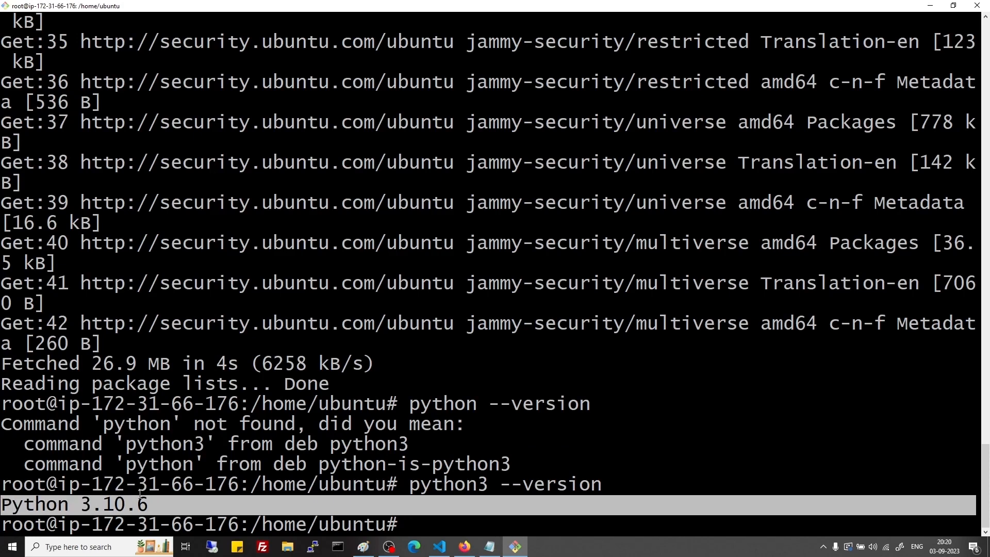
pyautogui.moveTo(520, 483)
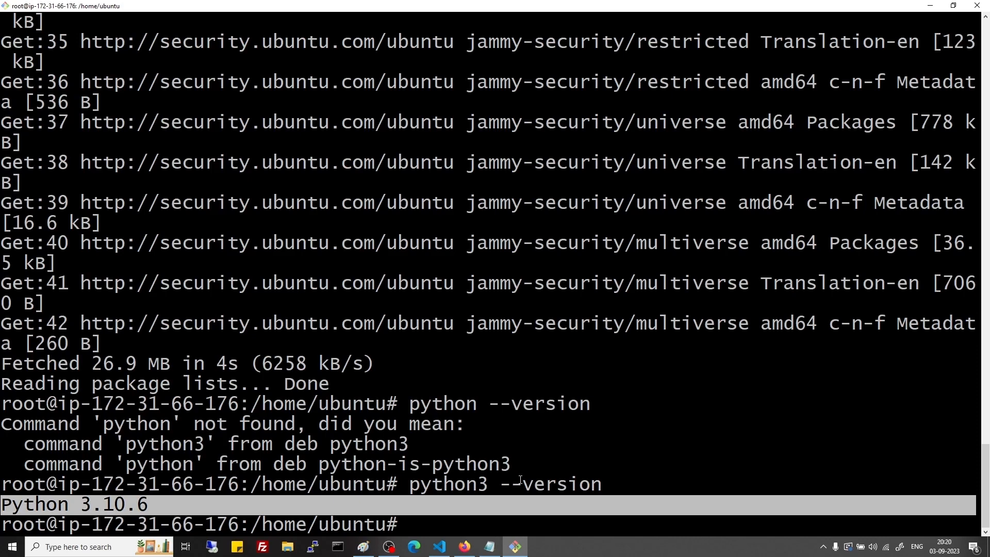
pyautogui.click(488, 547)
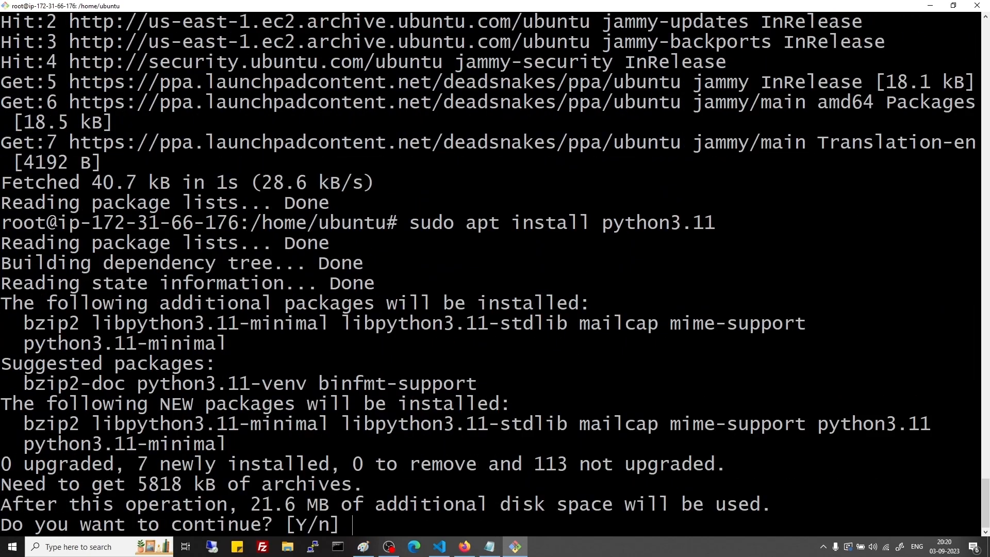
# Confirm the Python 3.11 install and register Python 3.10 and 3.11 as python3 alternatives.
pyautogui.write('y')
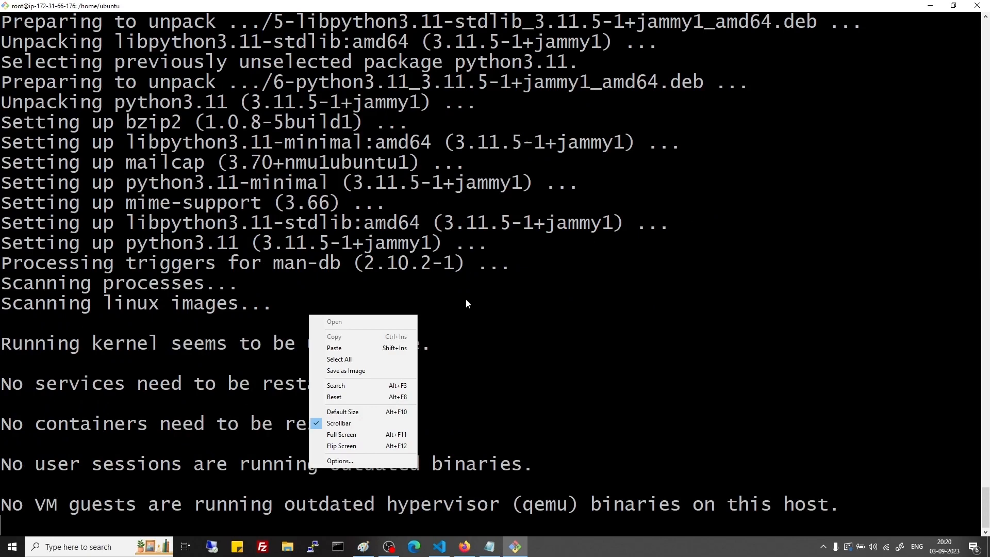
pyautogui.click(455, 320)
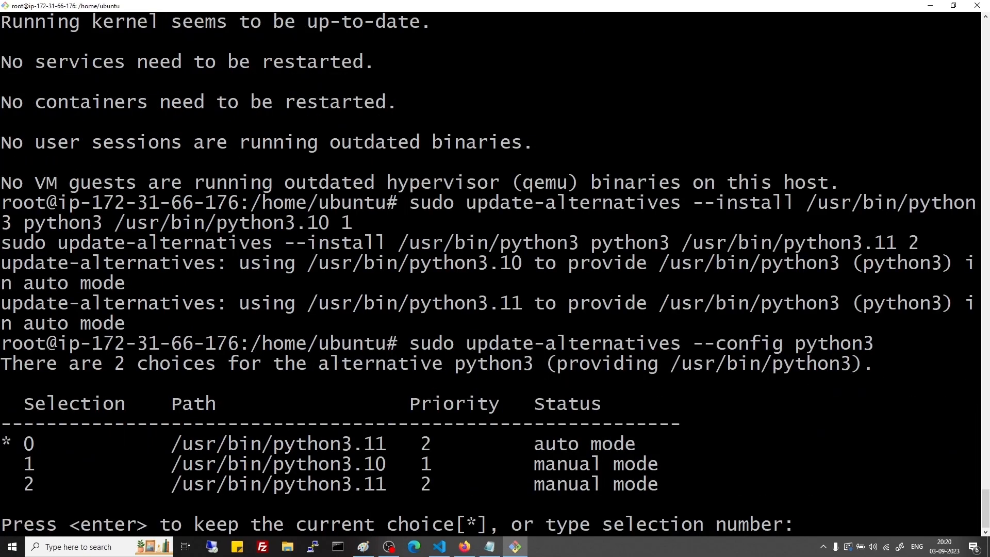
# Choose option 2 (Python 3.11) for python3 and begin typing python3 --version.
pyautogui.write('2')
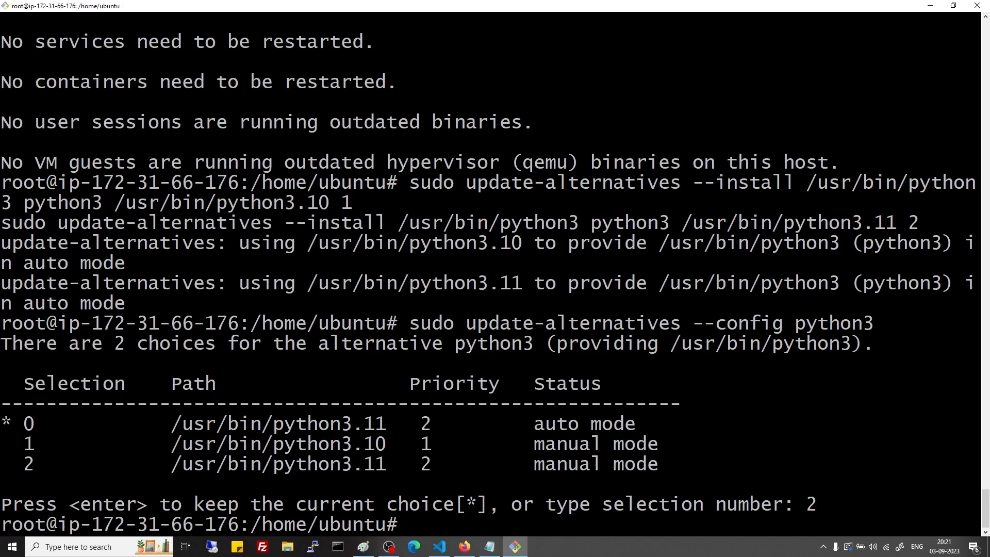
pyautogui.write('pytho')
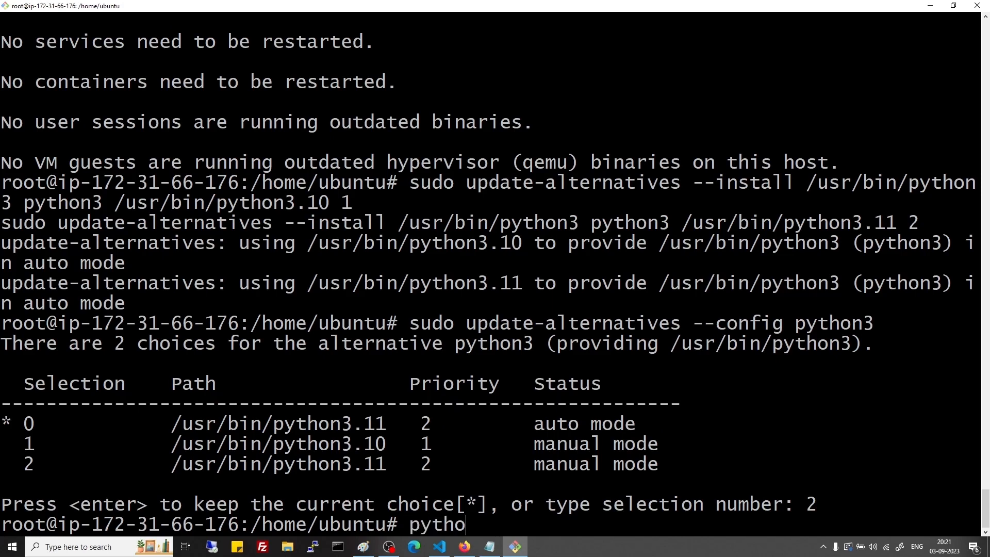
pyautogui.write('n3')
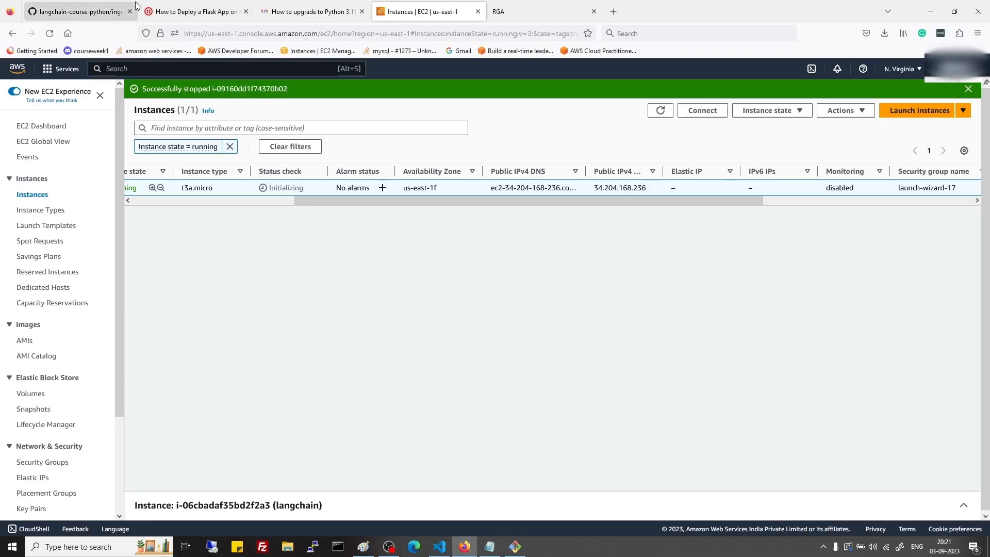
# Review Steps 1 and 2 of the itsupportwale 'How to upgrade to Python 3.11' tutorial.
pyautogui.click(310, 11)
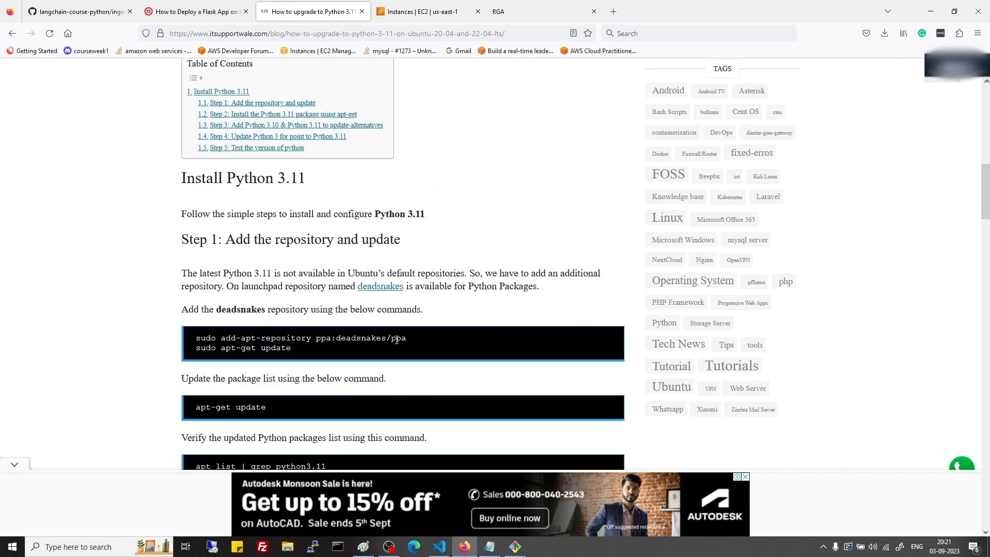
pyautogui.scroll(-3)
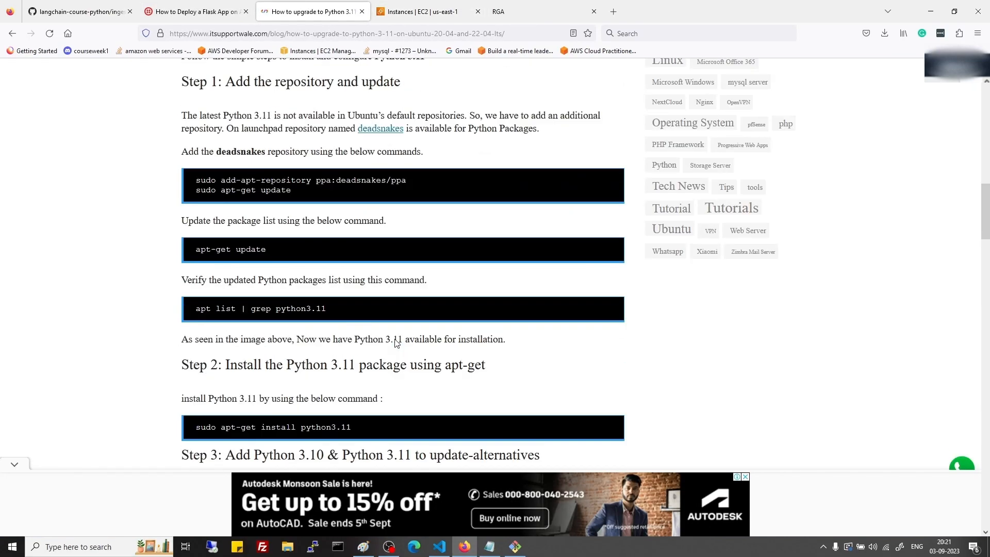
pyautogui.scroll(3)
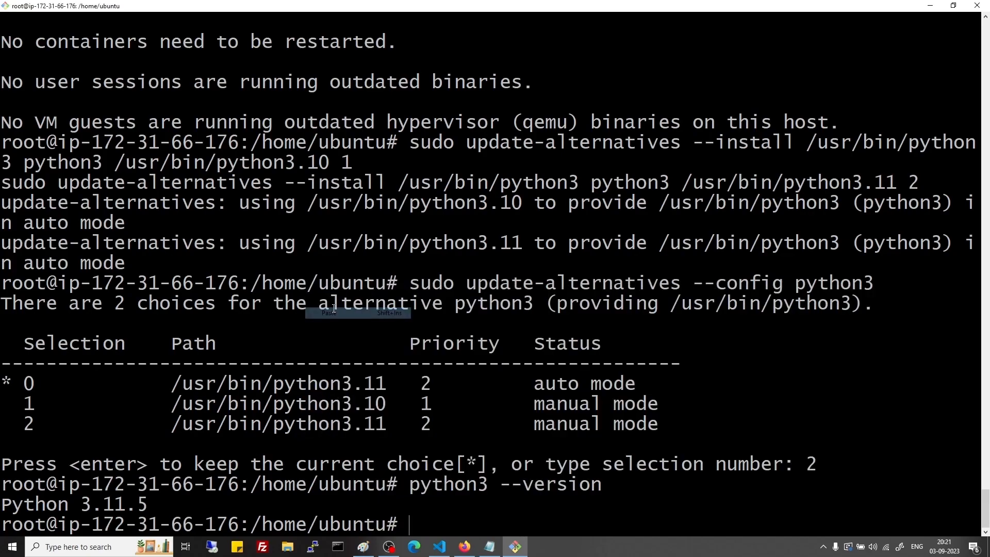
# Install python3-pip, accept the service-restart prompt, and grab the git clone line from the notes.
pyautogui.press('Return')
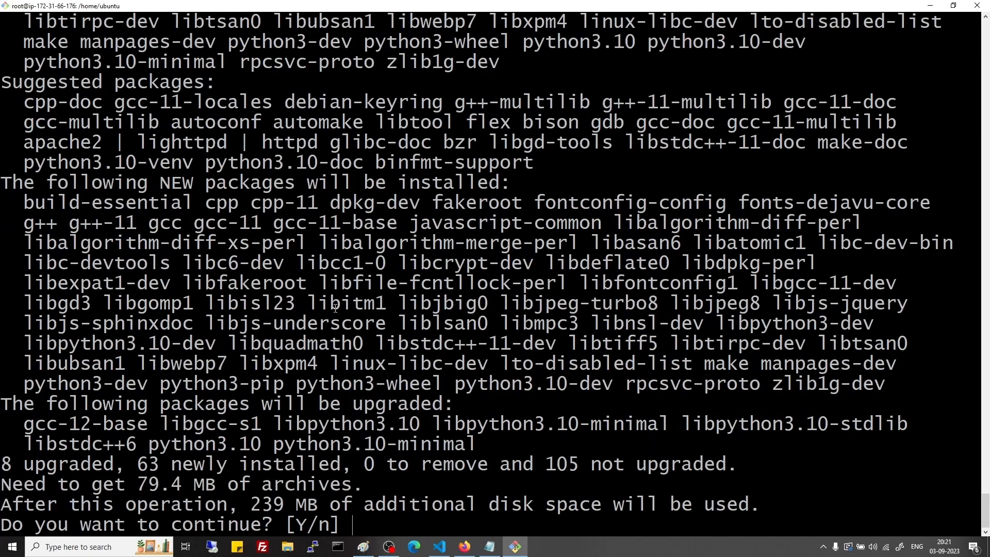
pyautogui.write('Y')
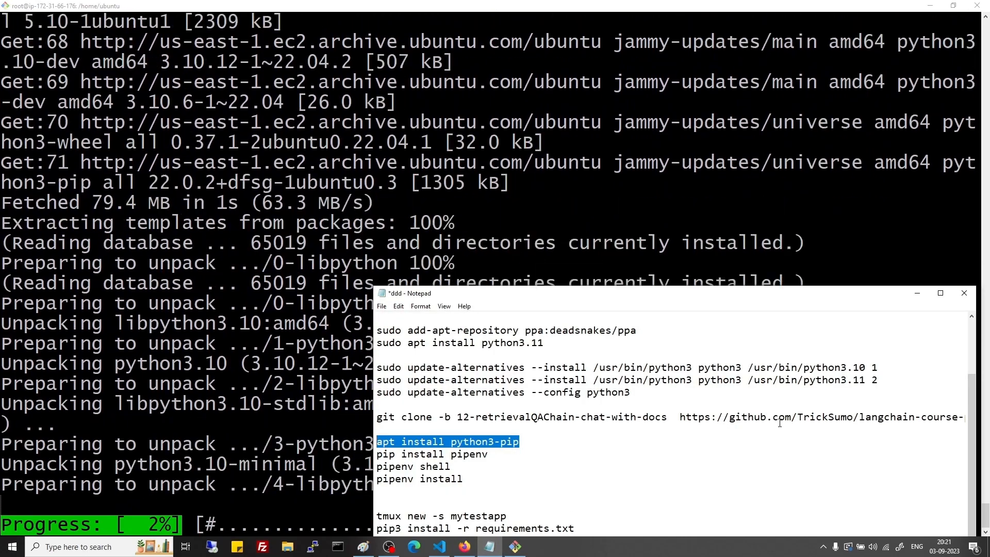
pyautogui.click(940, 293)
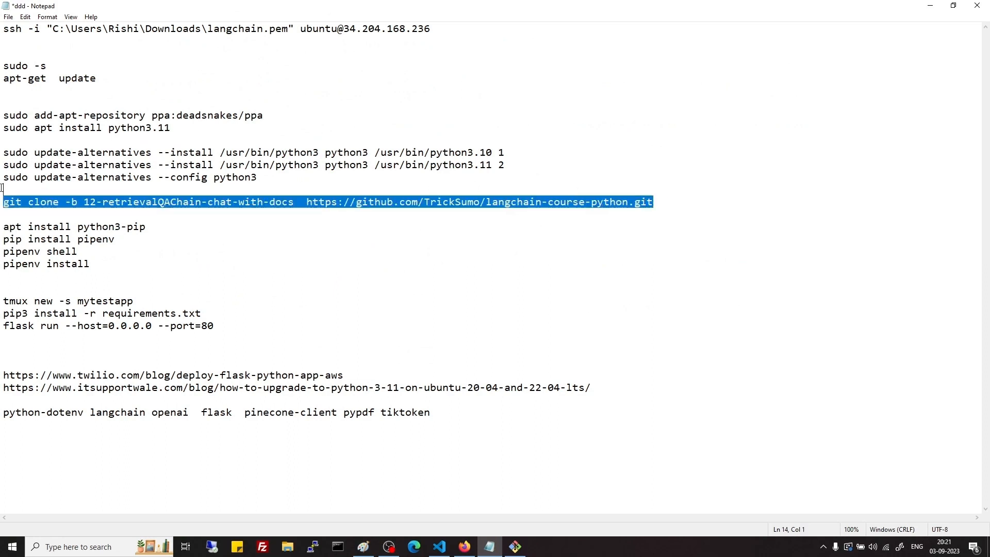
pyautogui.click(355, 237)
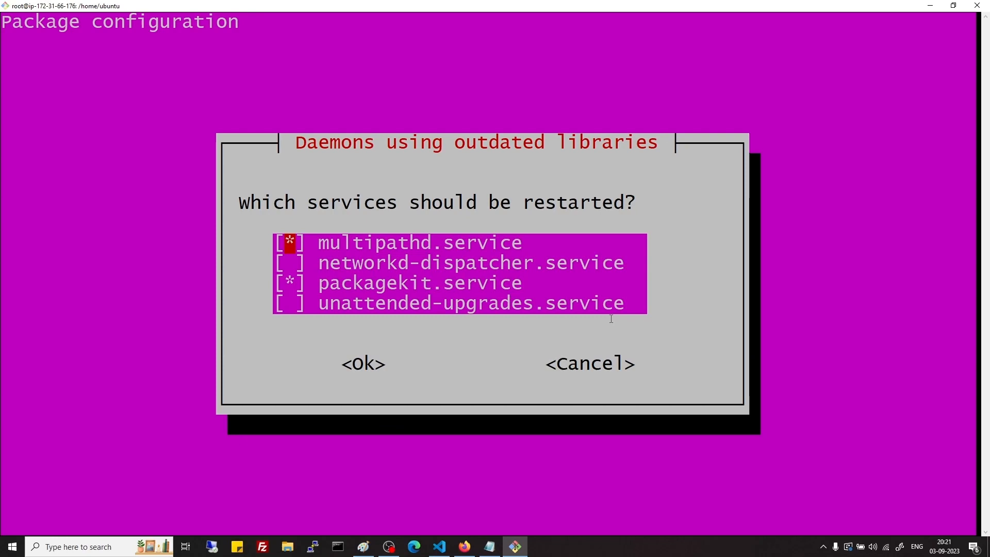
pyautogui.click(362, 363)
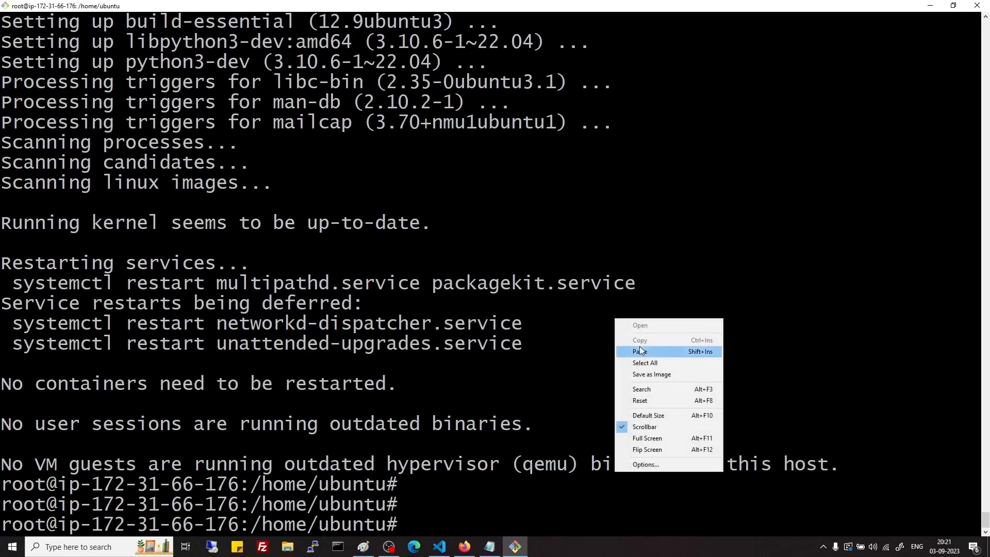
# Clone the 12-retrievalQAChain-chat-with-docs branch of langchain-course-python and start cd into it.
pyautogui.click(638, 351)
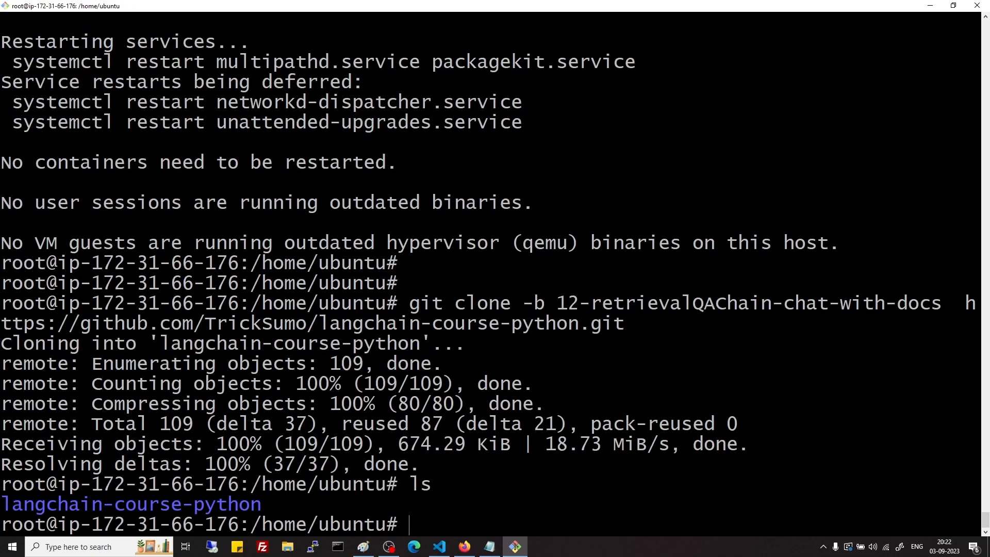
pyautogui.write('cd l')
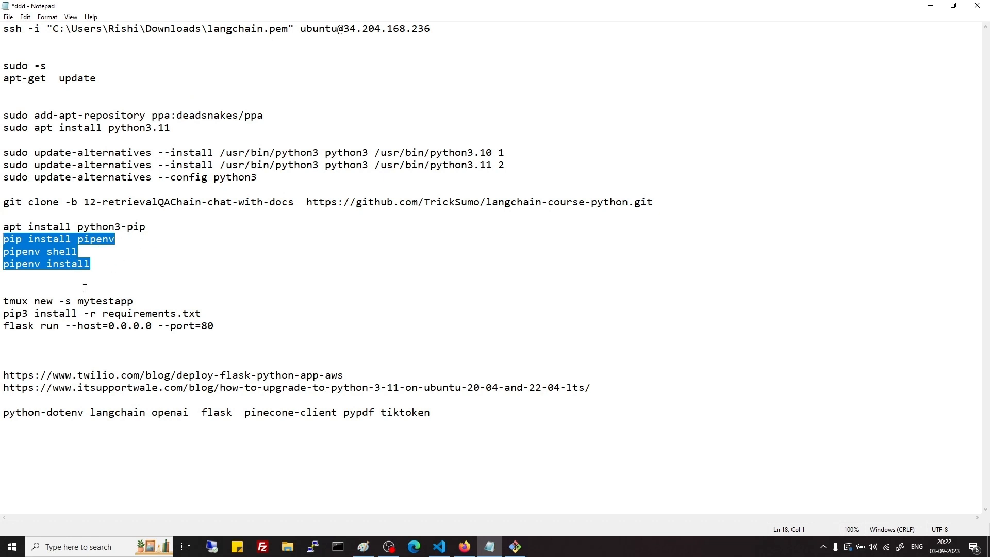
# Clear the earlier selection in the Notepad deployment notes.
pyautogui.click(68, 301)
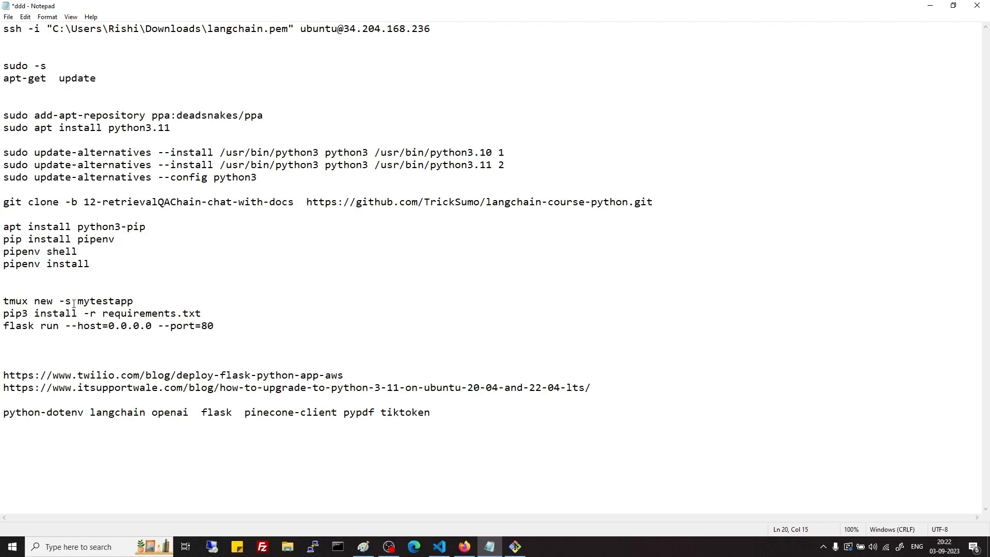
pyautogui.moveTo(241, 284)
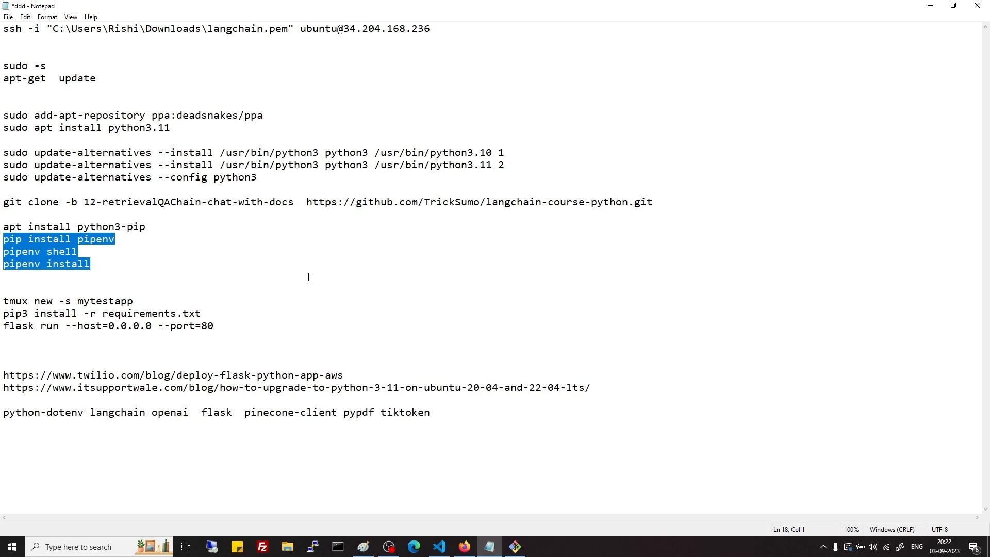
pyautogui.moveTo(71, 301)
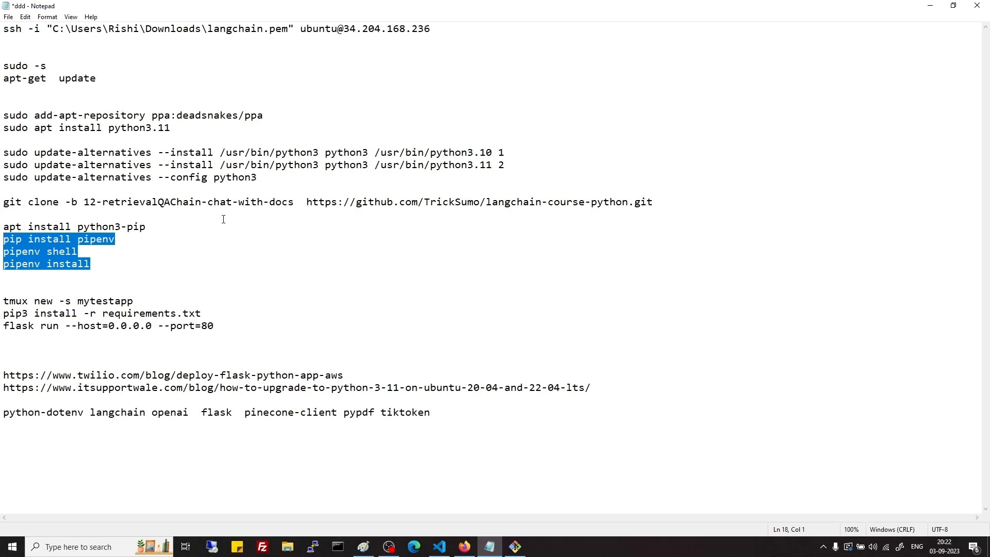
pyautogui.moveTo(486, 5)
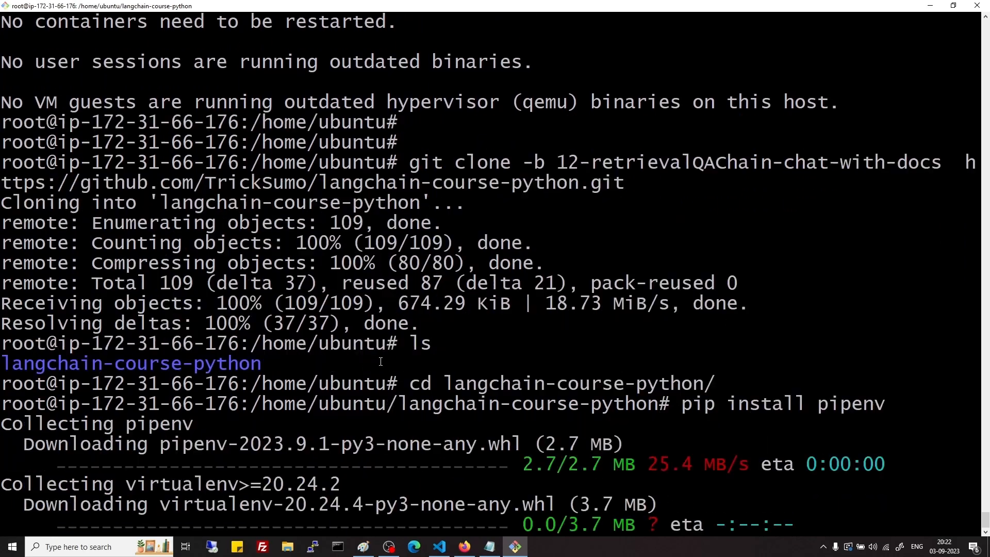
# Run pipenv shell to create and activate a Python 3.11.5 virtualenv for langchain-course-python.
pyautogui.scroll(-3)
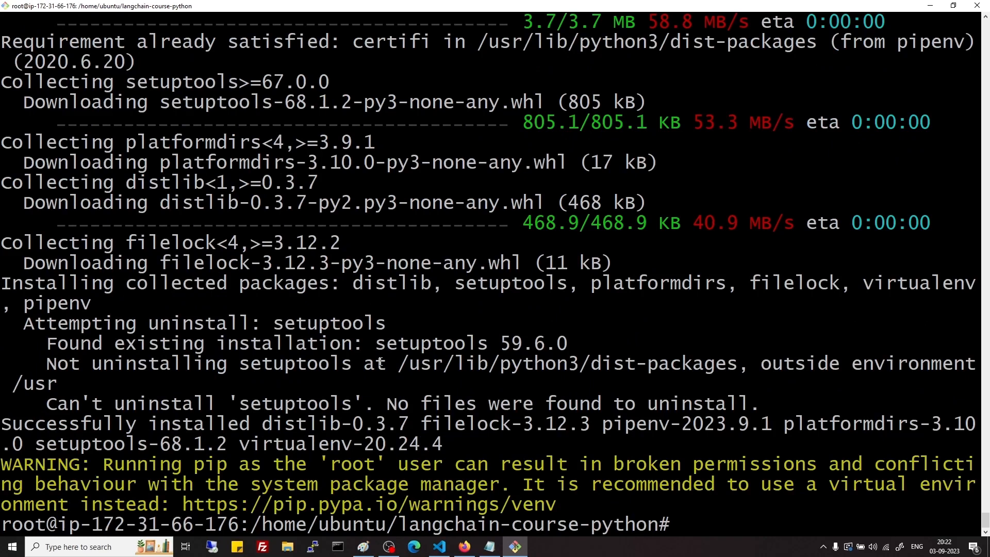
pyautogui.write('pipenv')
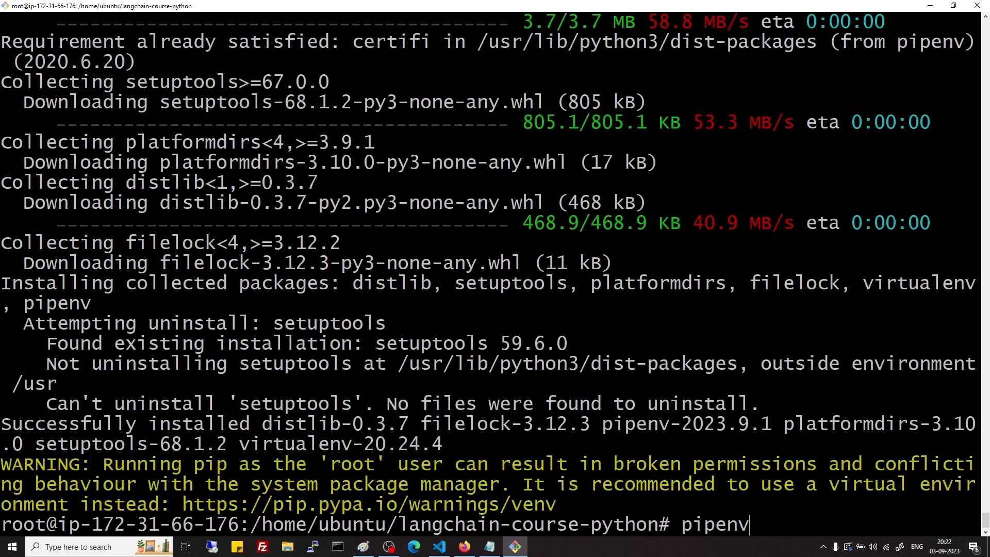
pyautogui.write('shelll')
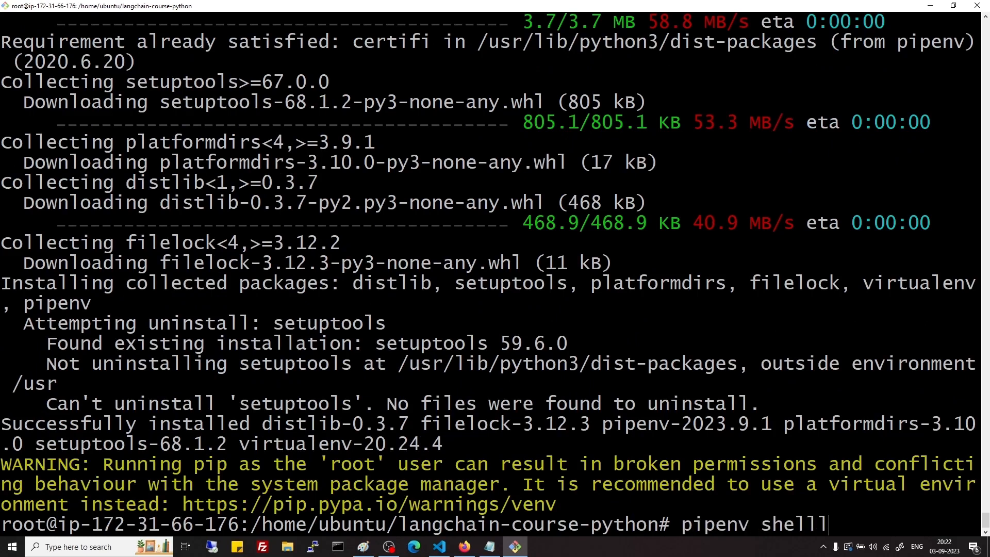
pyautogui.press('Return')
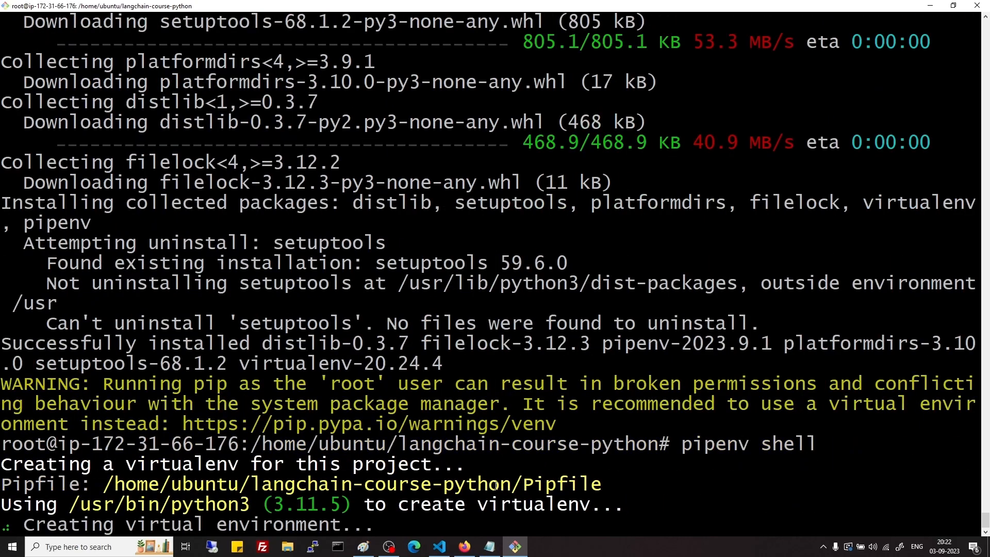
pyautogui.scroll(-3)
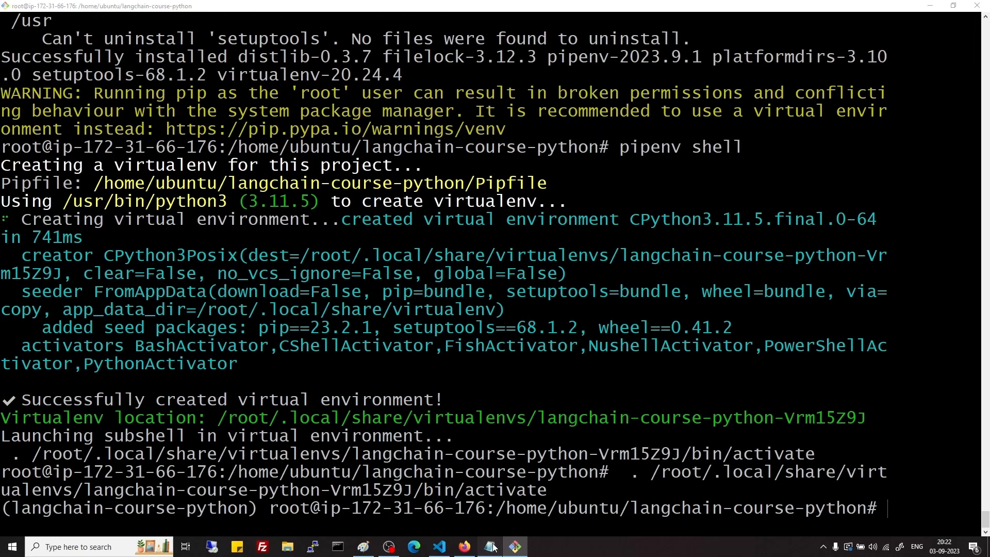
pyautogui.click(488, 546)
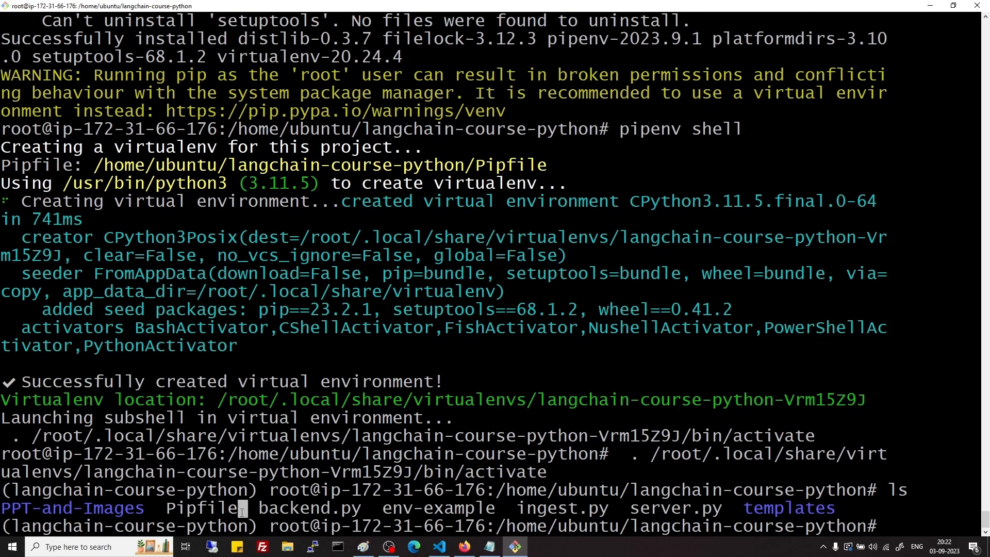
# Cancel the half-typed rm command and print the project's Pipfile with cat.
pyautogui.doubleClick(200, 507)
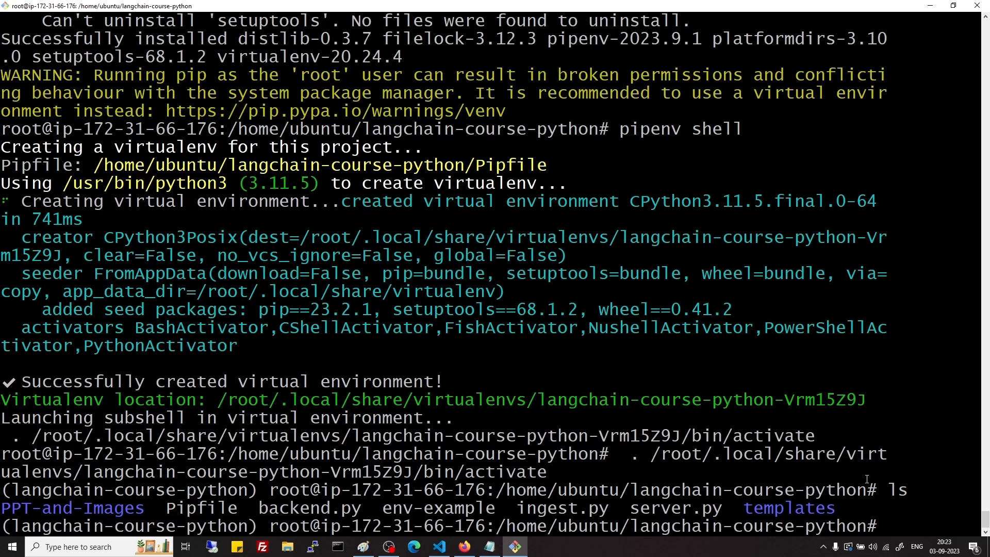
pyautogui.moveTo(702, 475)
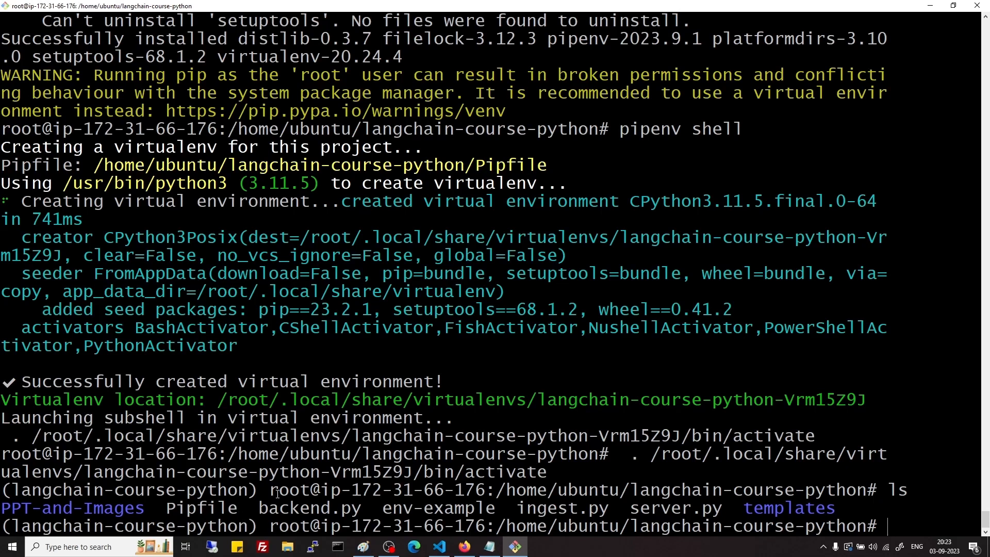
pyautogui.write('rm -rf Pip')
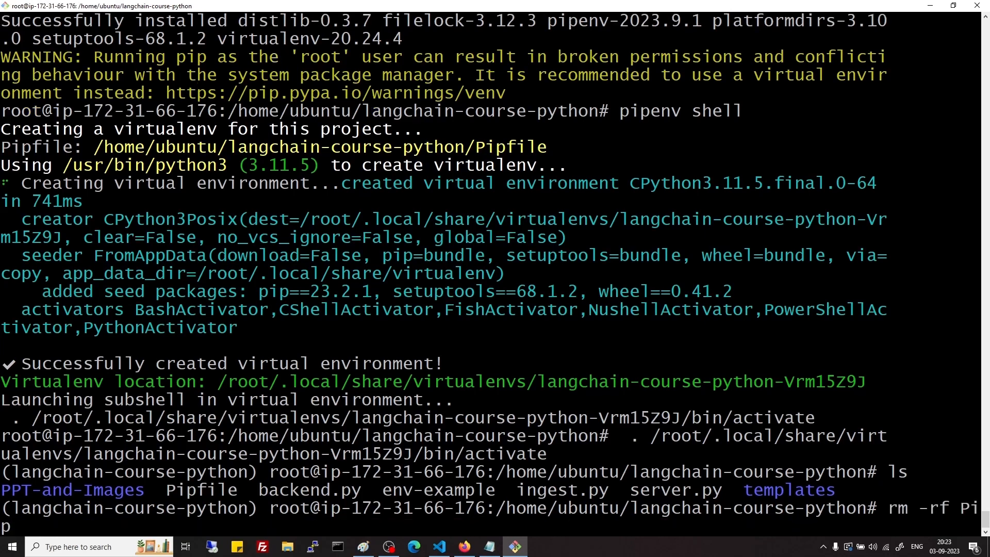
pyautogui.press('ctrl+c')
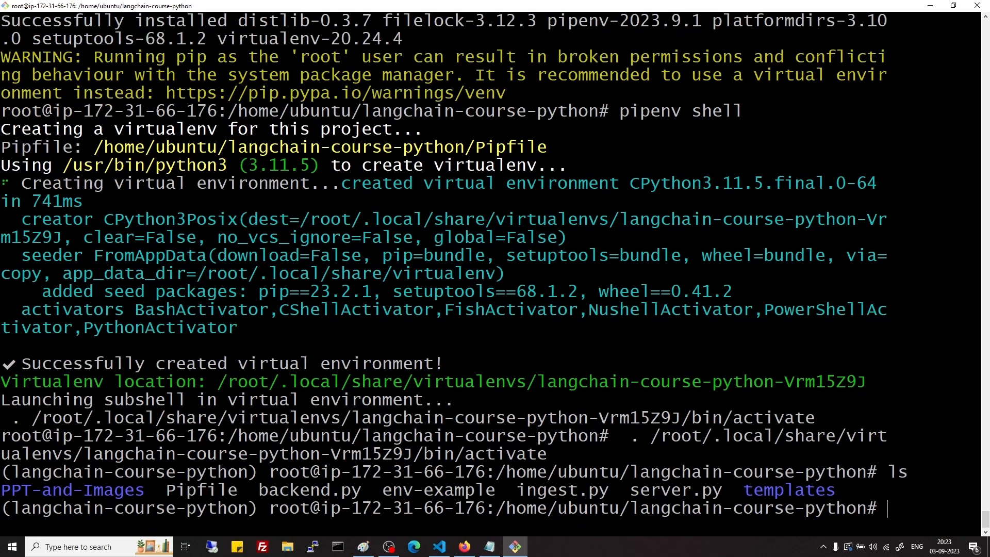
pyautogui.write('cat')
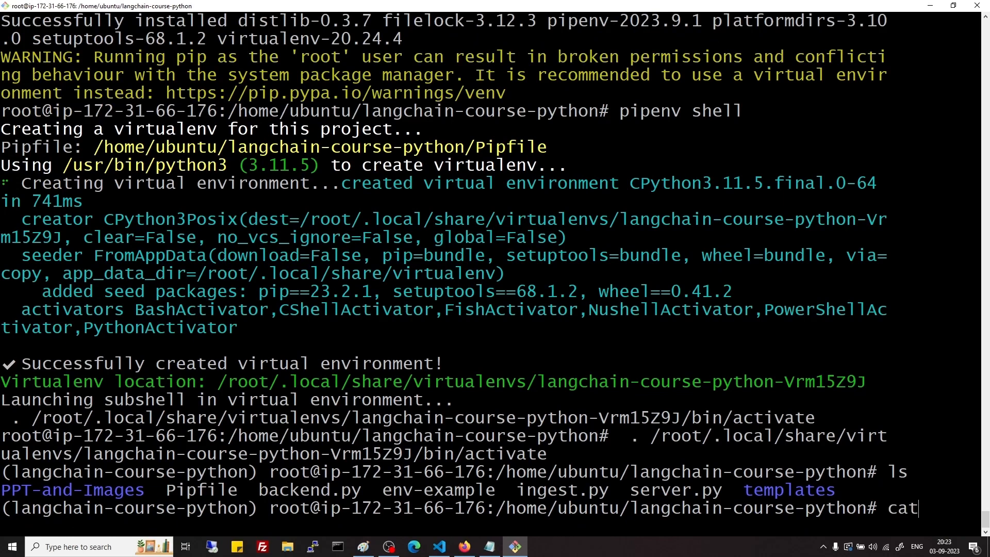
pyautogui.write('Pipfile')
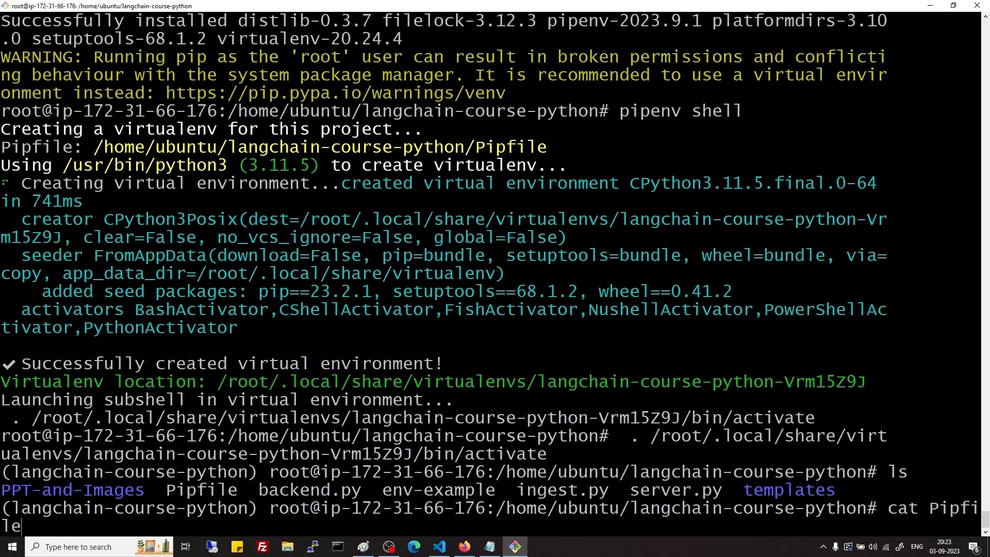
pyautogui.press('Return')
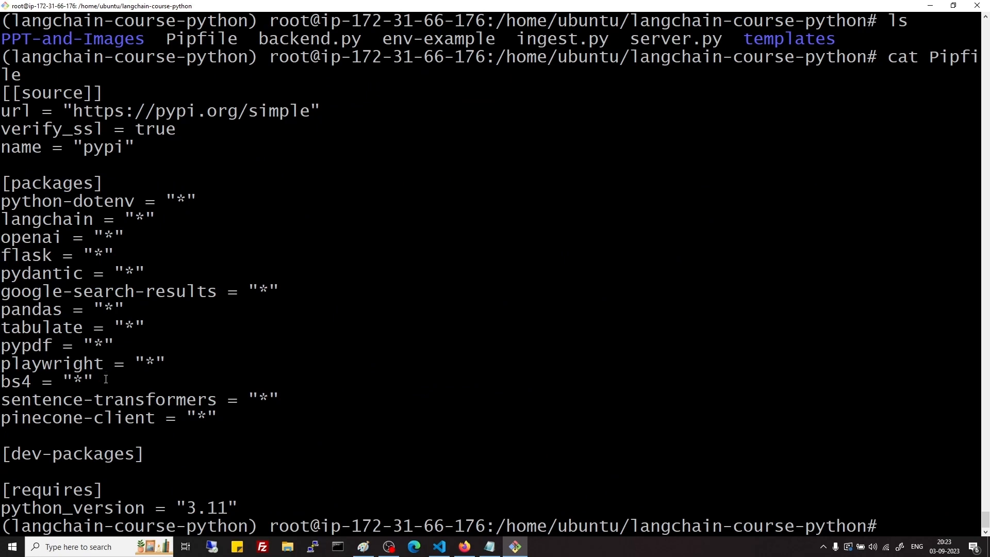
pyautogui.moveTo(150, 361)
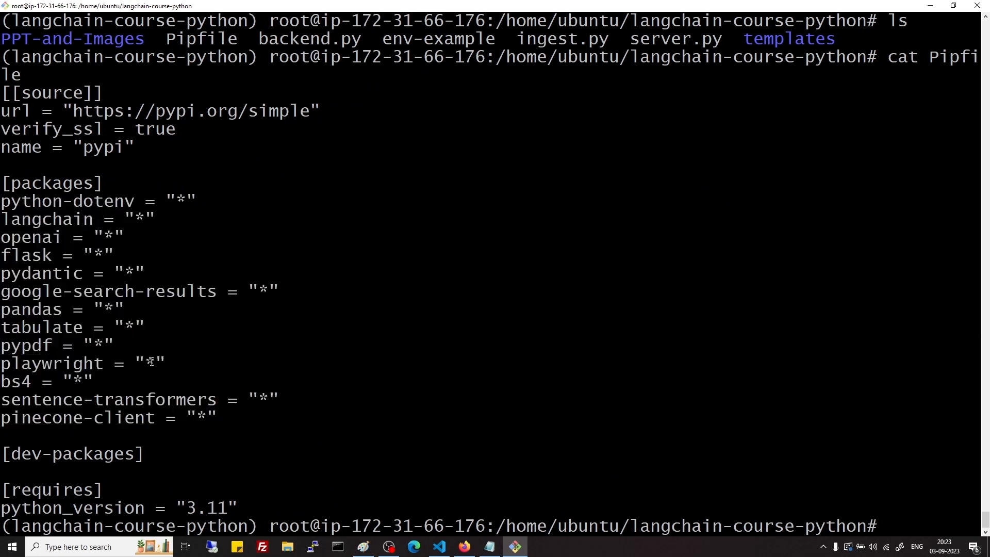
pyautogui.moveTo(467, 464)
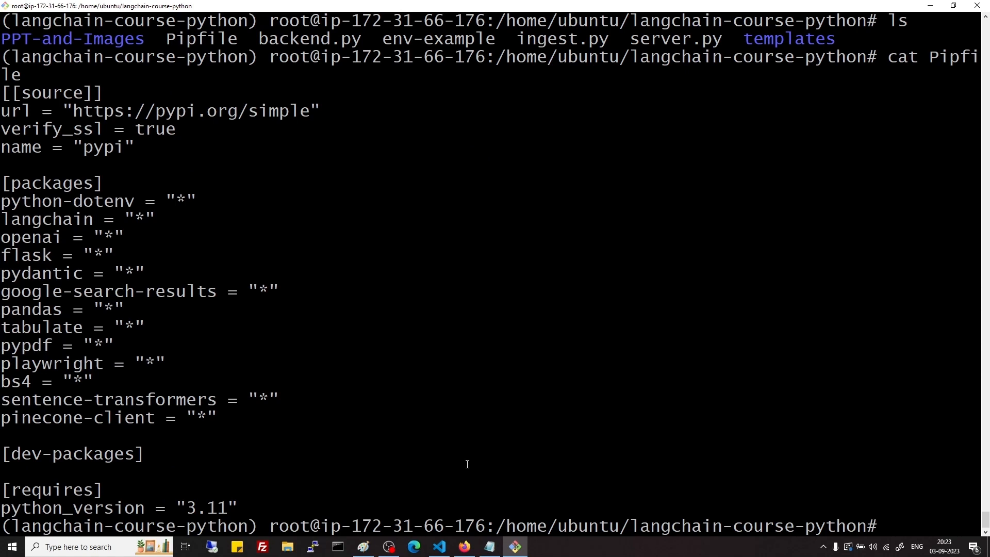
pyautogui.moveTo(573, 425)
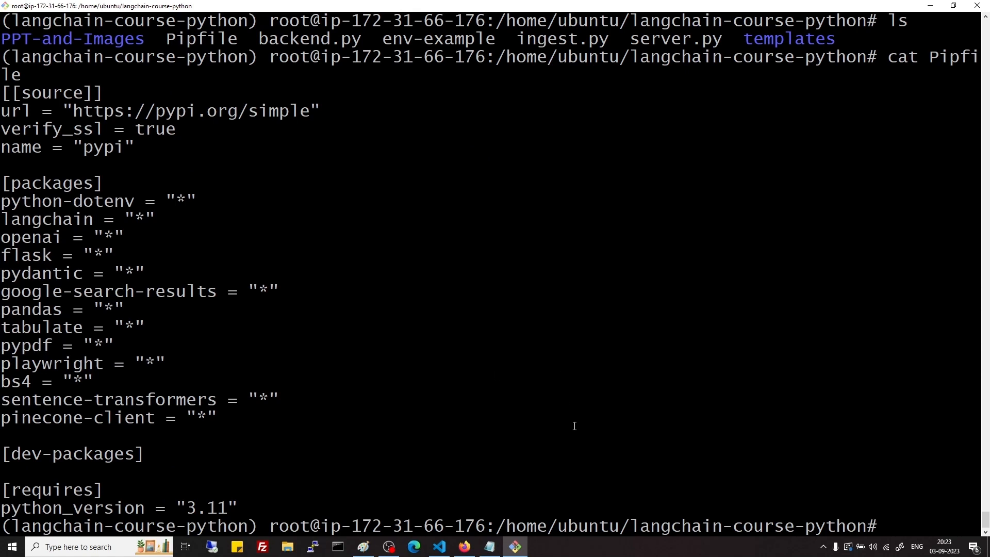
# Delete the Pipfile with rm -rf Pipfile.
pyautogui.write('rm -')
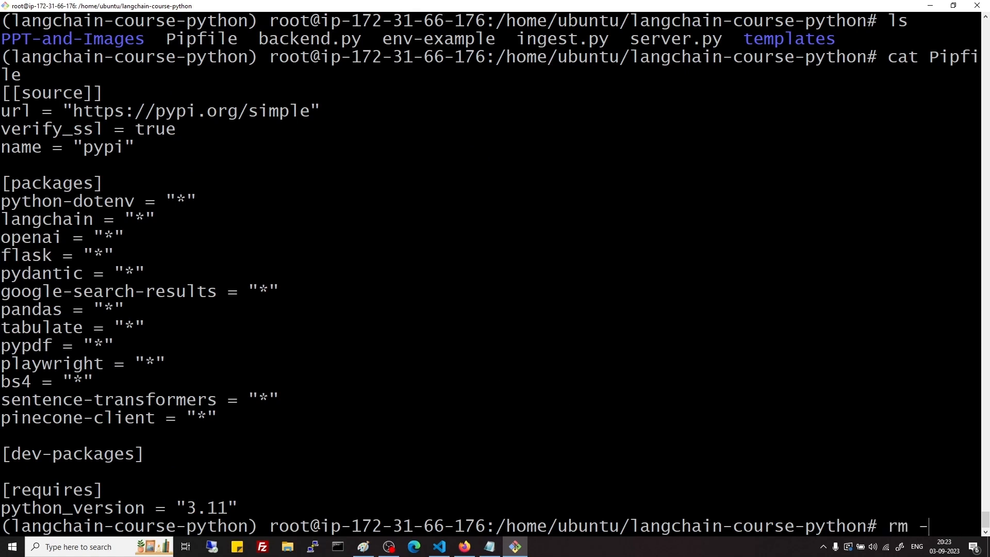
pyautogui.write('rf Pipfile')
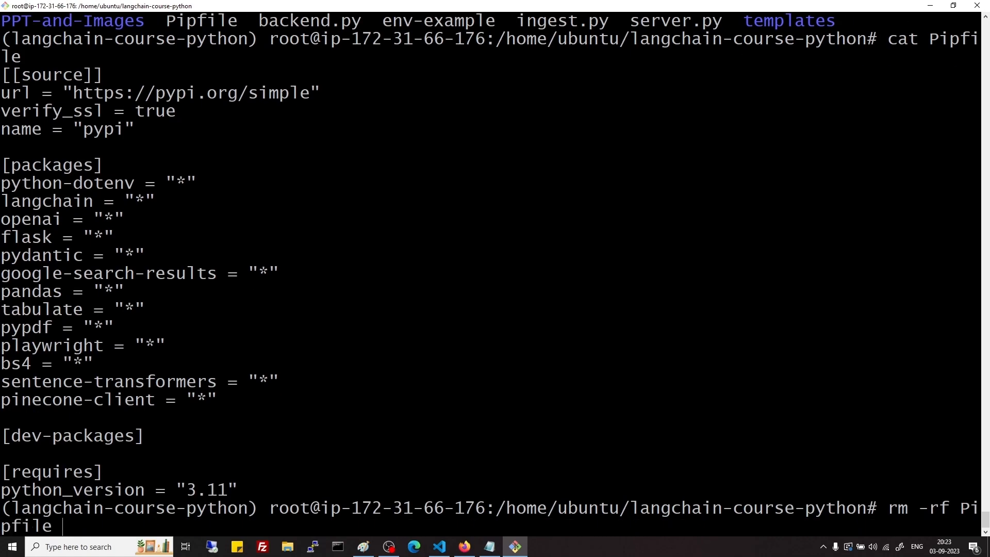
pyautogui.press('Return')
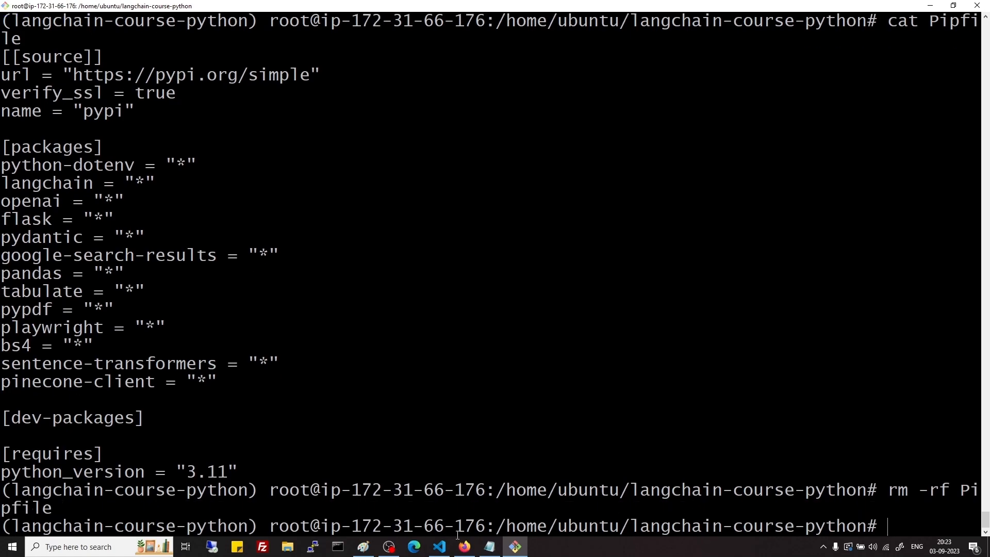
# Run pipenv install for python-dotenv, langchain, openai, flask, pinecone-client, pypdf and tiktoken.
pyautogui.click(489, 546)
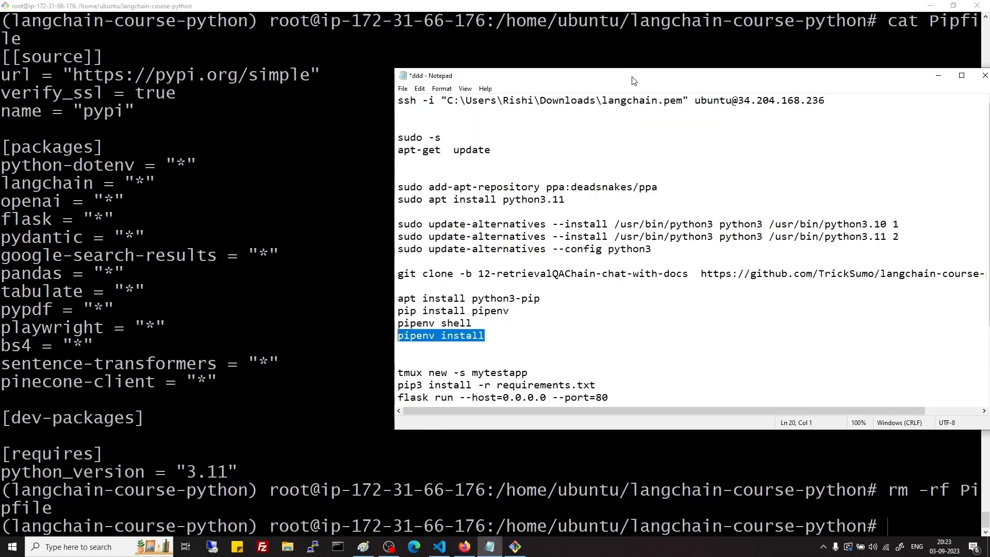
pyautogui.click(959, 75)
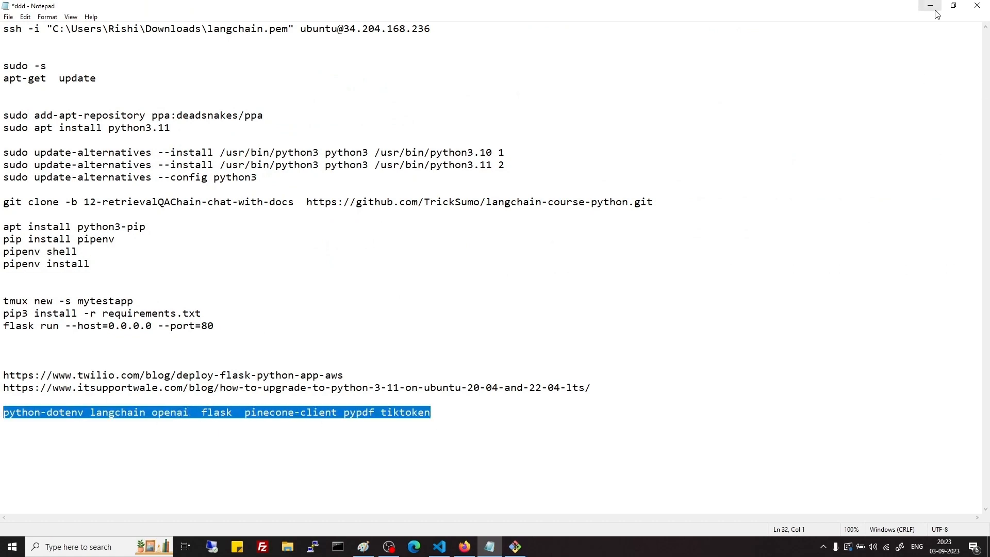
pyautogui.click(489, 546)
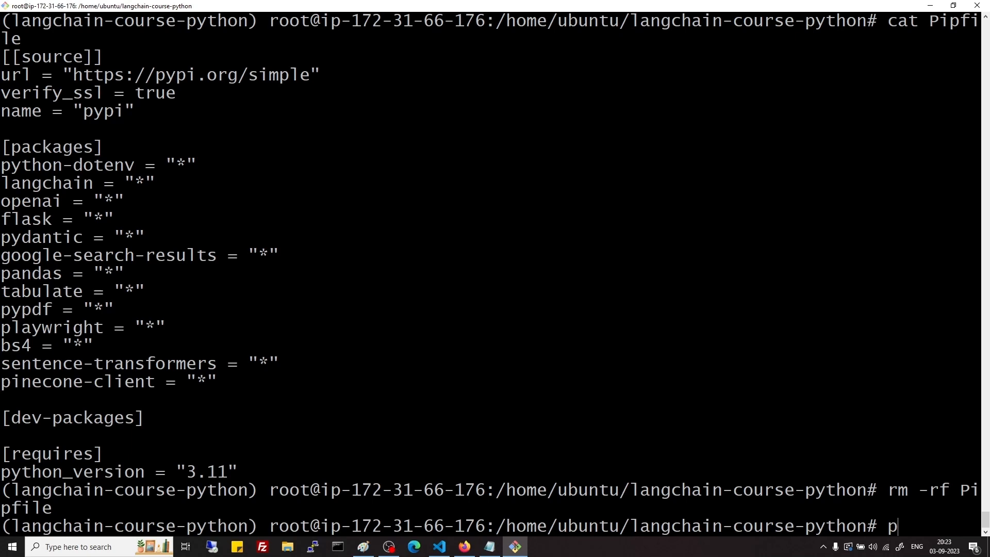
pyautogui.write('ipenv')
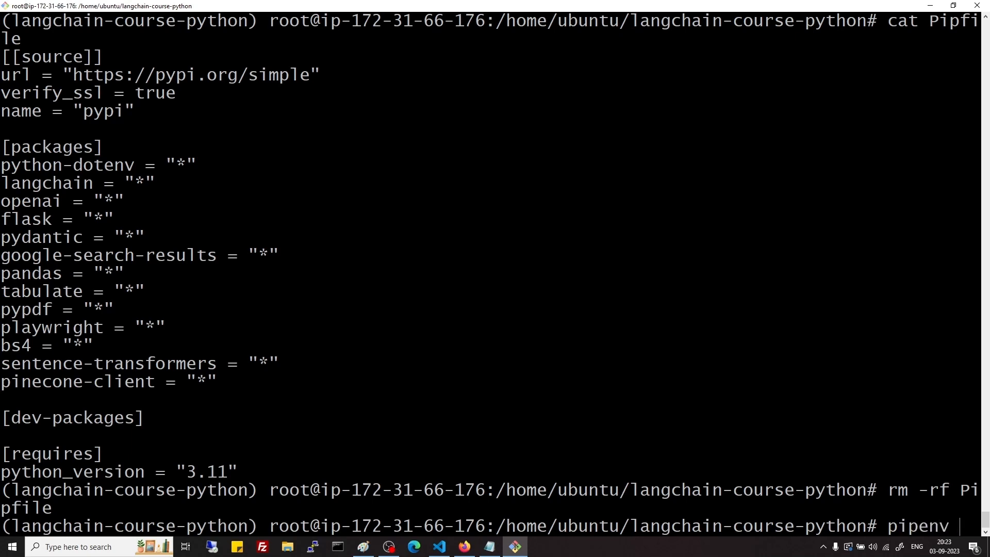
pyautogui.write('install python-dotenv langchain openai  flask  pinecone-client pypdf tiktoken')
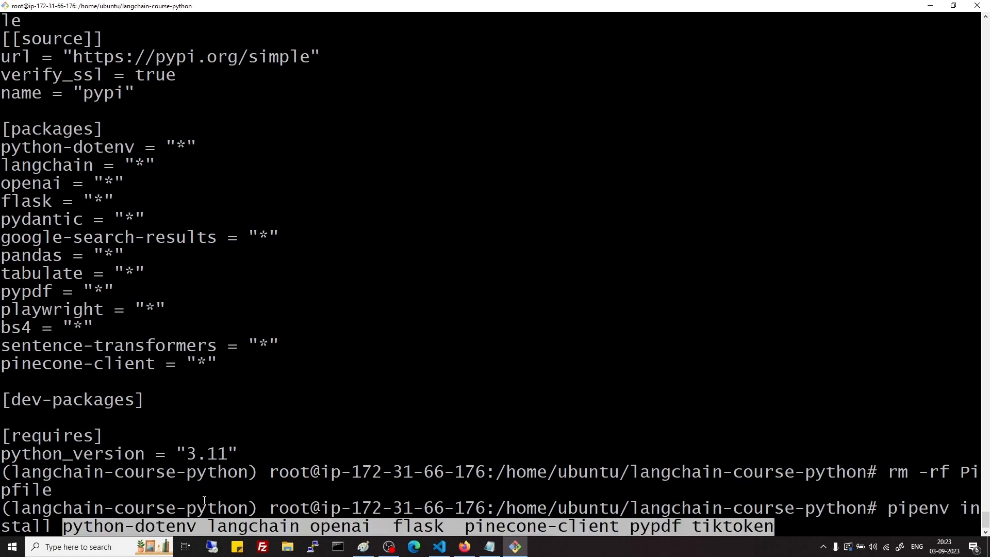
pyautogui.moveTo(363, 349)
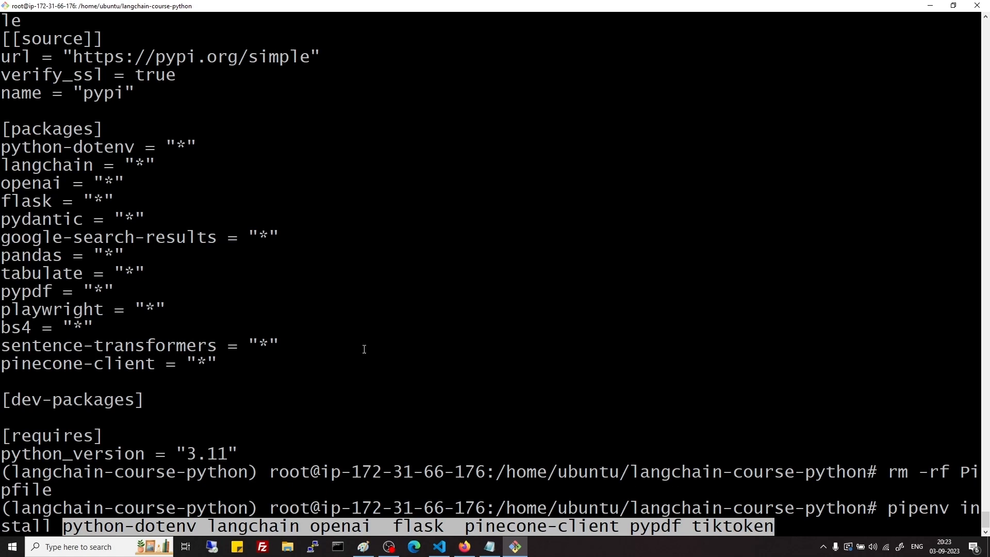
pyautogui.moveTo(81, 349)
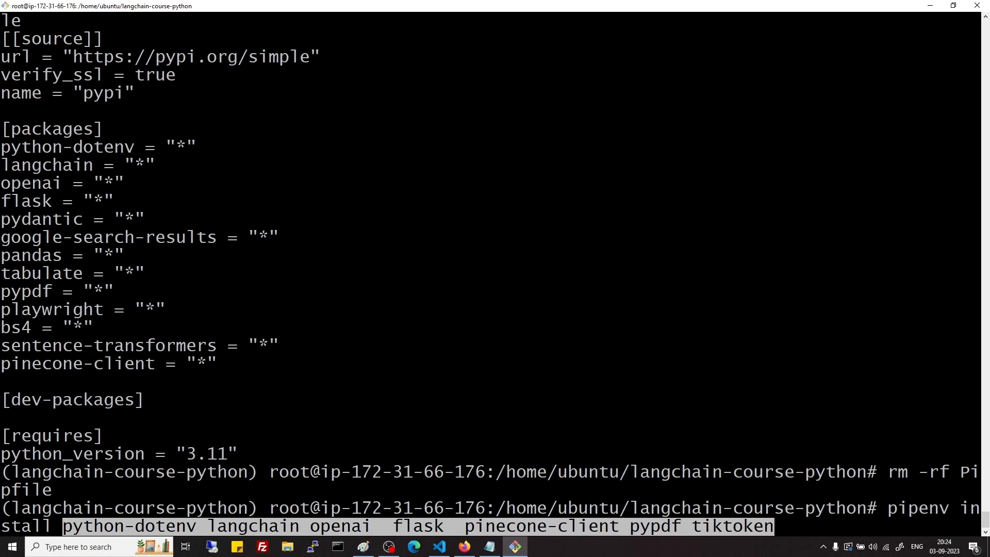
pyautogui.press('Return')
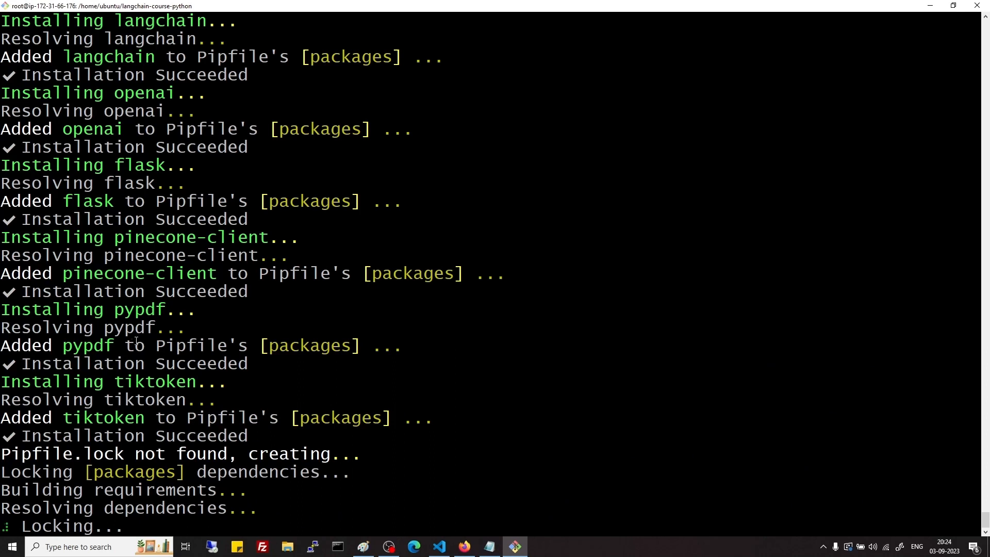
pyautogui.moveTo(294, 355)
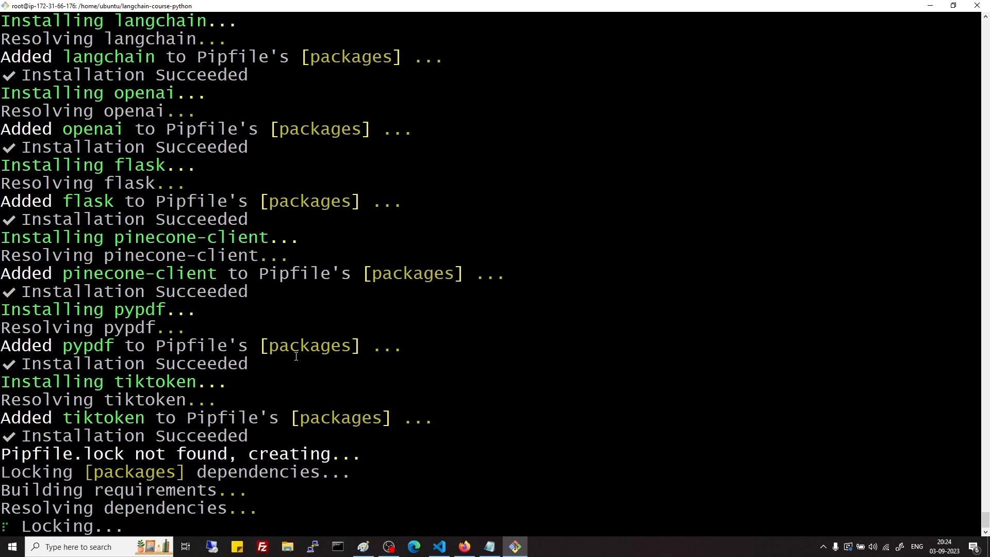
# Scroll the terminal to watch pipenv lock dependencies and create Pipfile.lock.
pyautogui.scroll(-3)
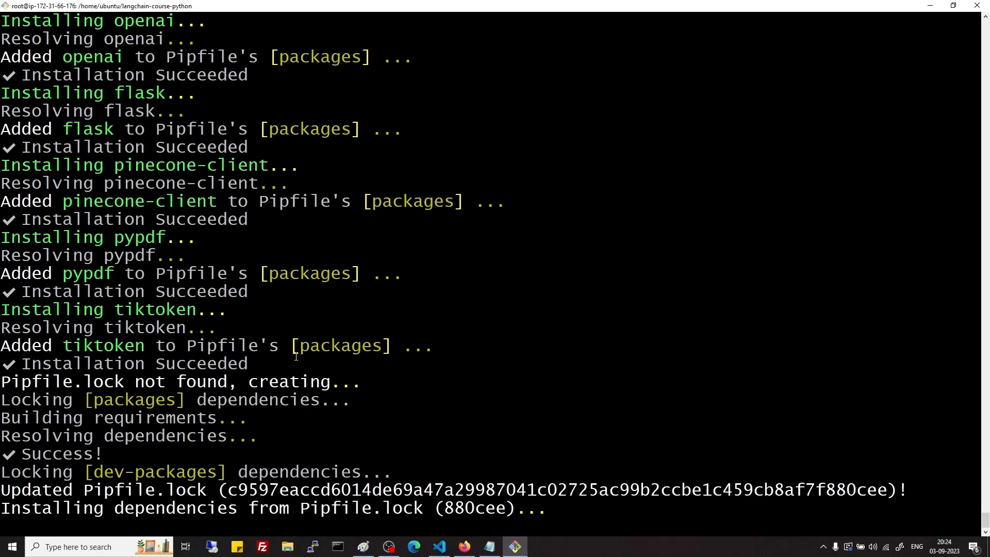
pyautogui.moveTo(565, 368)
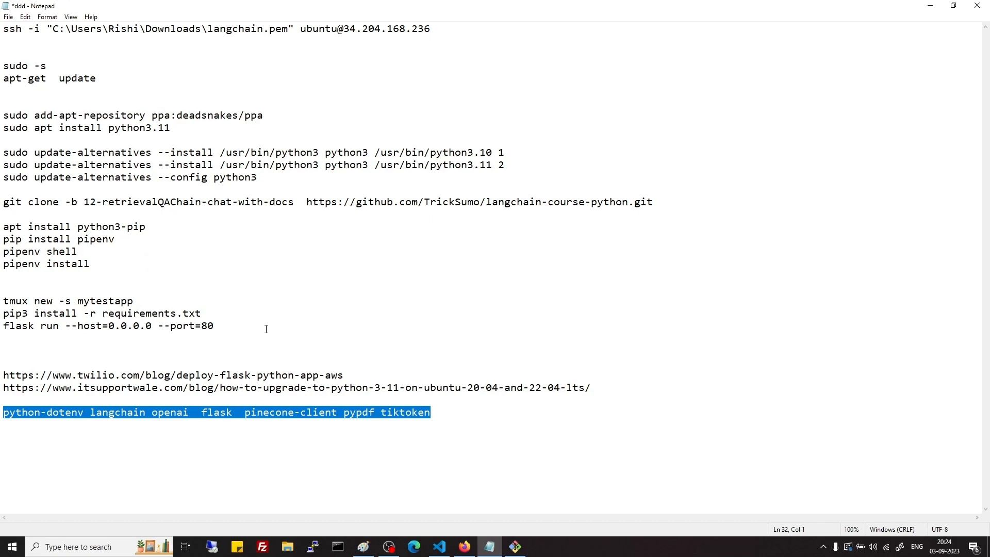
# Remove the 'python-dotenv langchain openai flask pinecone-client pypdf tiktoken' line from the Notepad notes.
pyautogui.click(231, 332)
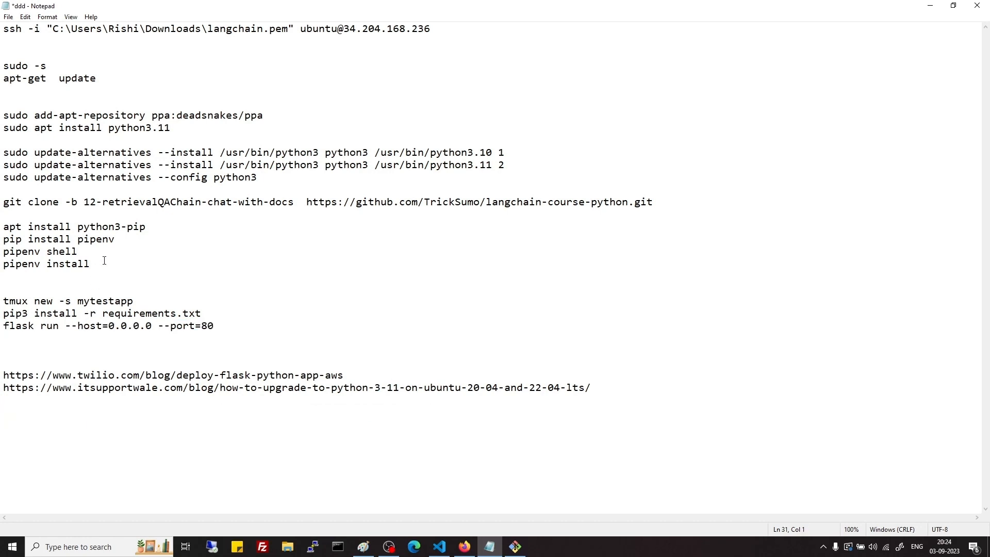
pyautogui.write('python-dotenv langchain openai  flask  pinecone-client pypdf tiktoken')
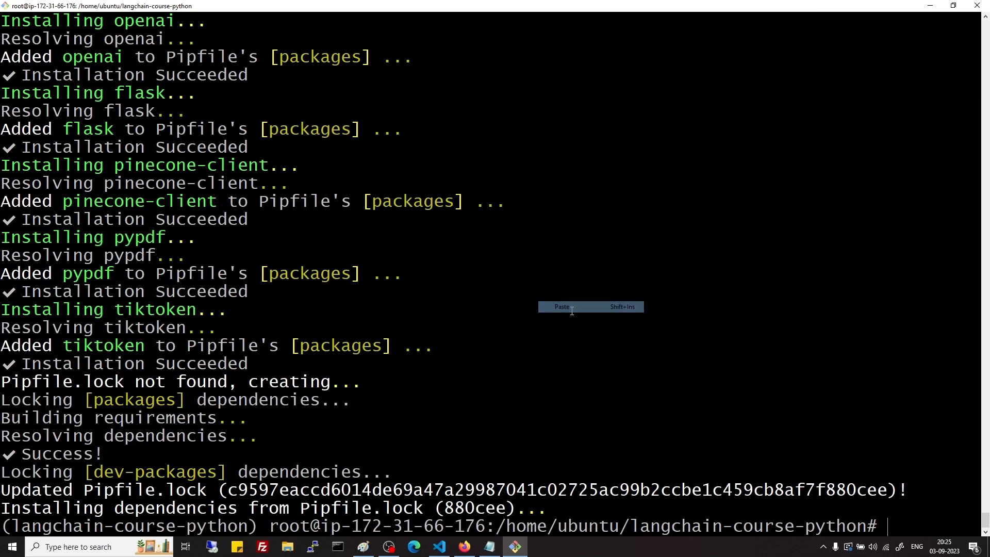
# Copy server.py to app.py and relaunch flask run on host 0.0.0.0, port 80.
pyautogui.click(561, 306)
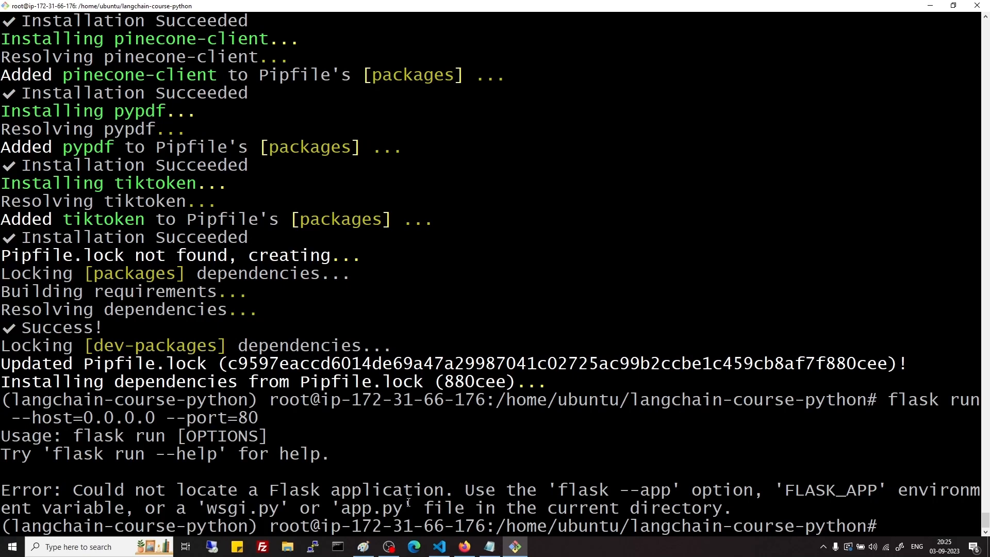
pyautogui.moveTo(500, 478)
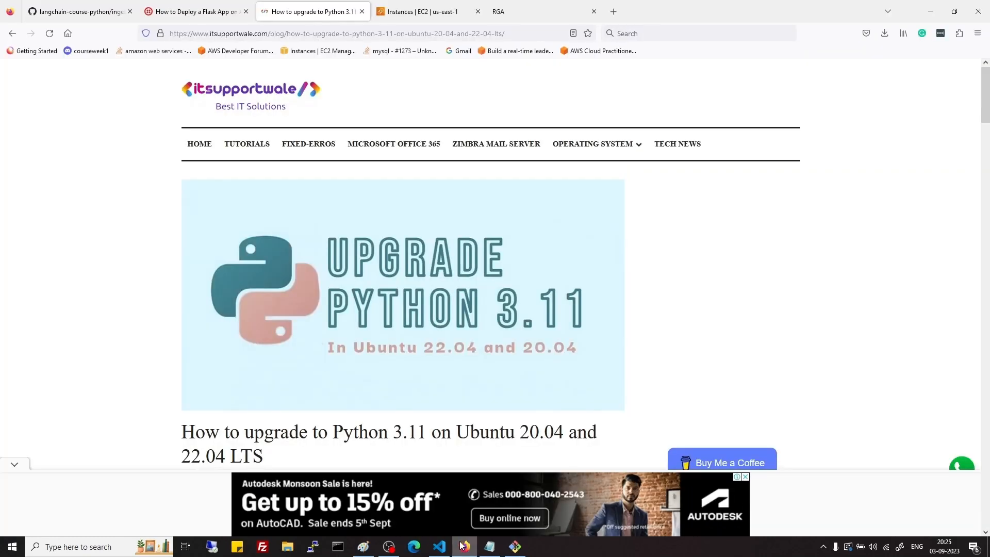
pyautogui.click(79, 11)
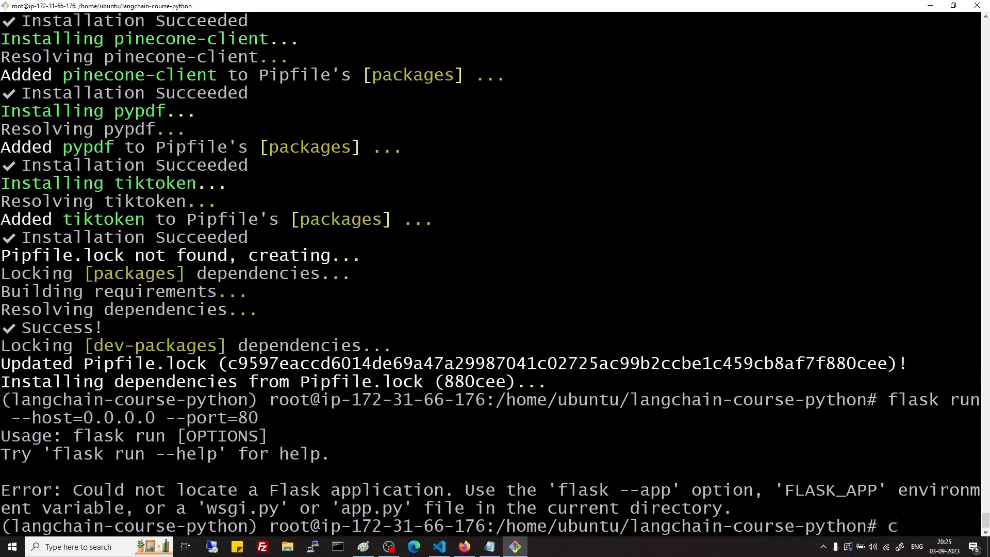
pyautogui.write('p serve')
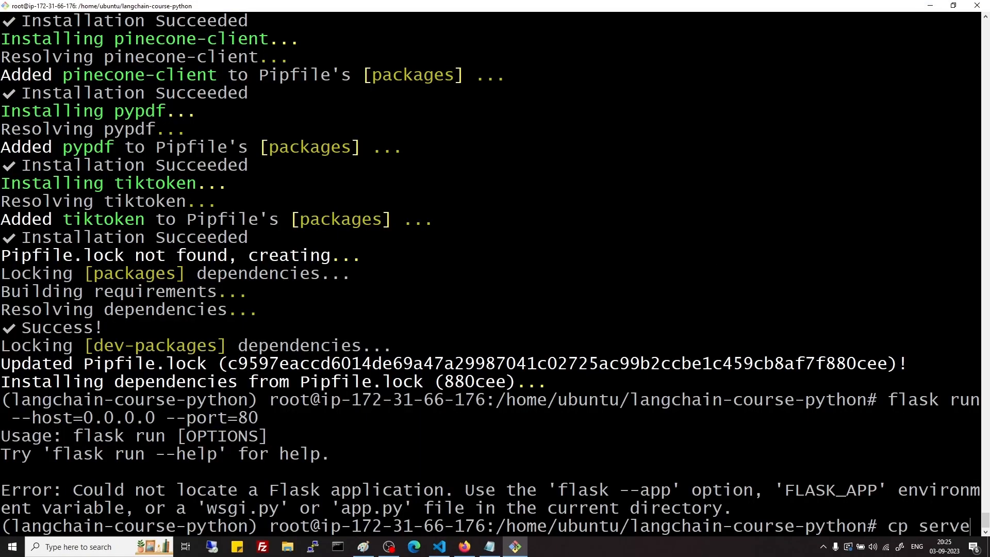
pyautogui.write('r.py app')
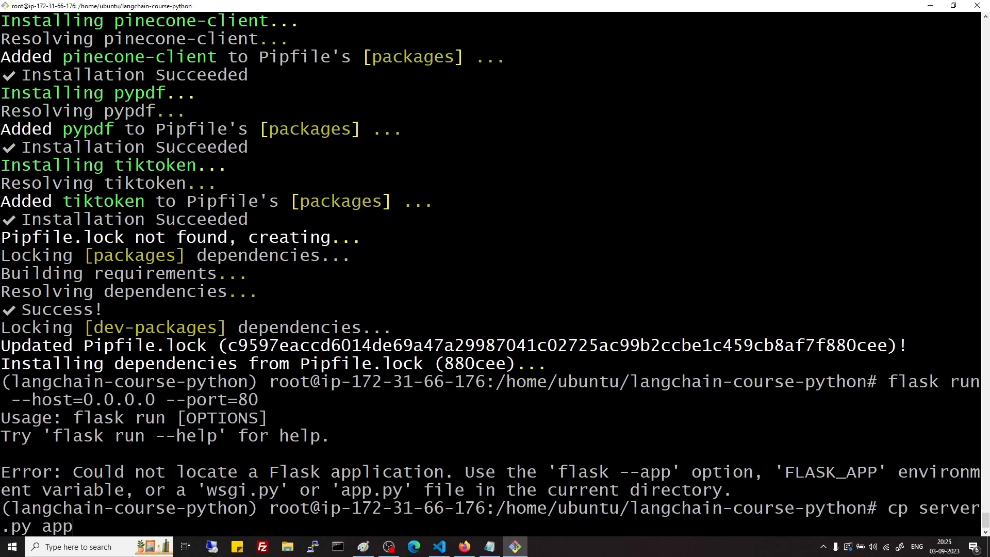
pyautogui.press('Return')
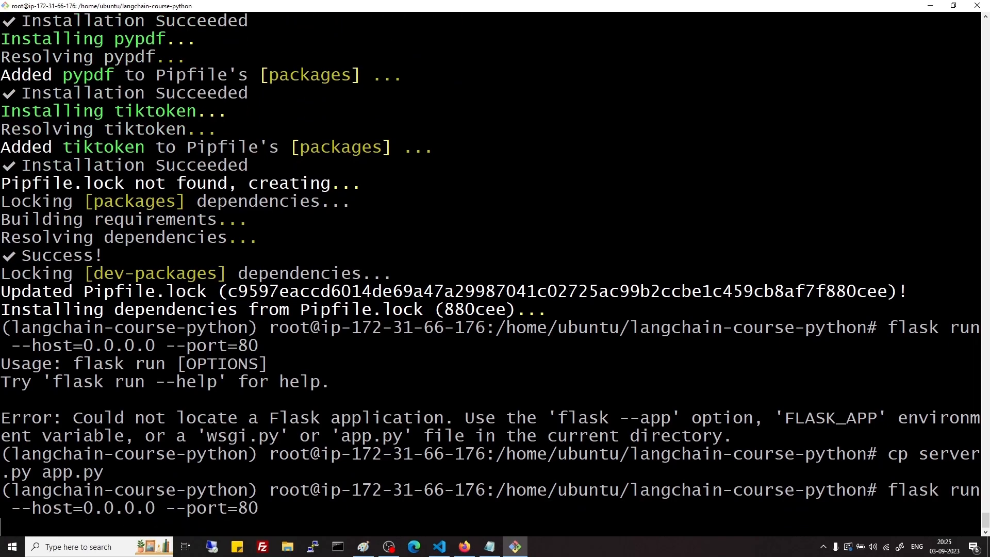
pyautogui.press('Return')
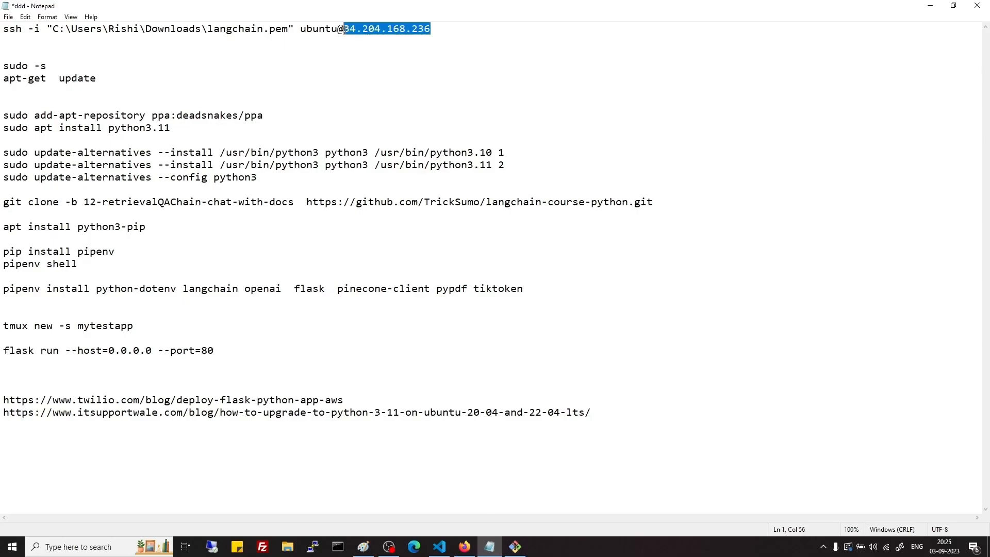
# Open the RGA app page with developer tools and enter the question 'qubit?'.
pyautogui.click(464, 545)
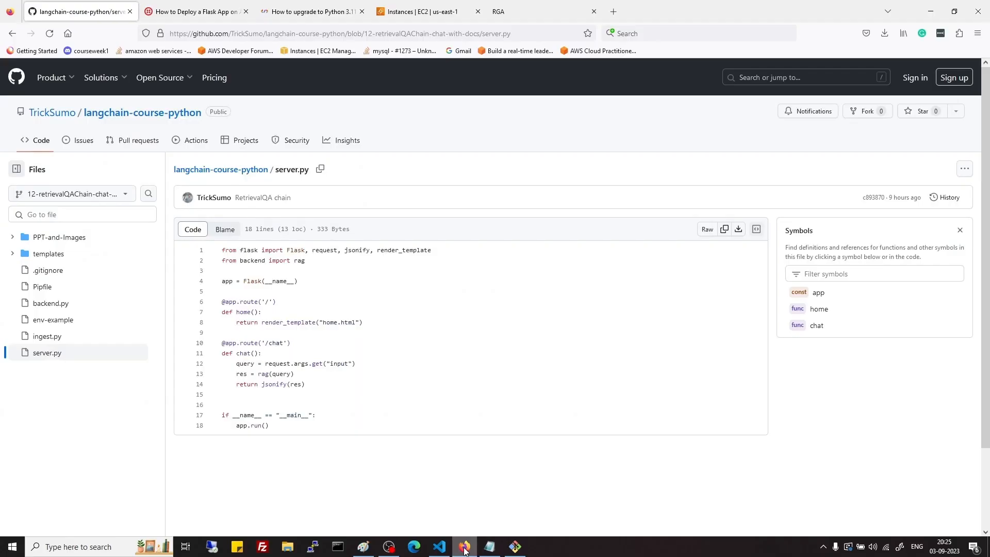
pyautogui.click(309, 11)
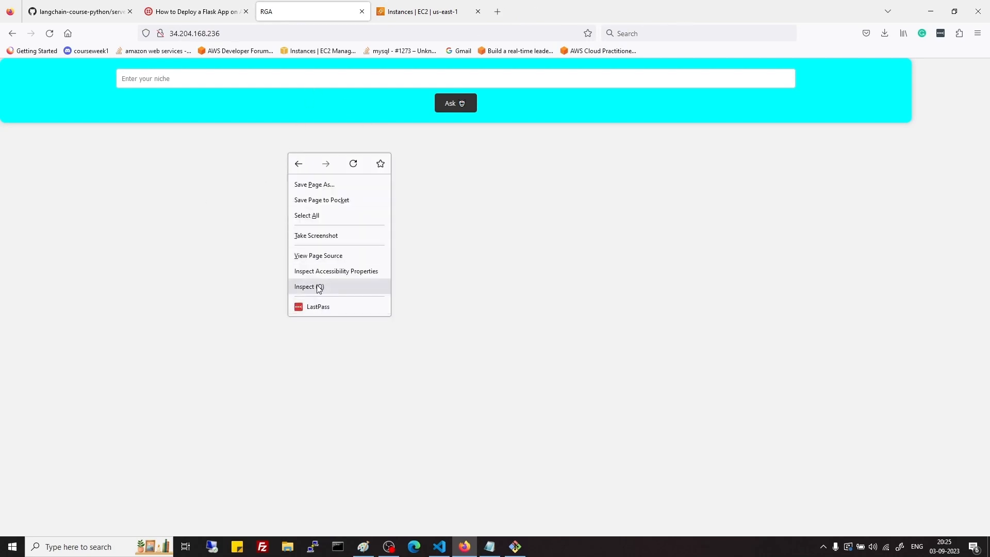
pyautogui.click(304, 286)
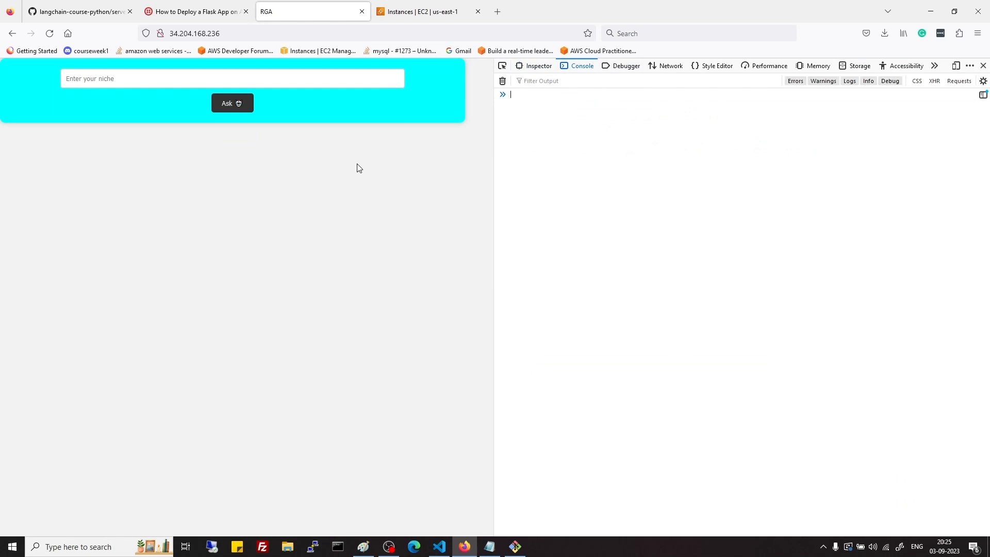
pyautogui.click(233, 78)
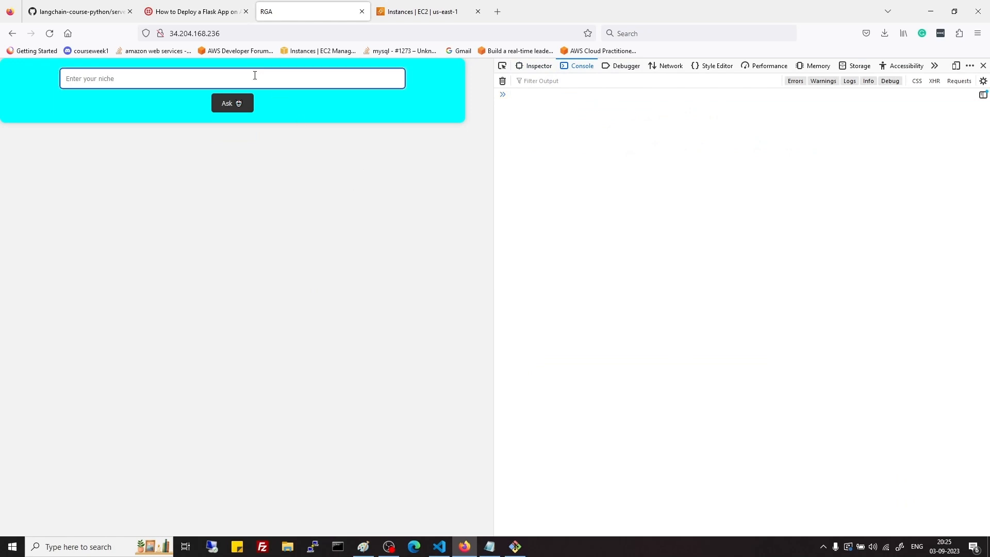
pyautogui.write('qubit?')
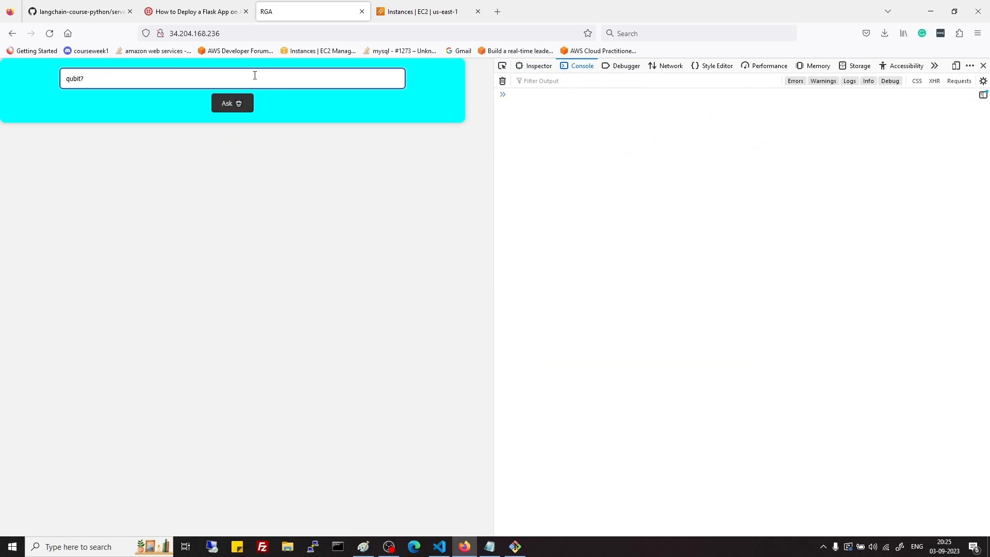
# Submit 'qubit?' and inspect the stuck chat request targeting 127.0.0.1:5000 in Network.
pyautogui.click(670, 66)
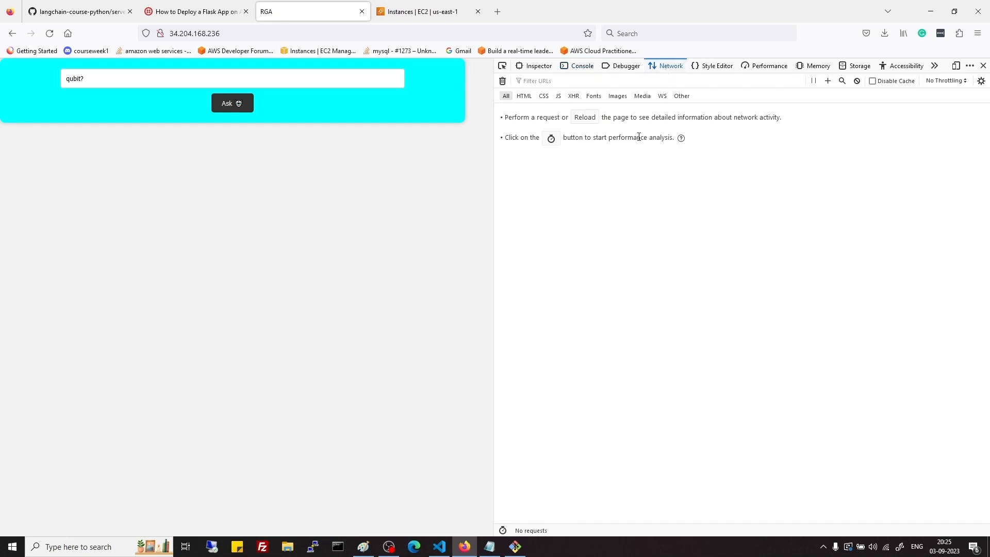
pyautogui.click(232, 103)
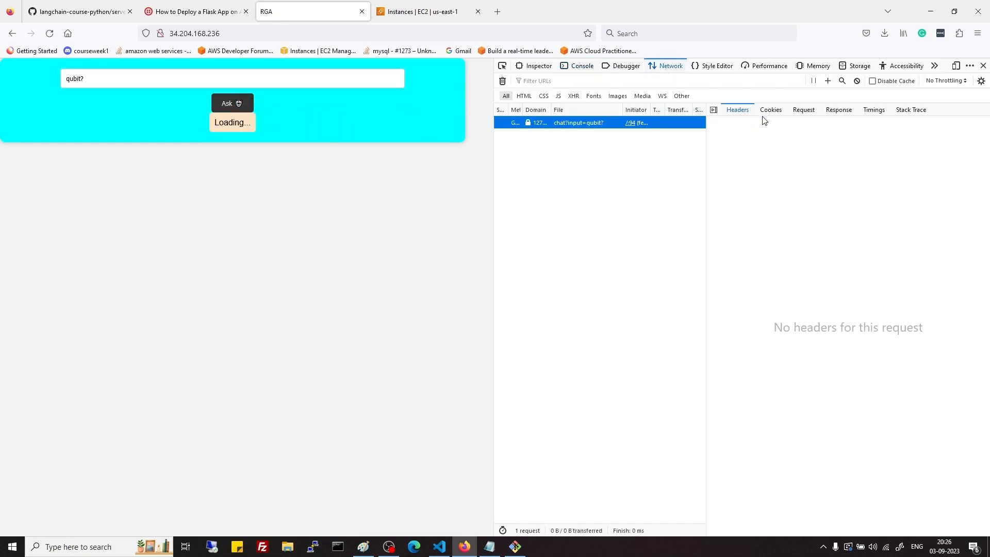
pyautogui.click(578, 122)
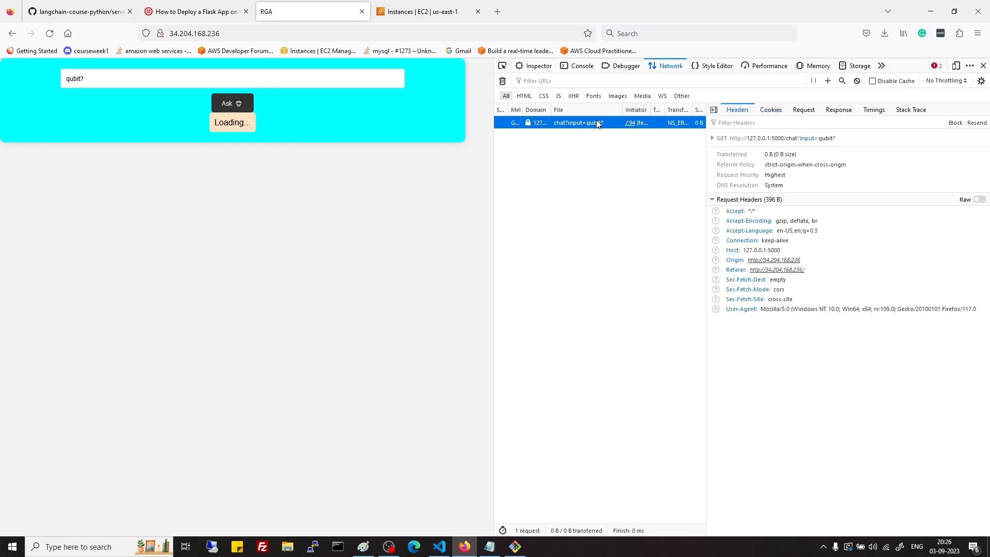
pyautogui.moveTo(747, 137)
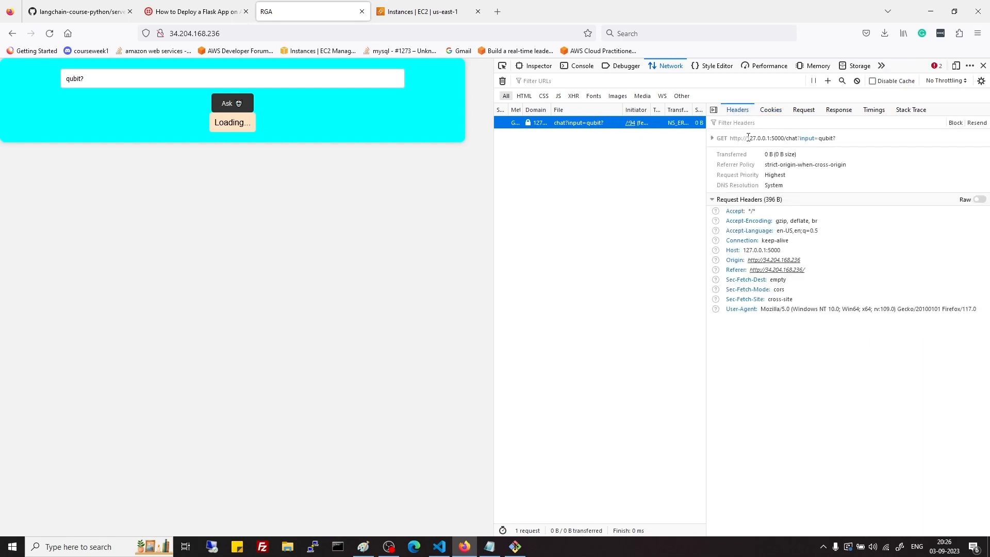
pyautogui.doubleClick(766, 138)
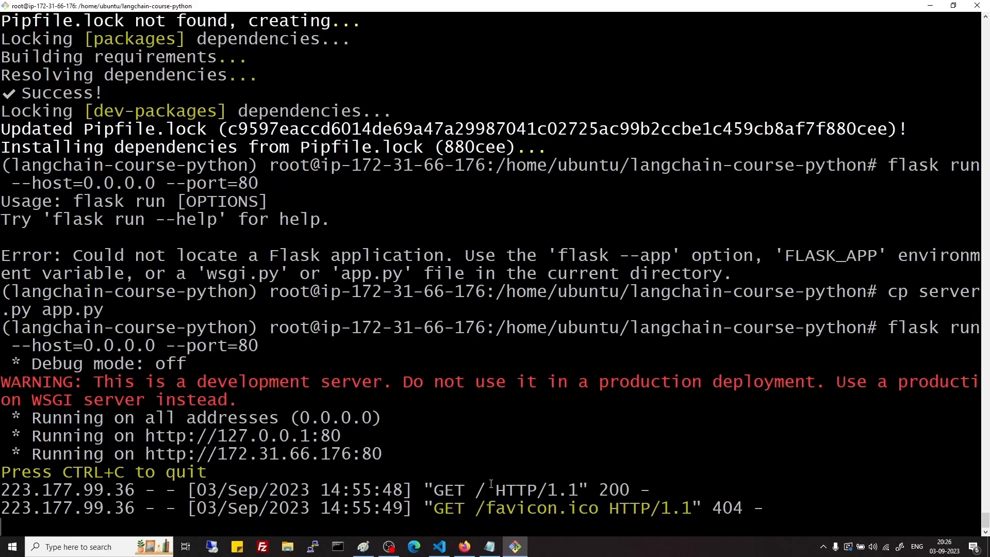
# Stop the Flask server and open templates/home.html in nano.
pyautogui.press('ctrl+c')
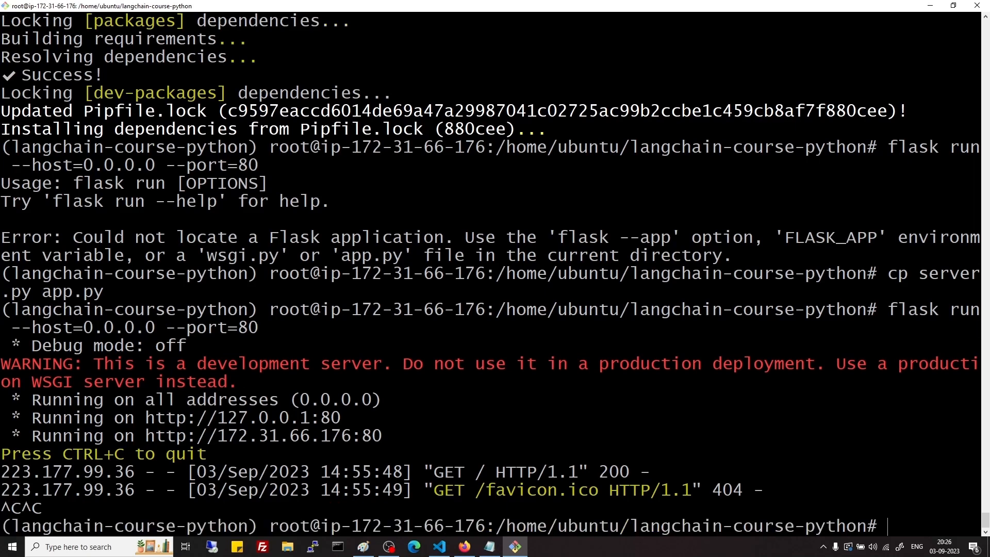
pyautogui.write('nan')
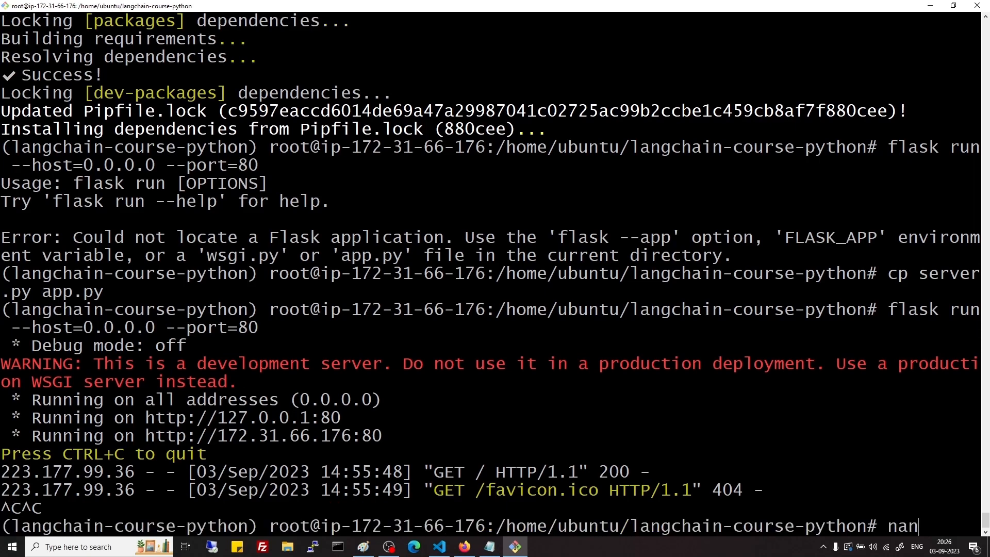
pyautogui.write('o')
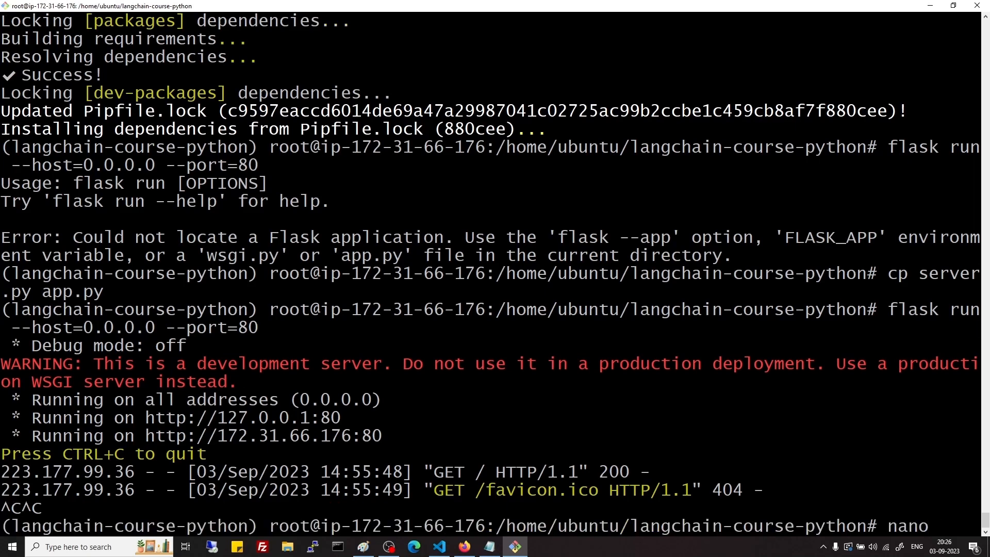
pyautogui.write('templates/')
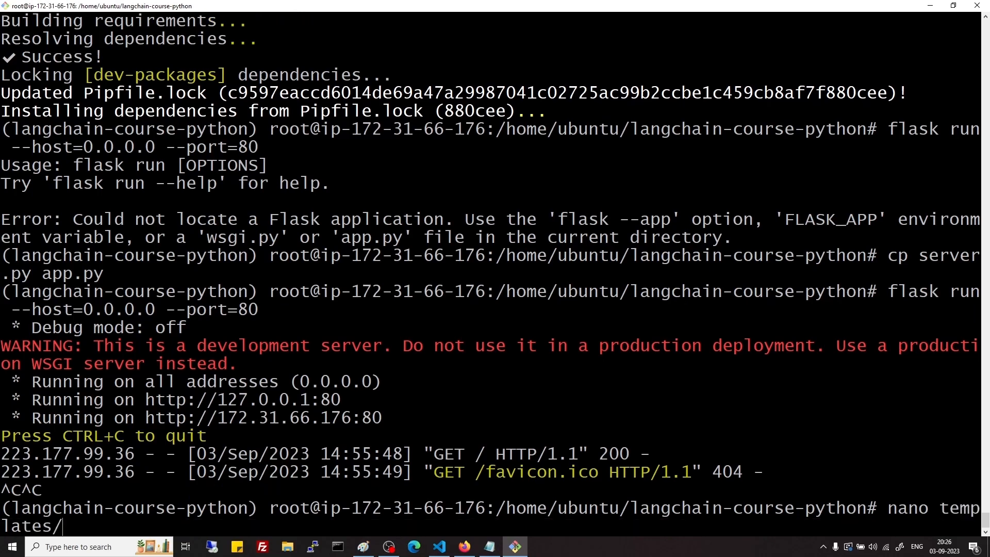
pyautogui.write('home.html')
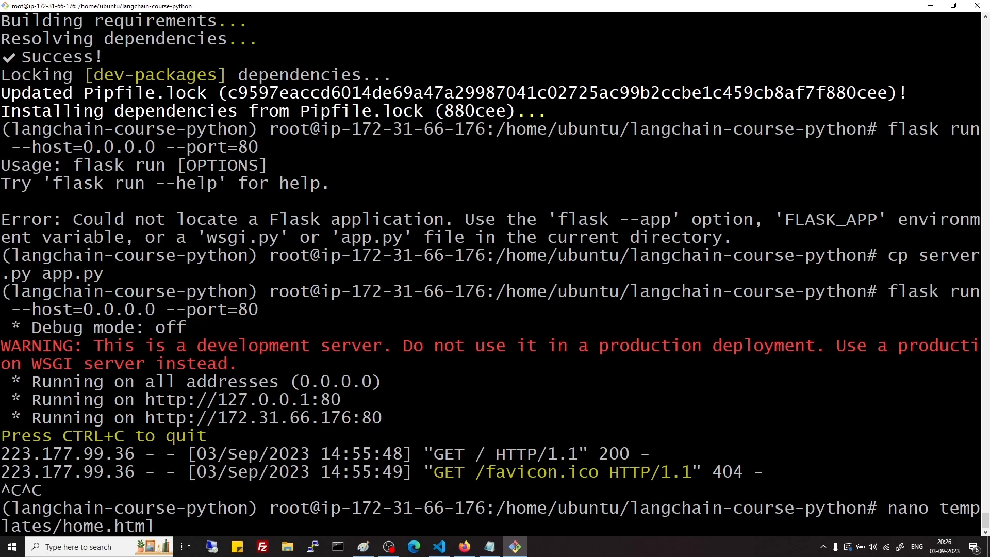
pyautogui.press('Return')
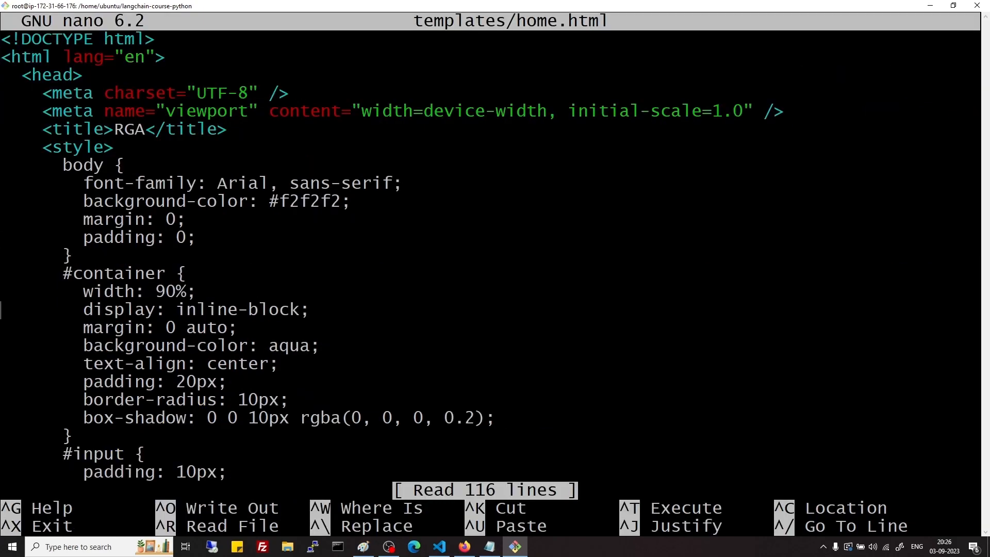
# Replace the 127.0.0.1:5000 API address with 34.204.168.236 and save the template.
pyautogui.scroll(-3)
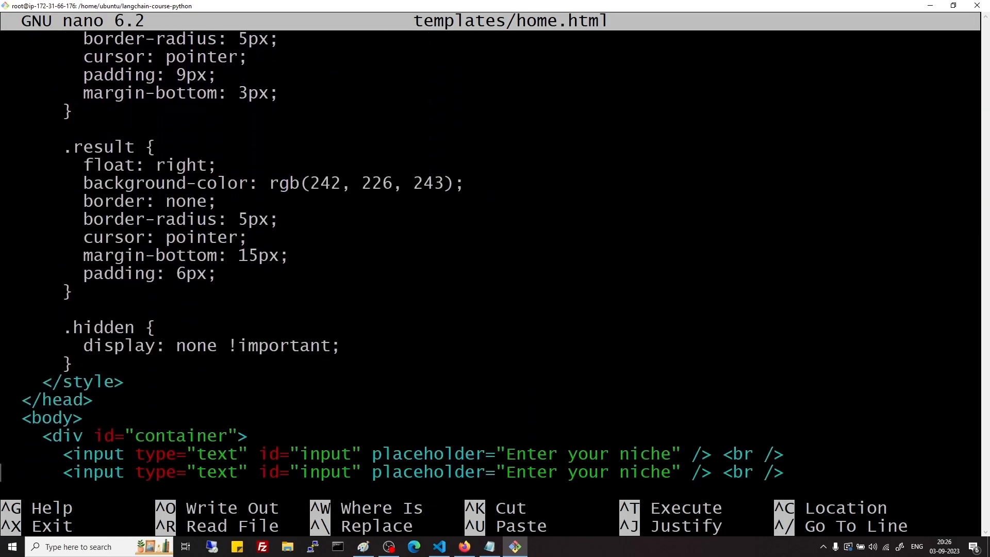
pyautogui.scroll(-3)
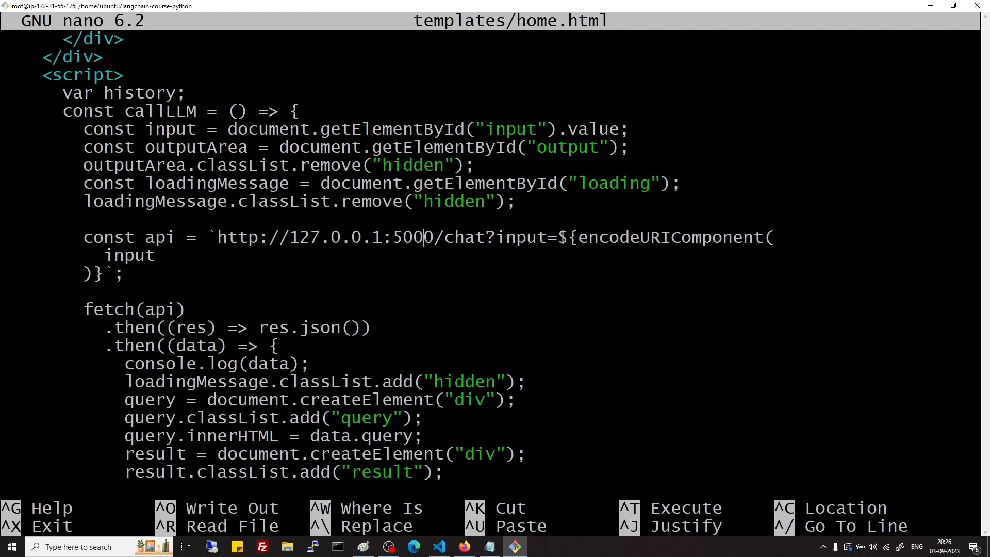
pyautogui.press('BackSpace')
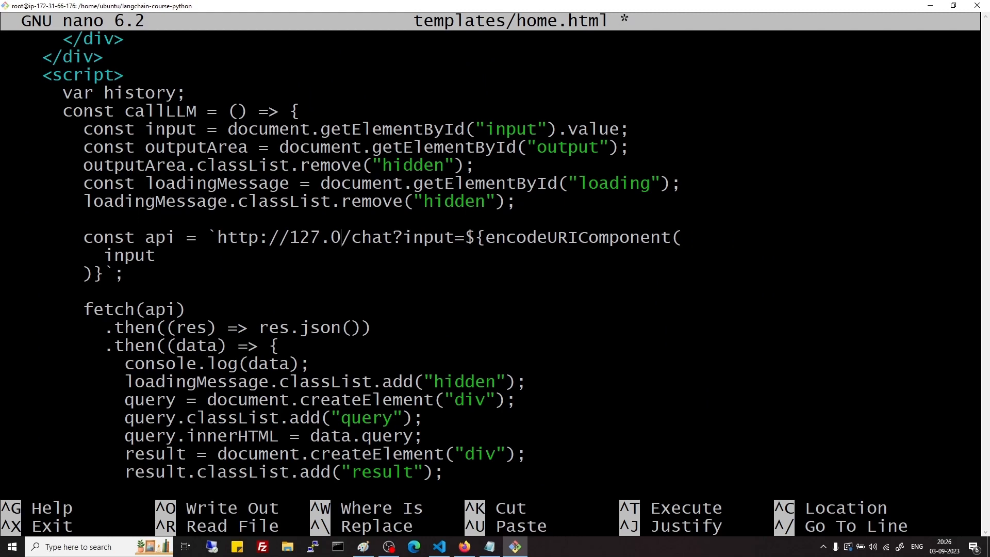
pyautogui.press('BackSpace')
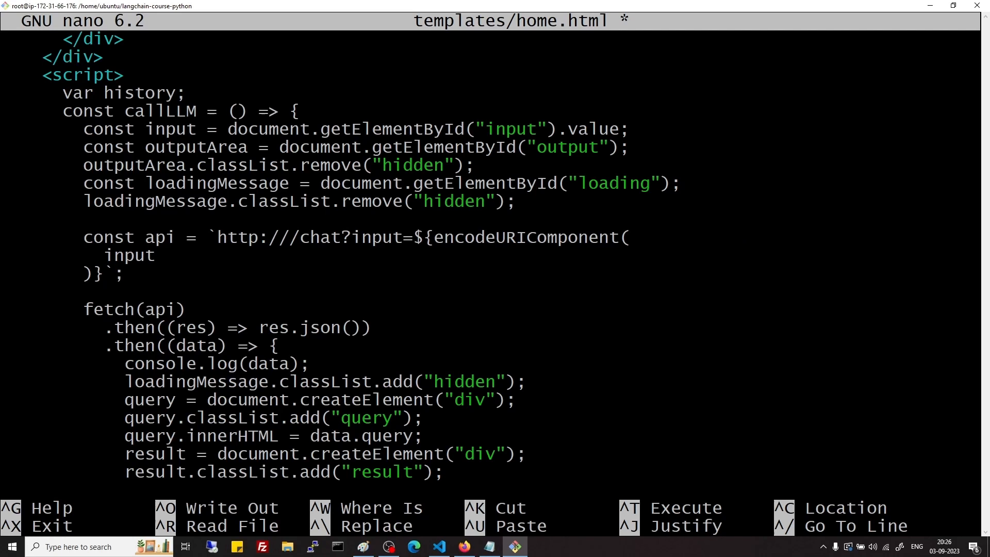
pyautogui.write('34.204.168.236')
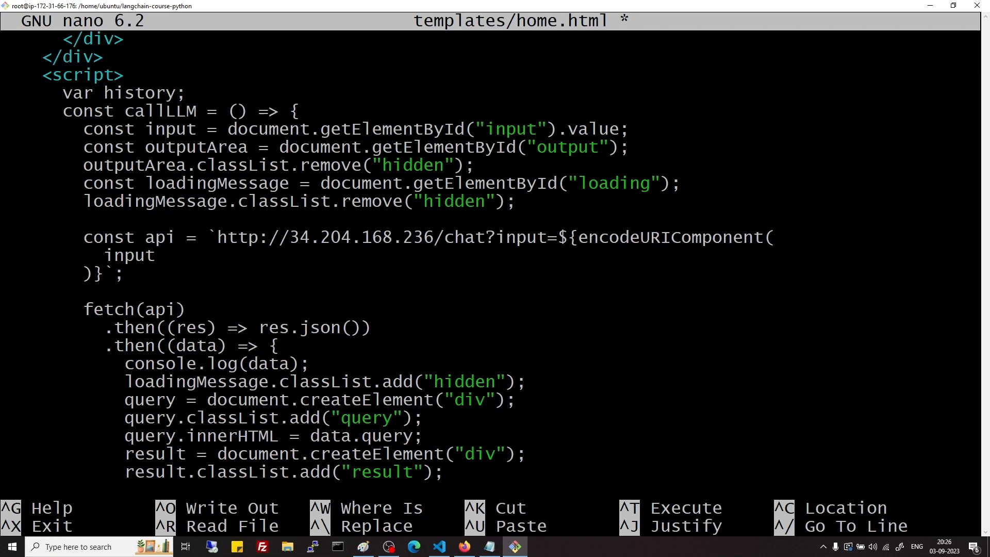
pyautogui.press('ctrl+o')
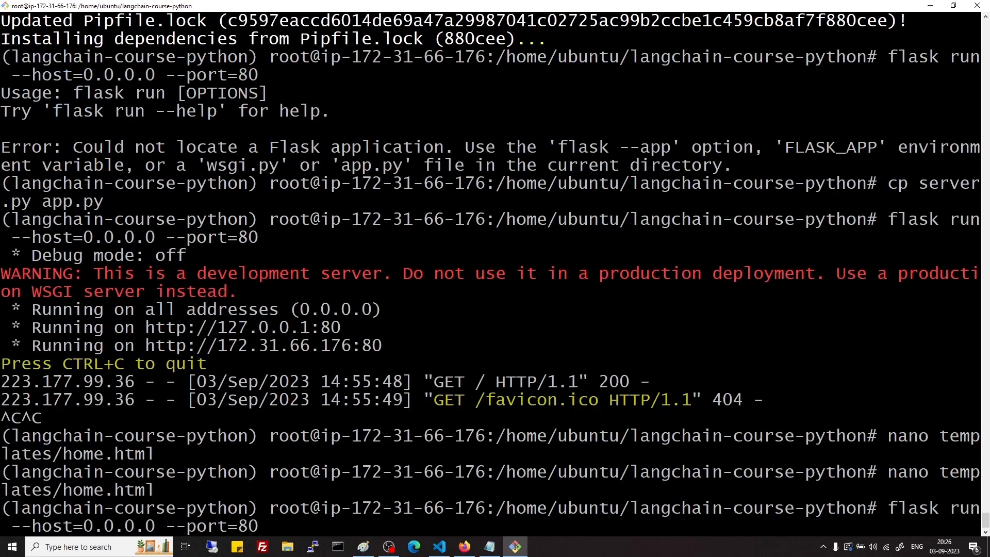
# List the project files and create a new empty .env file in nano.
pyautogui.press('ctrl+c')
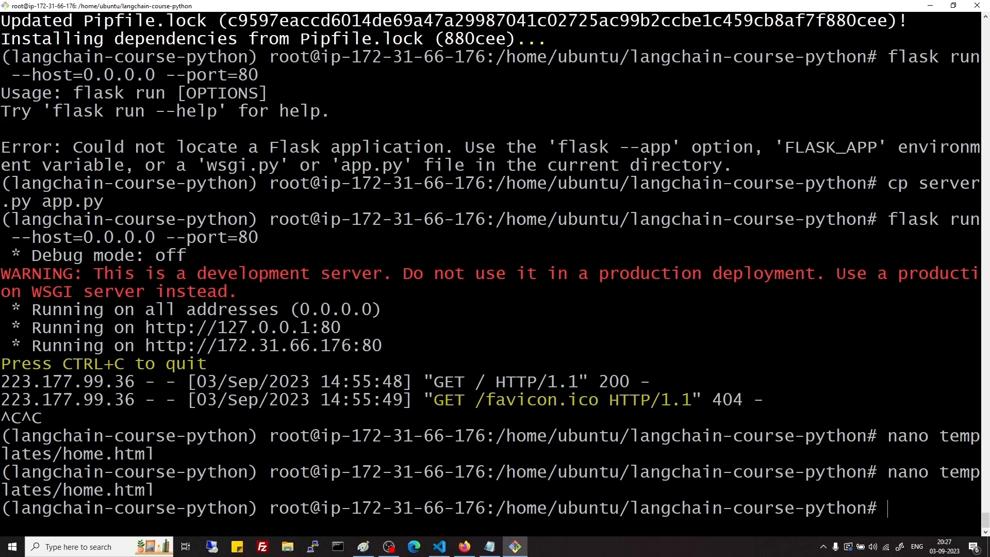
pyautogui.write('l')
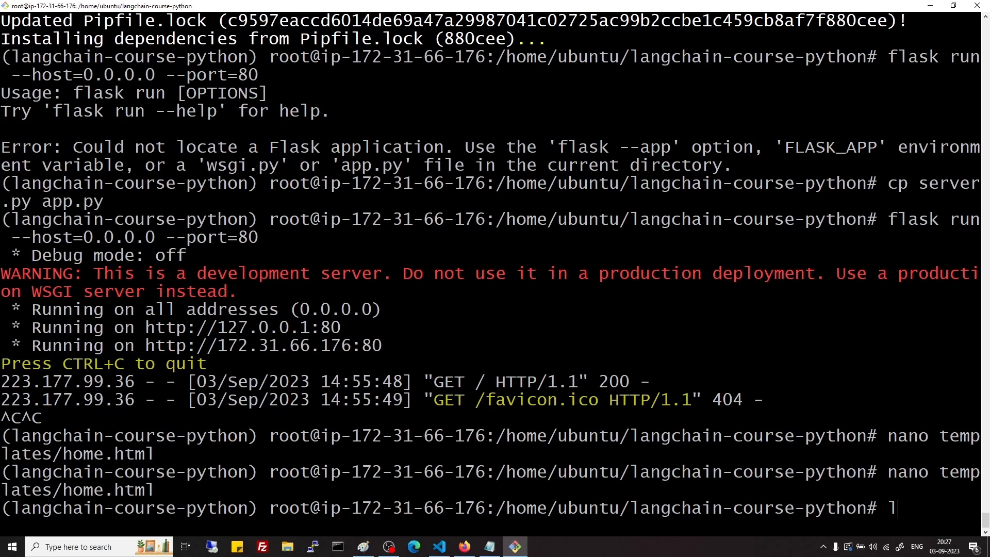
pyautogui.press('Return')
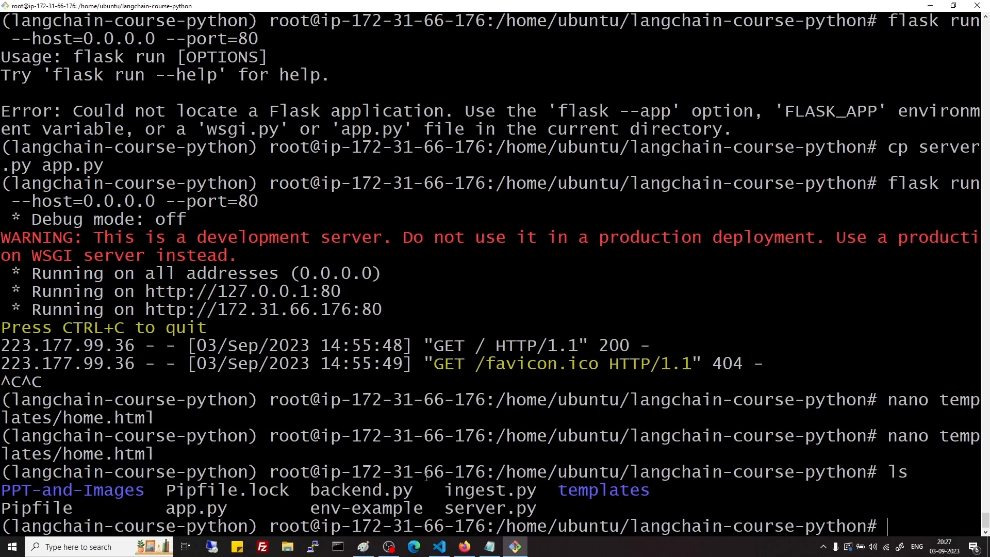
pyautogui.write('nano .e')
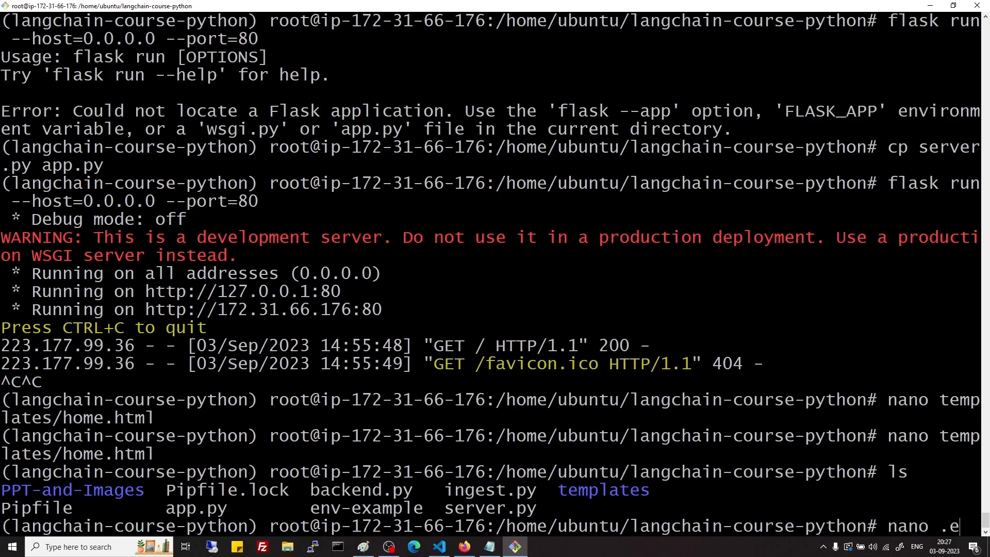
pyautogui.press('Return')
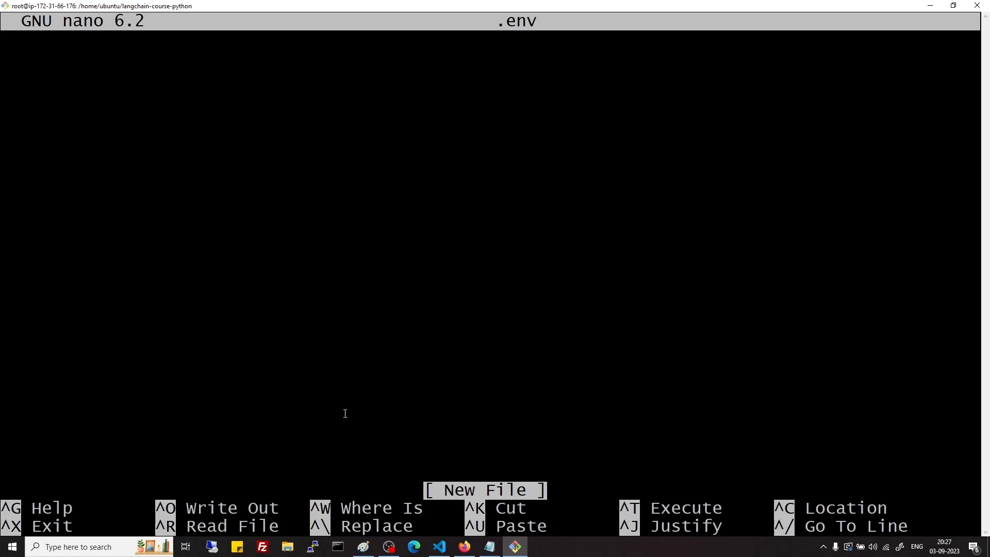
pyautogui.click(438, 551)
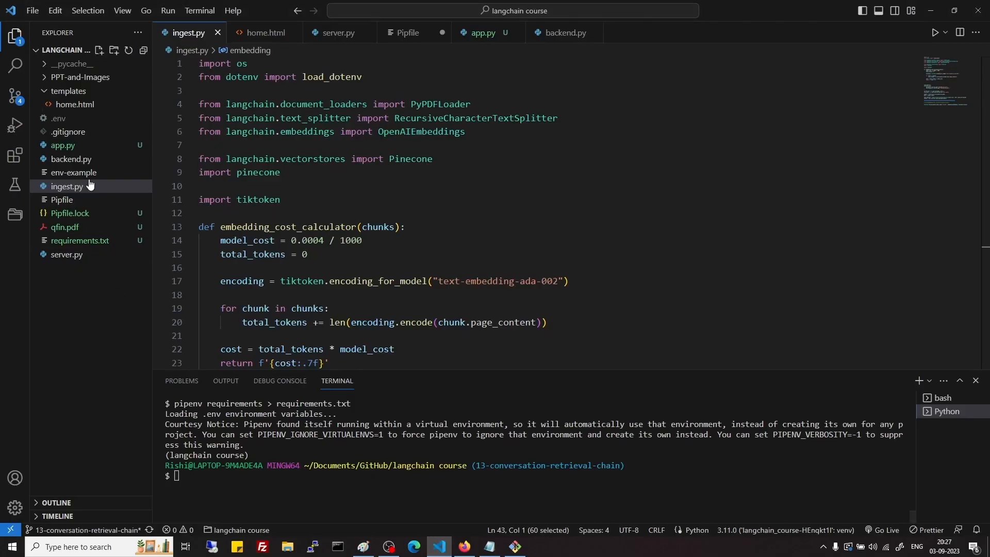
# Check env-example, then open the local .env and select its OpenAI, SerpAPI and Pinecone keys.
pyautogui.click(74, 172)
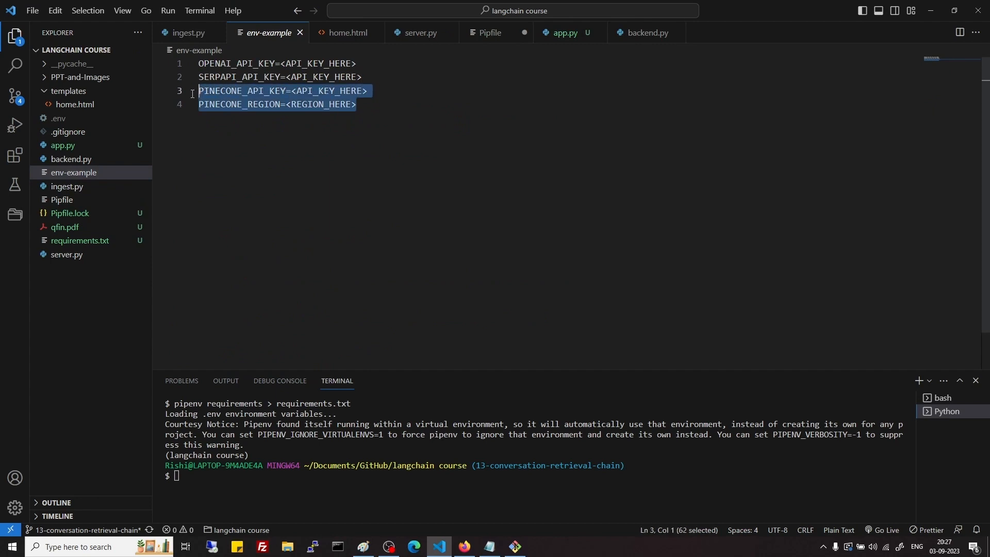
pyautogui.moveTo(355, 68)
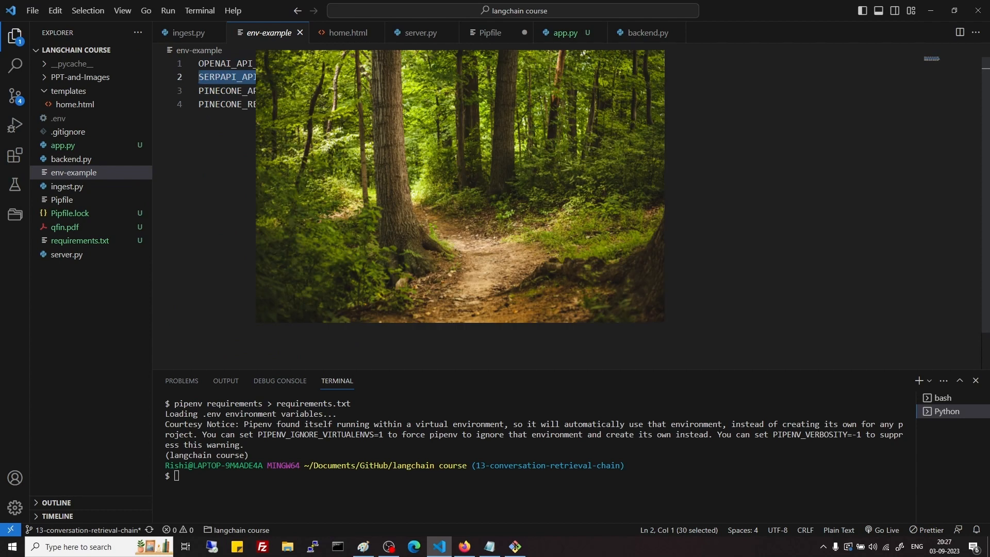
pyautogui.moveTo(76, 121)
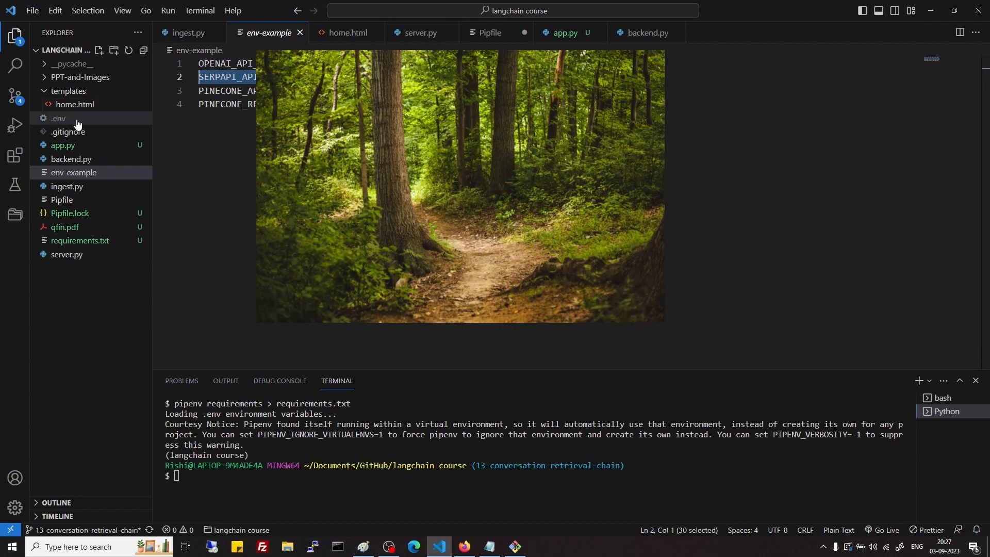
pyautogui.moveTo(109, 130)
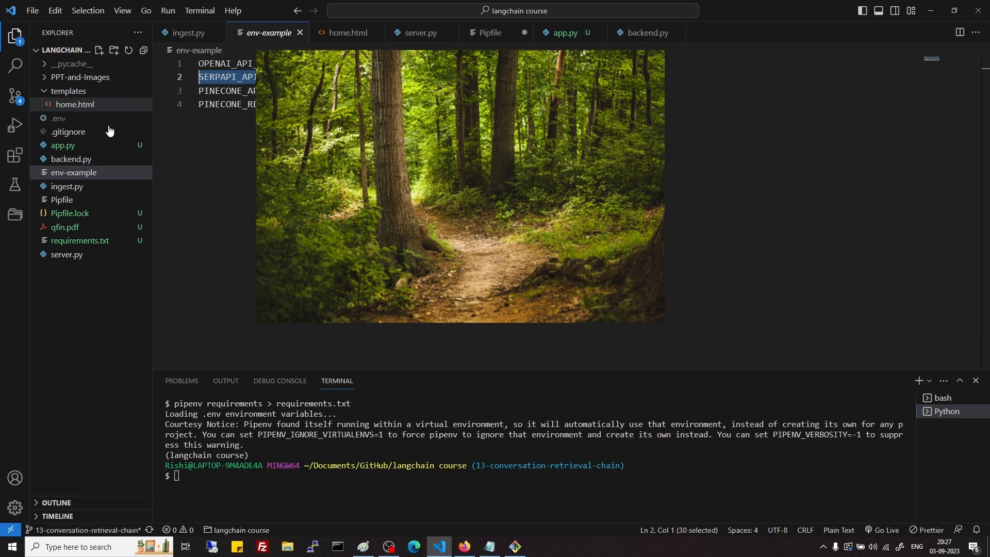
pyautogui.click(59, 118)
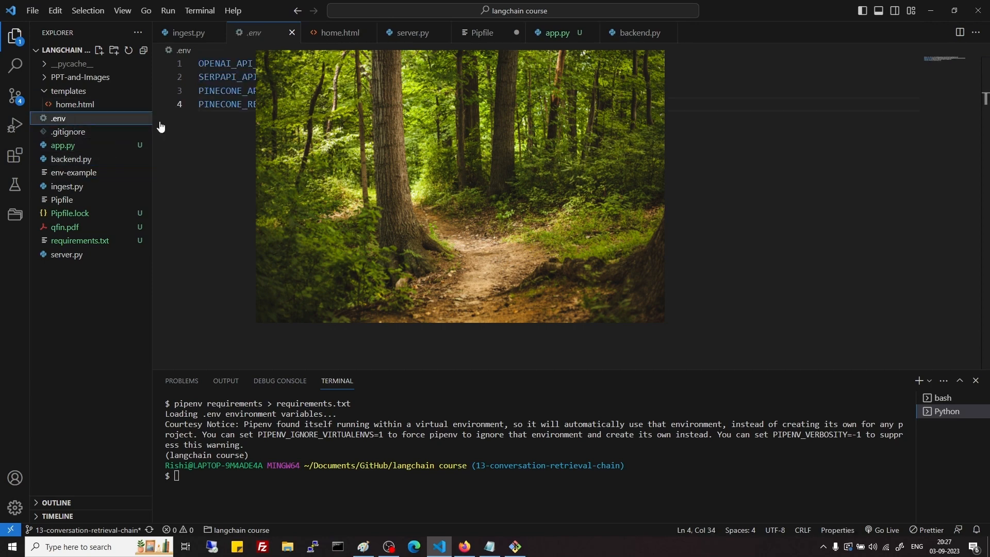
pyautogui.press('ctrl+a')
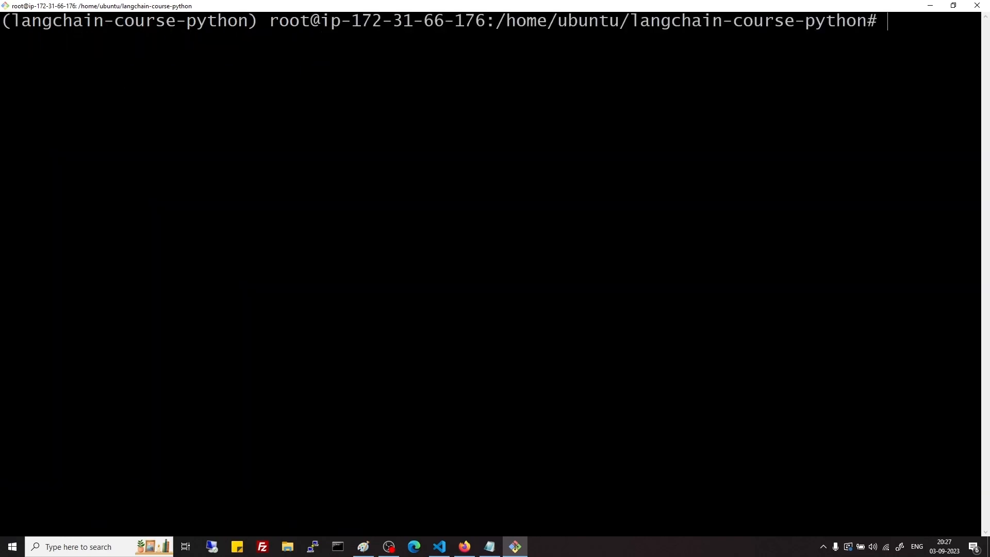
# List the folder and run 'flask run --host=0.0.0.0 --port=80' over SSH.
pyautogui.write('ls')
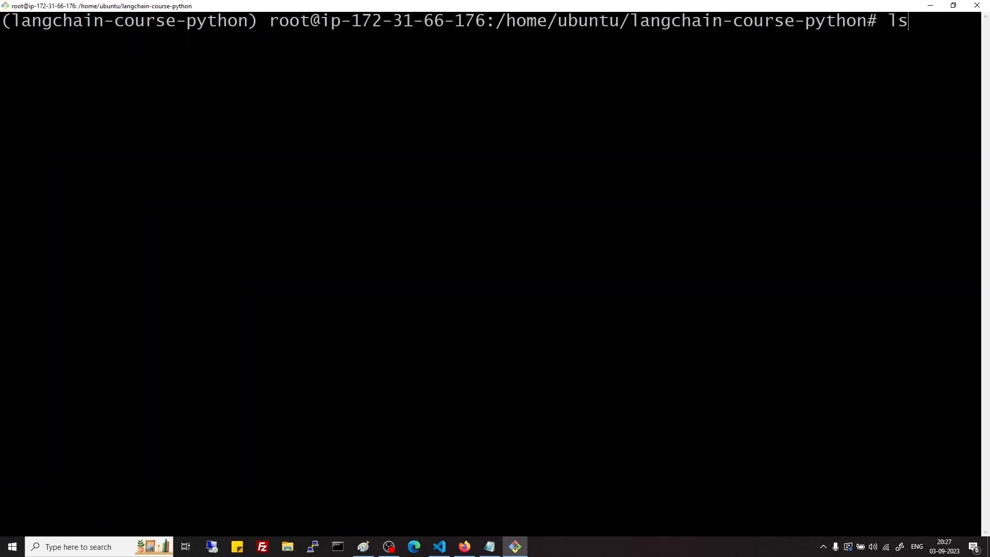
pyautogui.write('flask run --host=0.0.0.0 --port=80')
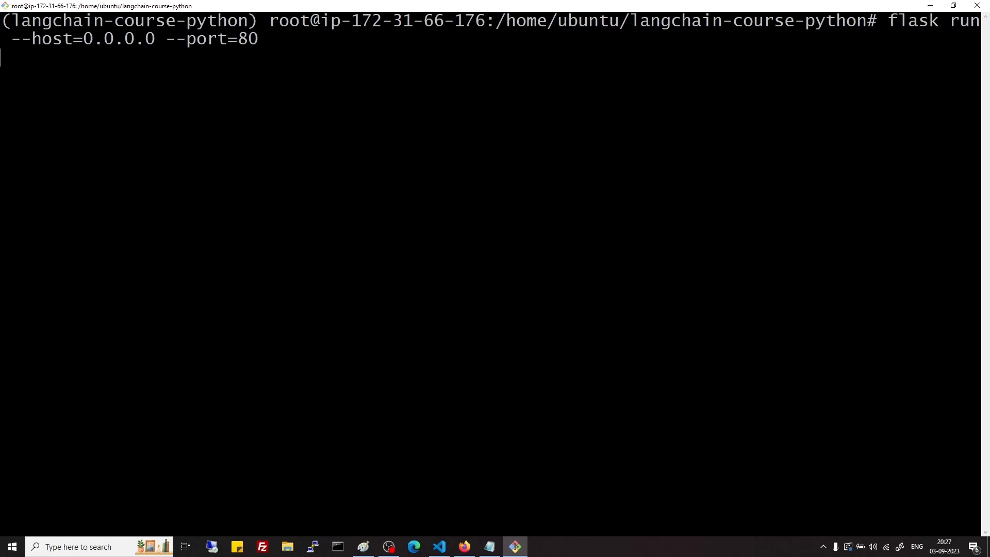
pyautogui.moveTo(685, 509)
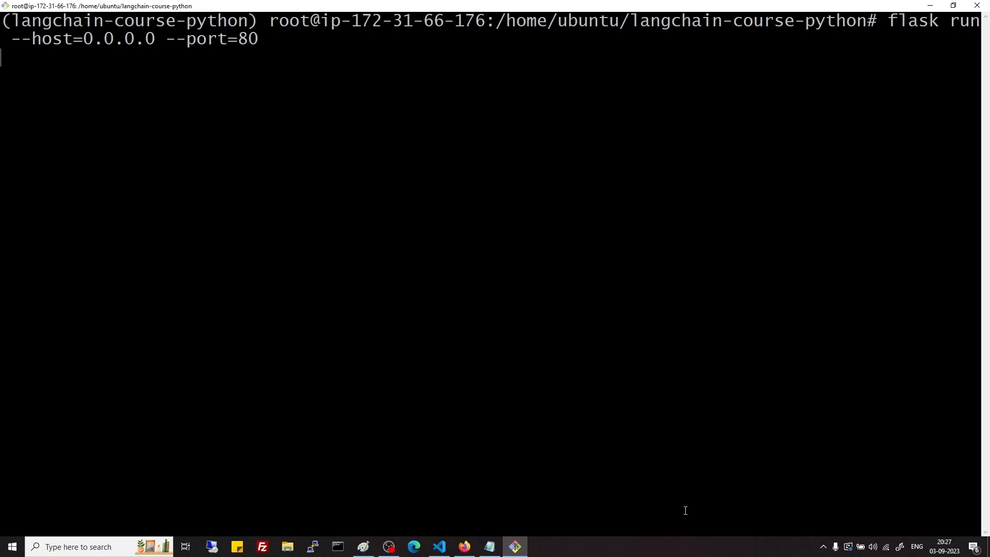
pyautogui.press('Return')
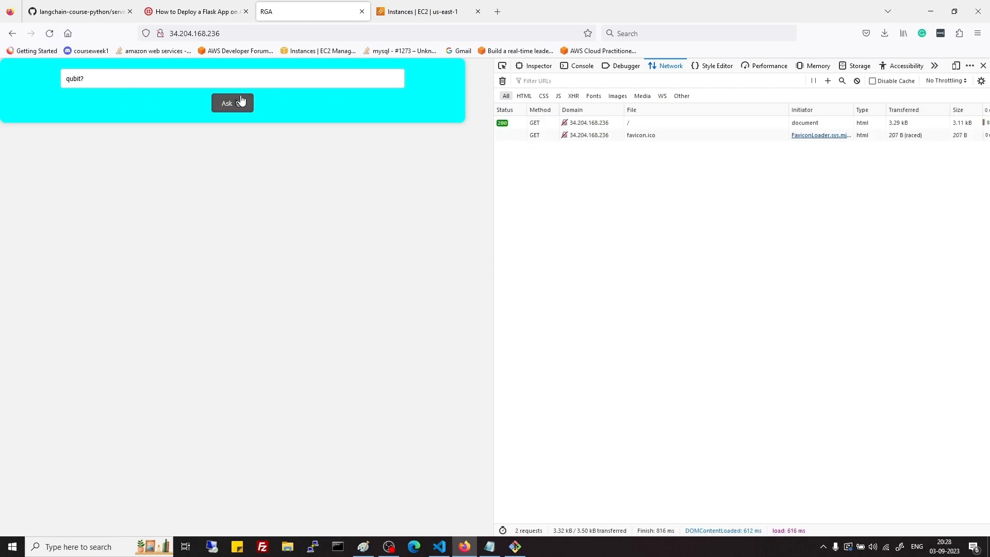
# Submit 'qubit?' and confirm the server log shows the RetrievalQA chain returning 200.
pyautogui.click(232, 103)
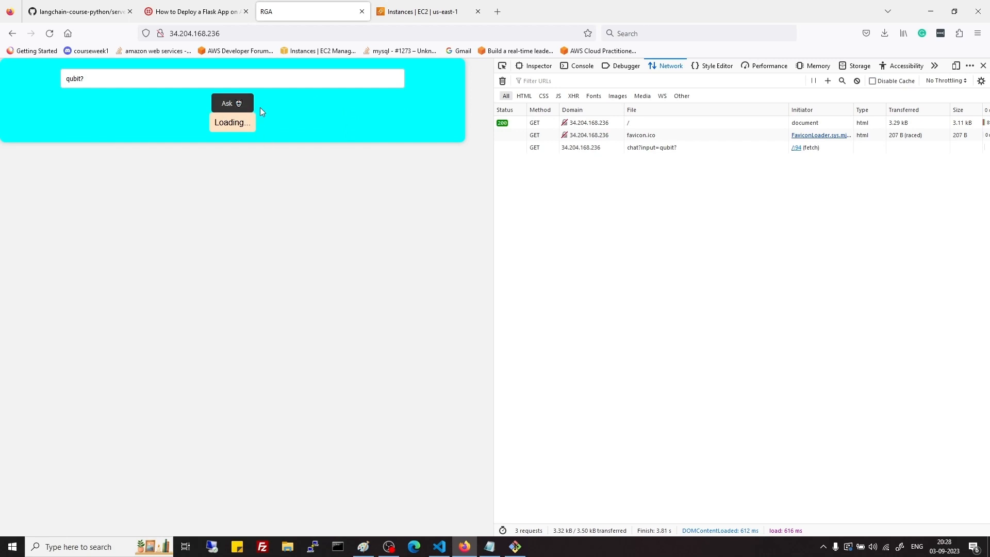
pyautogui.moveTo(540, 154)
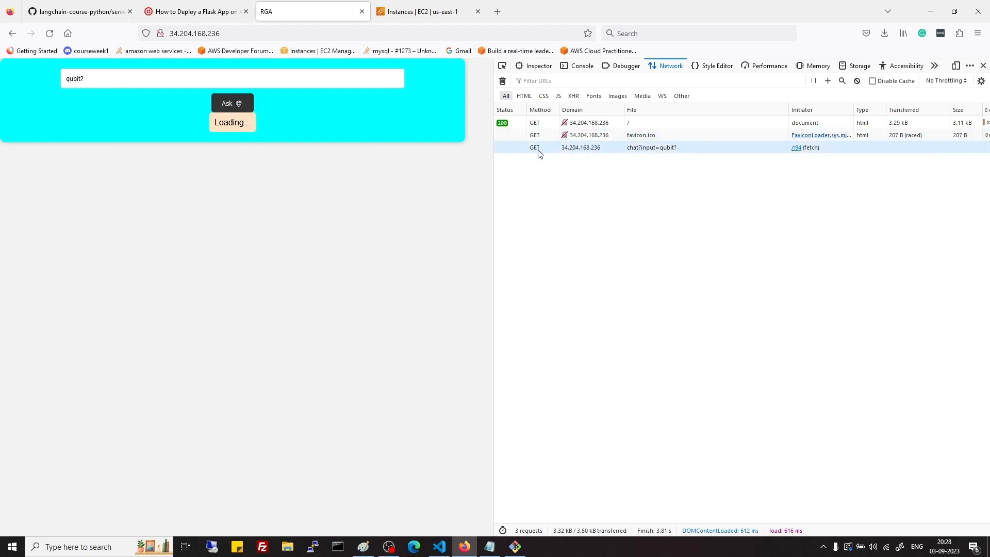
pyautogui.moveTo(441, 534)
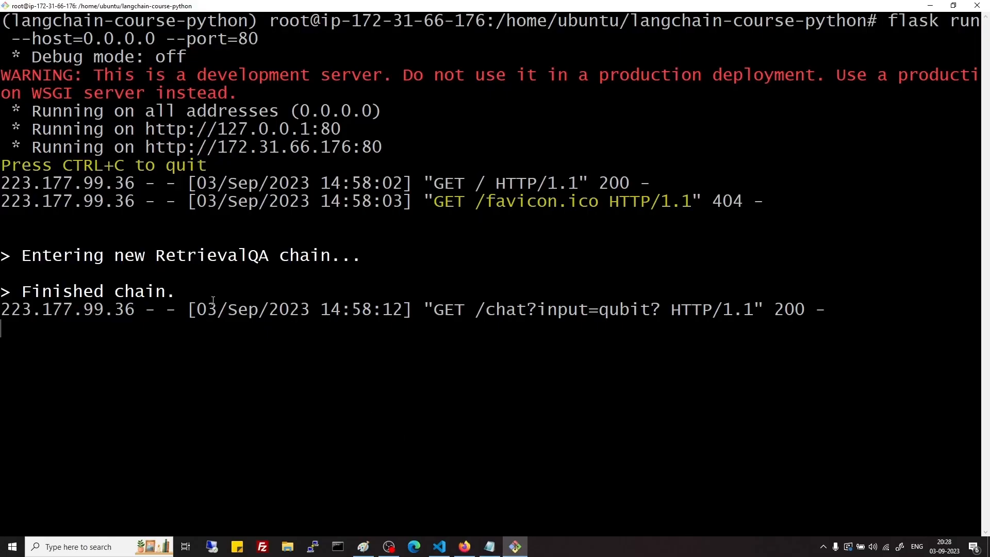
pyautogui.moveTo(486, 546)
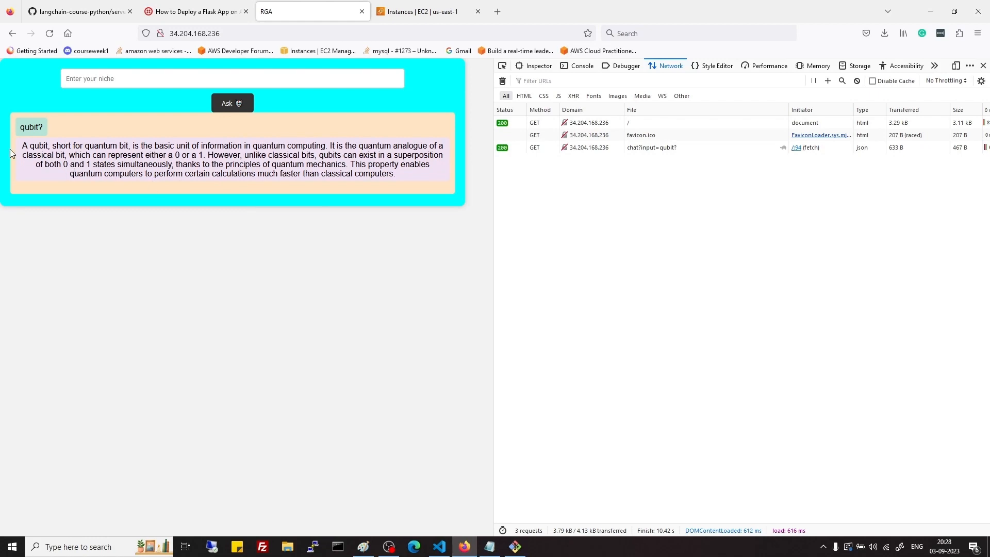
pyautogui.moveTo(397, 285)
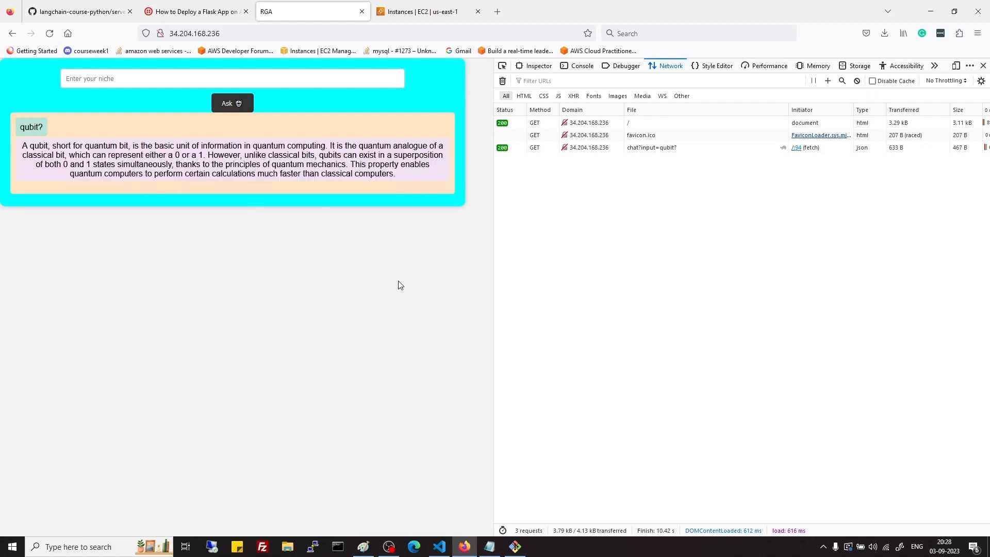
pyautogui.moveTo(533, 552)
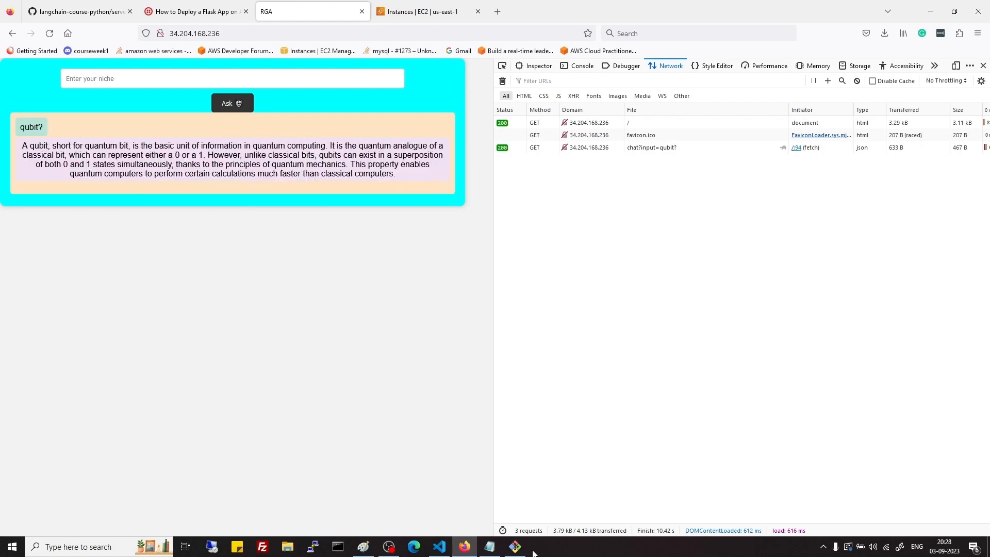
pyautogui.click(514, 545)
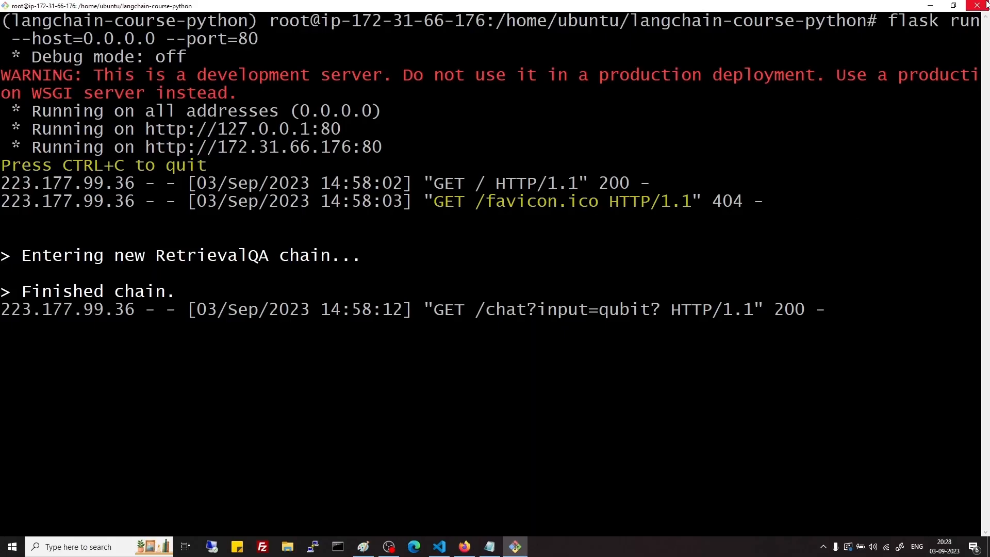
pyautogui.click(978, 5)
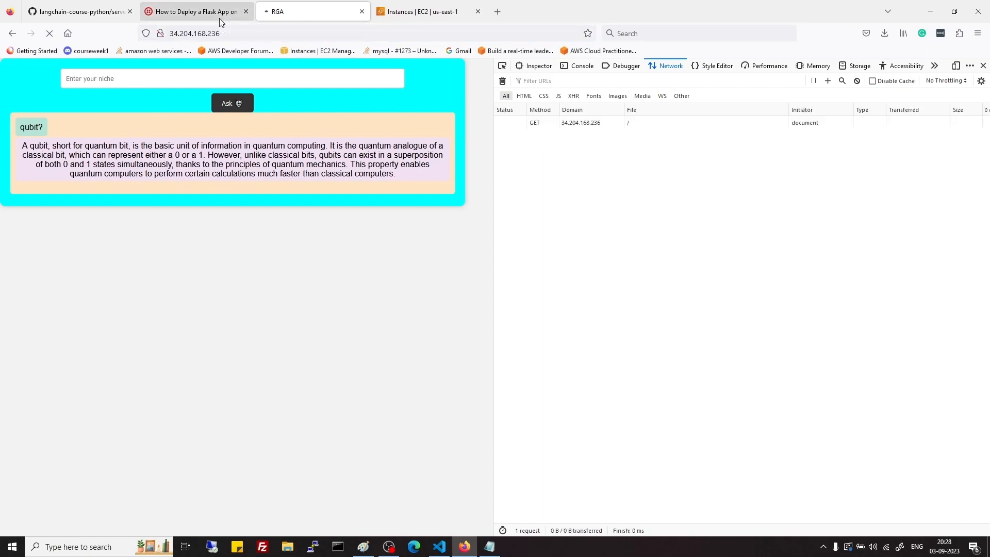
# Skim the steps of the Twilio 'How to Deploy a Flask App' tutorial.
pyautogui.click(196, 12)
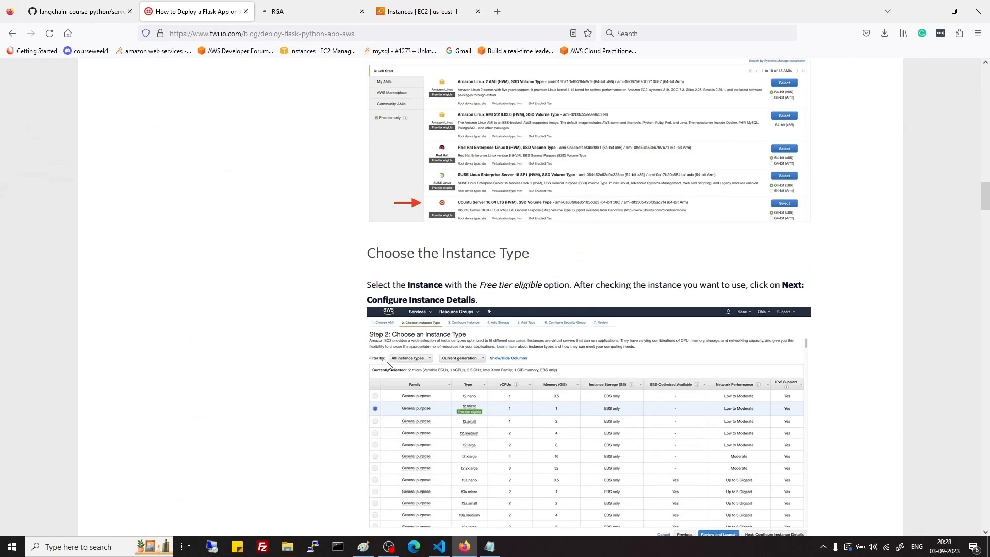
pyautogui.scroll(-3)
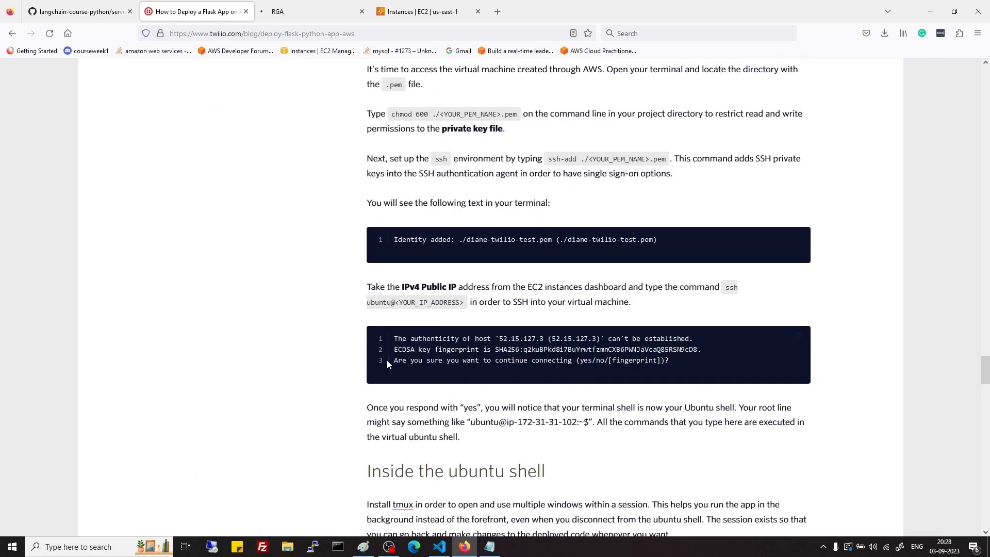
pyautogui.scroll(-3)
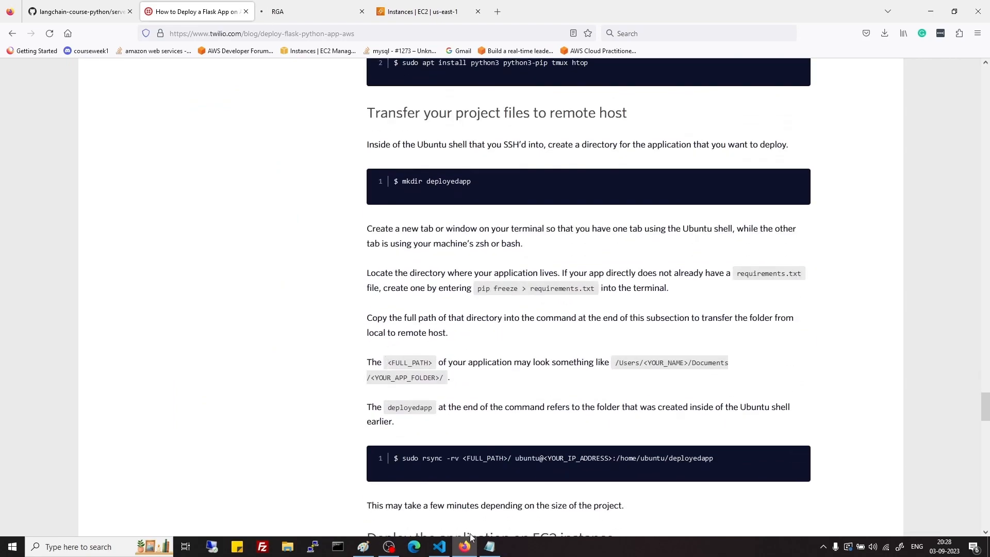
pyautogui.click(489, 545)
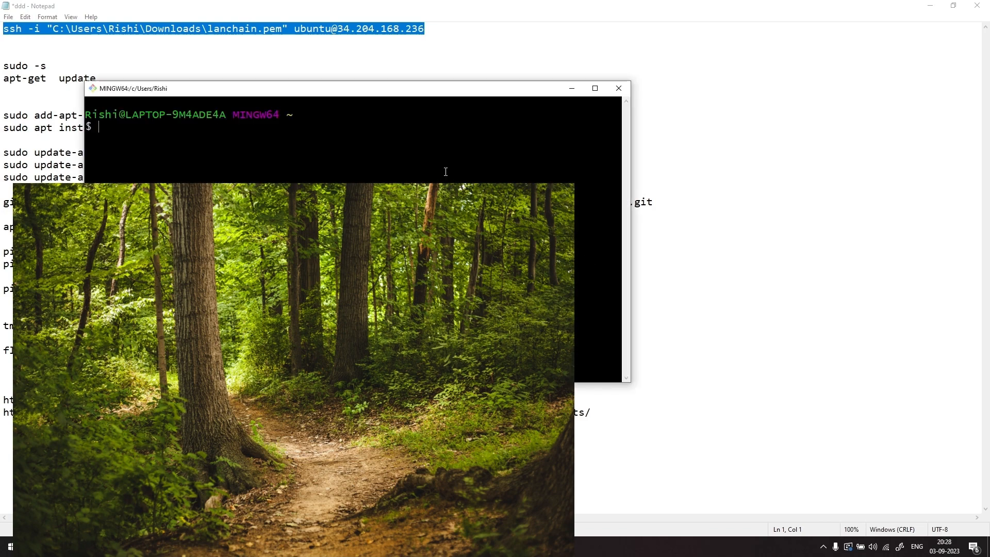
pyautogui.write('ssh -i "C:\\Users\\Rishi\\Downloads\\lanchain.pem" ubuntu@34.204.168.236')
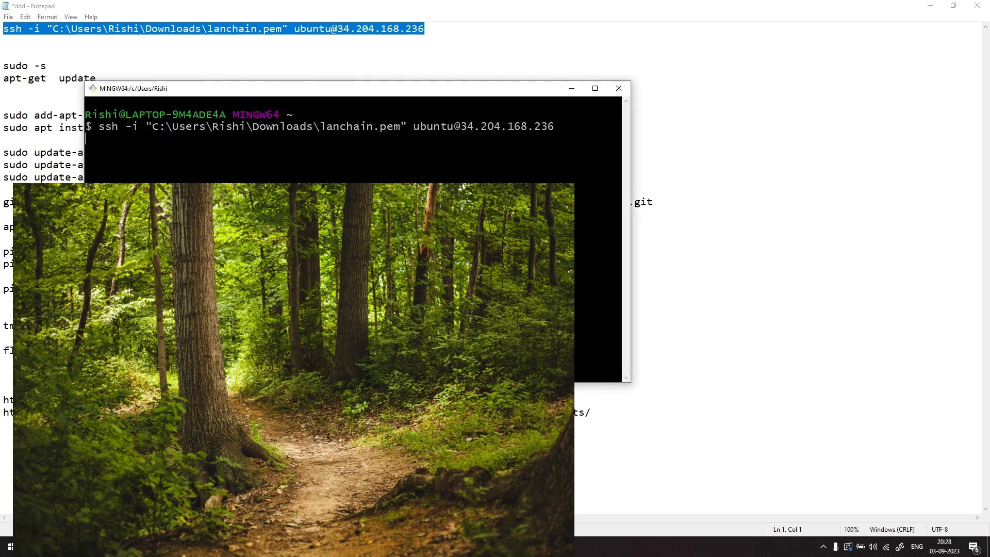
pyautogui.click(927, 6)
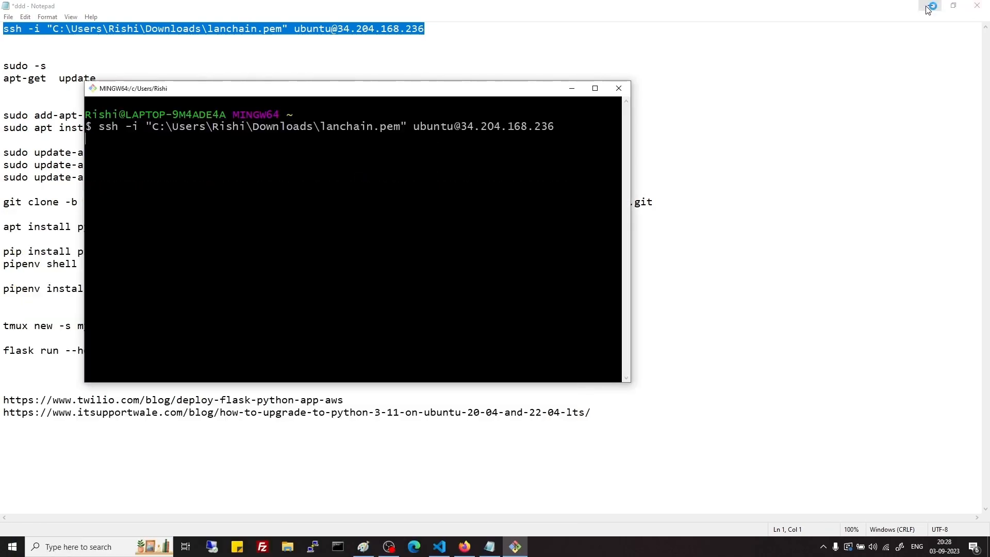
pyautogui.click(593, 87)
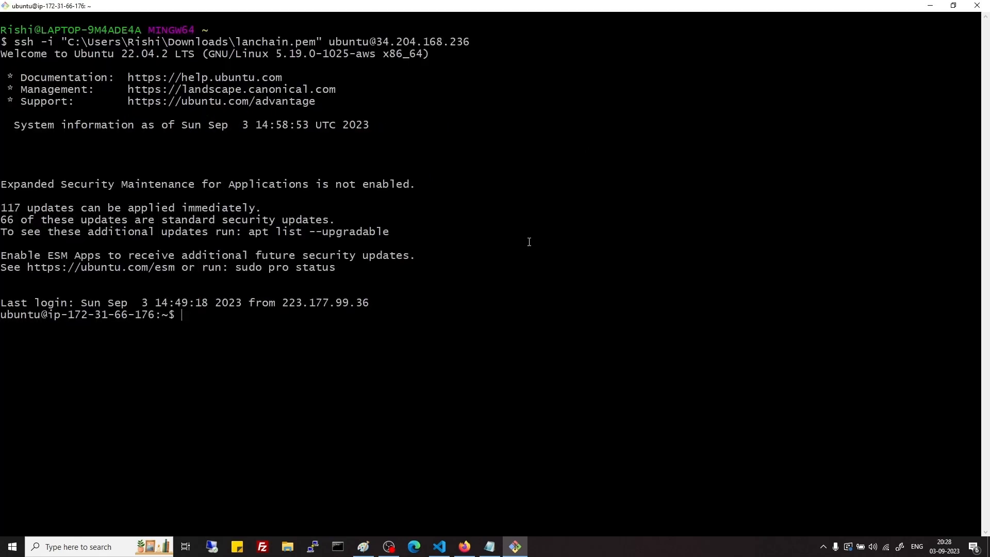
pyautogui.write('sudo -s')
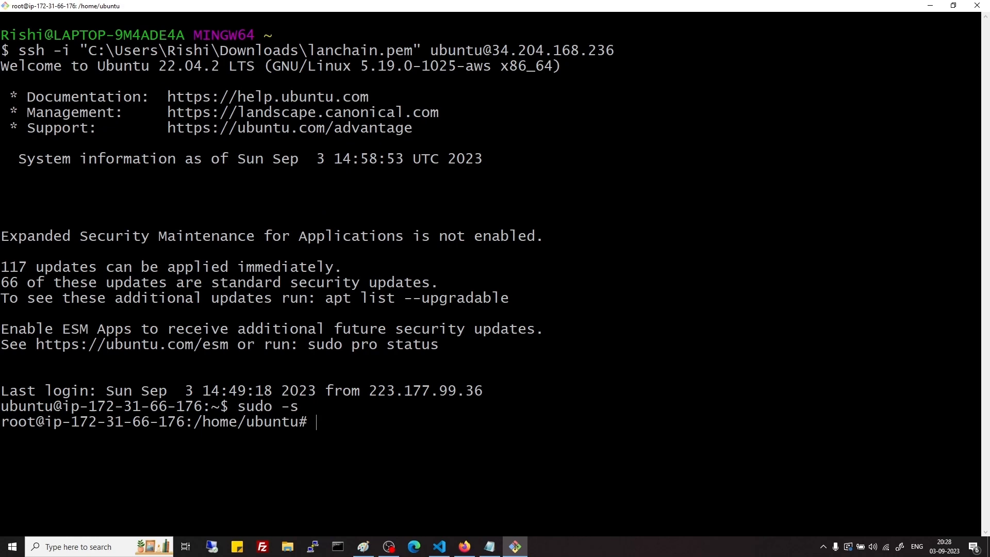
pyautogui.write('cd langchain-course-python/')
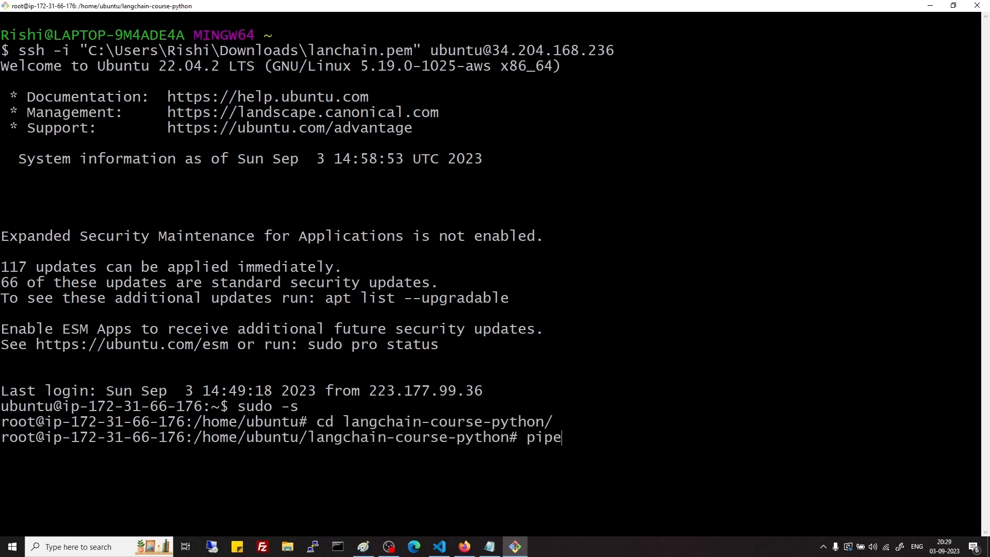
pyautogui.write('nv shell')
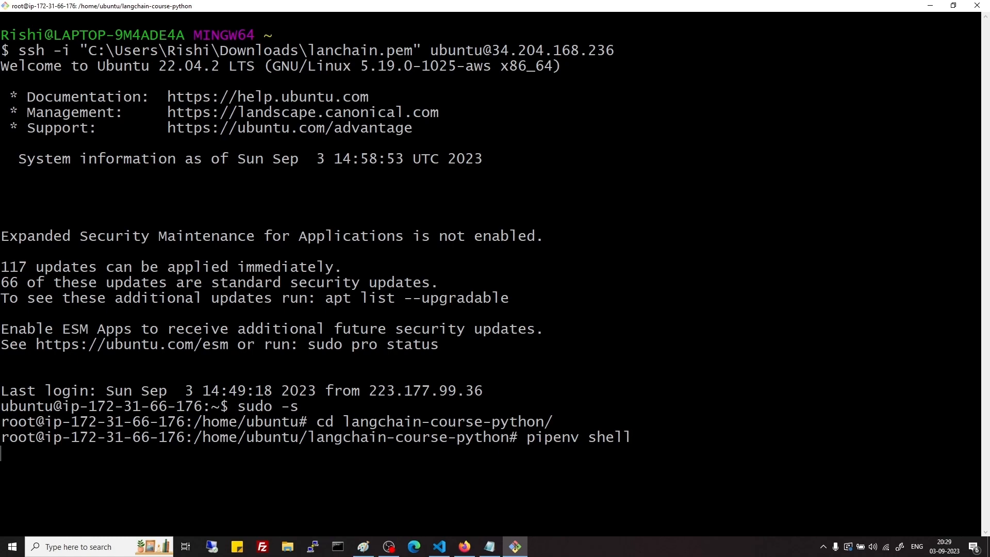
pyautogui.press('Return')
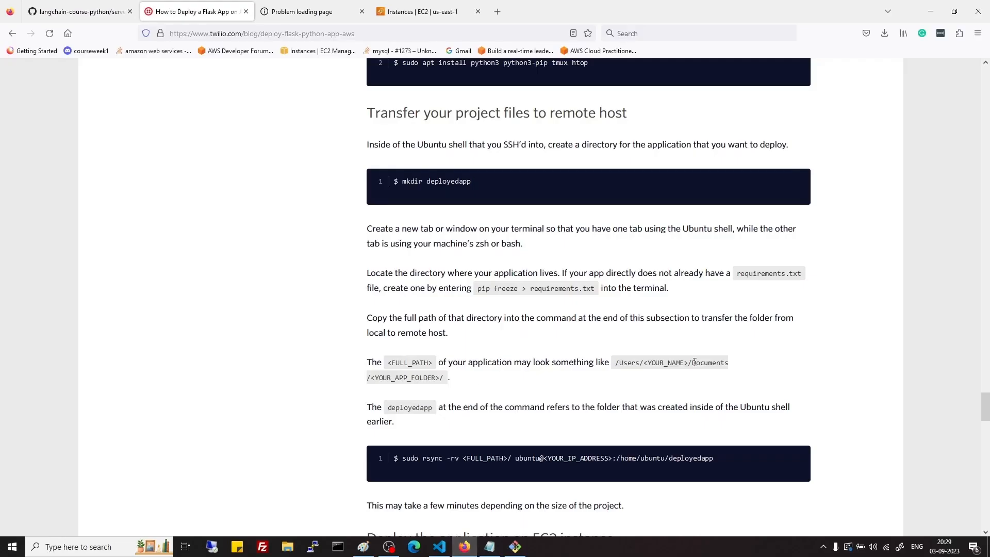
# Start a tmux session named mytestapp with 'tmux new -s mytestapp'.
pyautogui.scroll(-3)
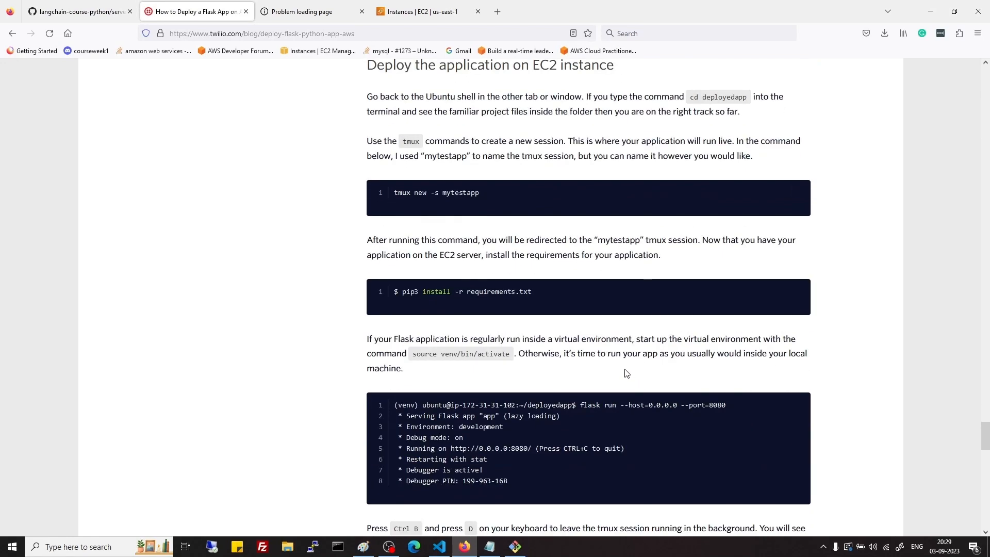
pyautogui.doubleClick(436, 193)
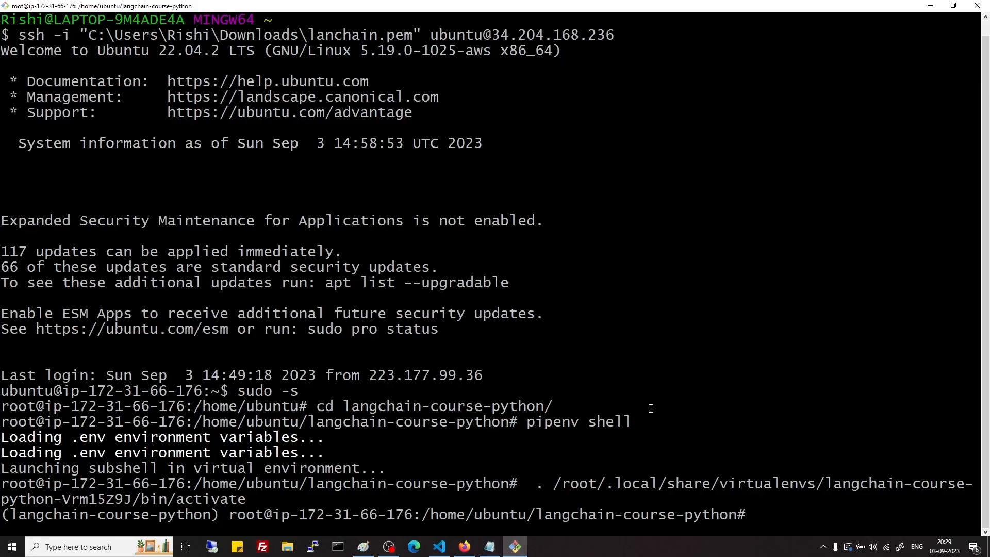
pyautogui.write('tmux new -s mytestapp')
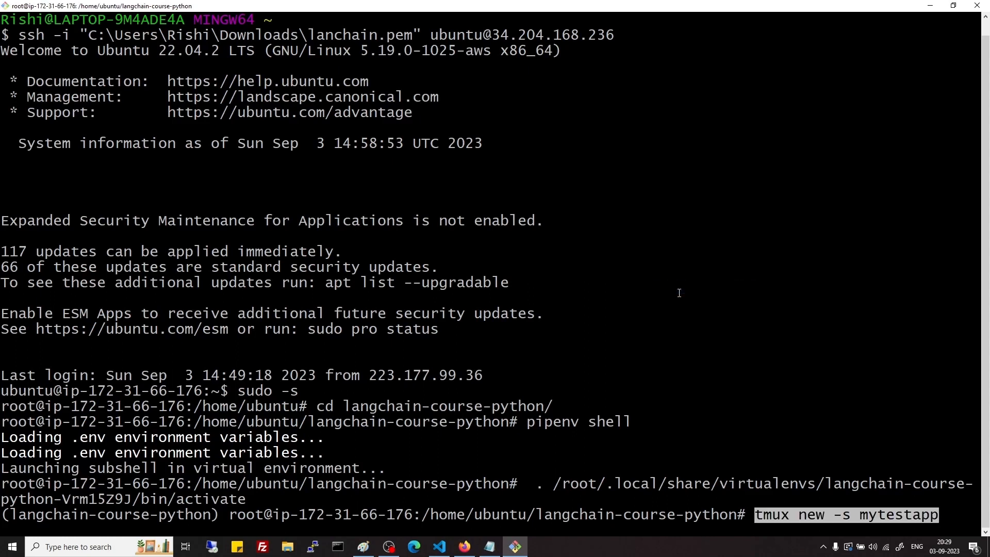
pyautogui.press('Return')
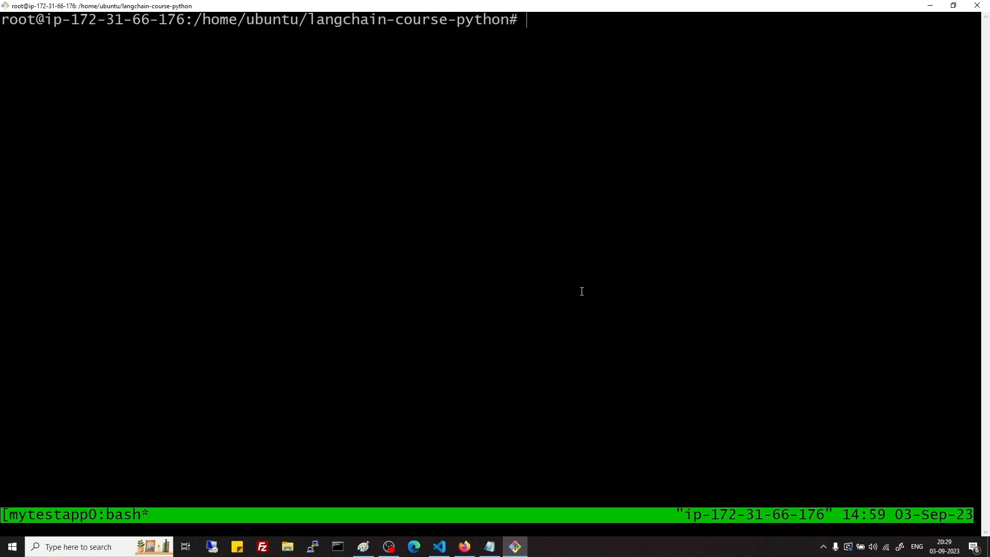
pyautogui.moveTo(487, 546)
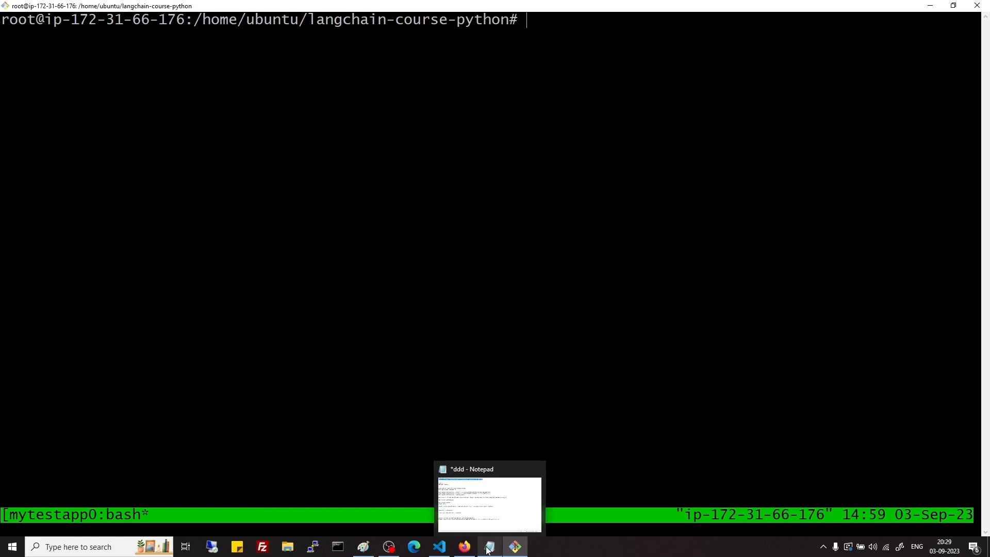
# Run 'flask run --host=0.0.0.0 --port=80' from the notes inside the mytestapp tmux session.
pyautogui.click(489, 498)
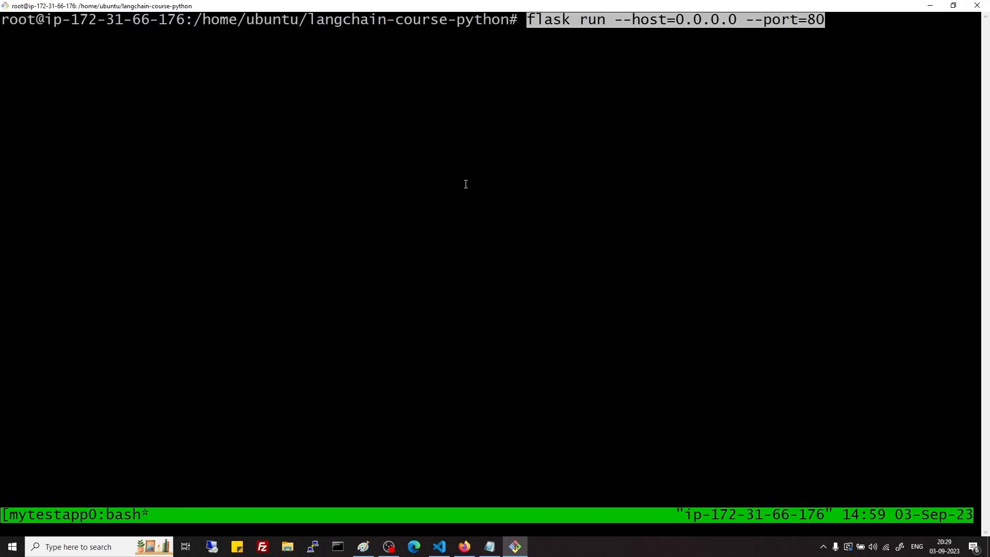
pyautogui.press('Return')
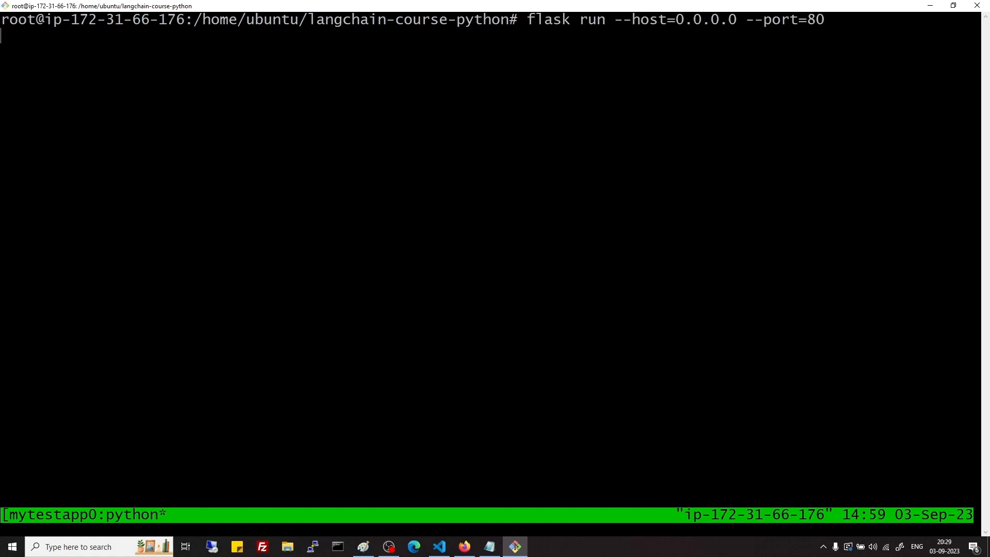
pyautogui.press('Return')
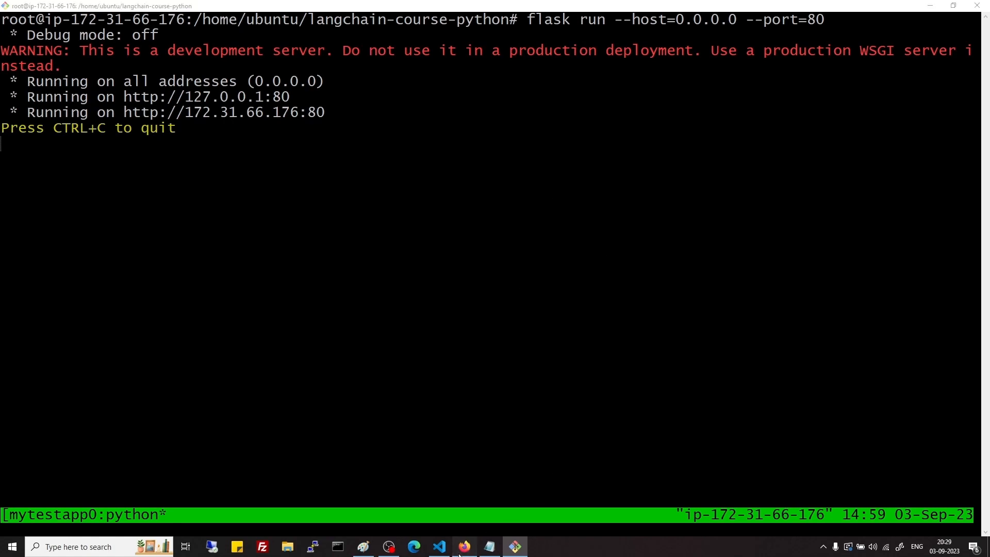
pyautogui.click(464, 546)
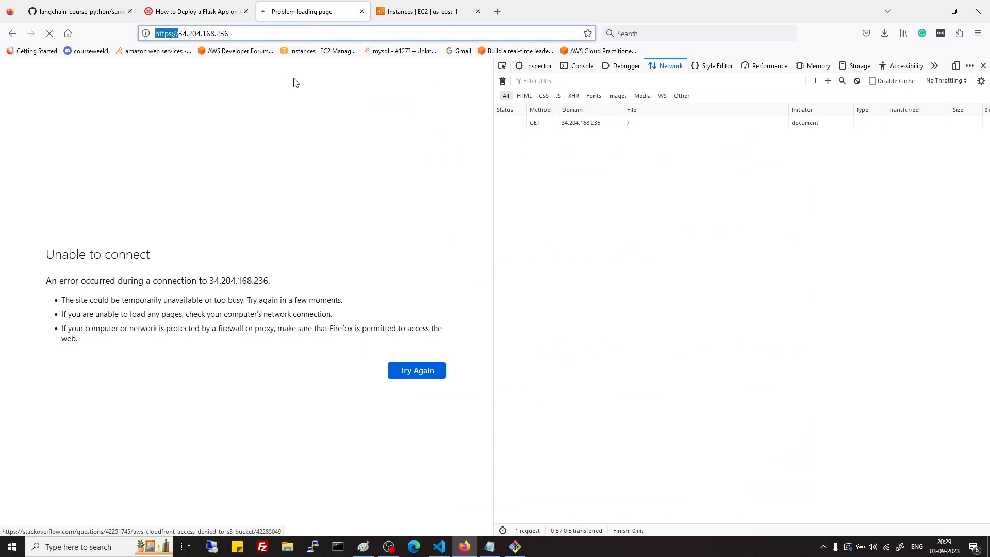
# Reload the app at 34.204.168.236 and ask 'what is objective of papaer?'.
pyautogui.click(416, 370)
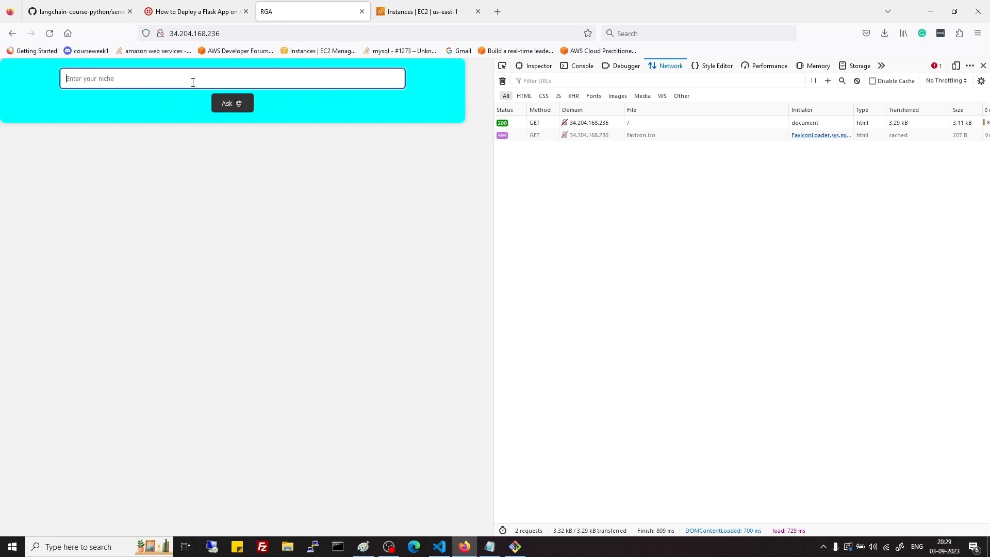
pyautogui.write('what')
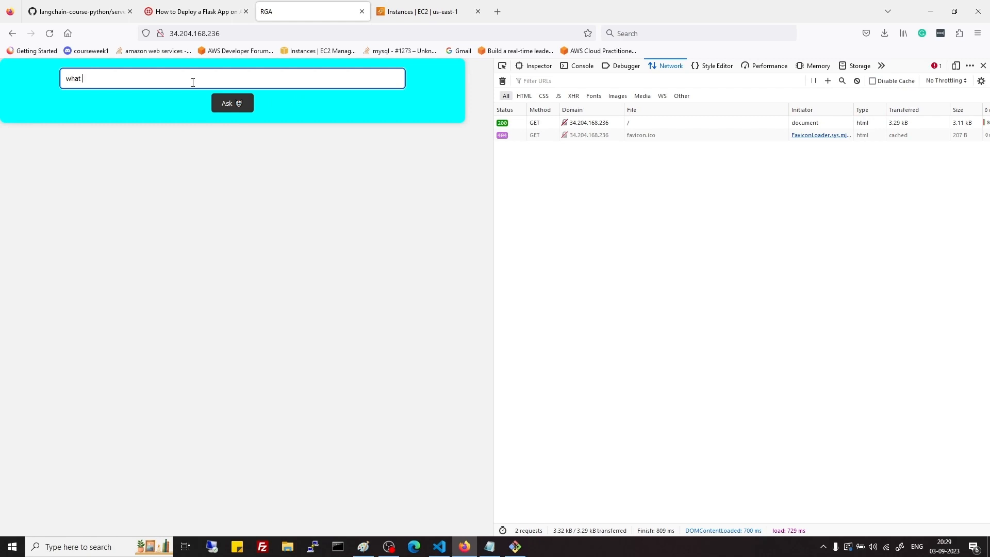
pyautogui.write('is objective')
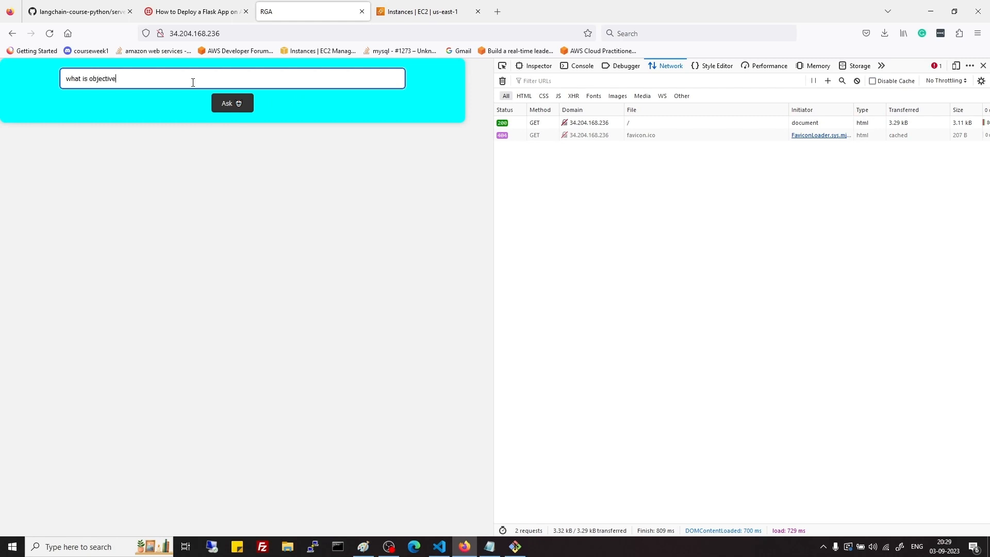
pyautogui.write('of papaer?')
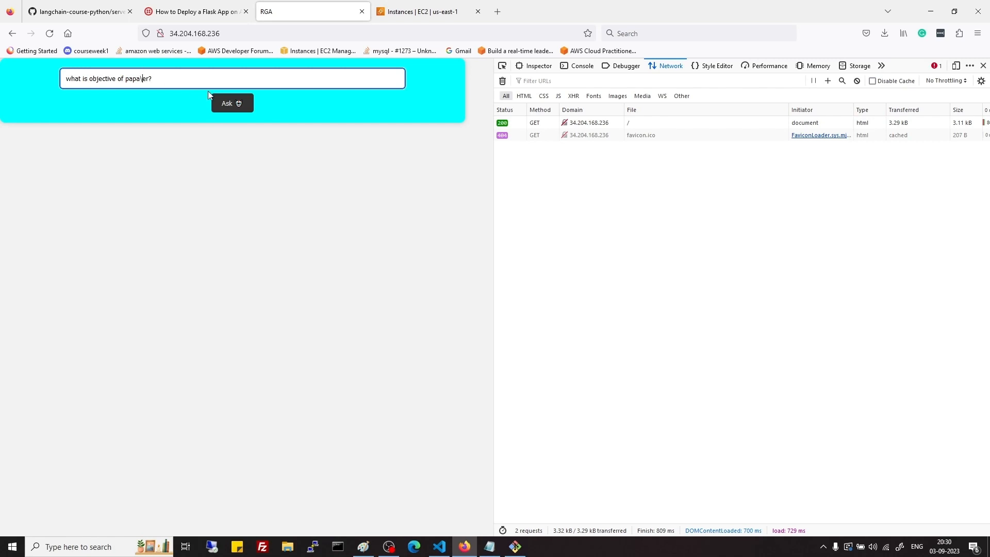
pyautogui.click(231, 103)
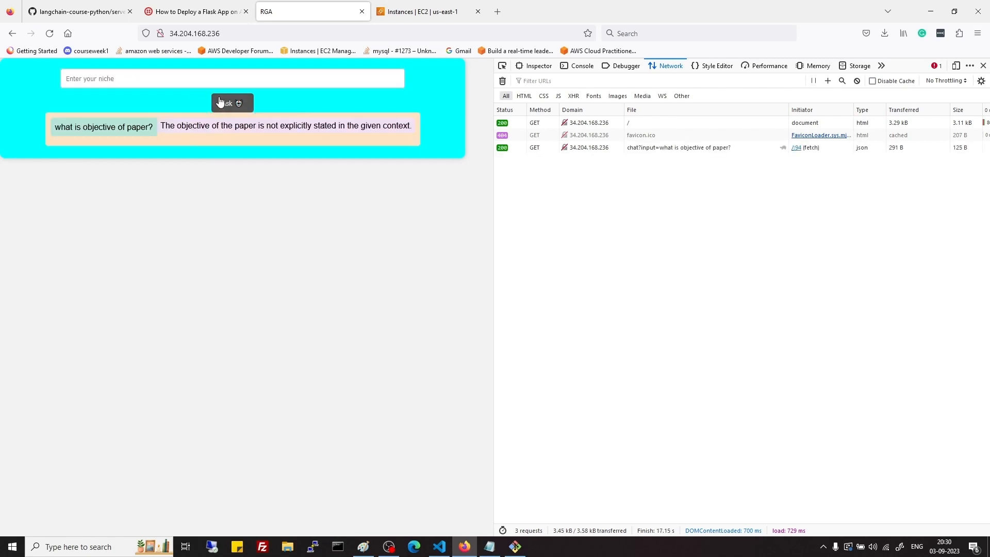
pyautogui.moveTo(204, 135)
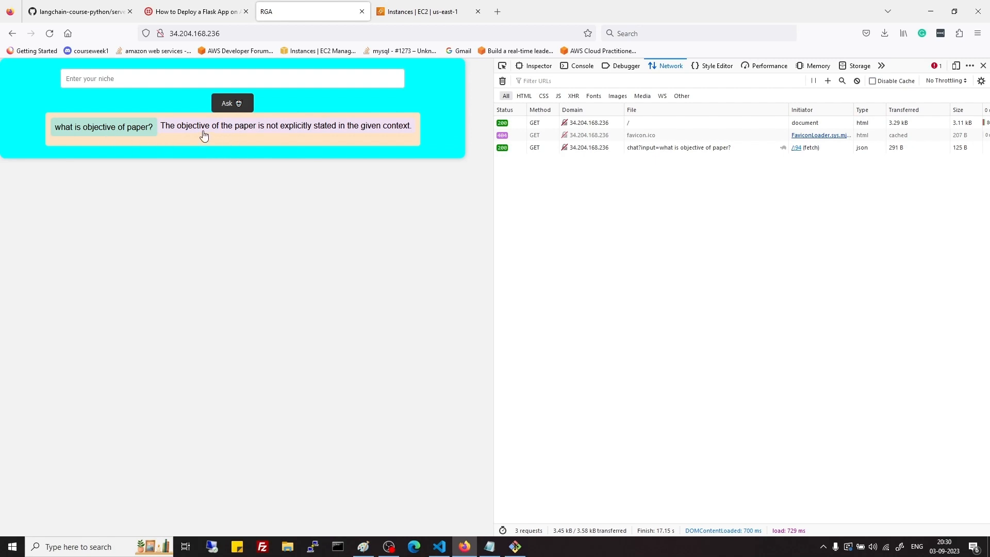
pyautogui.moveTo(177, 118)
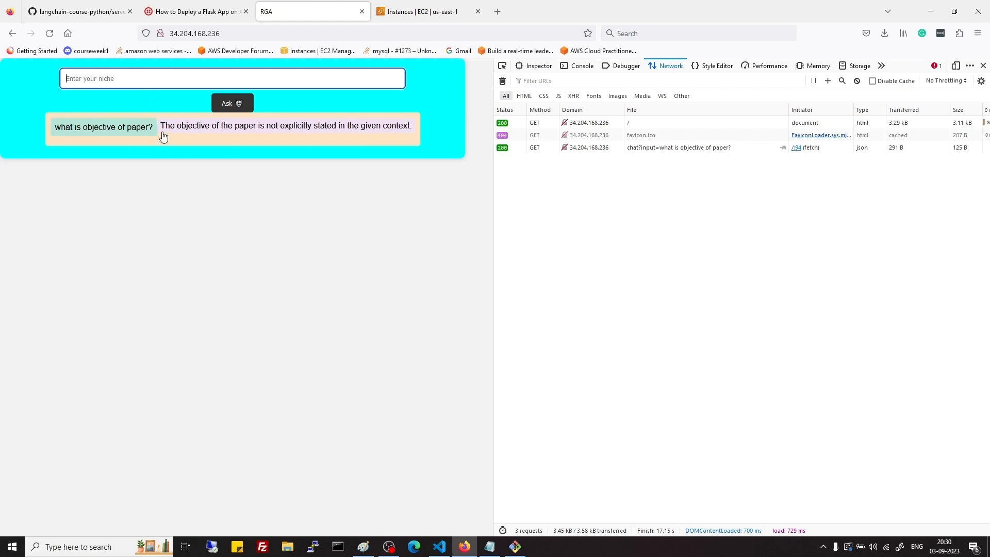
# Ask the app a second question: 'qhat is quantum blockchain?'.
pyautogui.write('qhat')
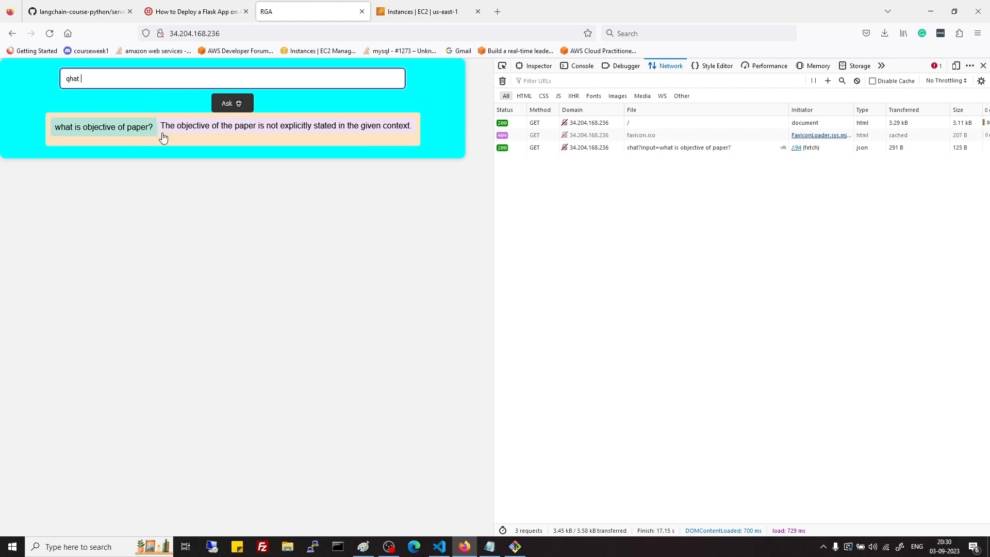
pyautogui.write('is quantum')
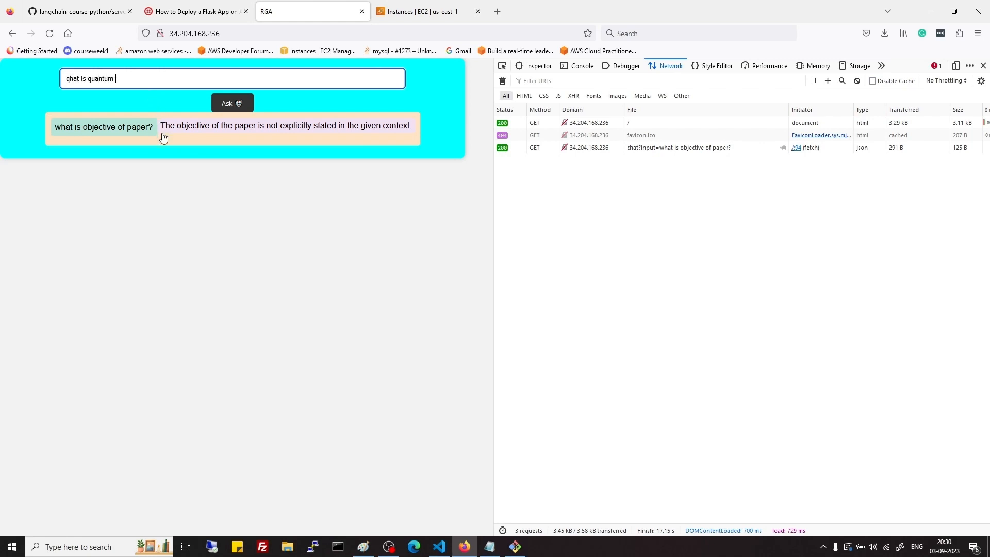
pyautogui.write('blockch')
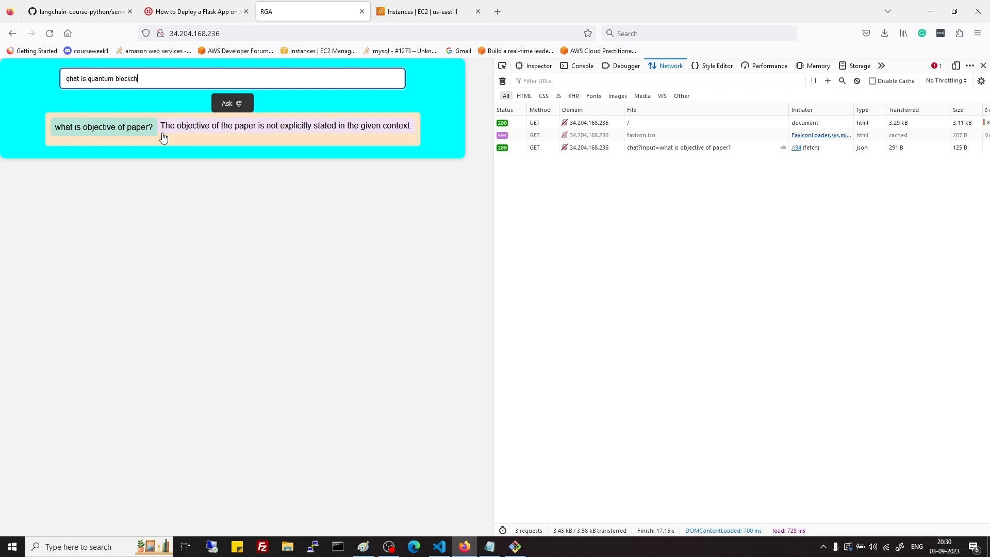
pyautogui.write('ain?')
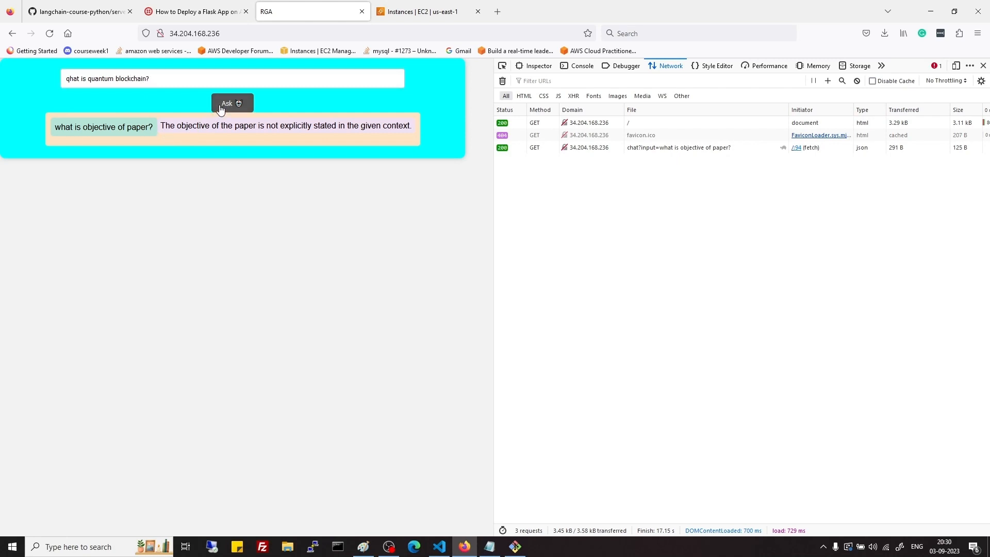
pyautogui.click(232, 103)
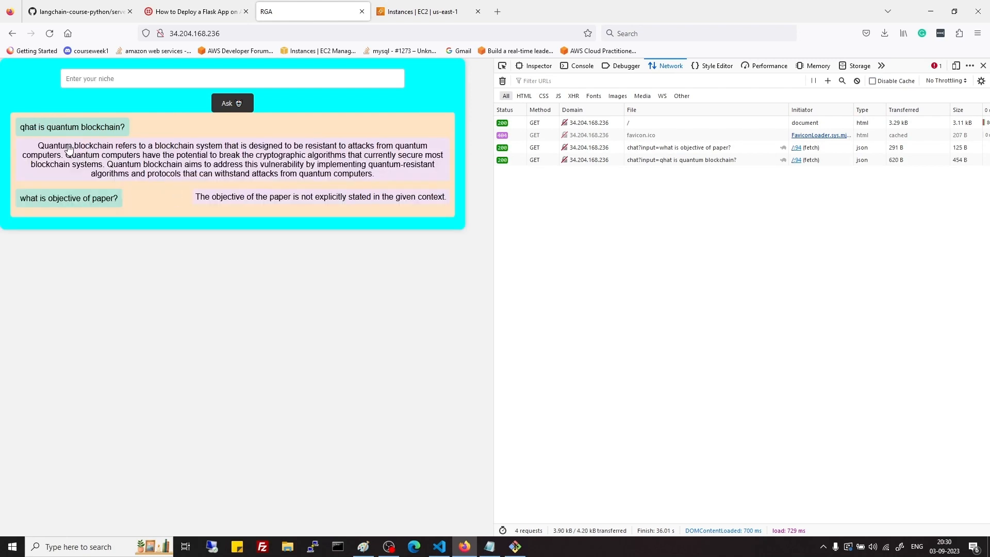
pyautogui.moveTo(434, 366)
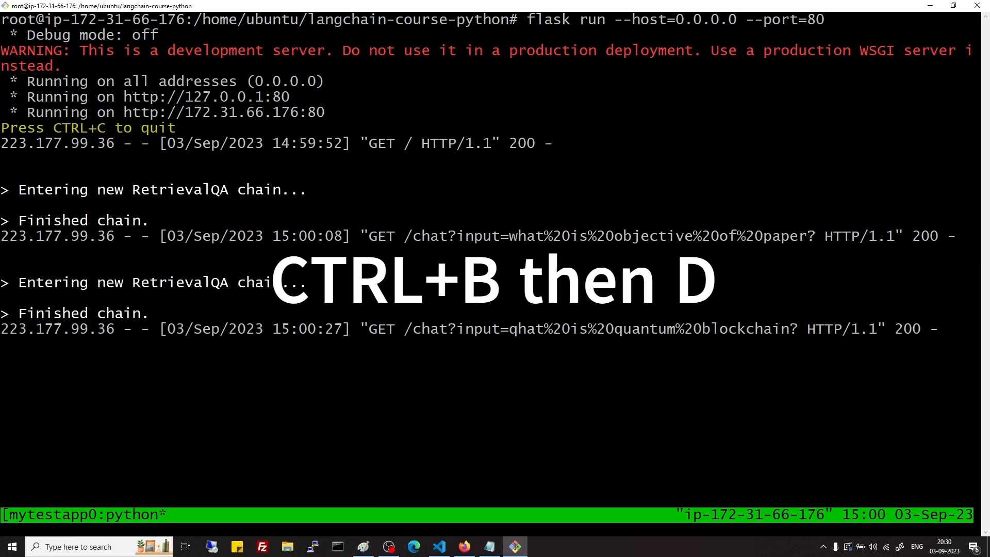
# Detach the mytestapp tmux session with Ctrl+B, check the notes, and return to the RGA page.
pyautogui.press('ctrl+b')
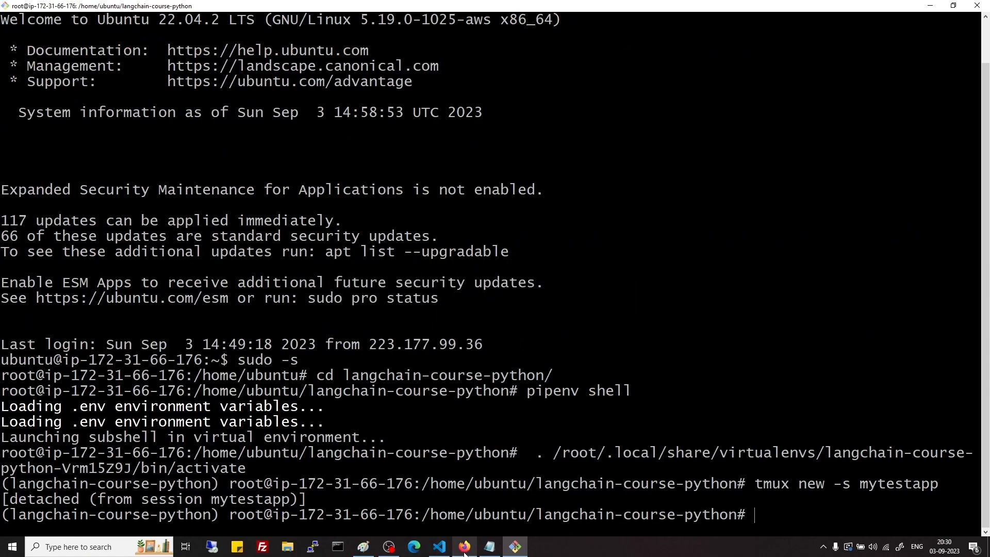
pyautogui.click(463, 547)
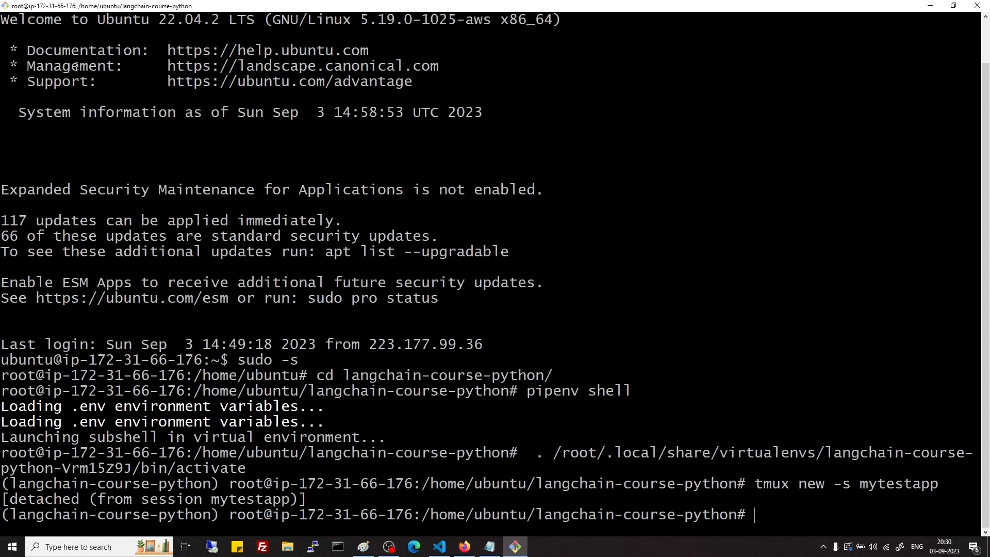
pyautogui.click(489, 546)
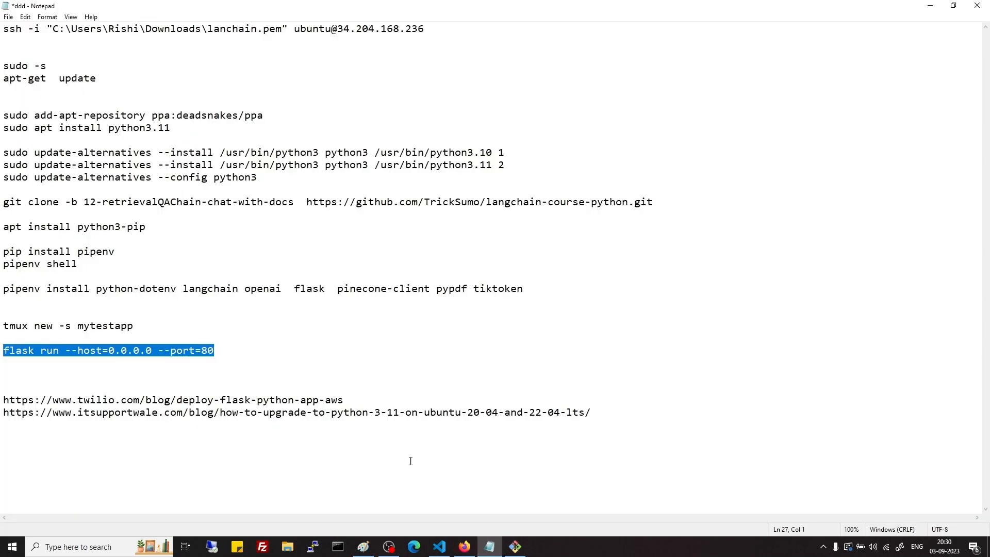
pyautogui.click(413, 546)
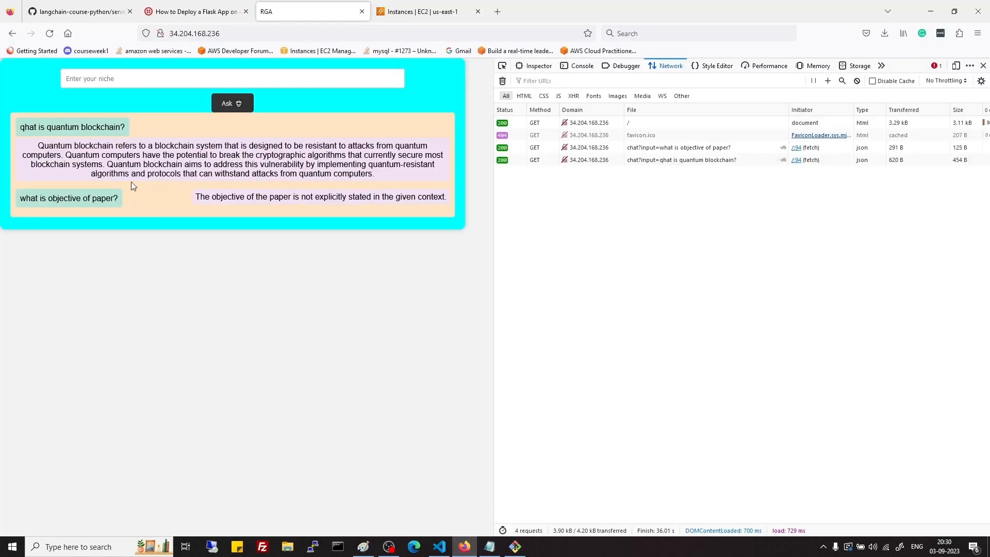
# Select the 'tmux attach -t mytestapp' command in the Twilio Flask tutorial.
pyautogui.click(193, 12)
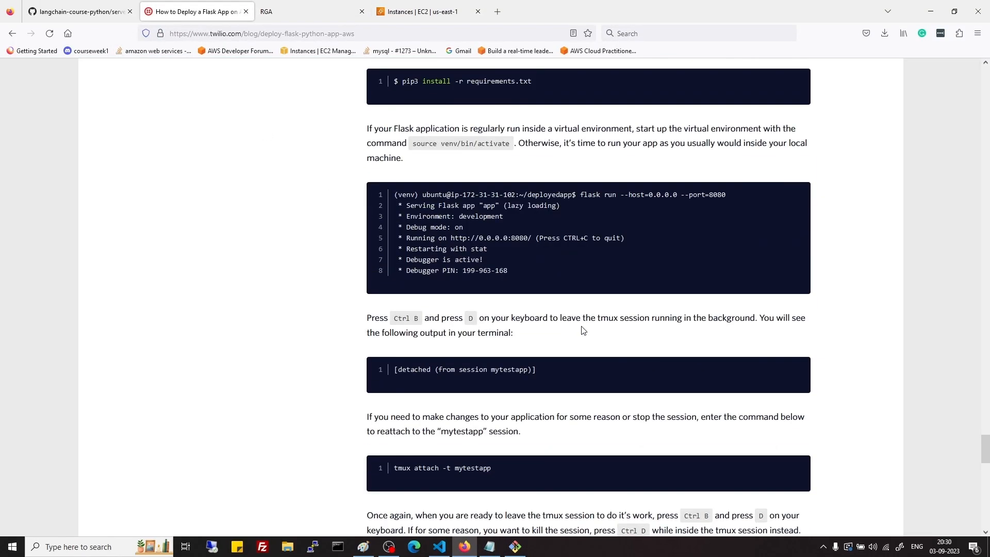
pyautogui.scroll(-3)
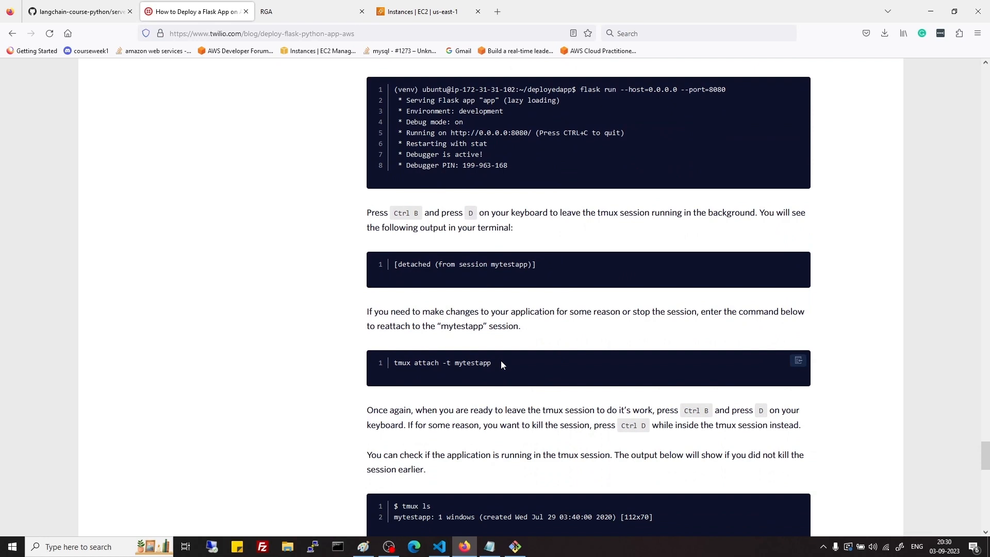
pyautogui.moveTo(391, 373)
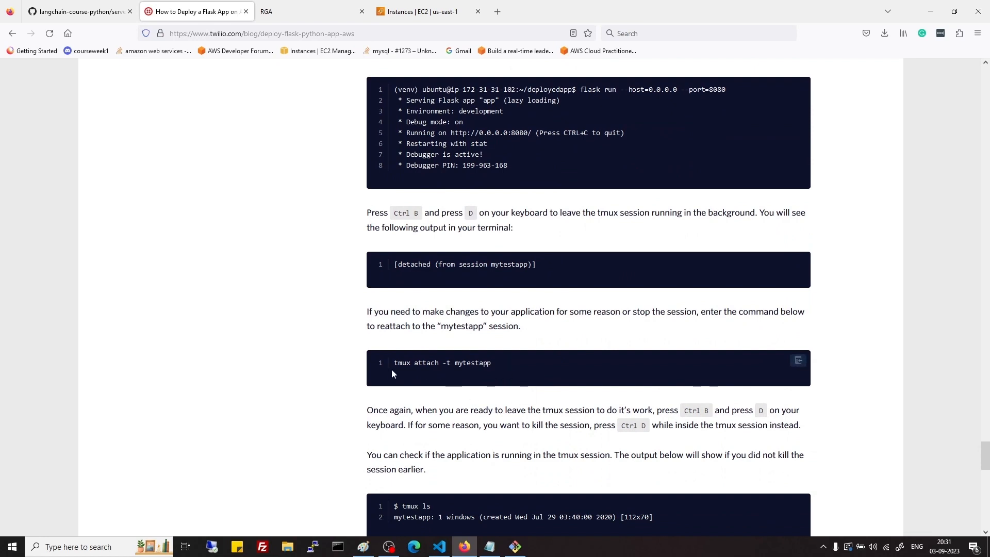
pyautogui.doubleClick(441, 363)
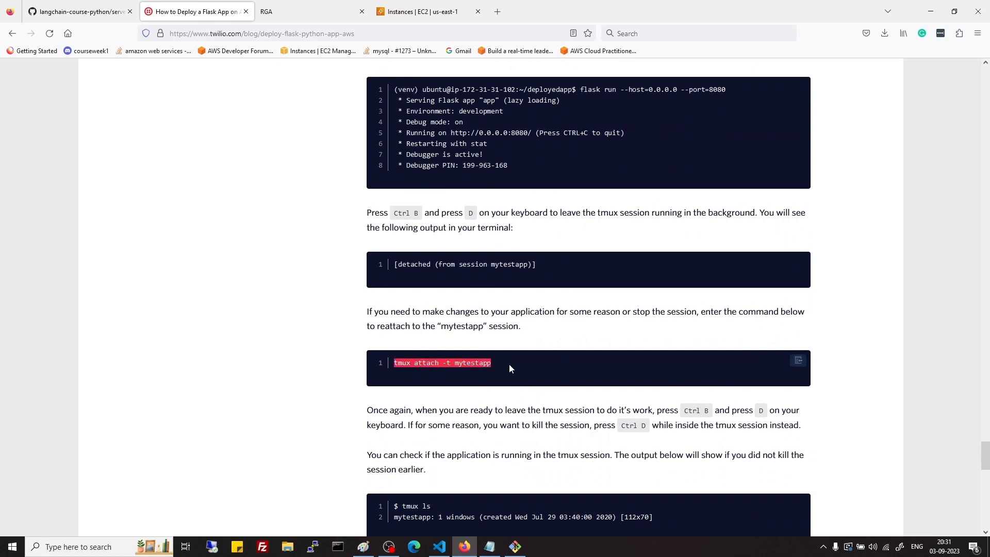
pyautogui.moveTo(623, 364)
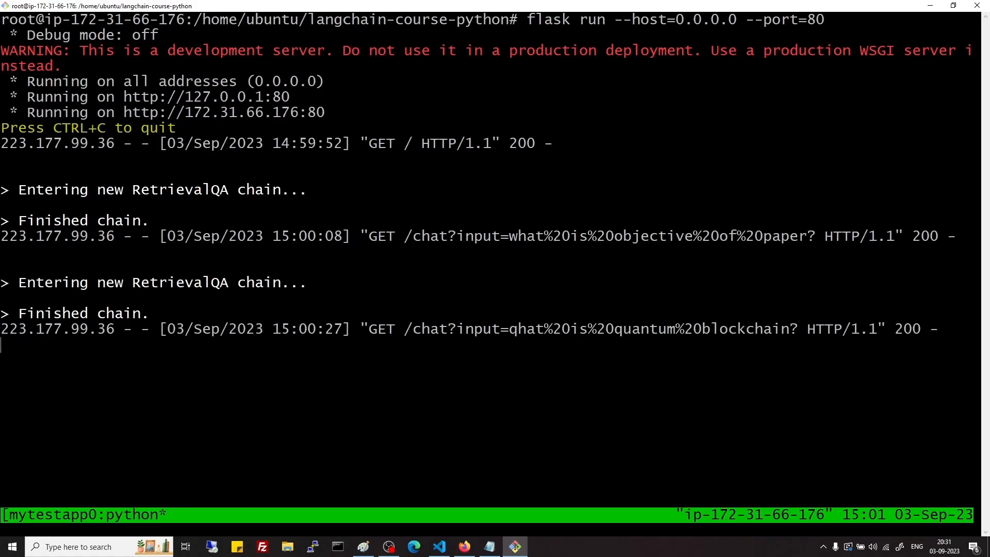
pyautogui.moveTo(347, 371)
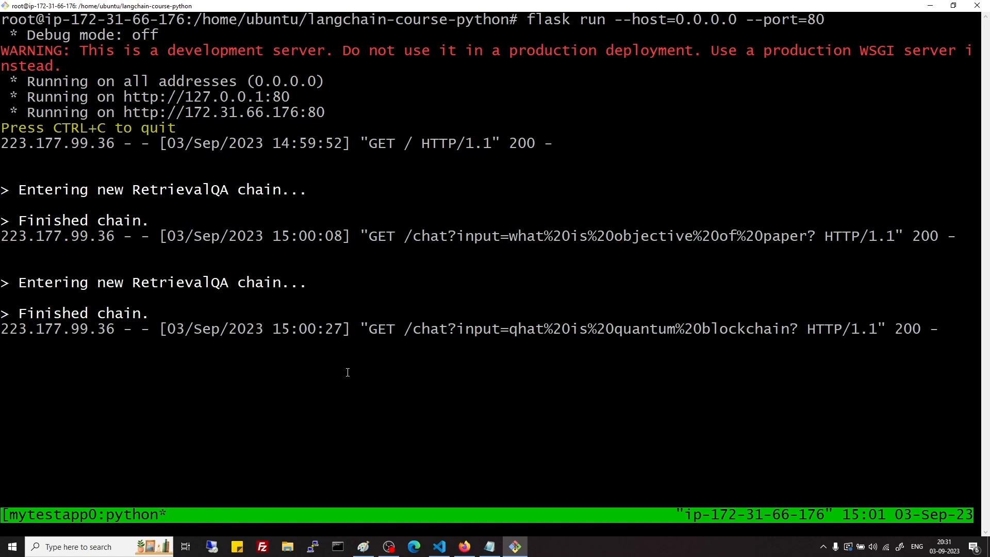
# Restart Flask with 'flask run --host=0.0.0.0 --port=80' in tmux, then return to the browser.
pyautogui.press('ctrl+c')
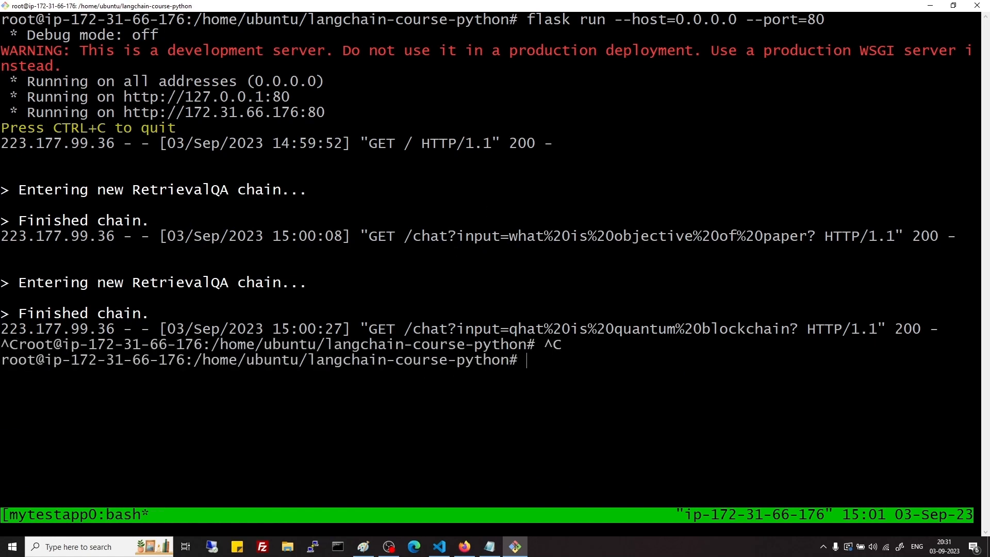
pyautogui.press('Return')
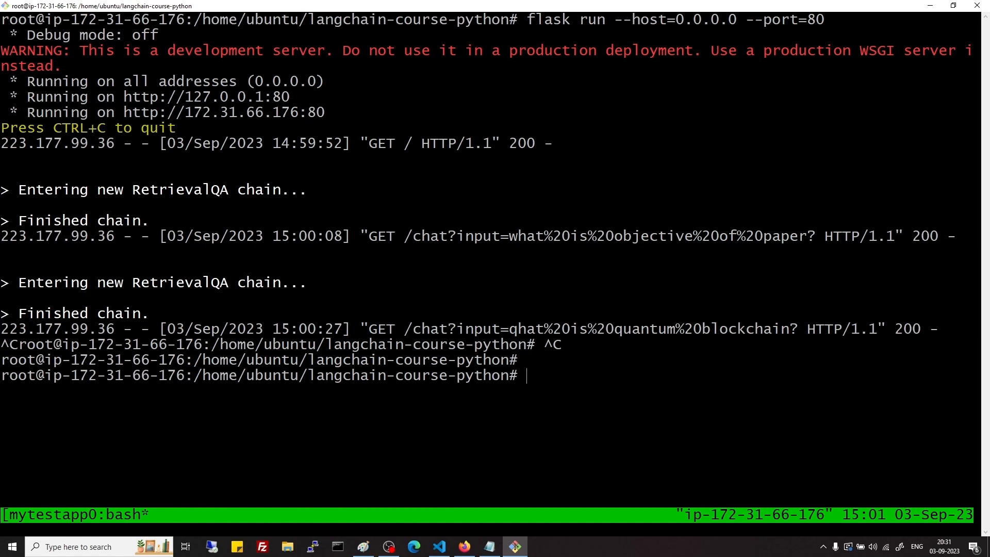
pyautogui.press('ctrl+c')
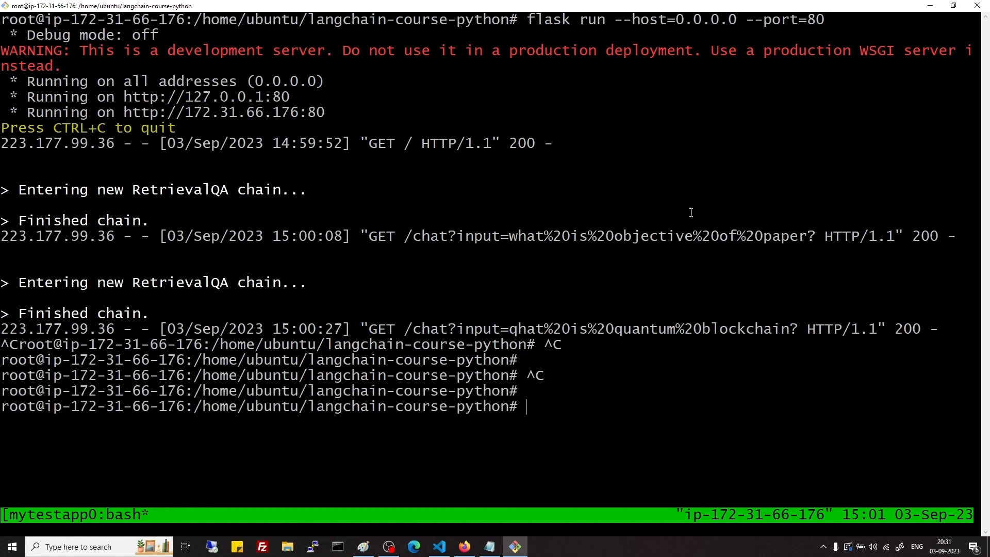
pyautogui.moveTo(733, 259)
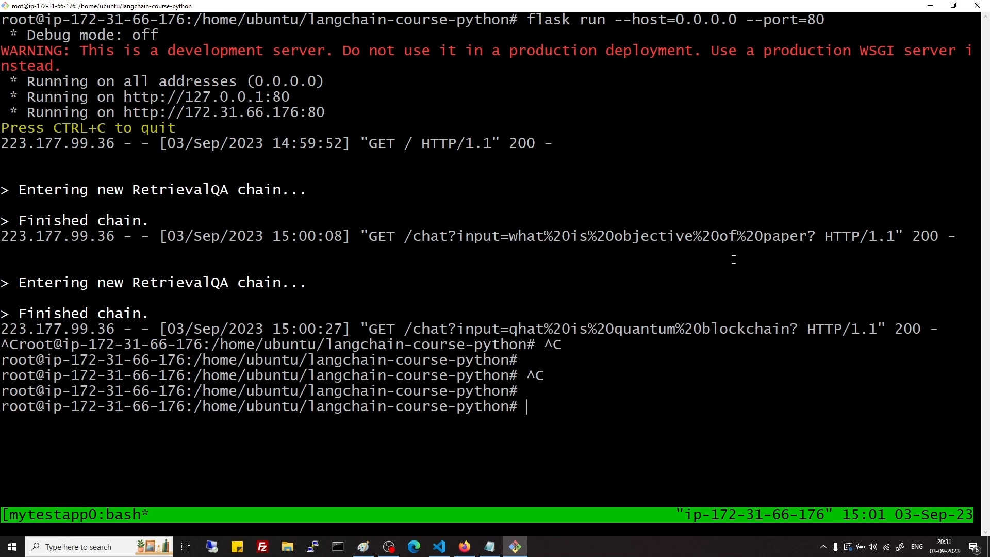
pyautogui.write('flask run --host=0.0.0.0 --port=80')
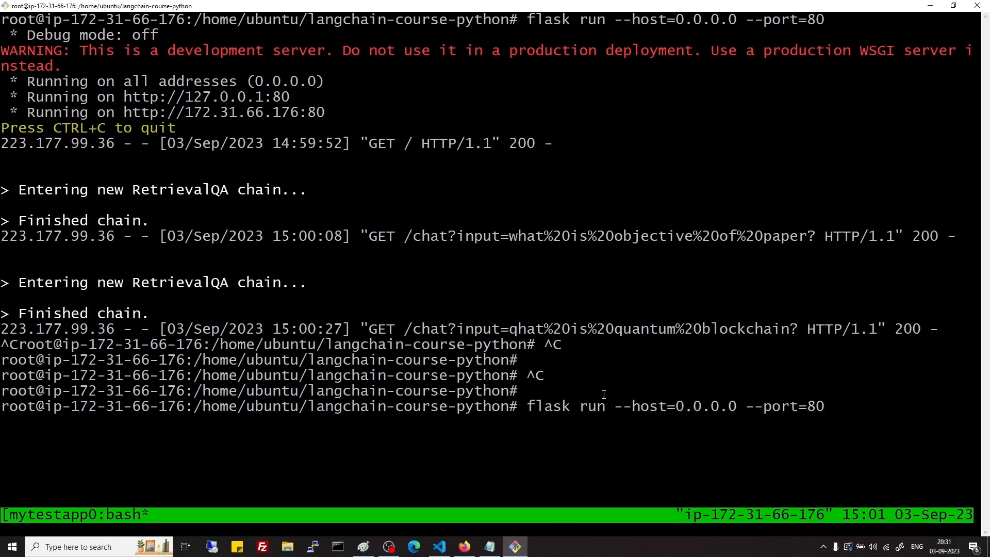
pyautogui.press('Return')
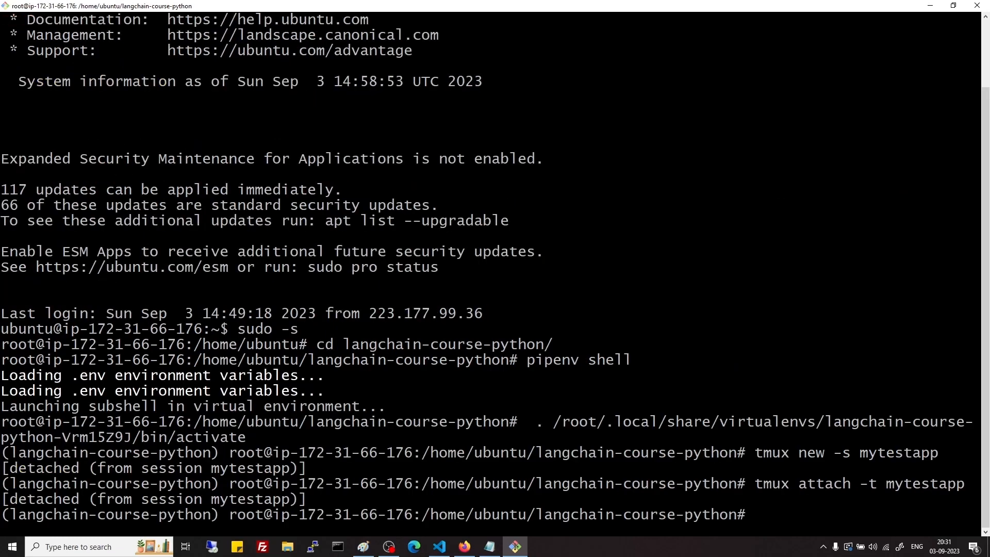
pyautogui.moveTo(562, 372)
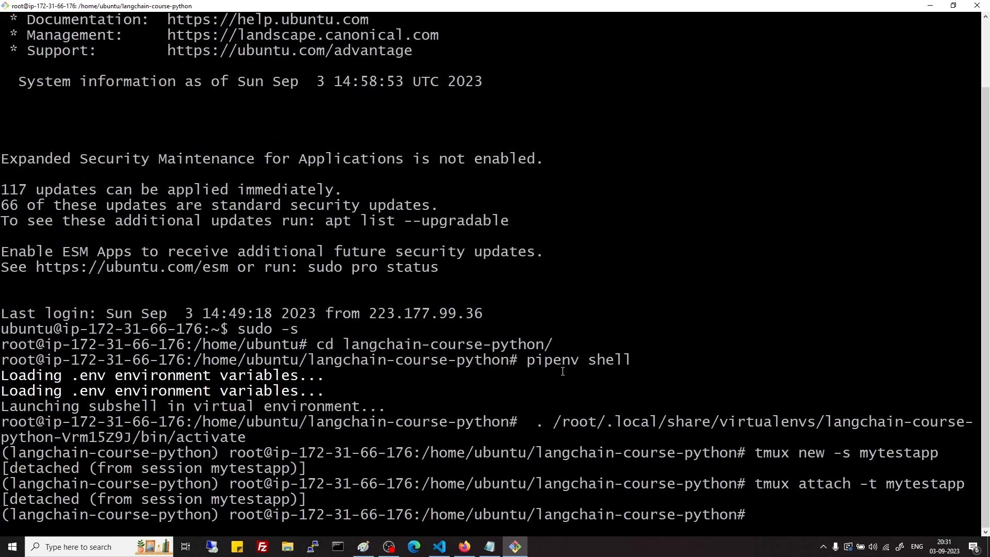
pyautogui.click(976, 6)
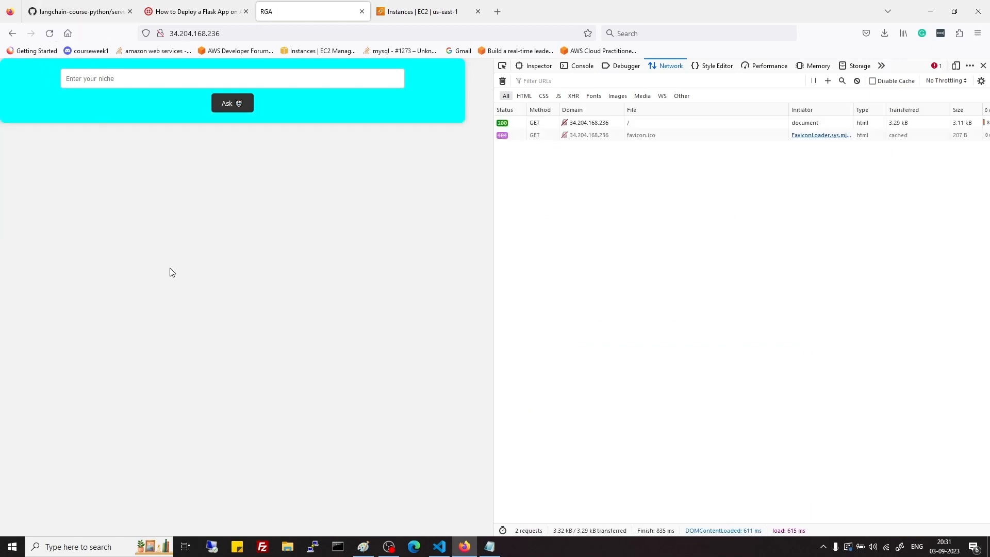
pyautogui.moveTo(328, 241)
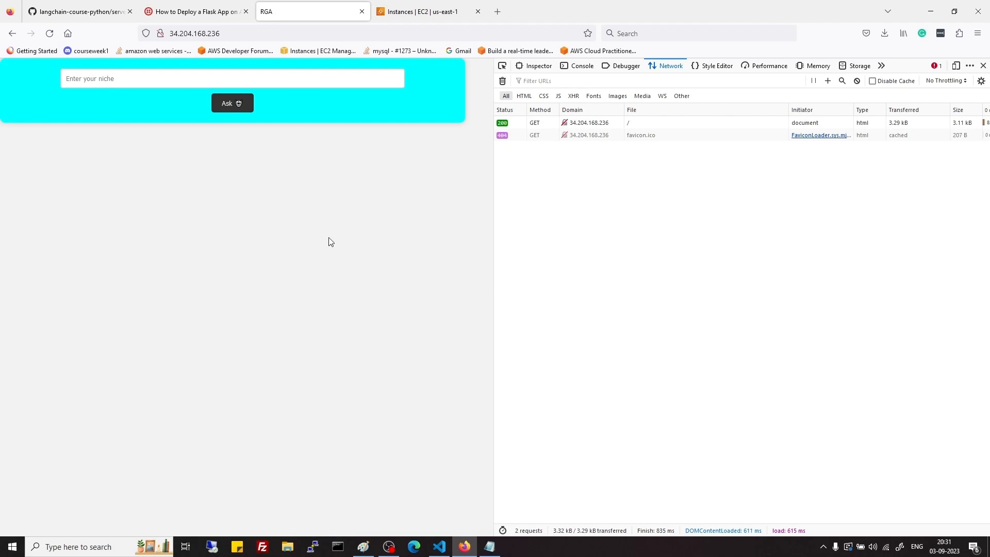
# Terminate the langchain EC2 instance via Instance state > Terminate instance.
pyautogui.click(428, 11)
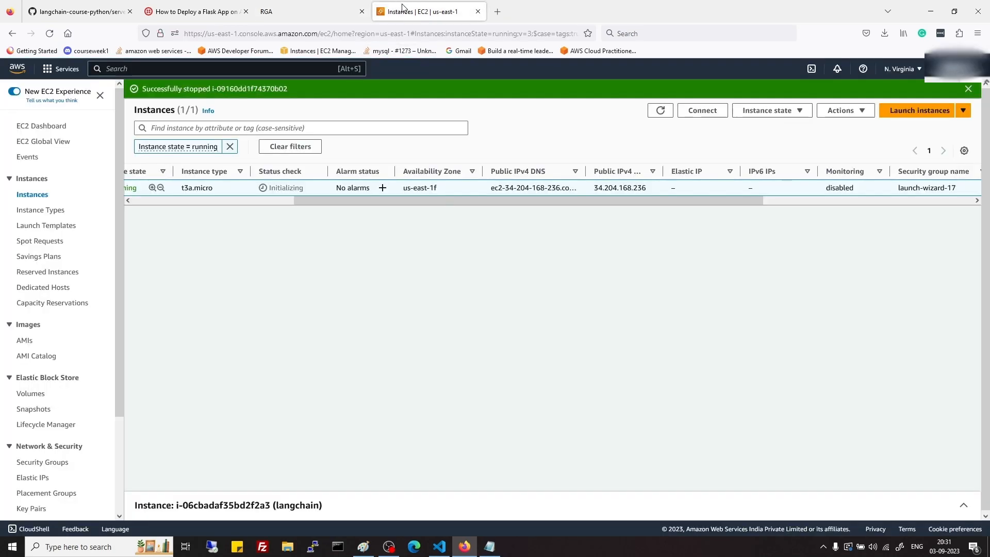
pyautogui.click(138, 187)
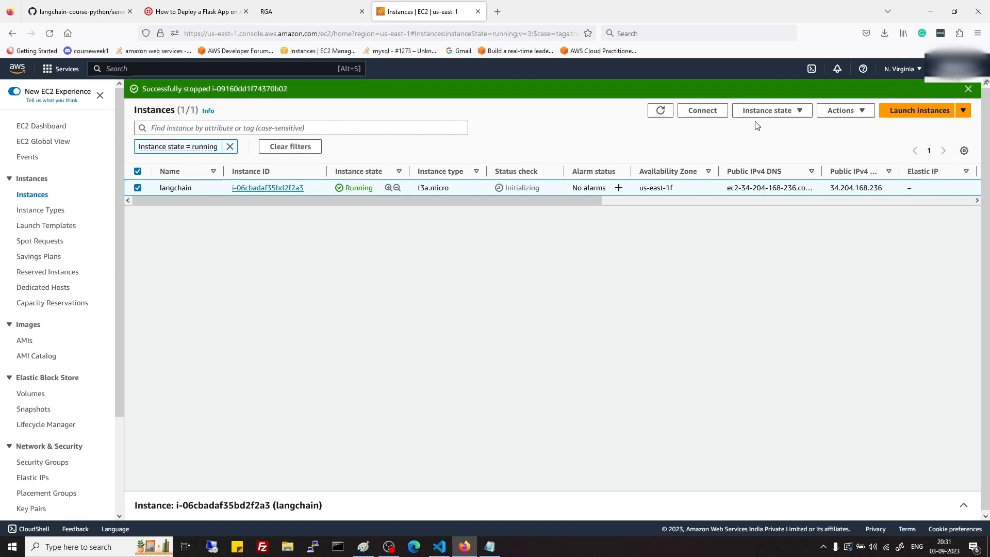
pyautogui.click(770, 110)
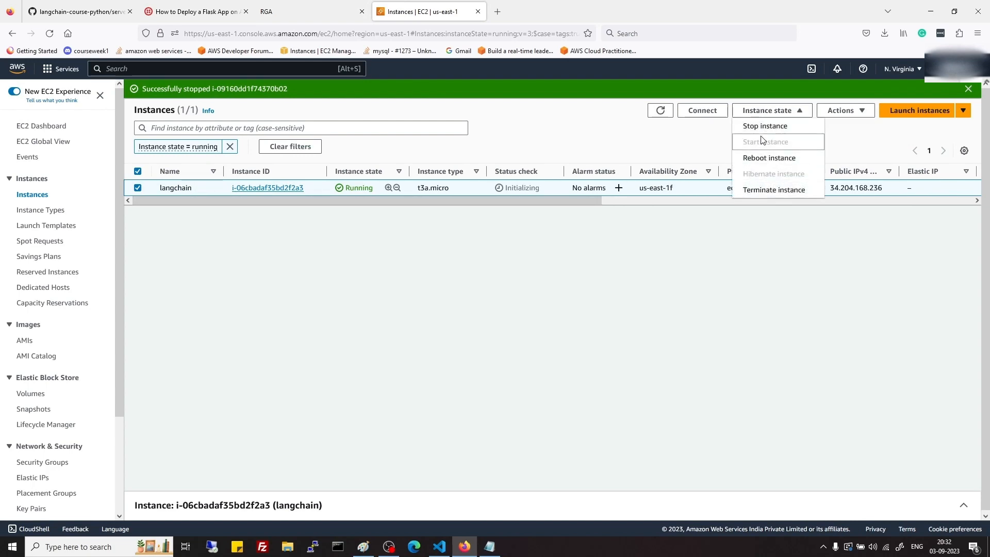
pyautogui.click(772, 189)
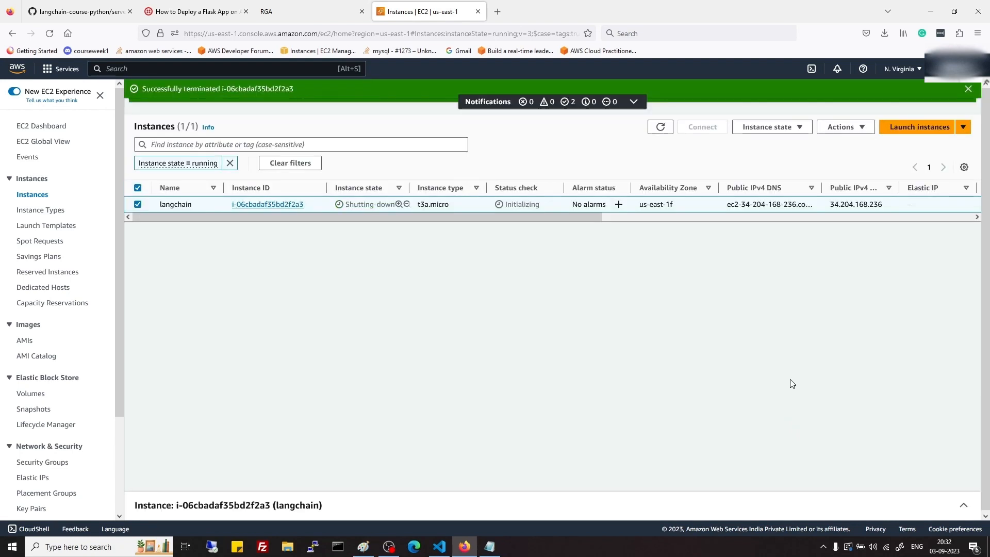
pyautogui.click(287, 12)
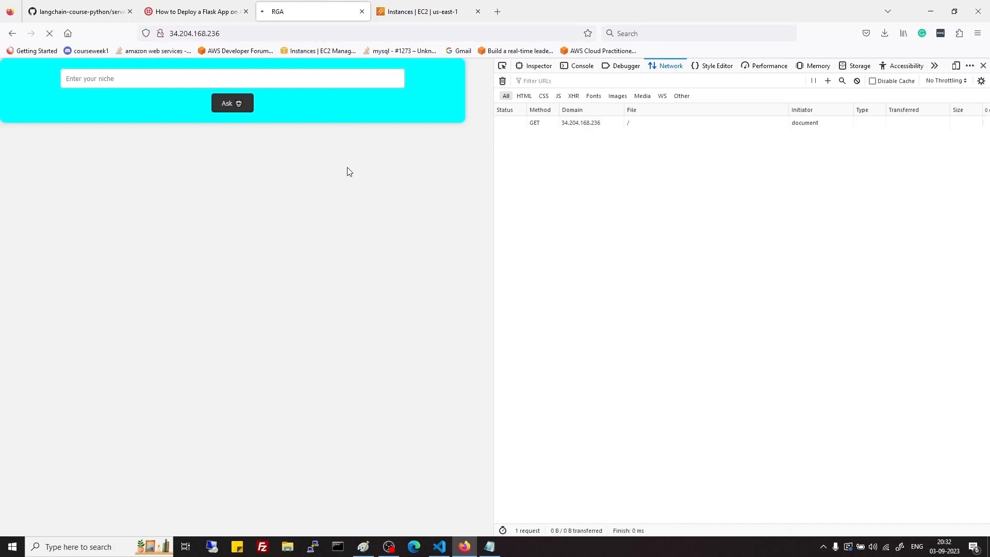
pyautogui.moveTo(431, 342)
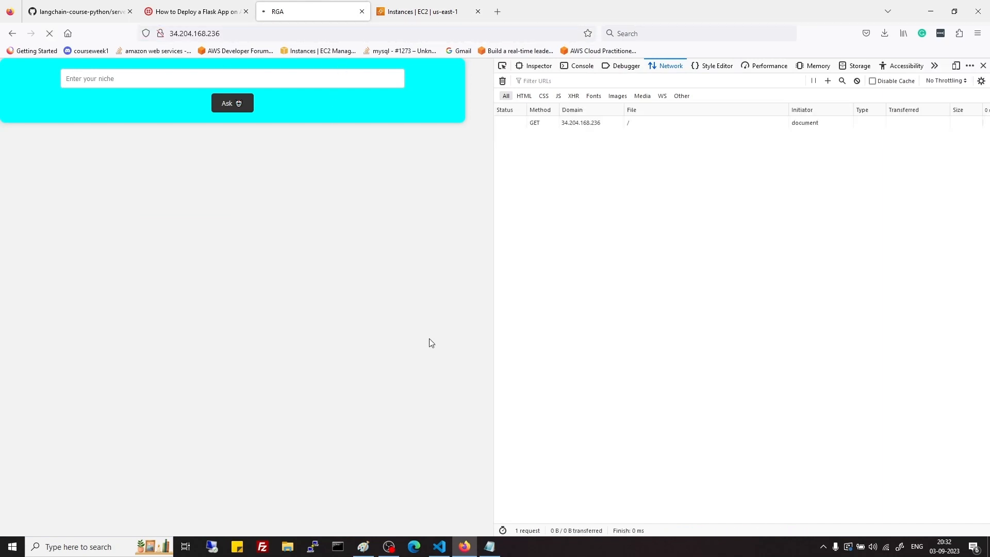
# Reload the RGA tab and view the repository's server.py on GitHub.
pyautogui.click(196, 11)
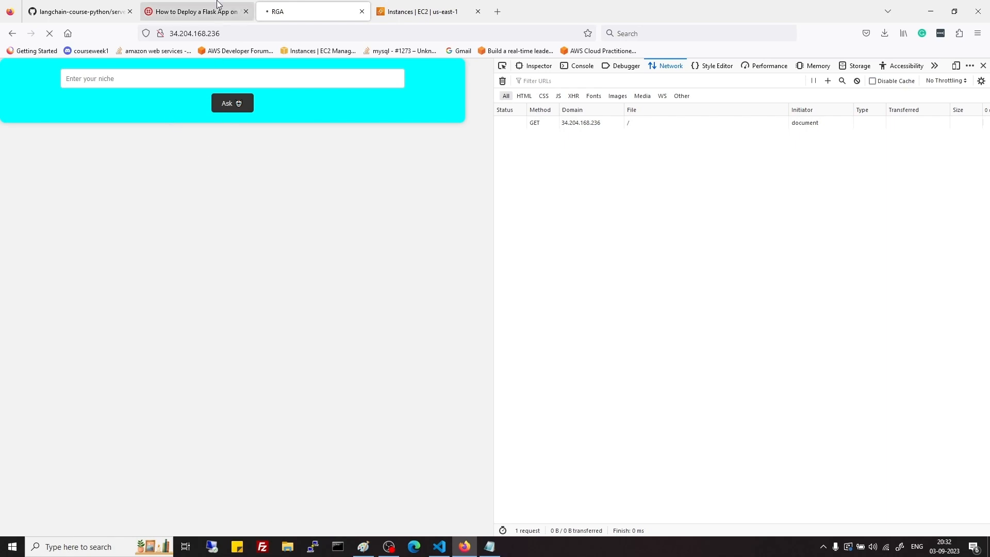
pyautogui.click(76, 11)
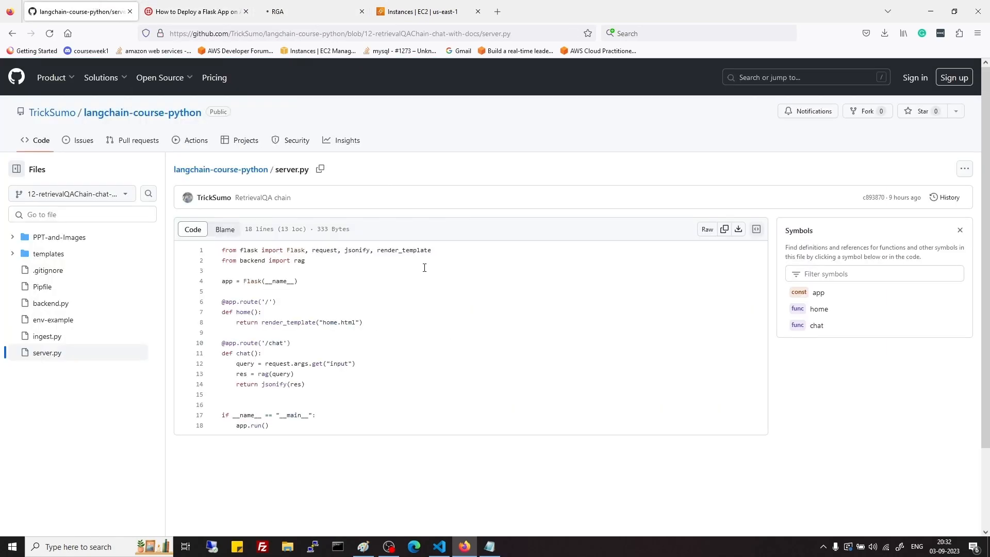
pyautogui.moveTo(337, 291)
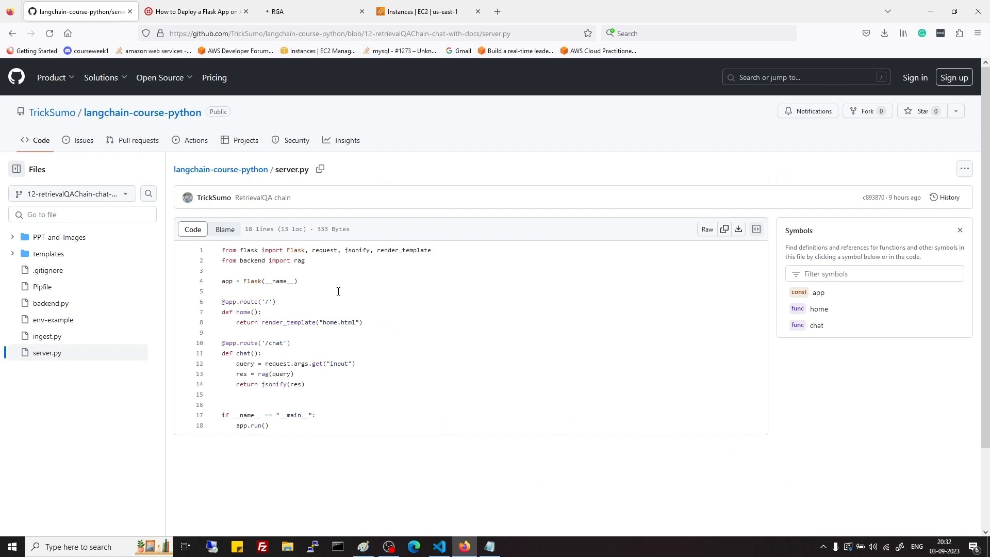
pyautogui.moveTo(374, 236)
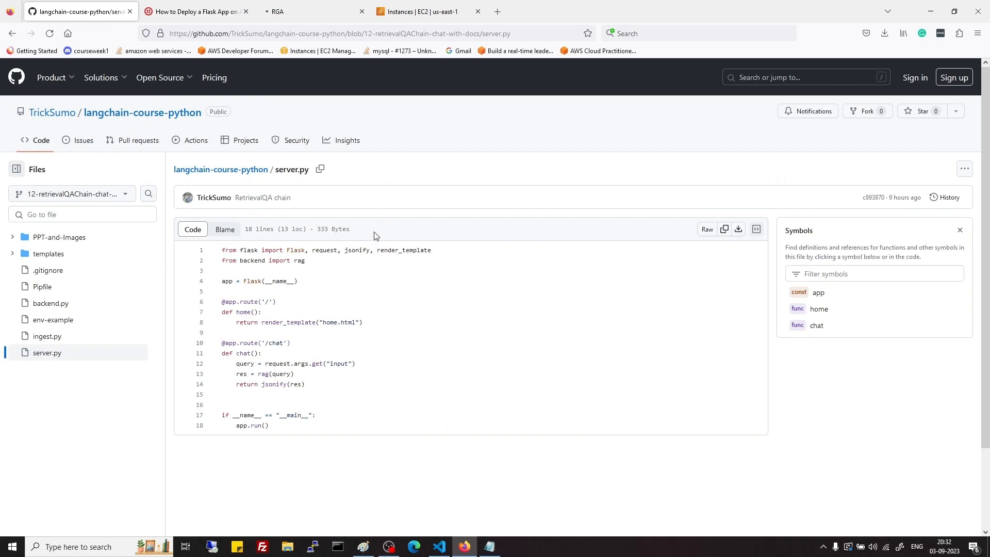
pyautogui.moveTo(356, 268)
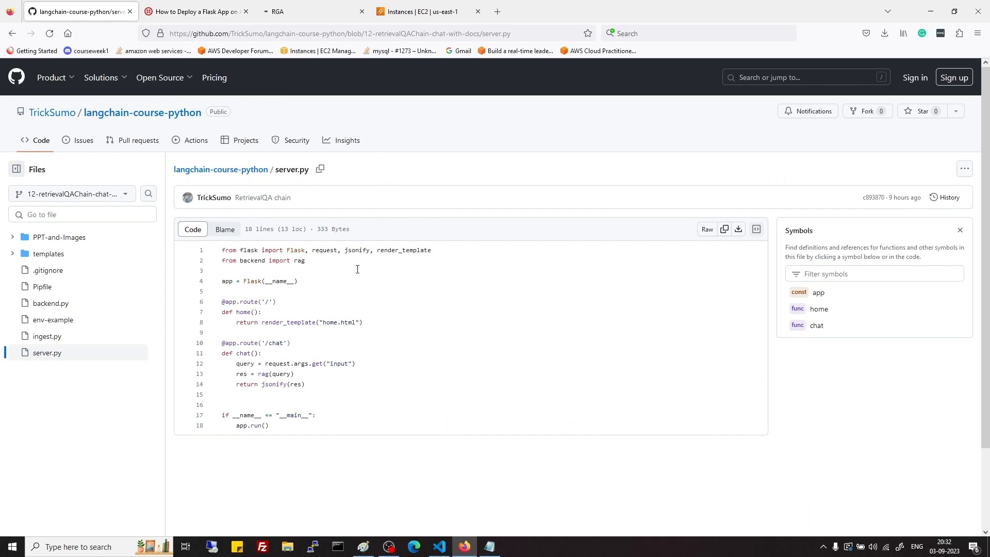
pyautogui.moveTo(351, 253)
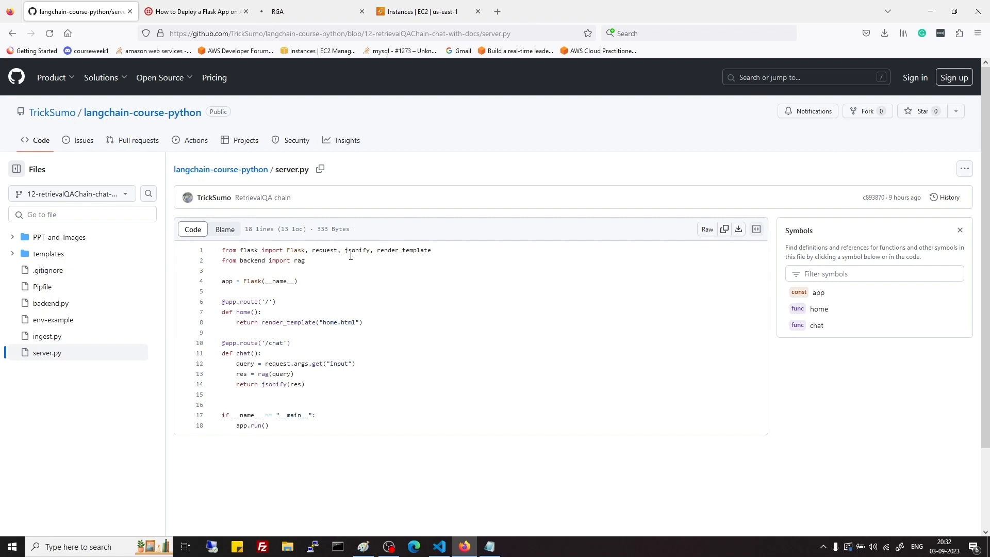
pyautogui.moveTo(524, 438)
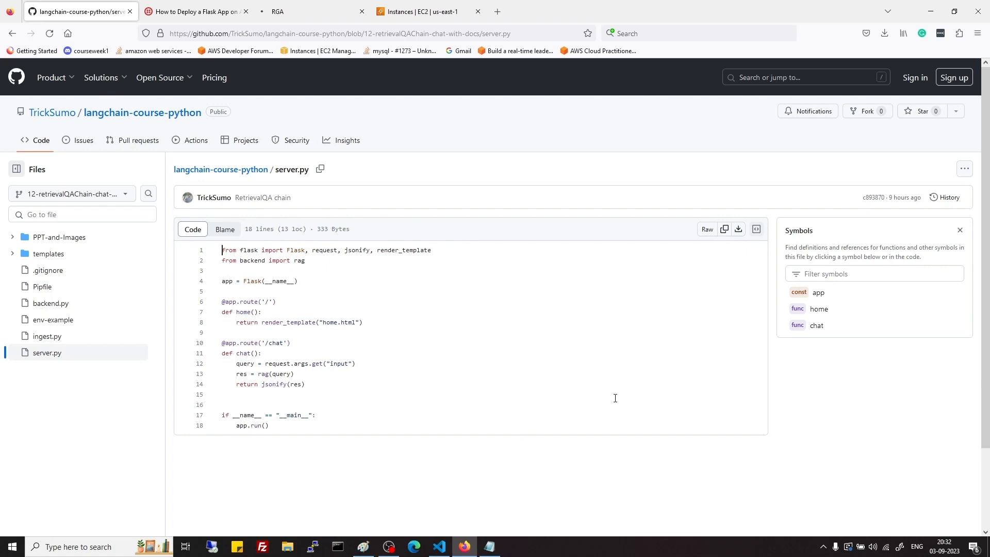
pyautogui.moveTo(605, 355)
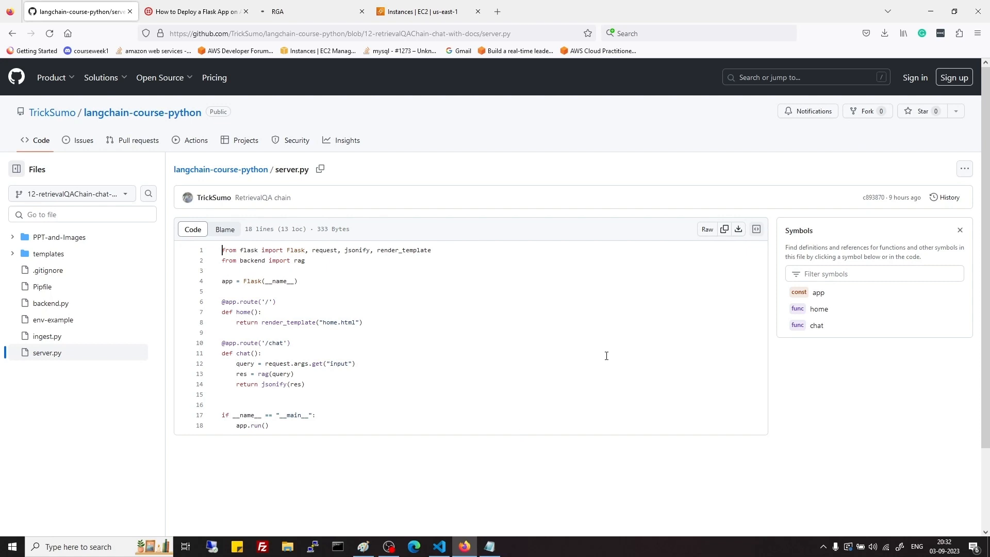